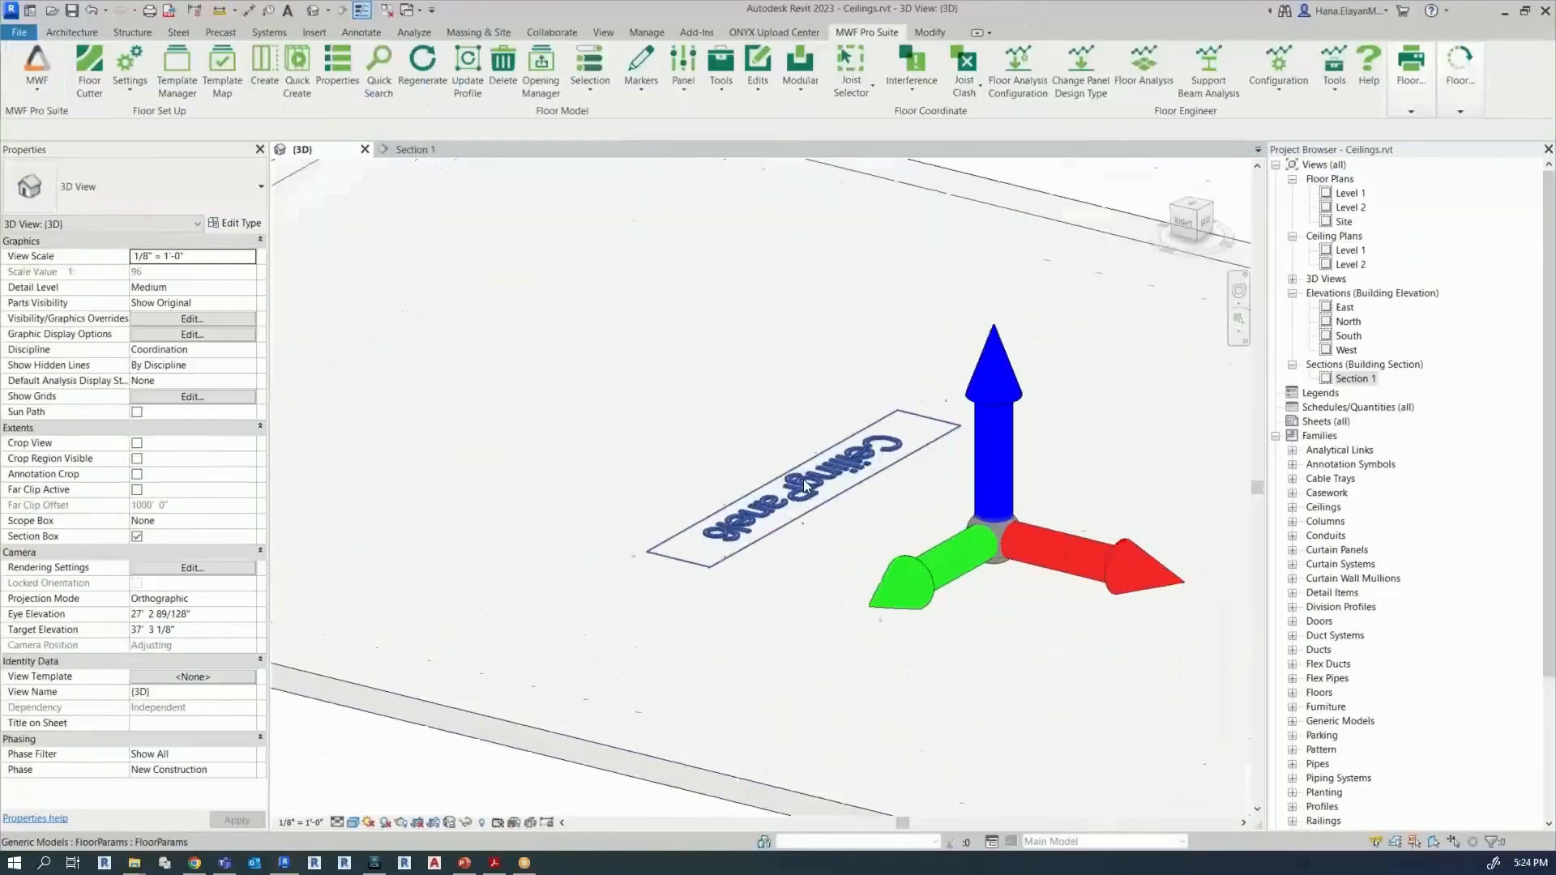
Step: Update the ceiling panel's profile and regenerate its joist framing from the MWF Pro Suite tools
{"action": "left_click", "coordinate": [785, 467]}
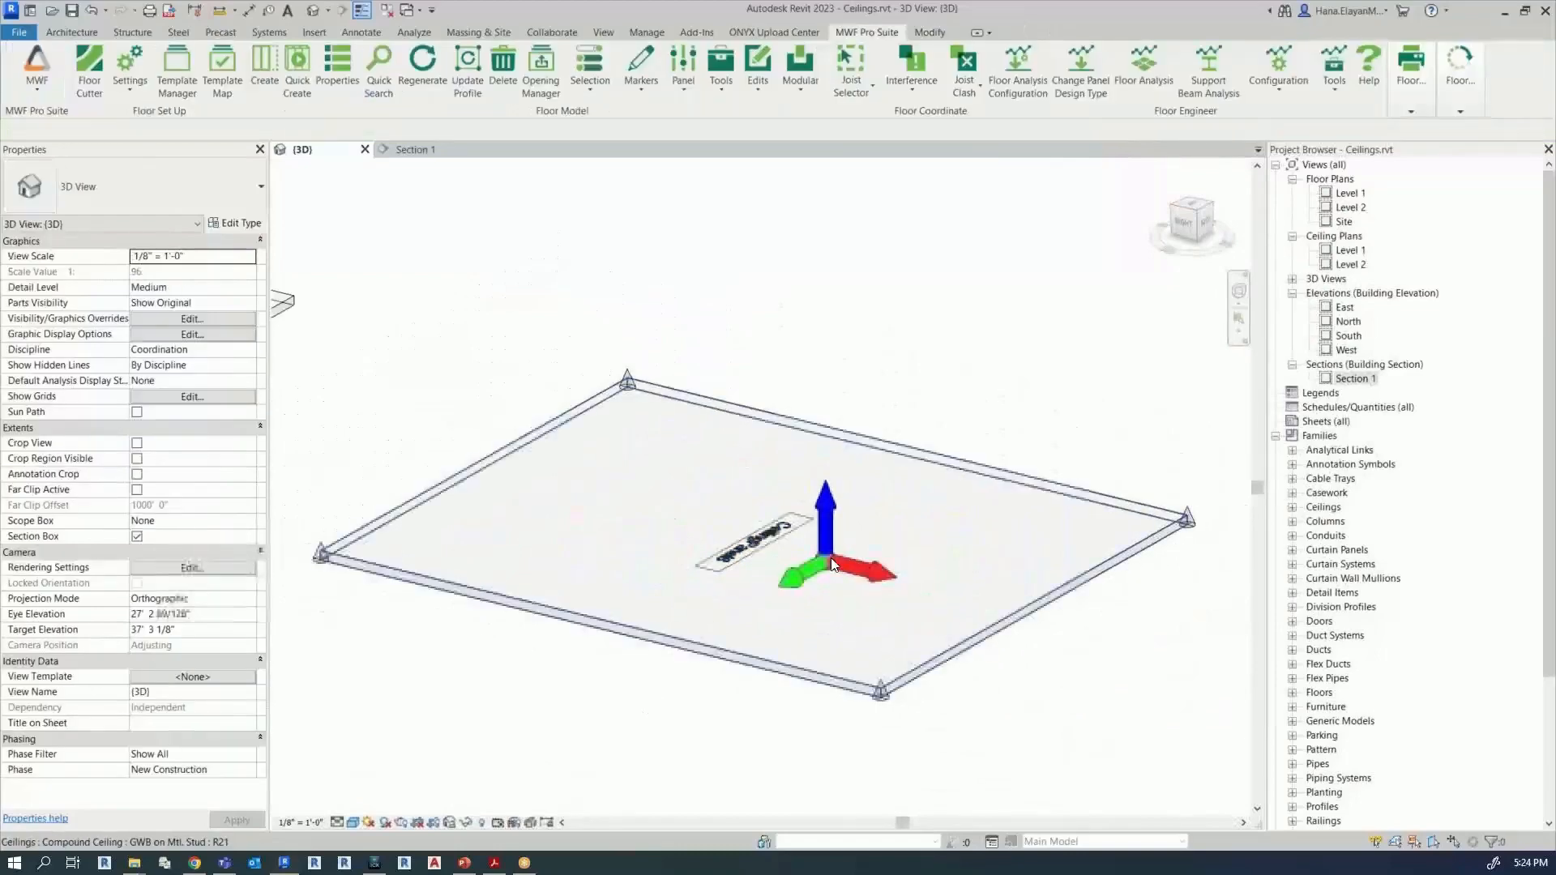
{"action": "left_click", "coordinate": [824, 536]}
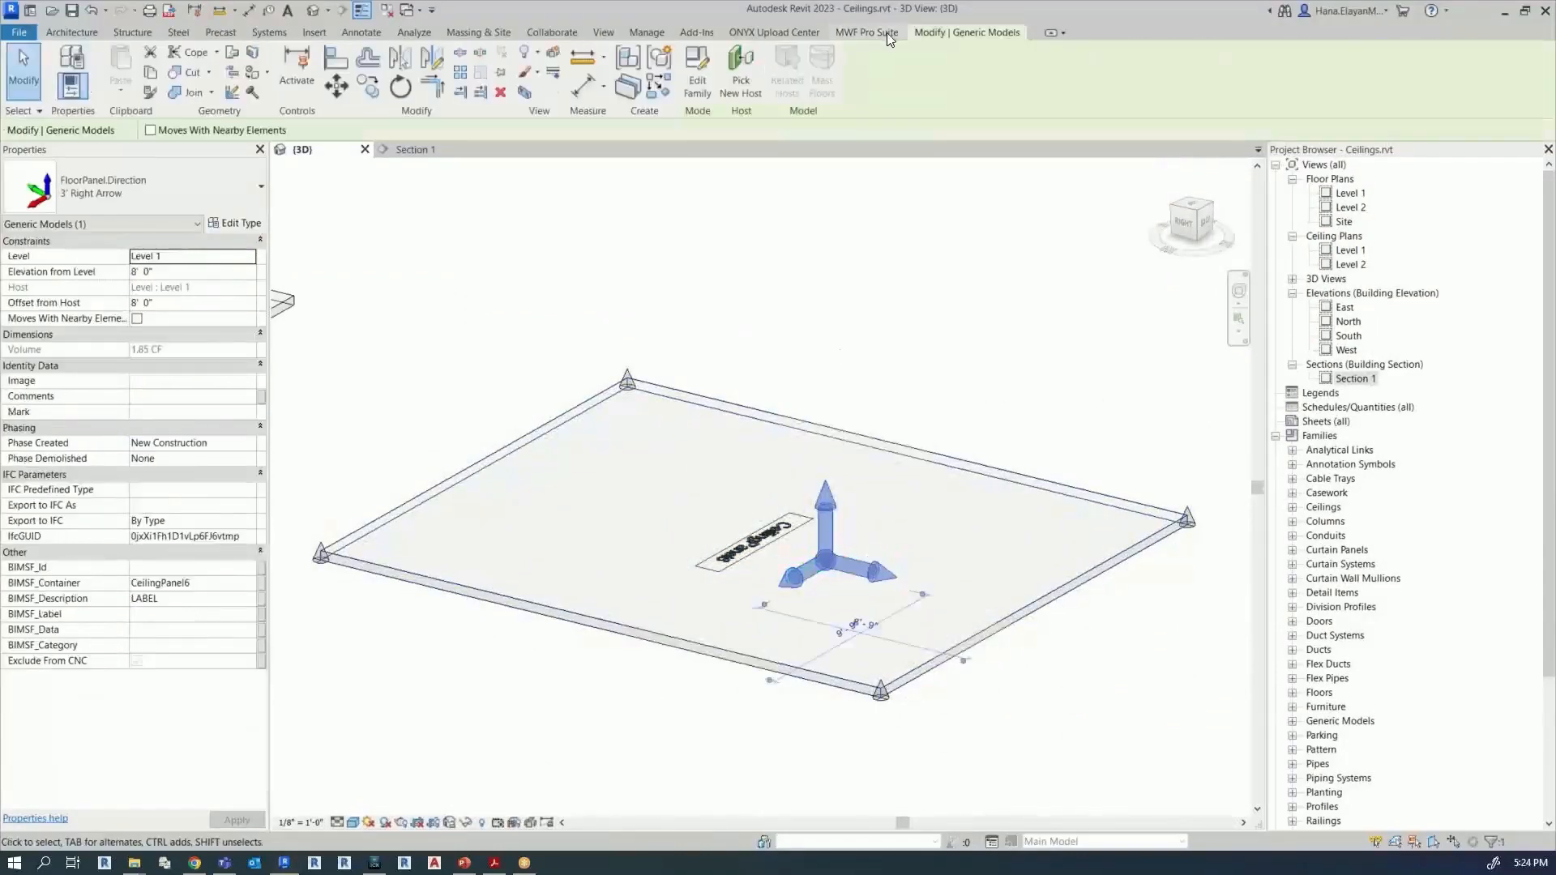
{"action": "left_click", "coordinate": [866, 33]}
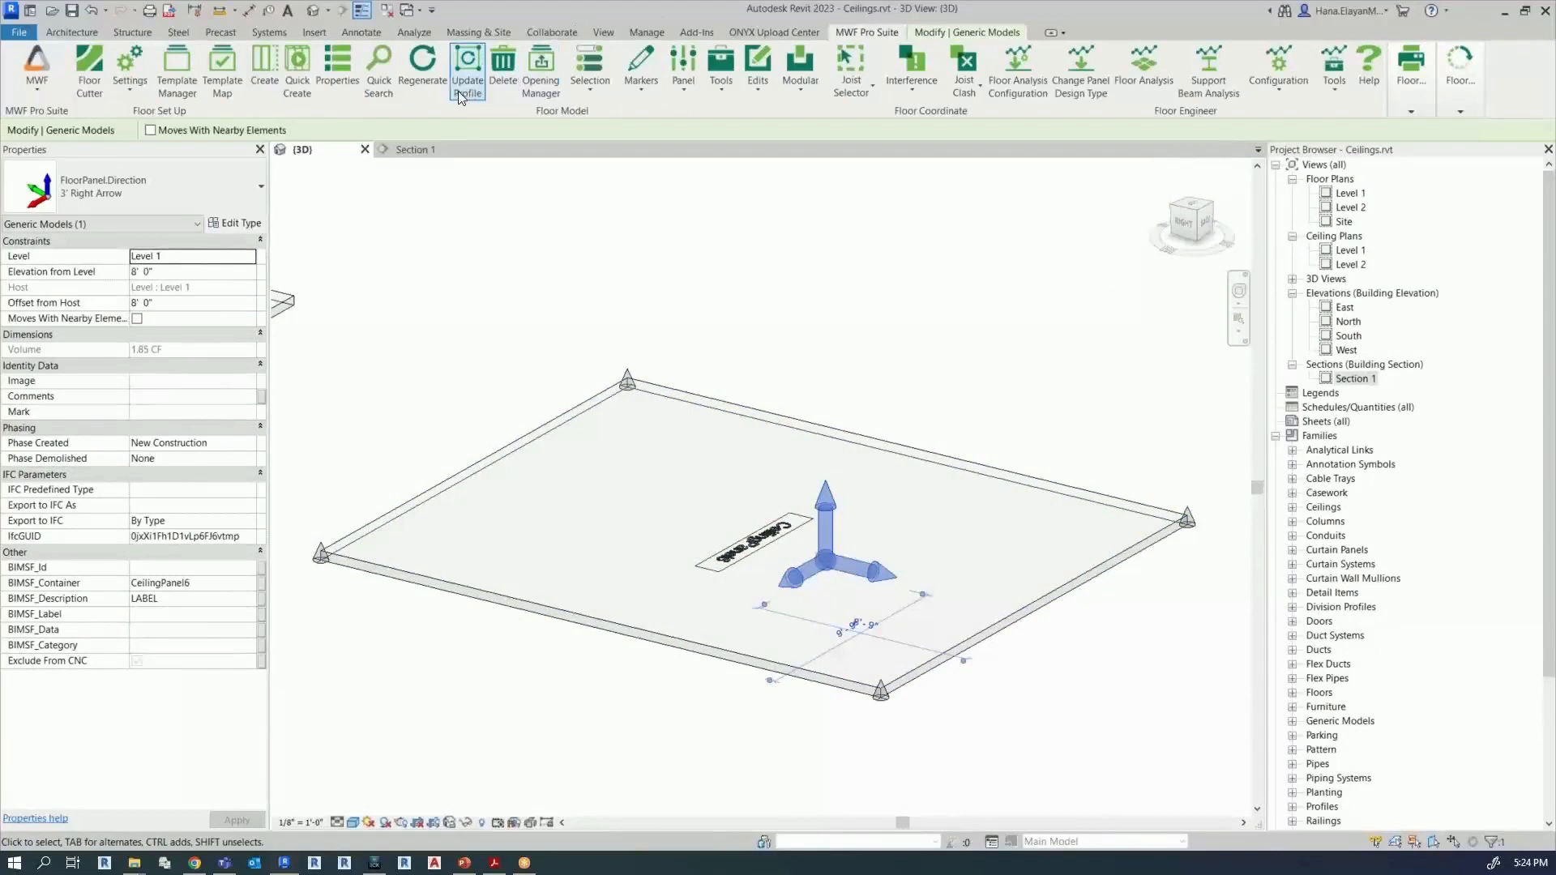
{"action": "left_click", "coordinate": [467, 70]}
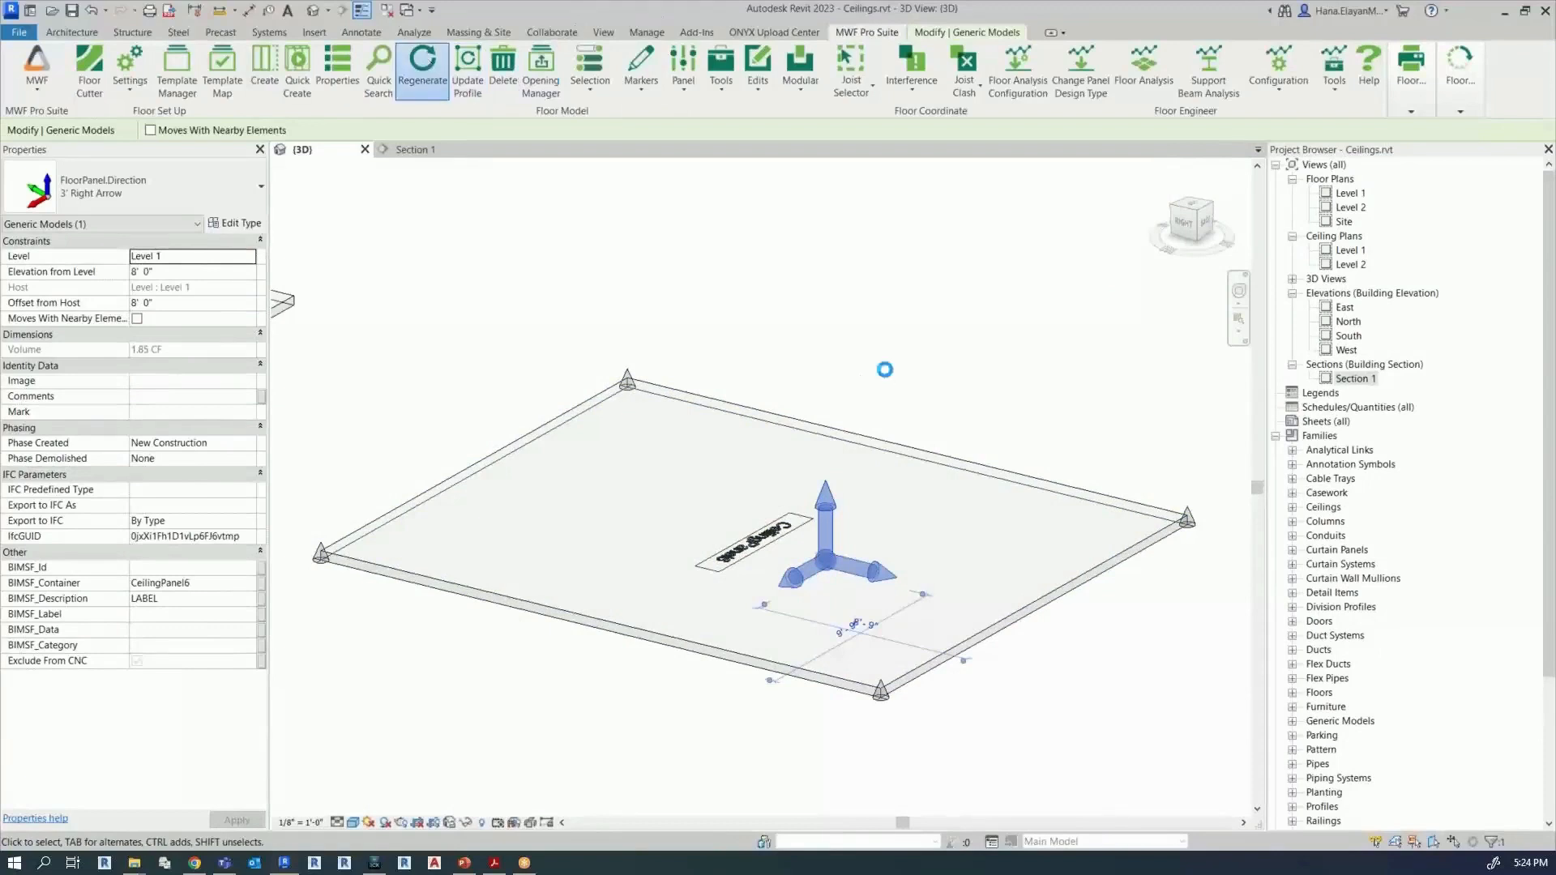
{"action": "left_click", "coordinate": [423, 68]}
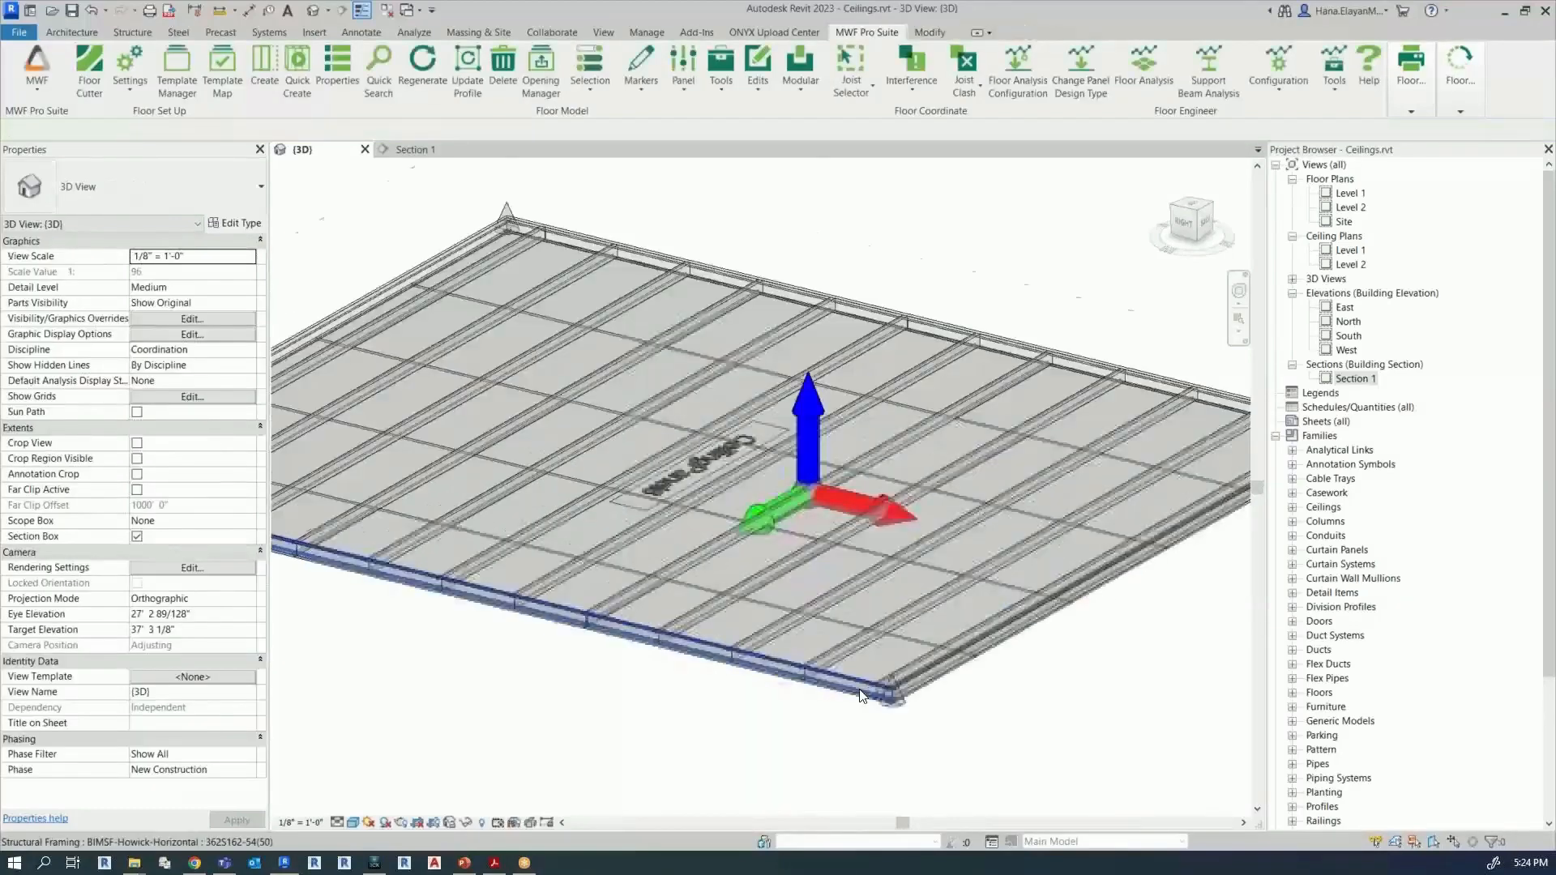
{"action": "left_click", "coordinate": [799, 590]}
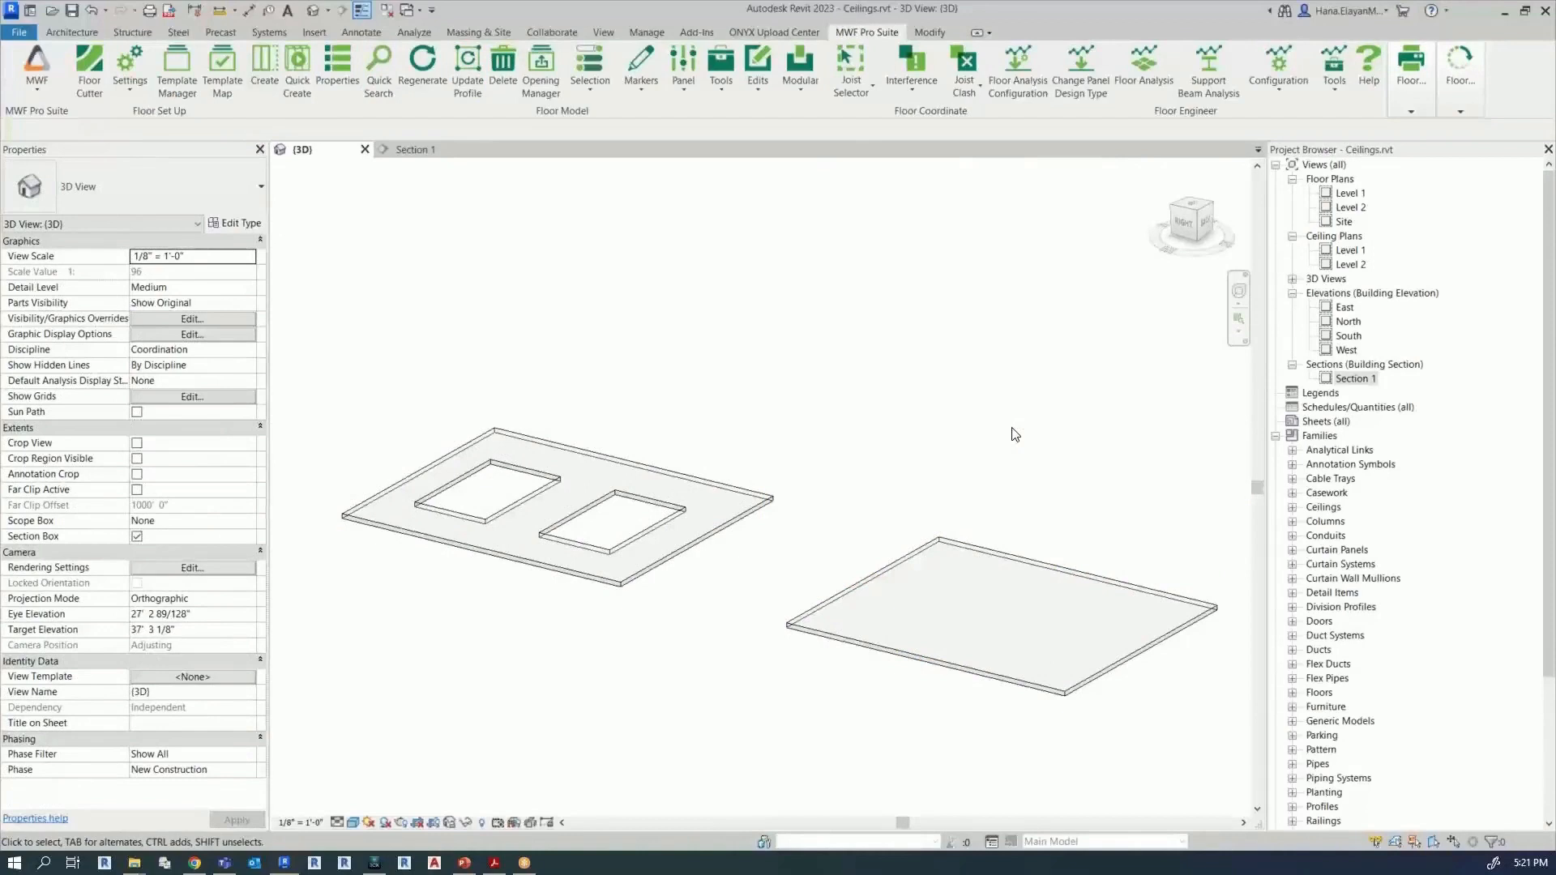
{"action": "mouse_move", "coordinate": [913, 615]}
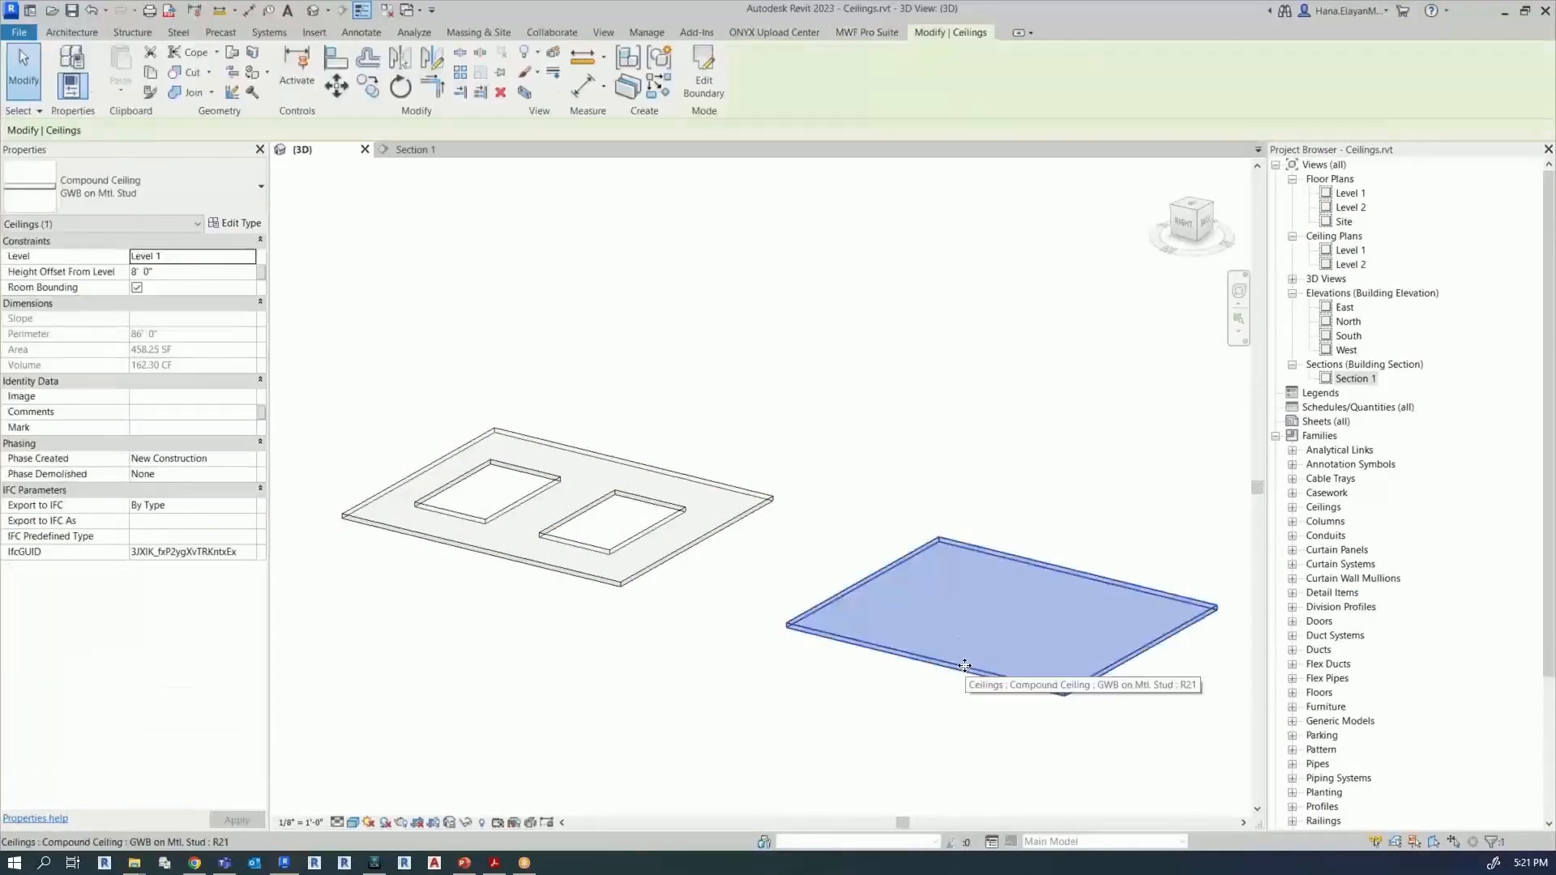
{"action": "left_click", "coordinate": [71, 32]}
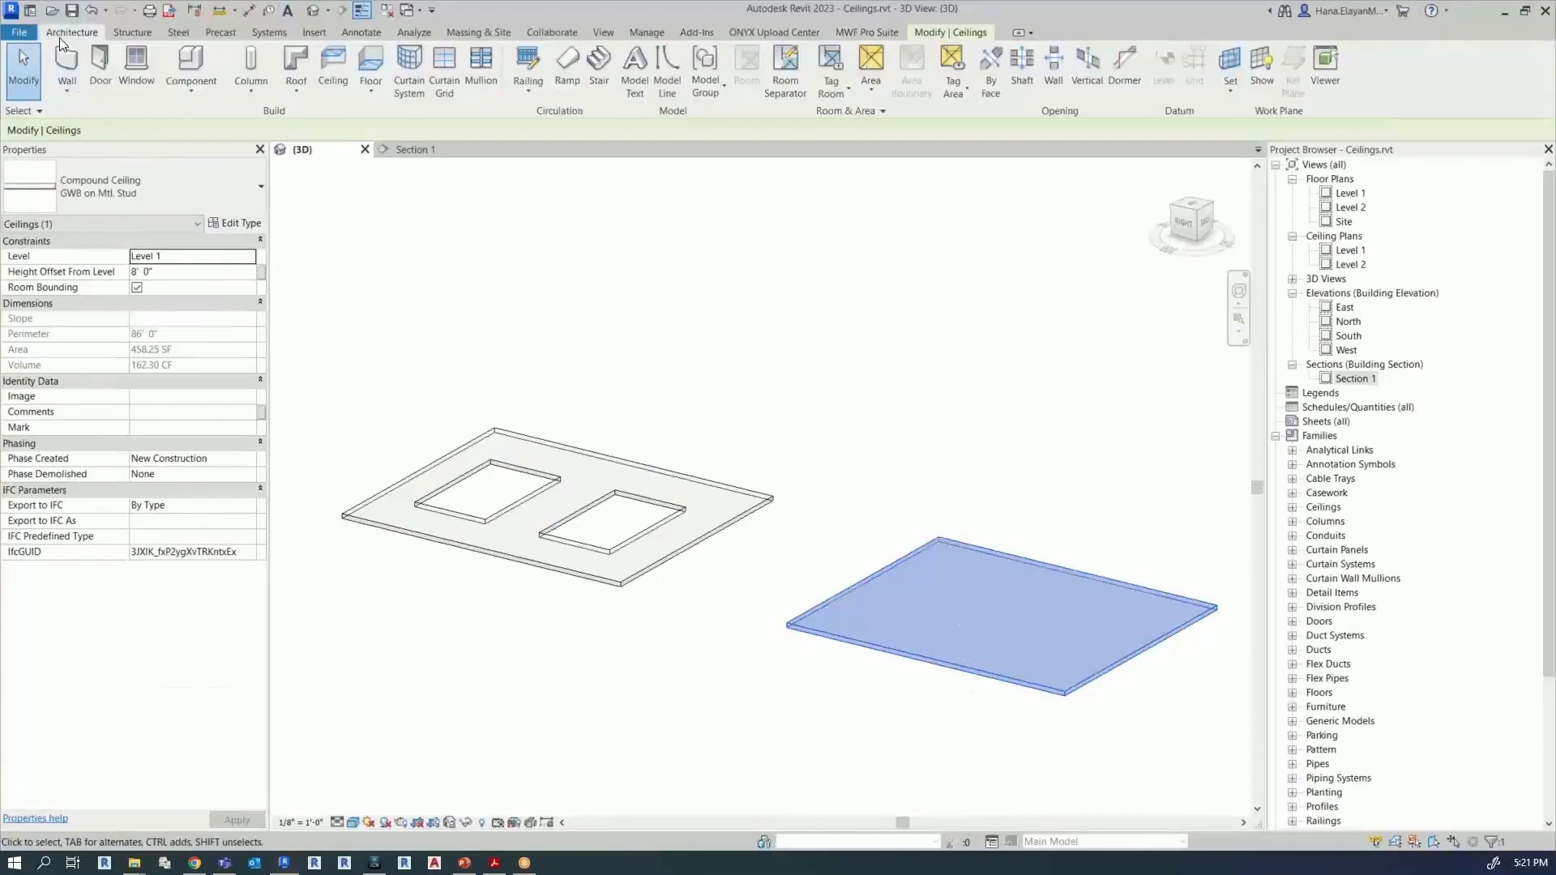
{"action": "left_click", "coordinate": [332, 70]}
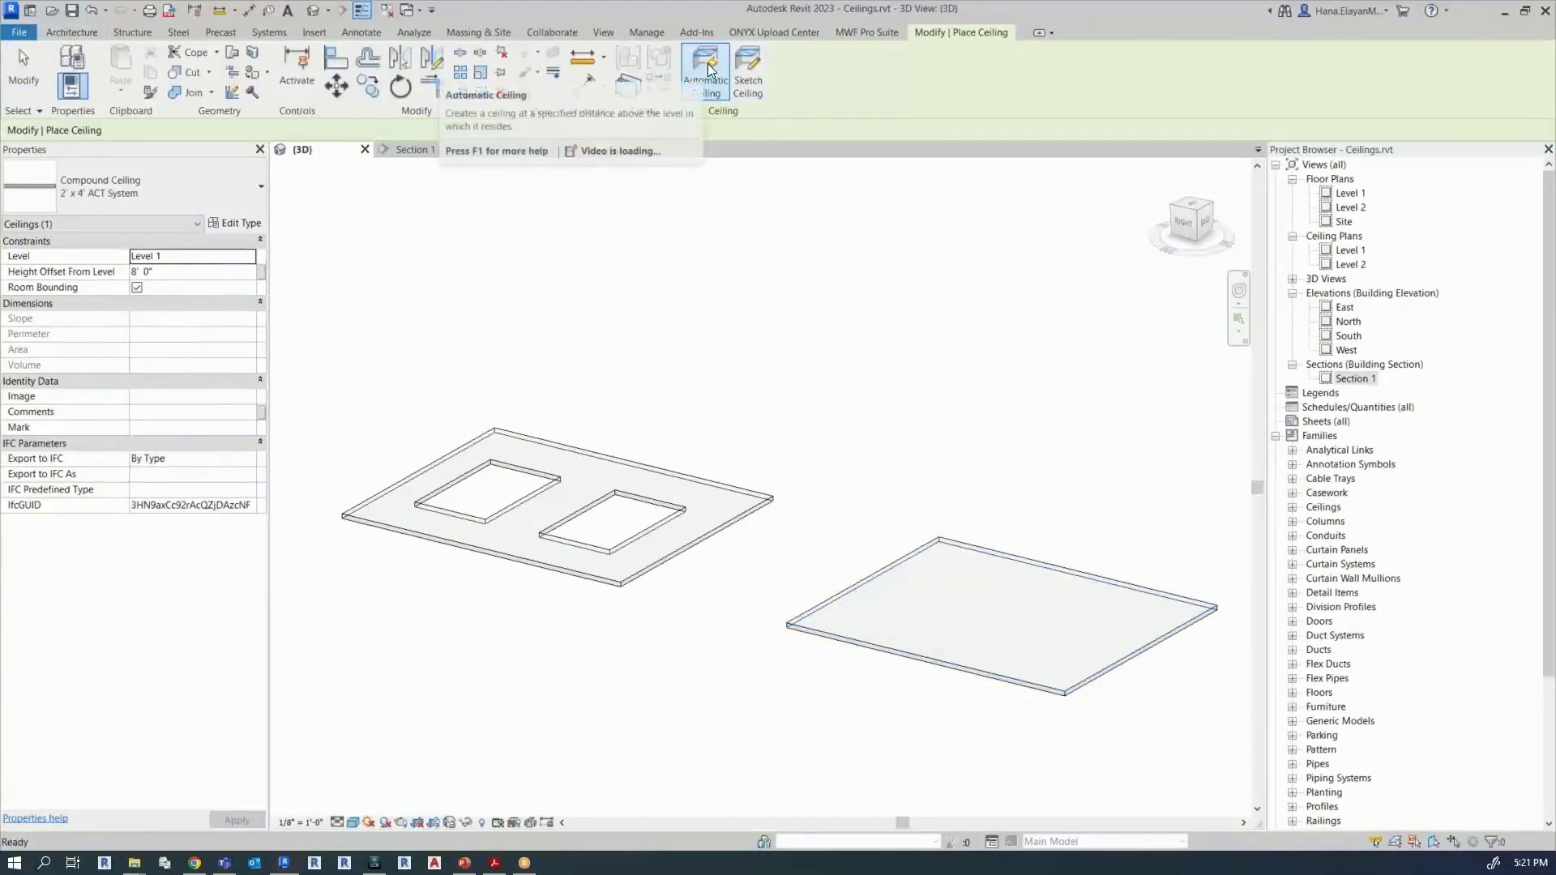
{"action": "mouse_move", "coordinate": [747, 70]}
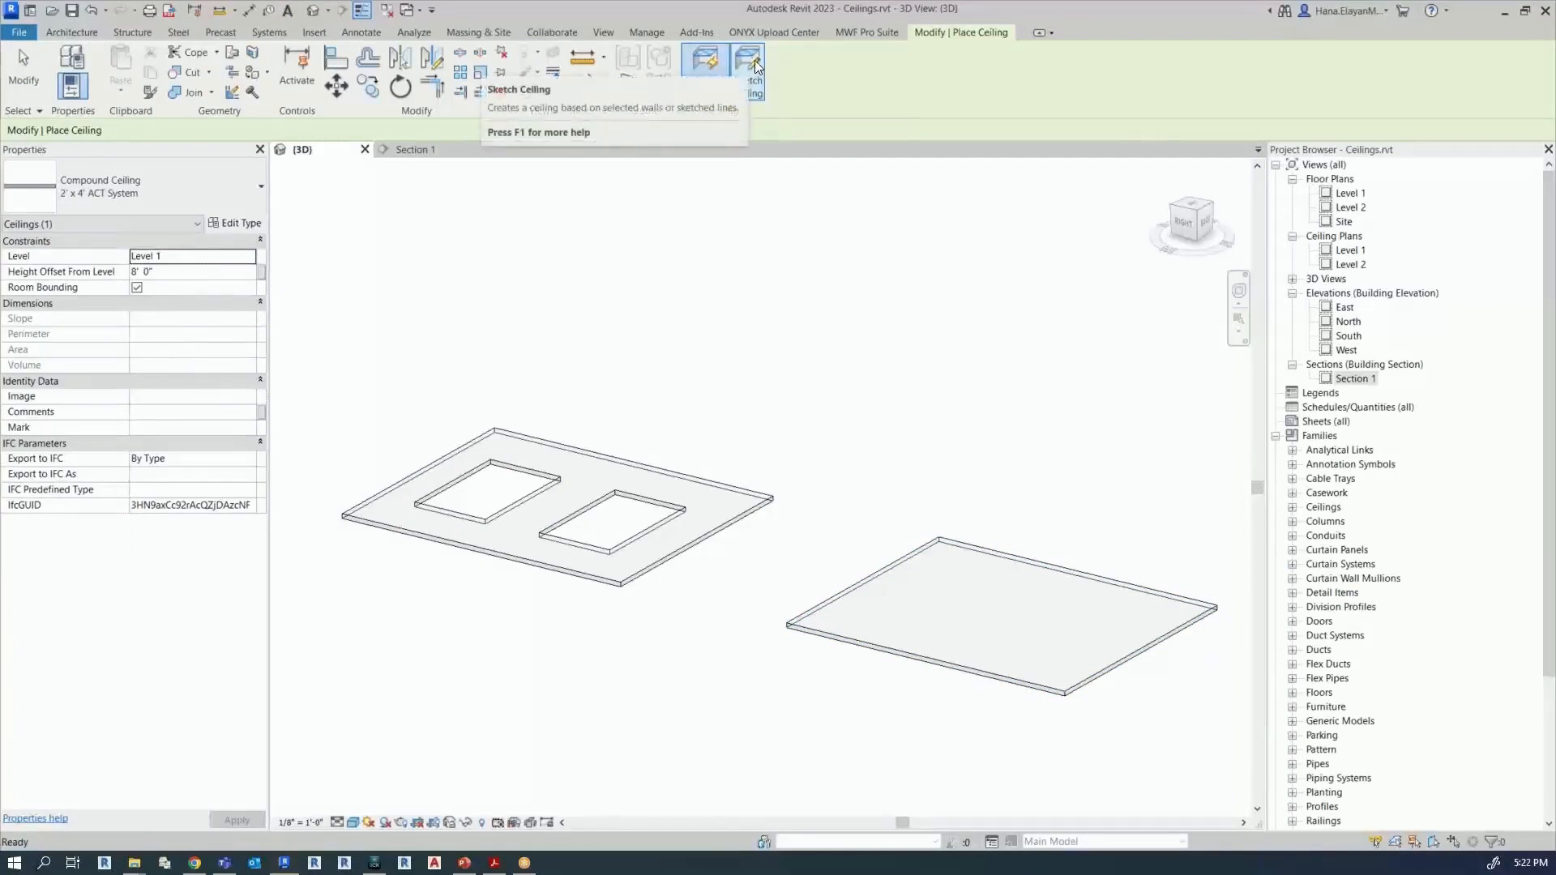
{"action": "left_click", "coordinate": [705, 71]}
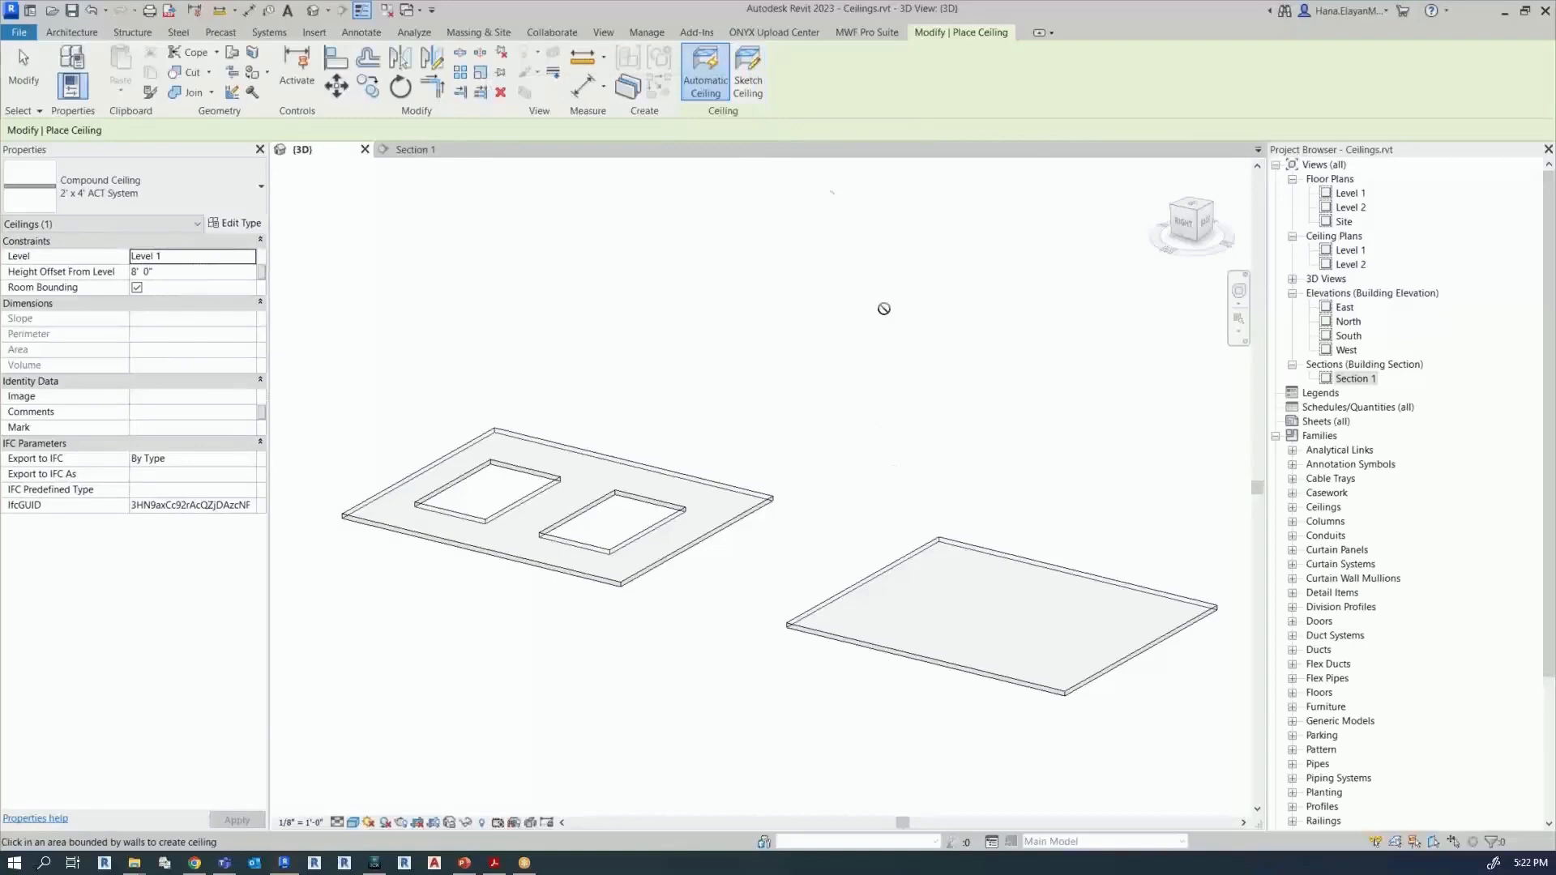
{"action": "mouse_move", "coordinate": [747, 71]}
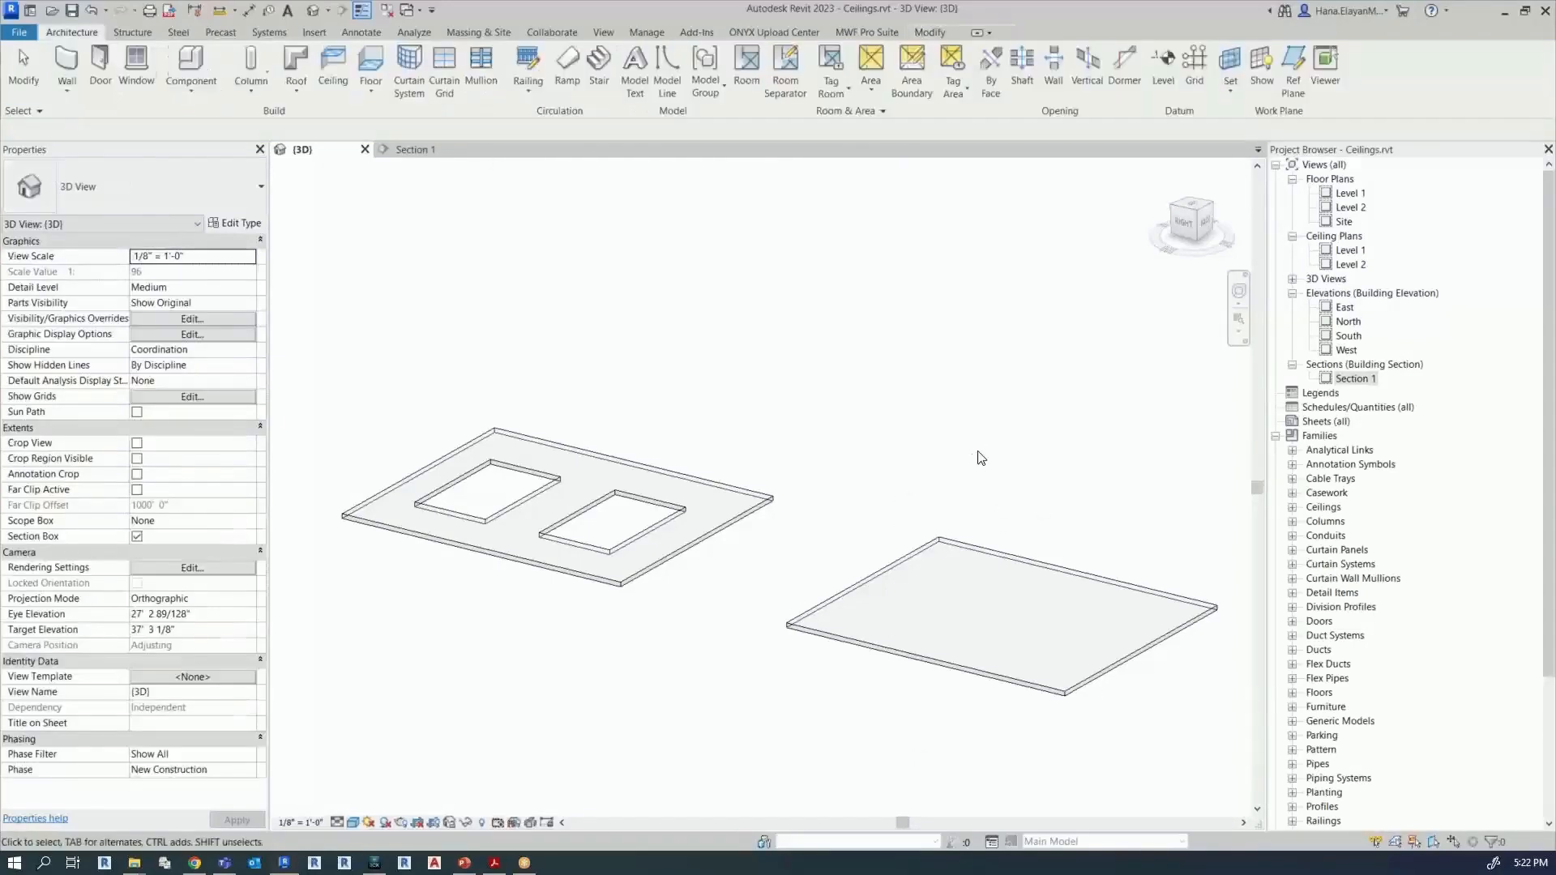
{"action": "left_click", "coordinate": [1001, 616]}
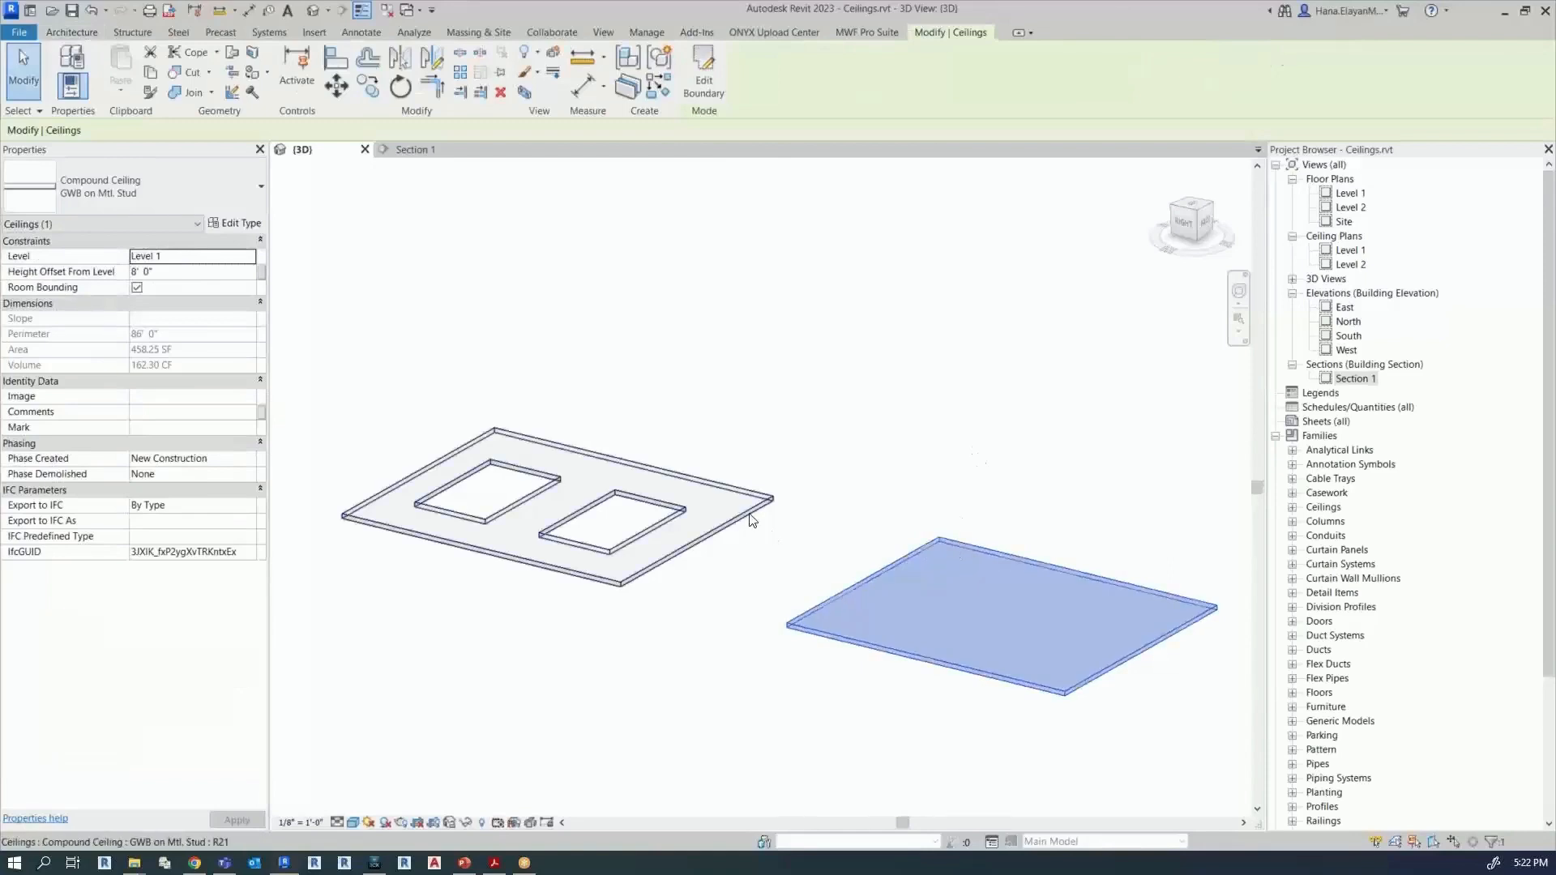
{"action": "mouse_move", "coordinate": [948, 613]}
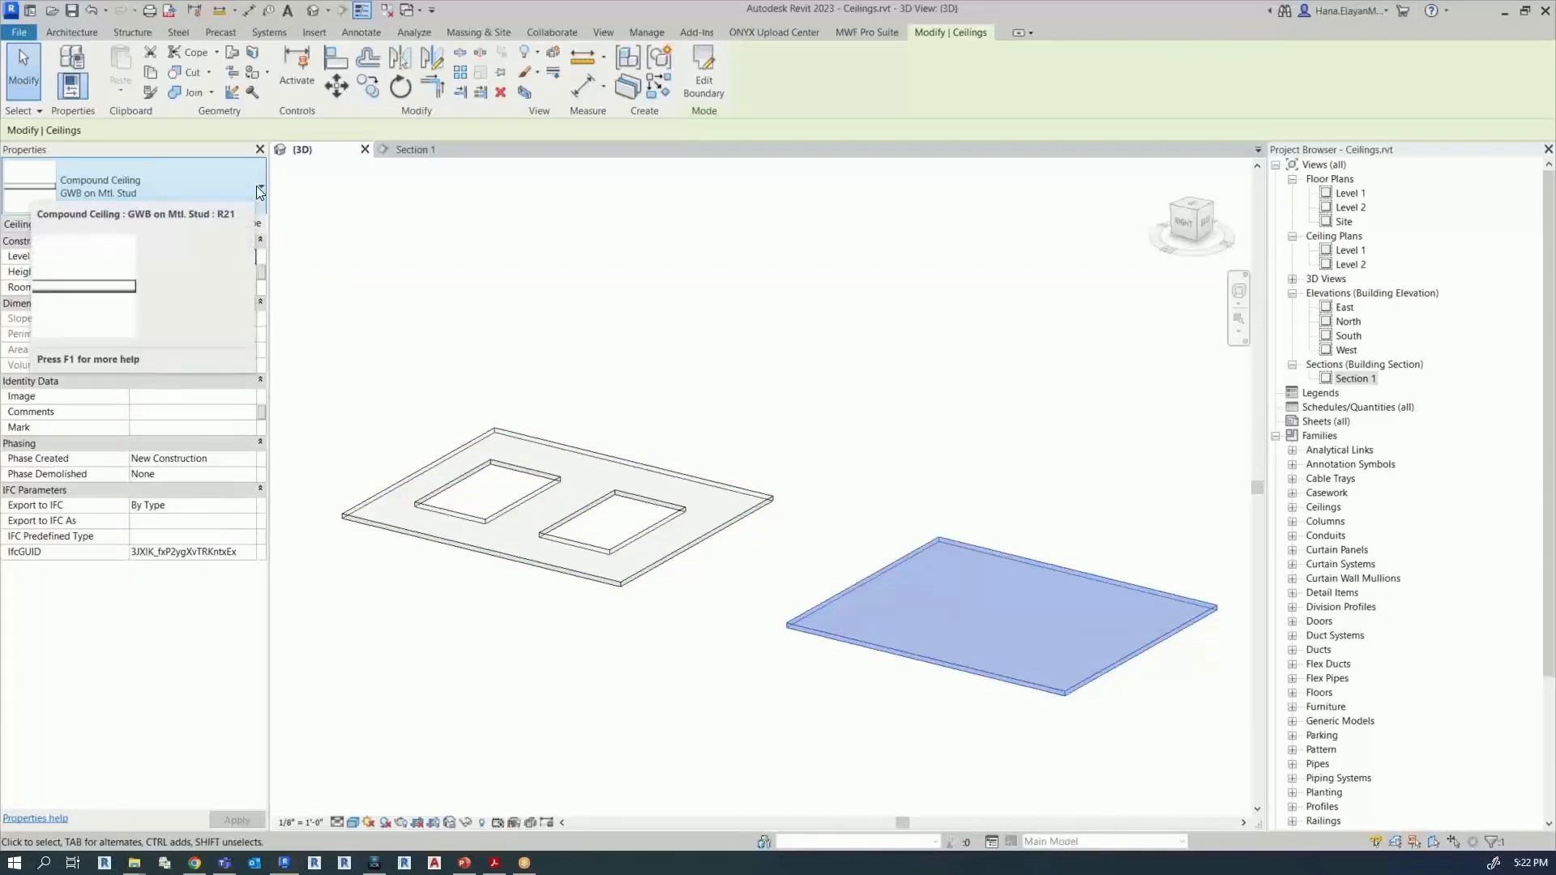
{"action": "left_click", "coordinate": [258, 192]}
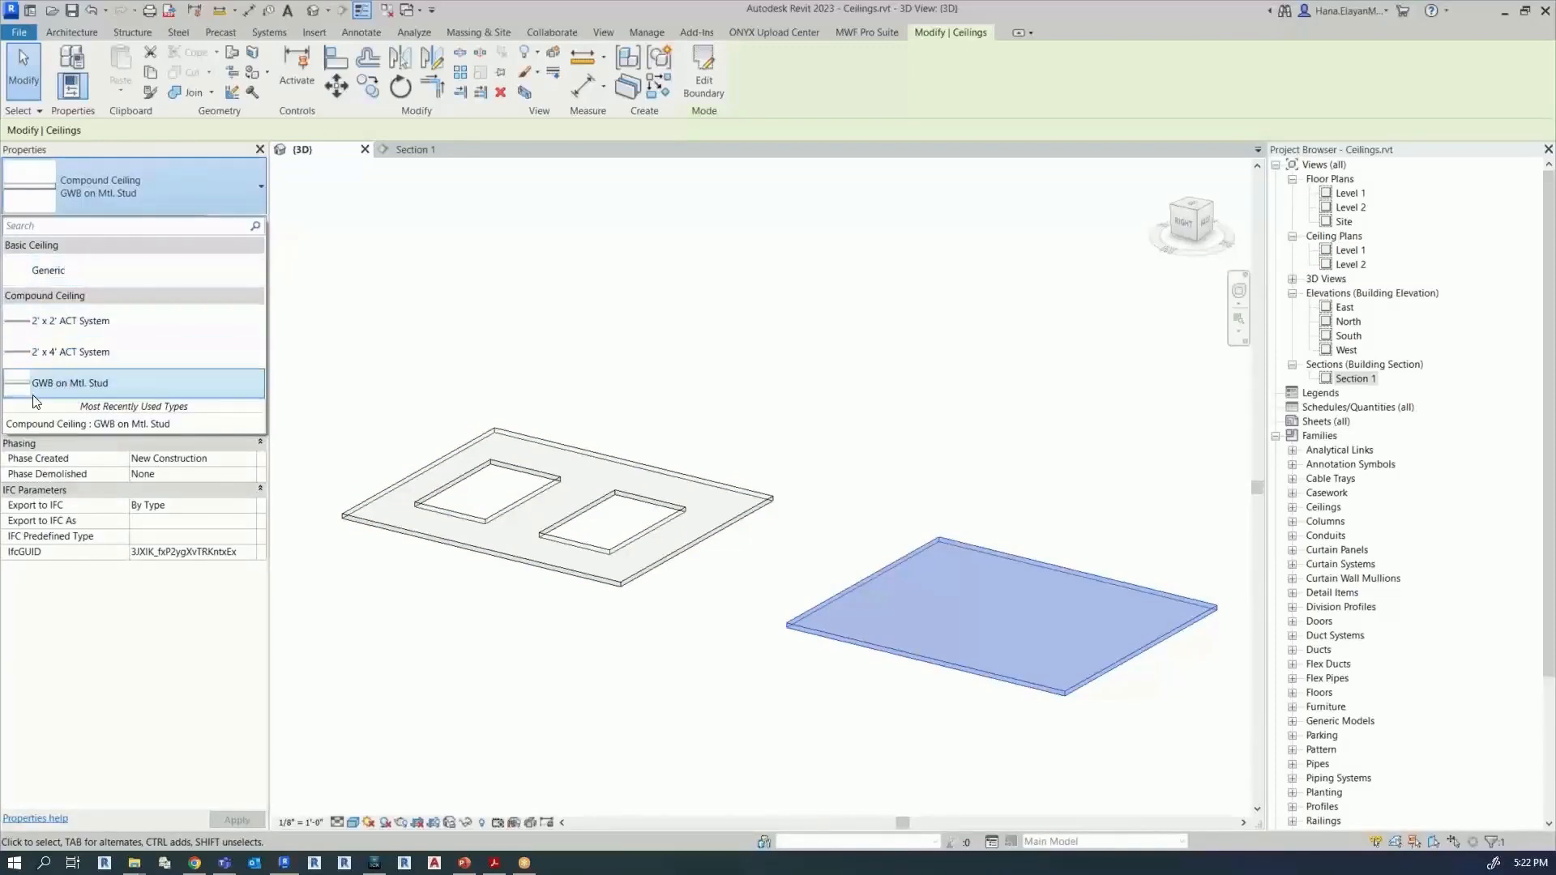
{"action": "mouse_move", "coordinate": [70, 387]}
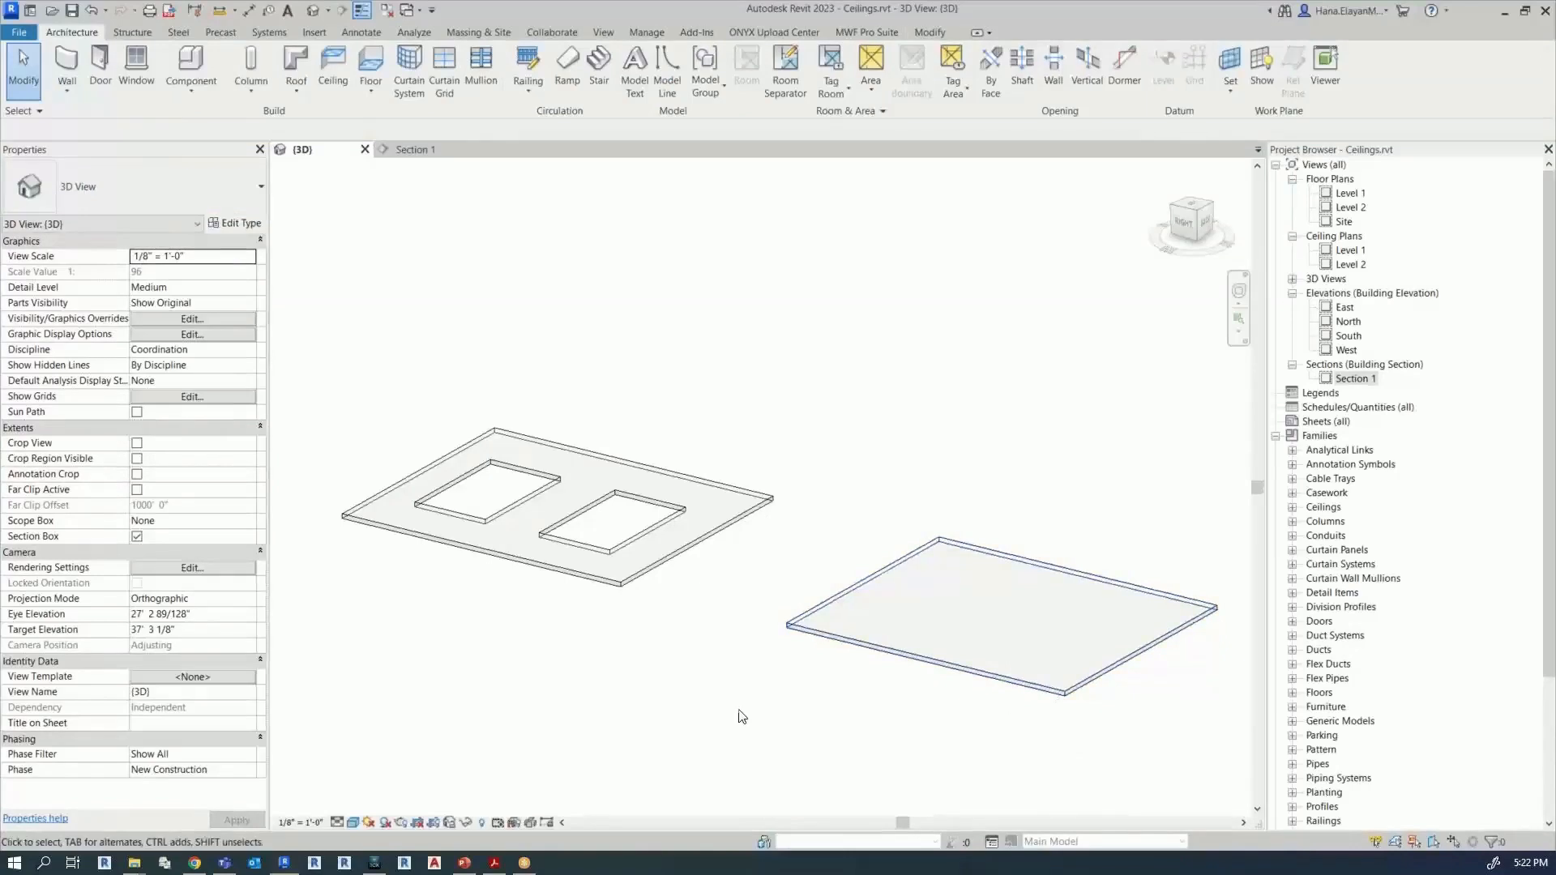
{"action": "left_click", "coordinate": [1001, 604]}
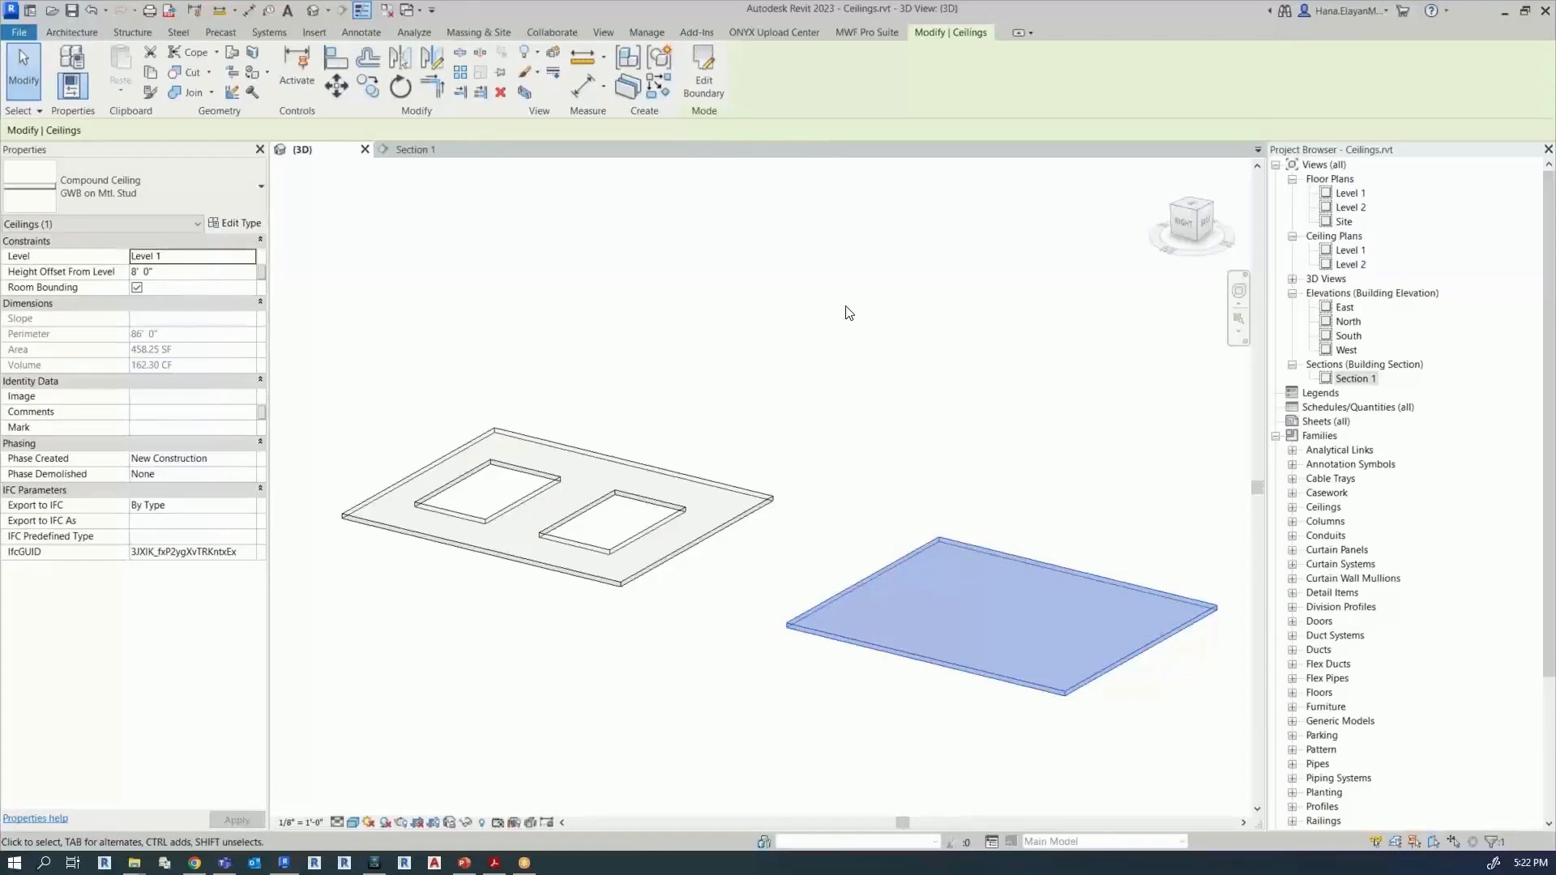
{"action": "left_click", "coordinate": [864, 32]}
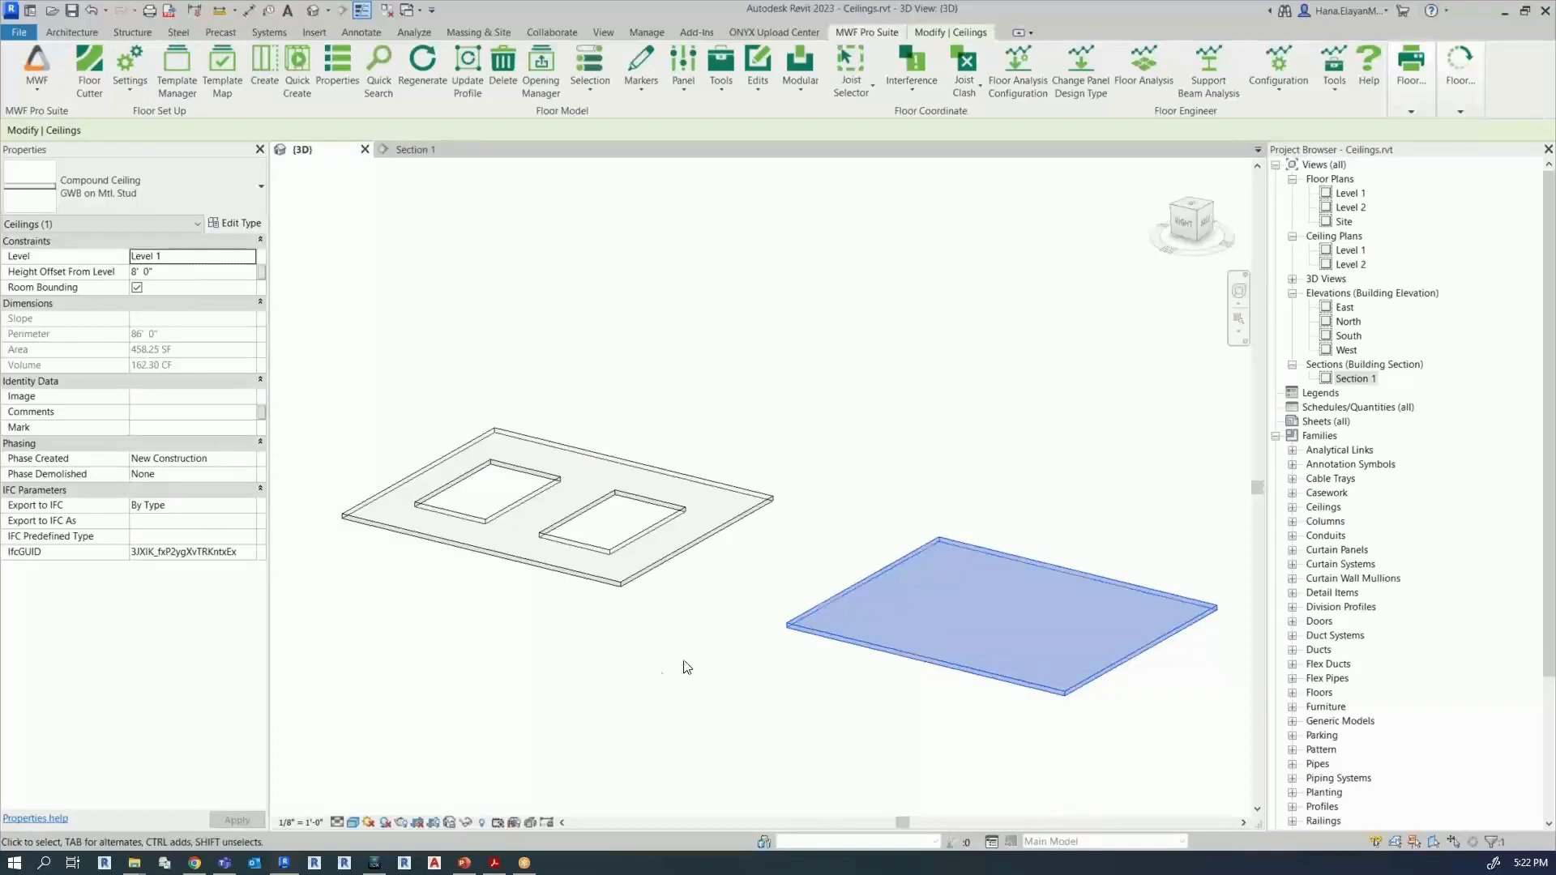
{"action": "mouse_move", "coordinate": [781, 702]}
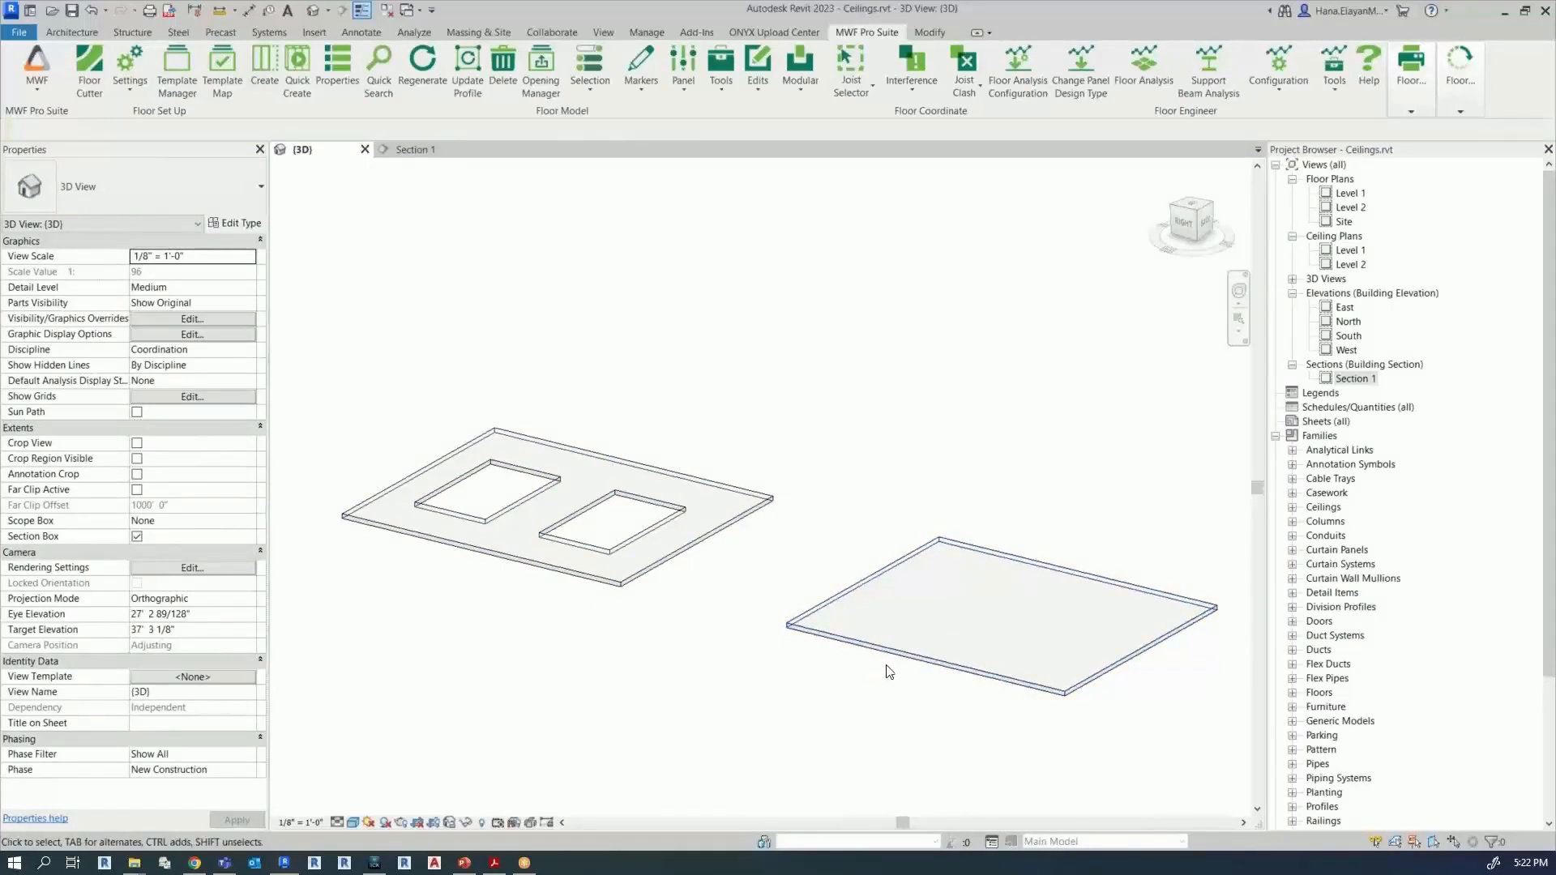
Step: Select the plain GWB on Mtl. Stud ceiling and bring up the MWF Pro Suite framing commands
{"action": "left_click", "coordinate": [997, 610]}
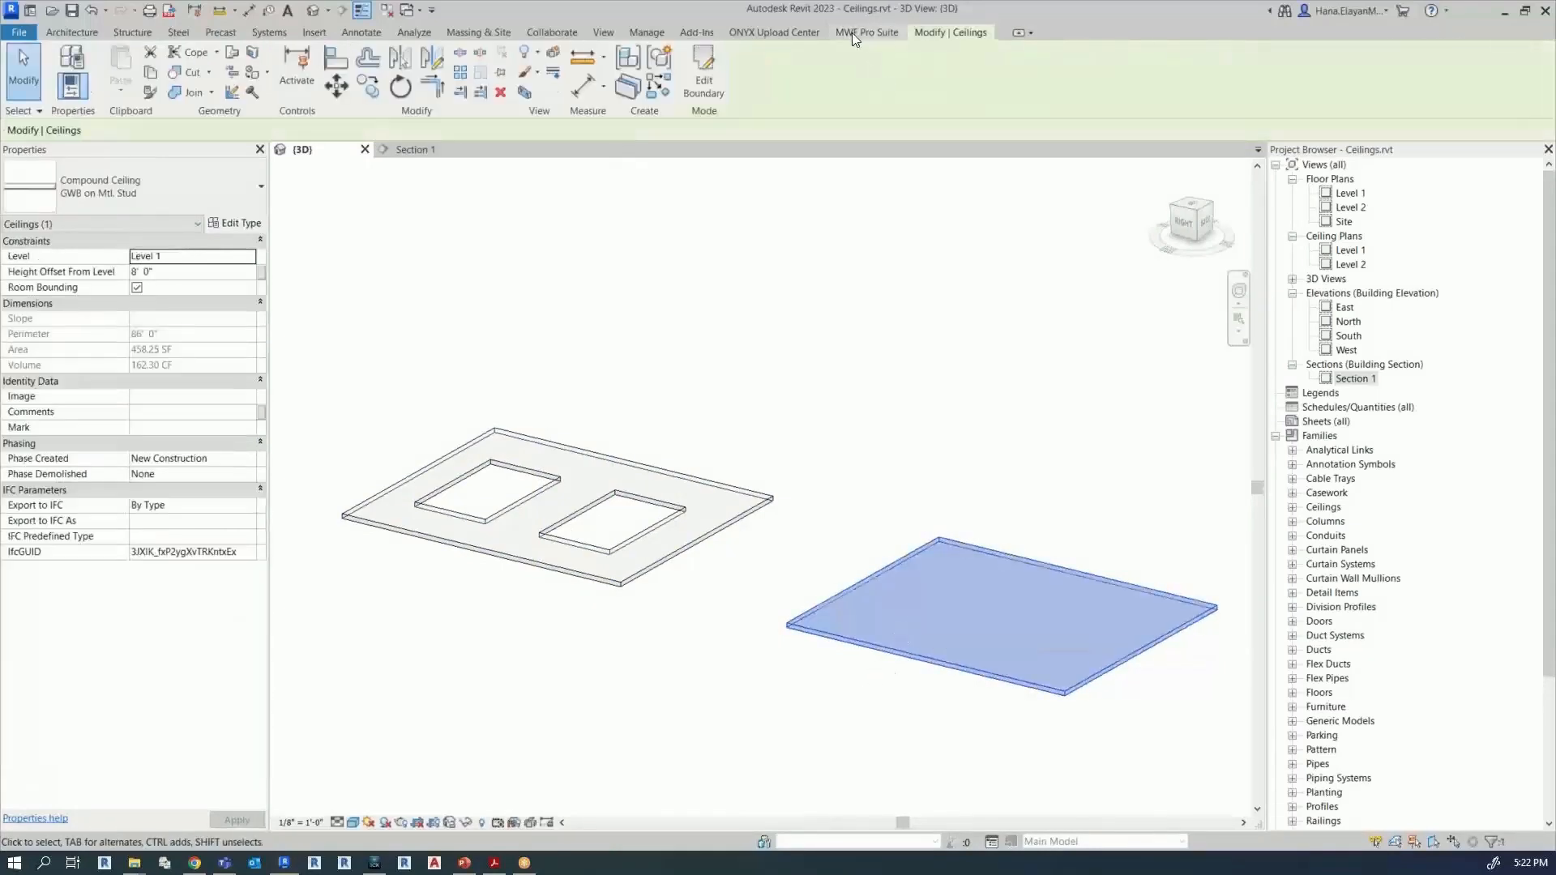
{"action": "left_click", "coordinate": [865, 33]}
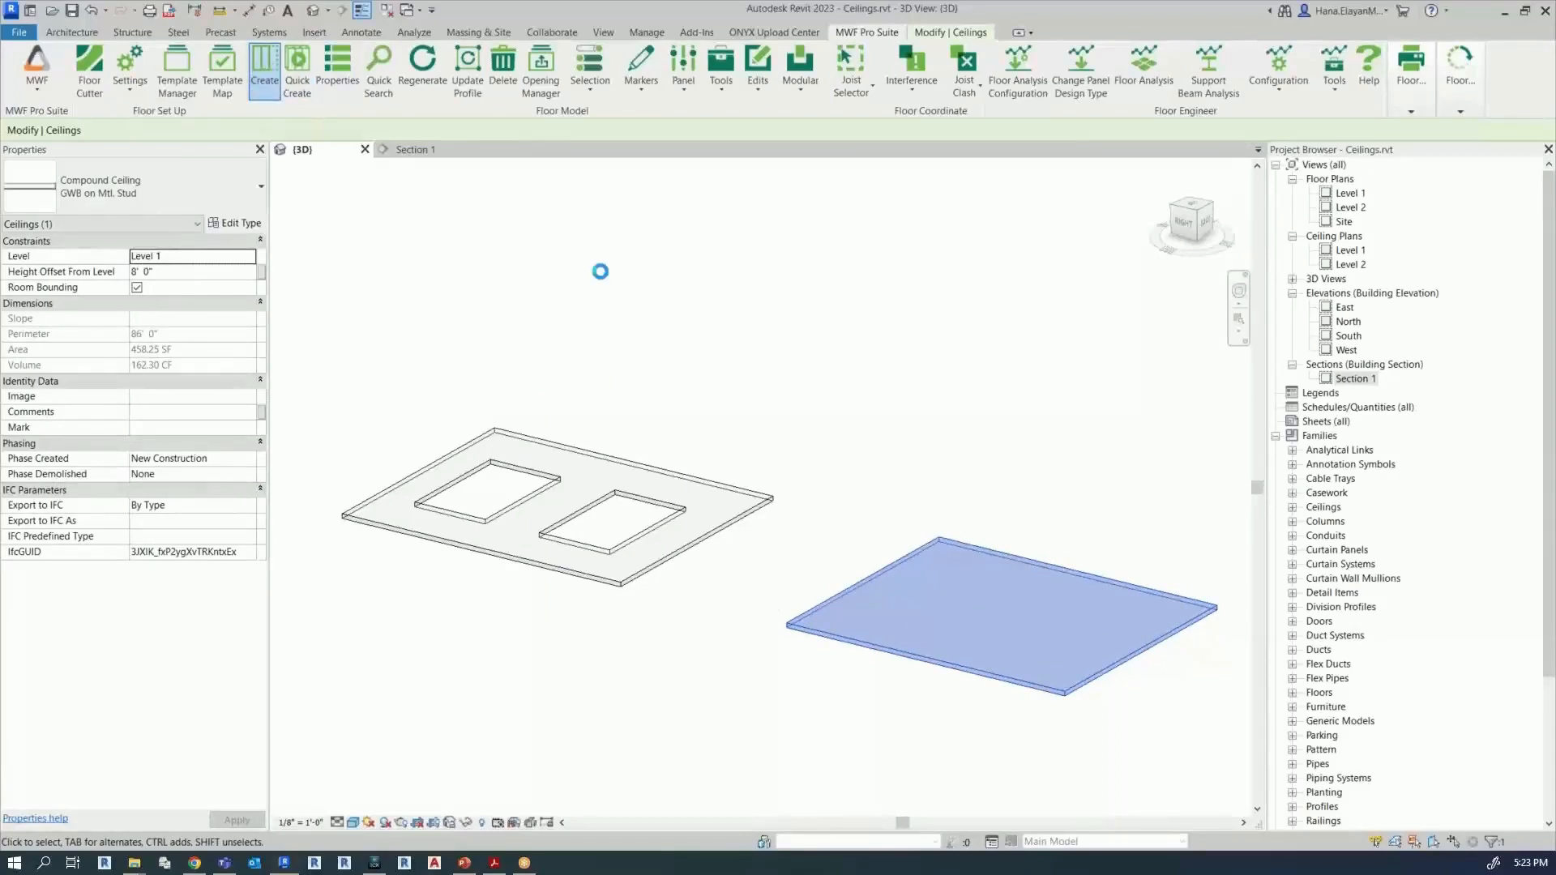
Step: Start Create and choose the Techno template in the Default_Imperial folder for the ceiling
{"action": "left_click", "coordinate": [262, 64]}
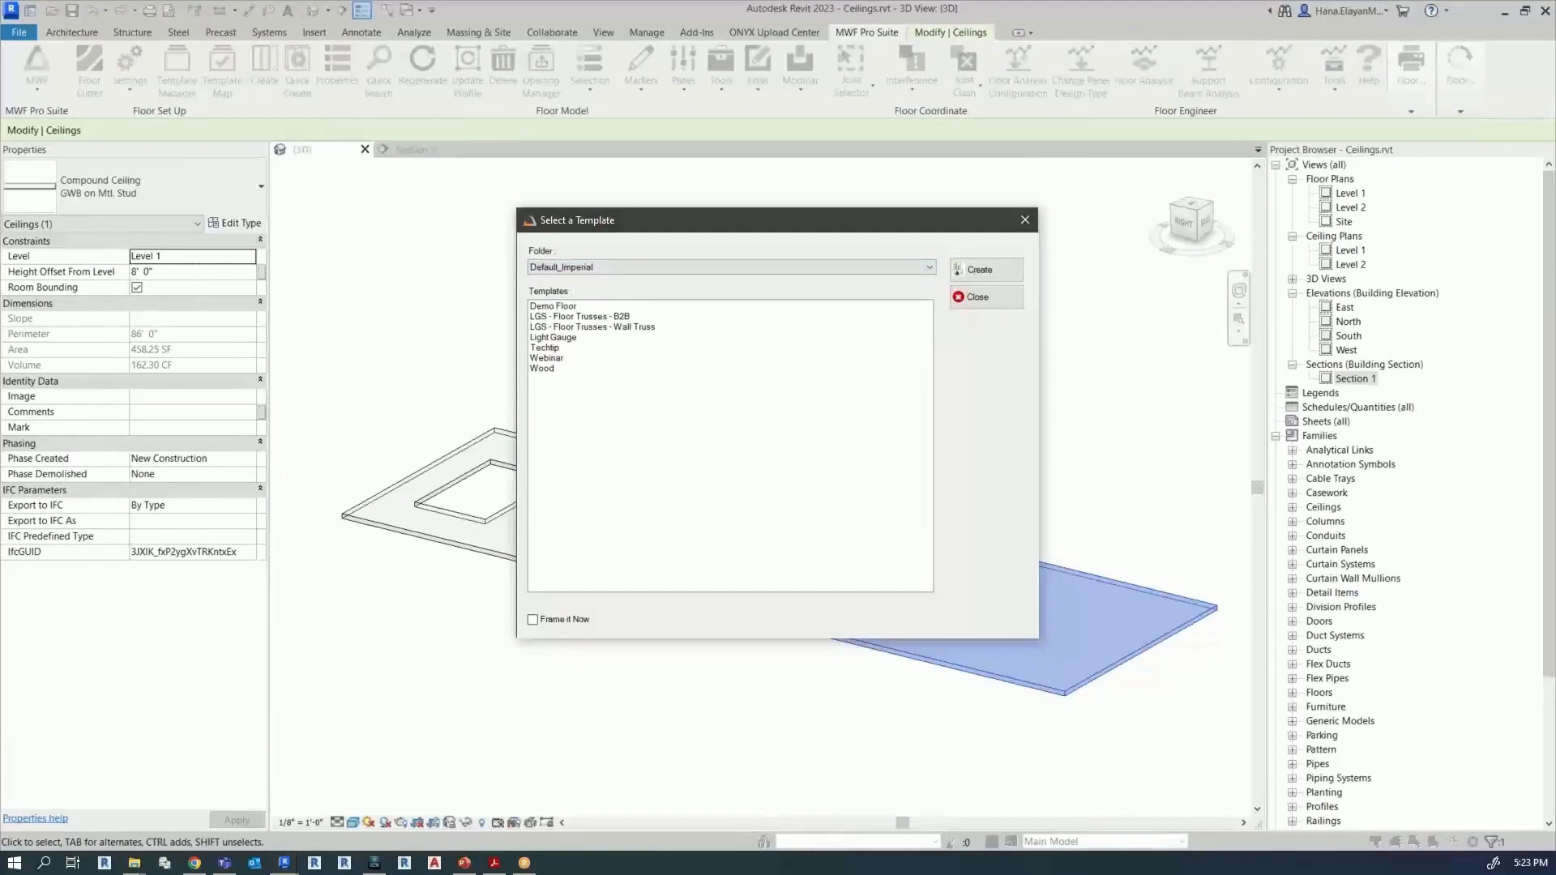
{"action": "mouse_move", "coordinate": [486, 476]}
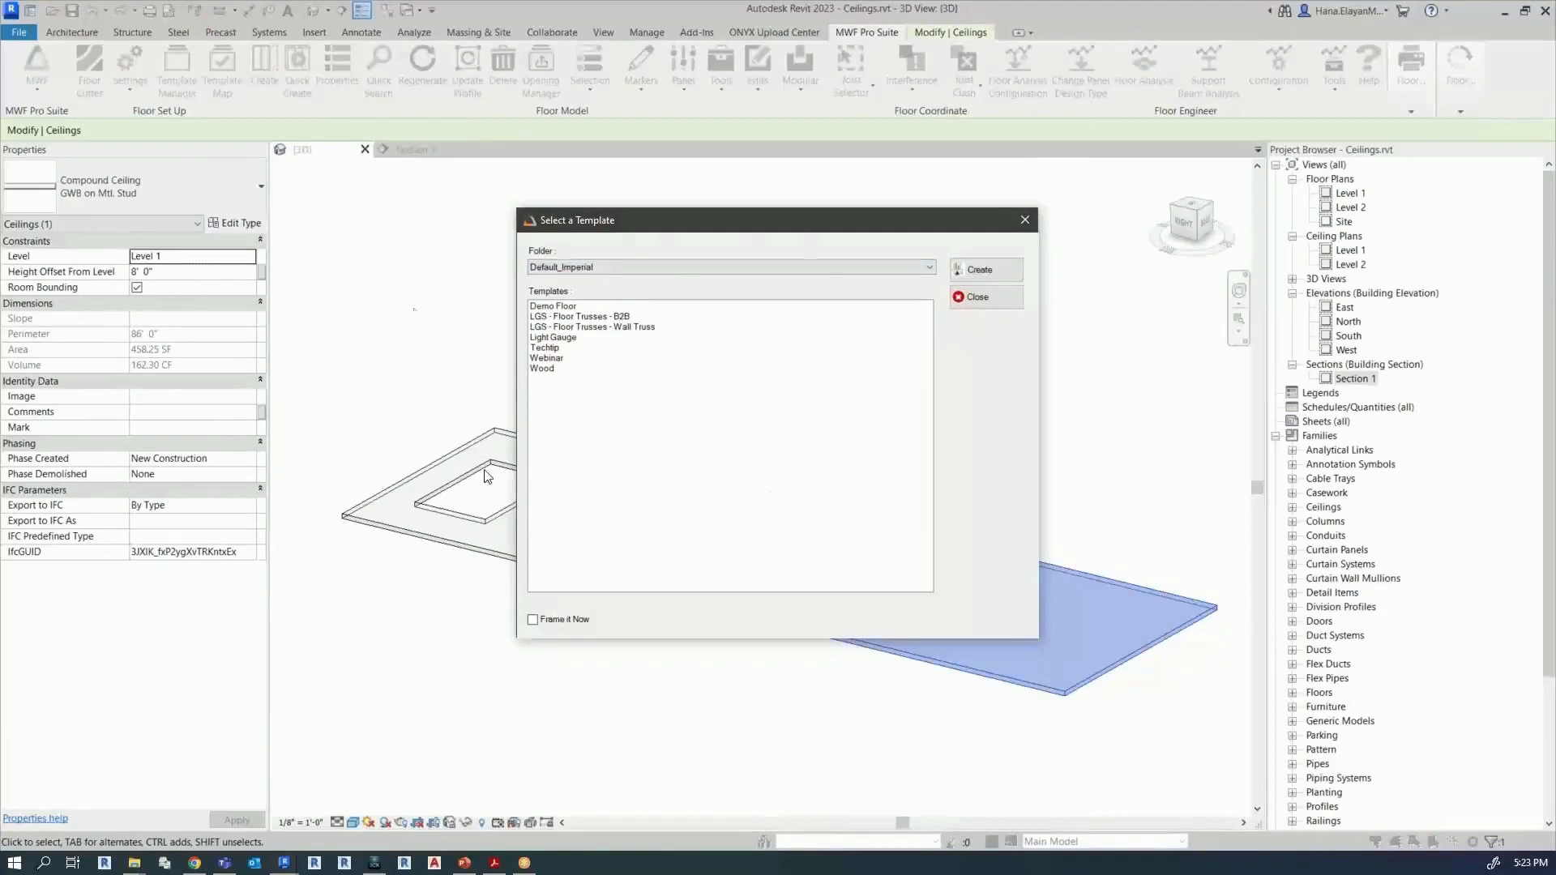
{"action": "mouse_move", "coordinate": [578, 375]}
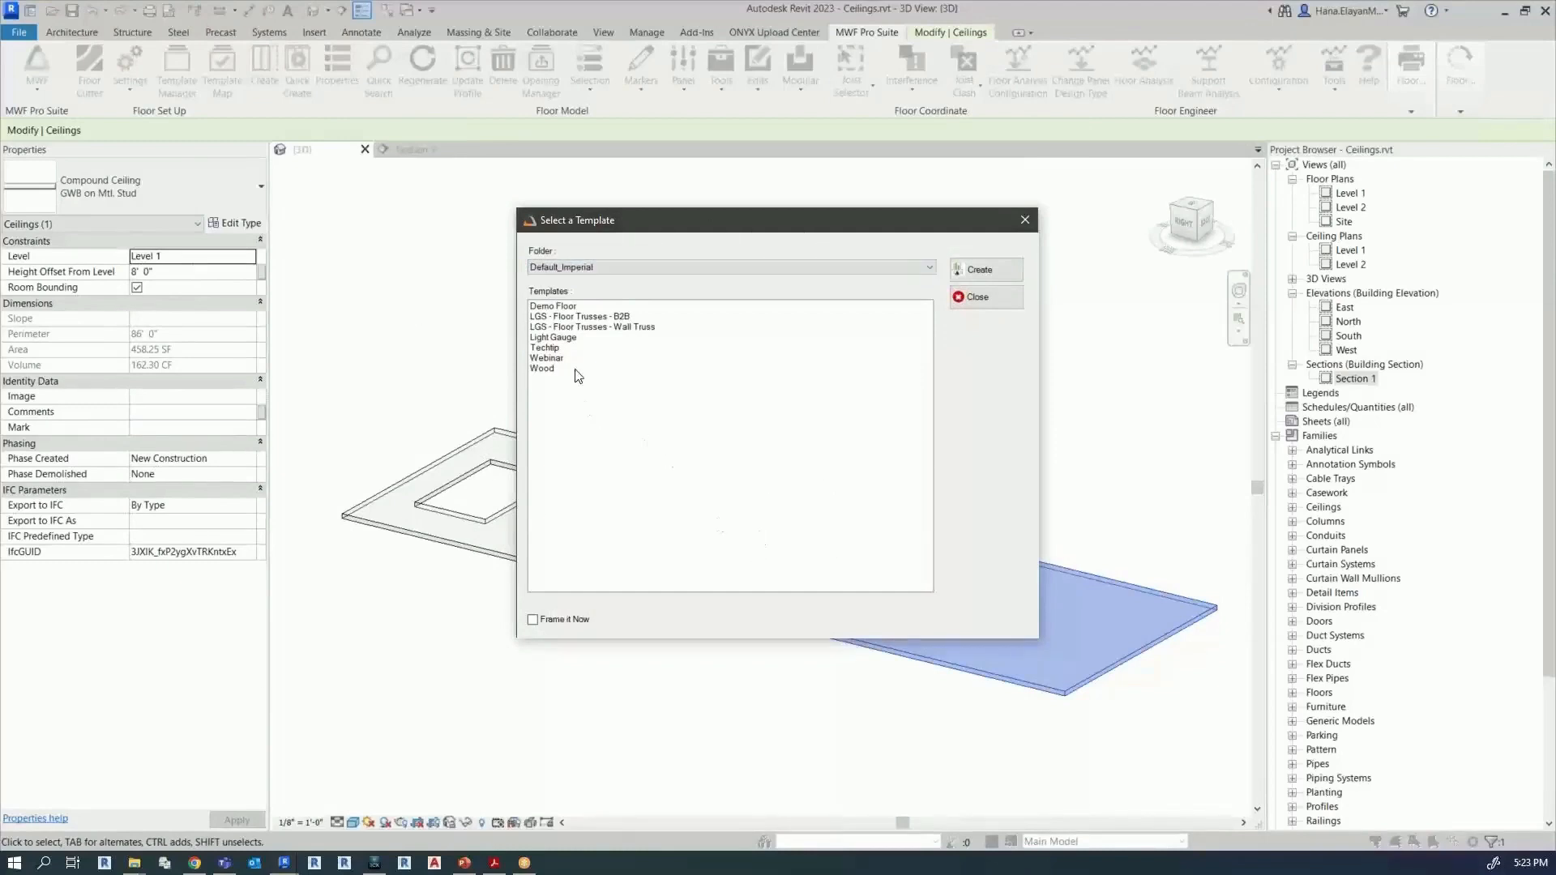
{"action": "left_click", "coordinate": [552, 337]}
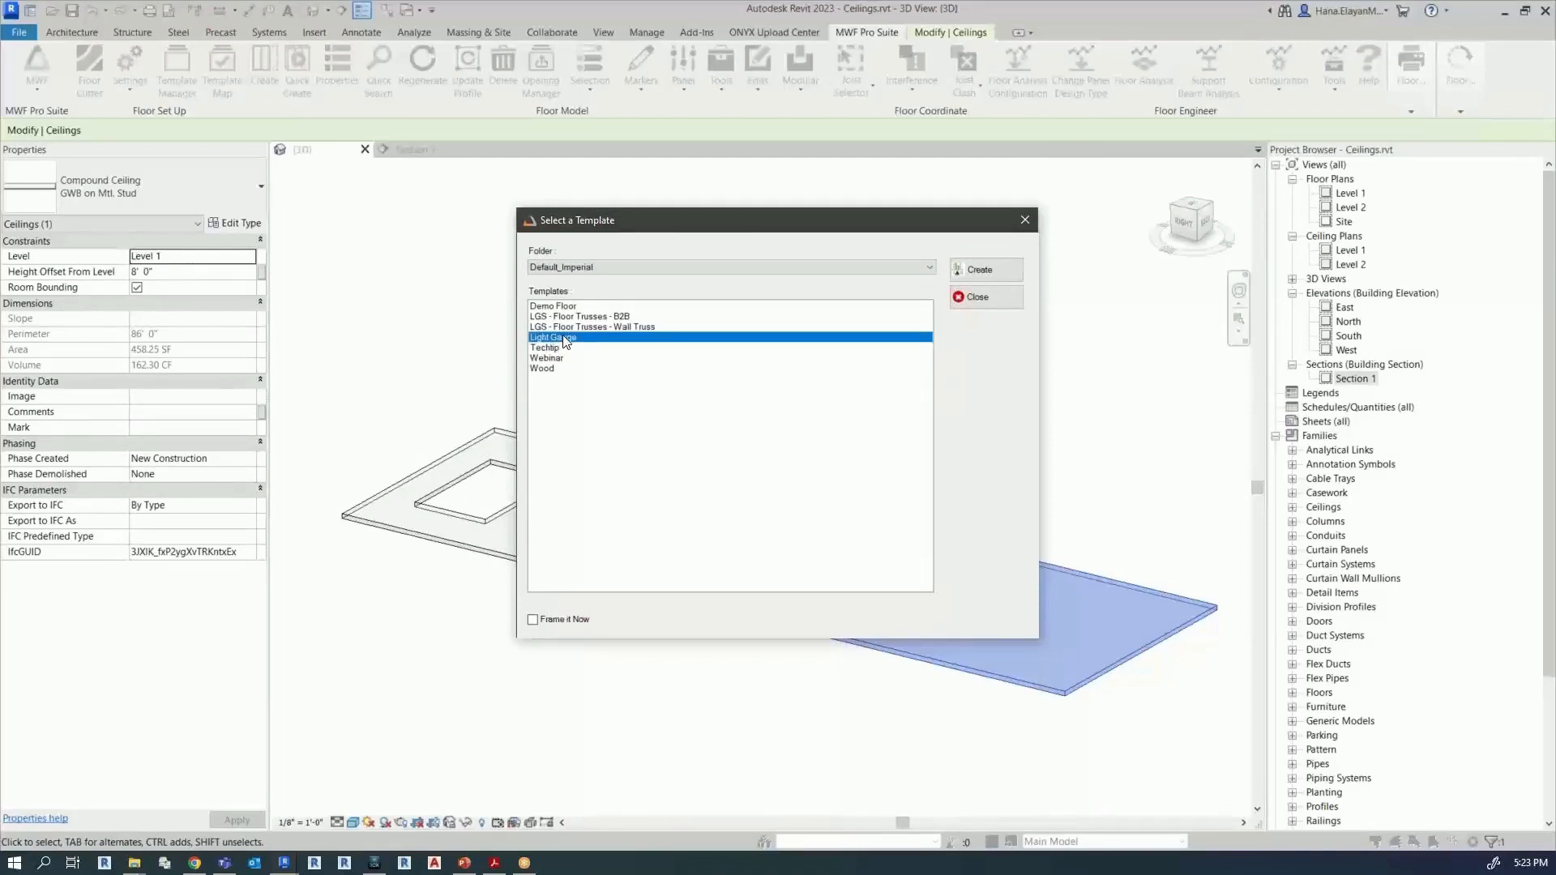
{"action": "mouse_move", "coordinate": [560, 345]}
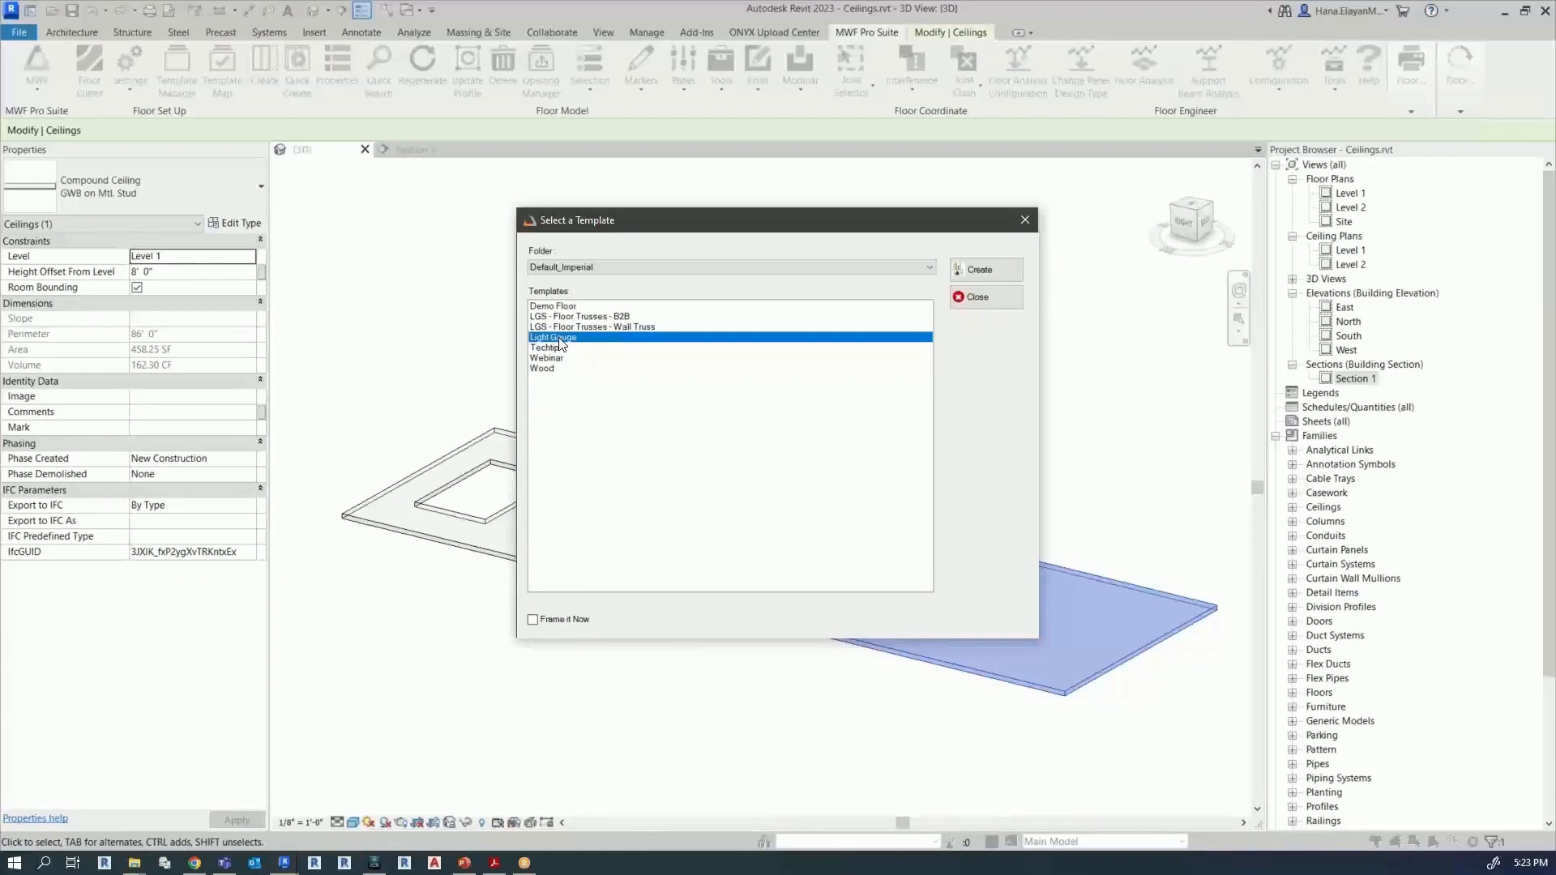
{"action": "mouse_move", "coordinate": [557, 355]}
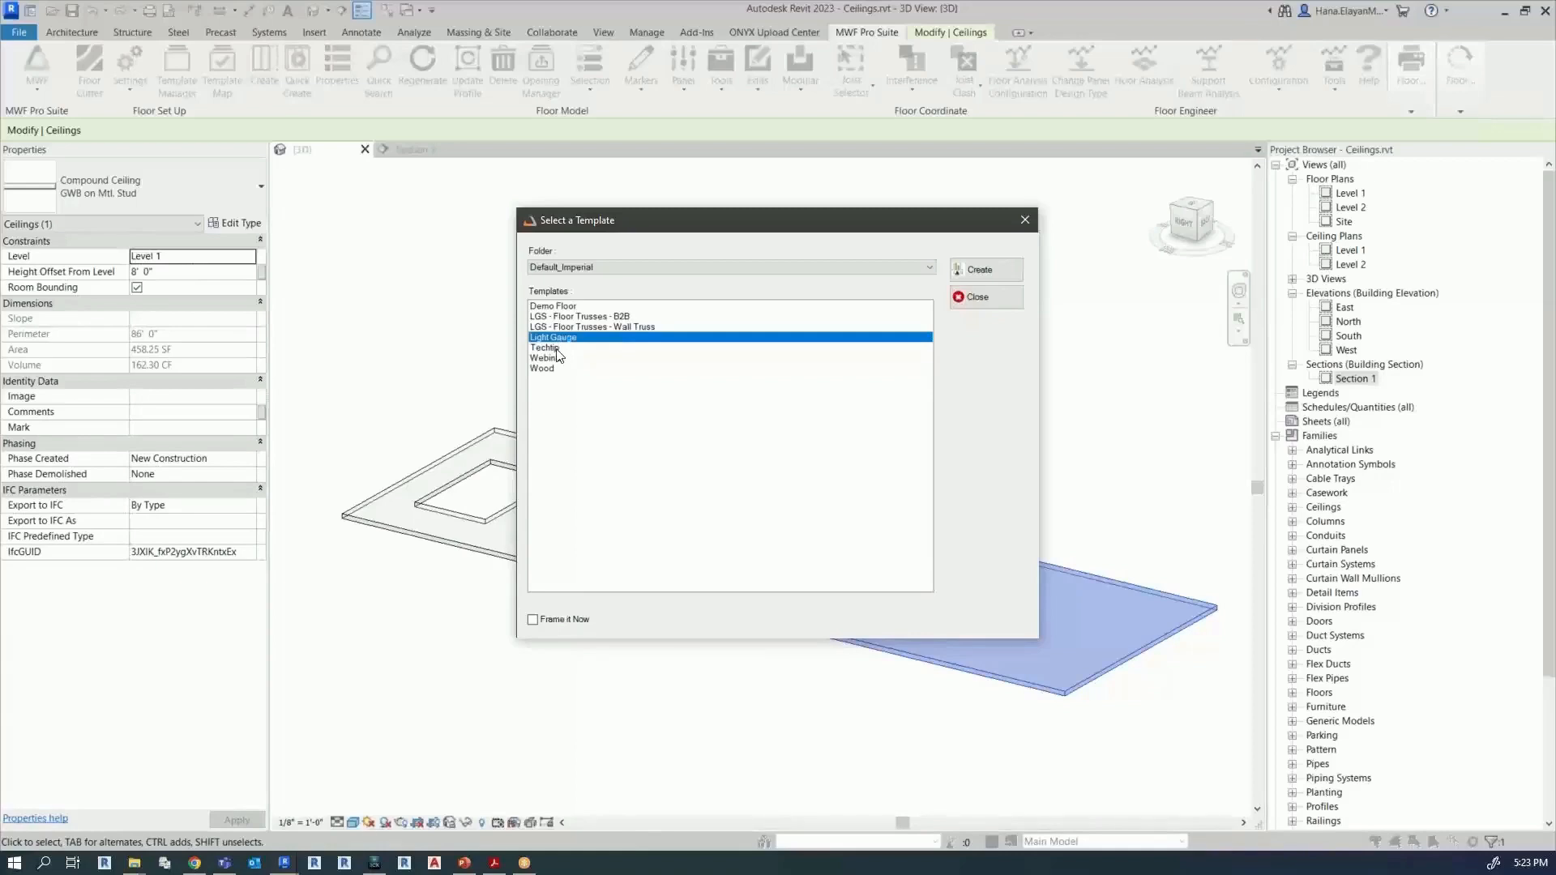
{"action": "left_click", "coordinate": [545, 347]}
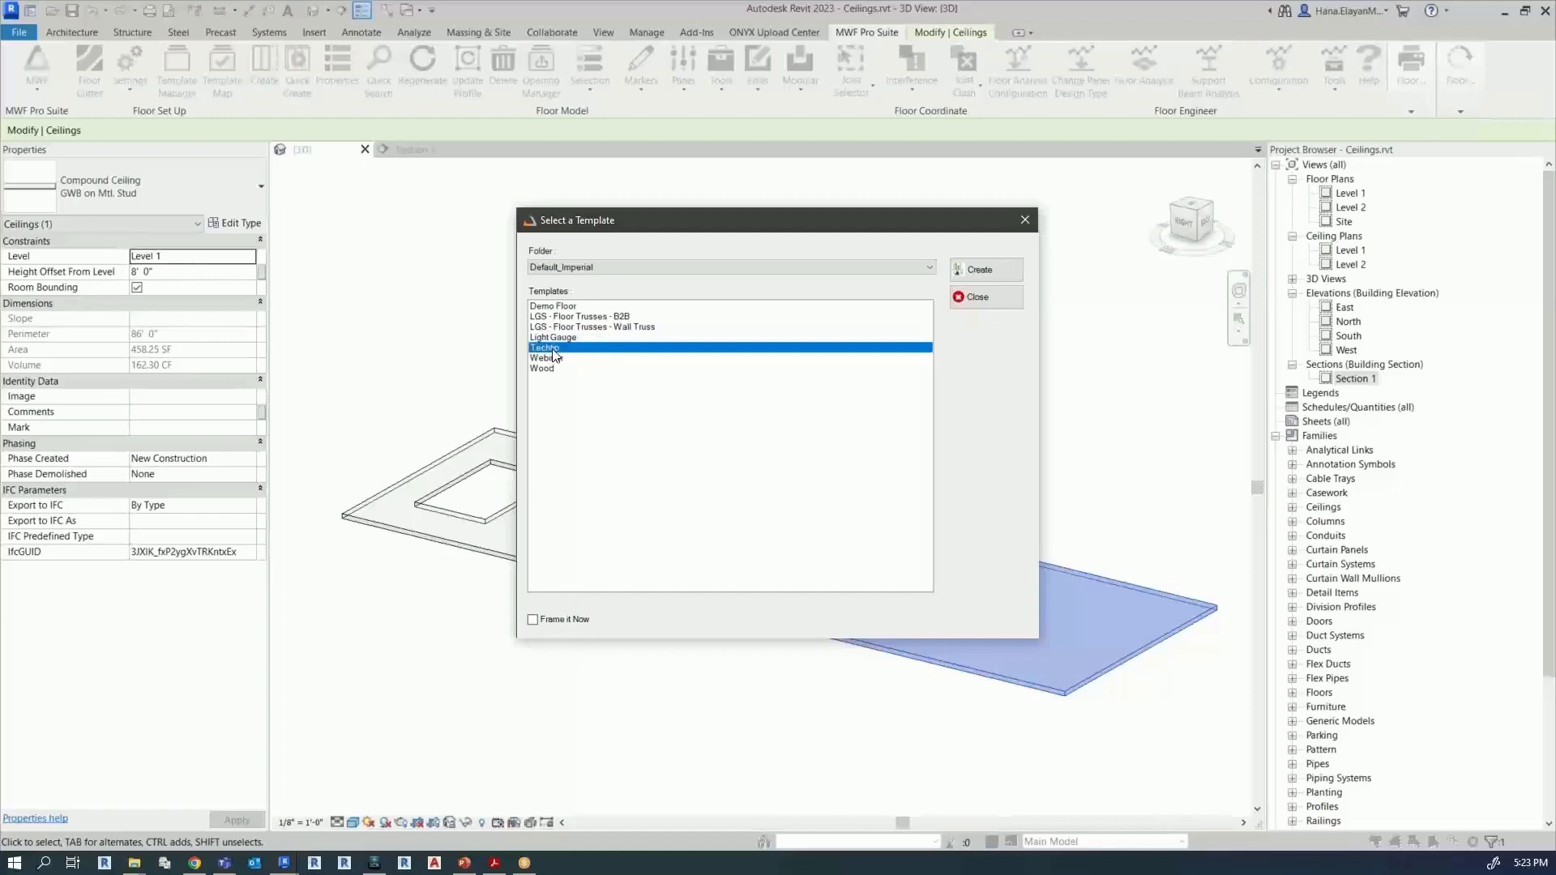
{"action": "mouse_move", "coordinate": [556, 629]}
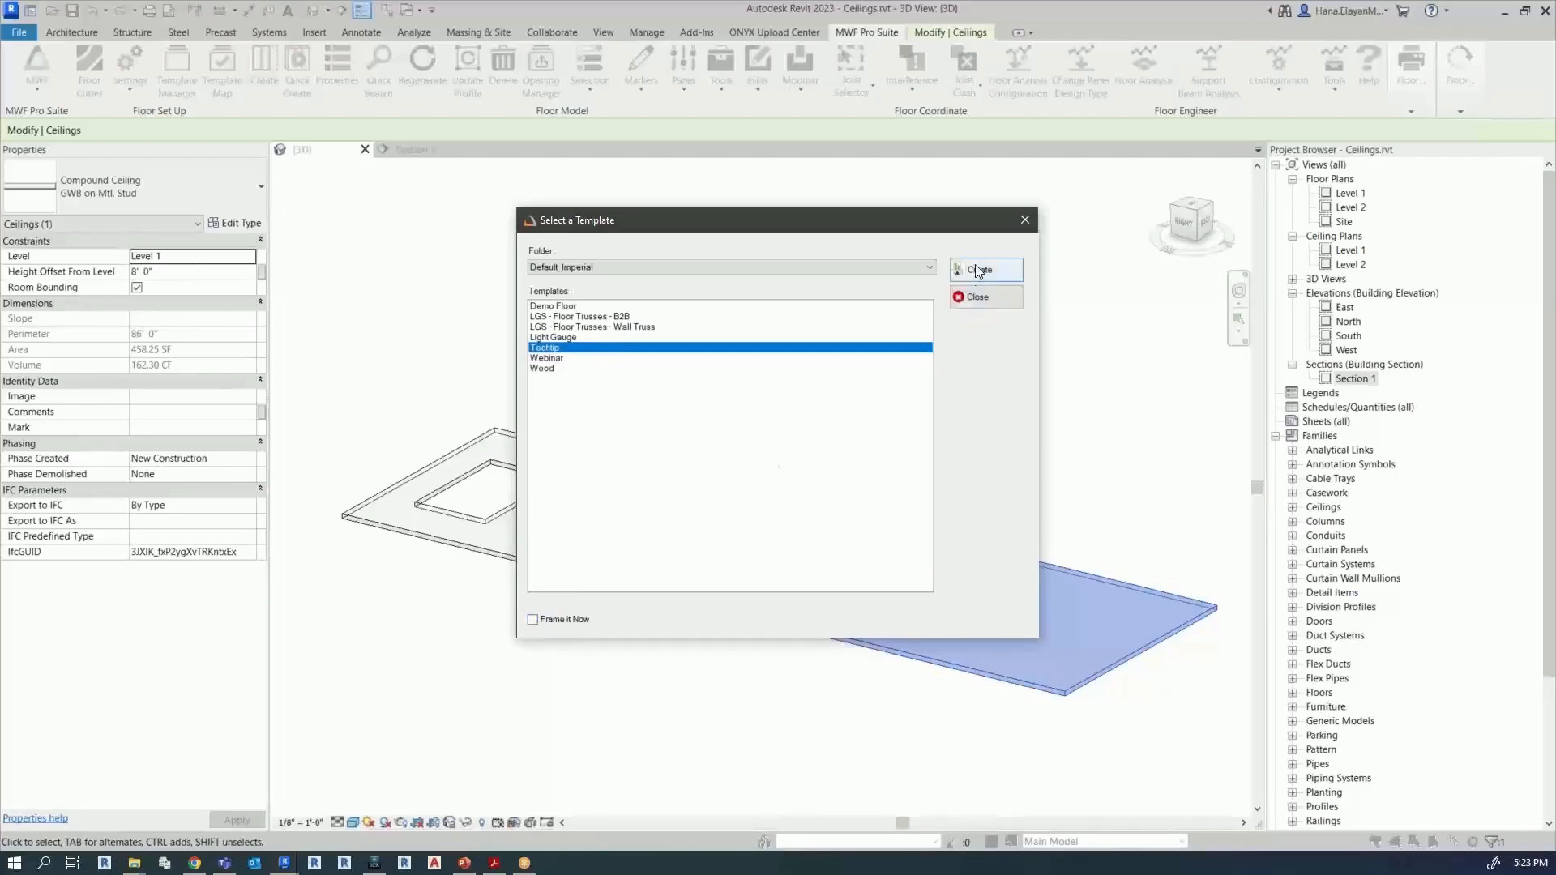
Step: Create the ceiling panel from the template, giving the flat ceiling its outline and labels
{"action": "left_click", "coordinate": [980, 271]}
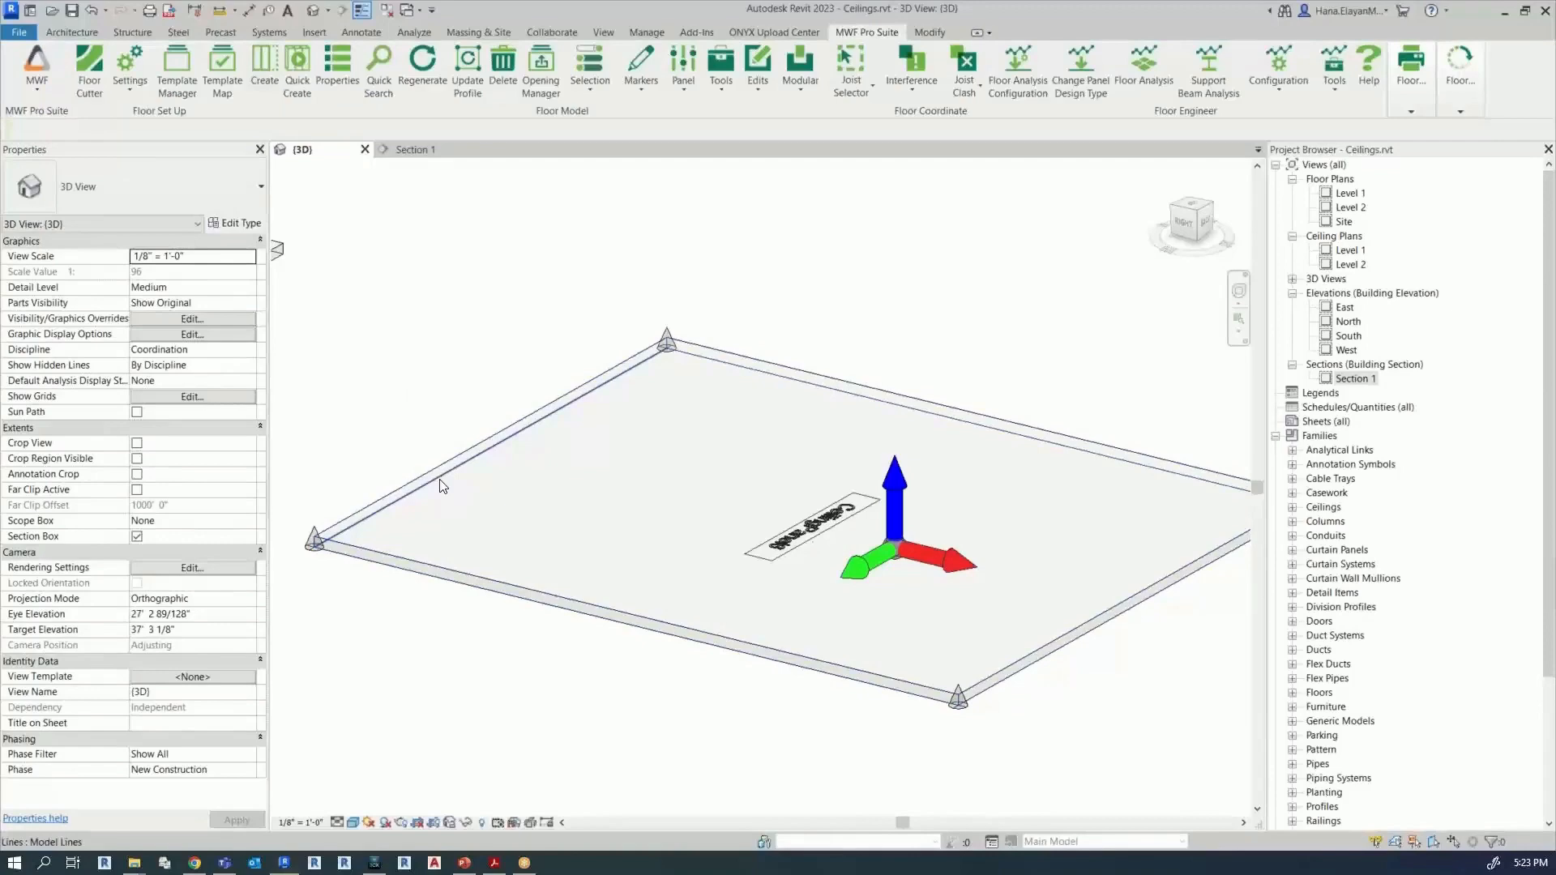
{"action": "left_click", "coordinate": [883, 400]}
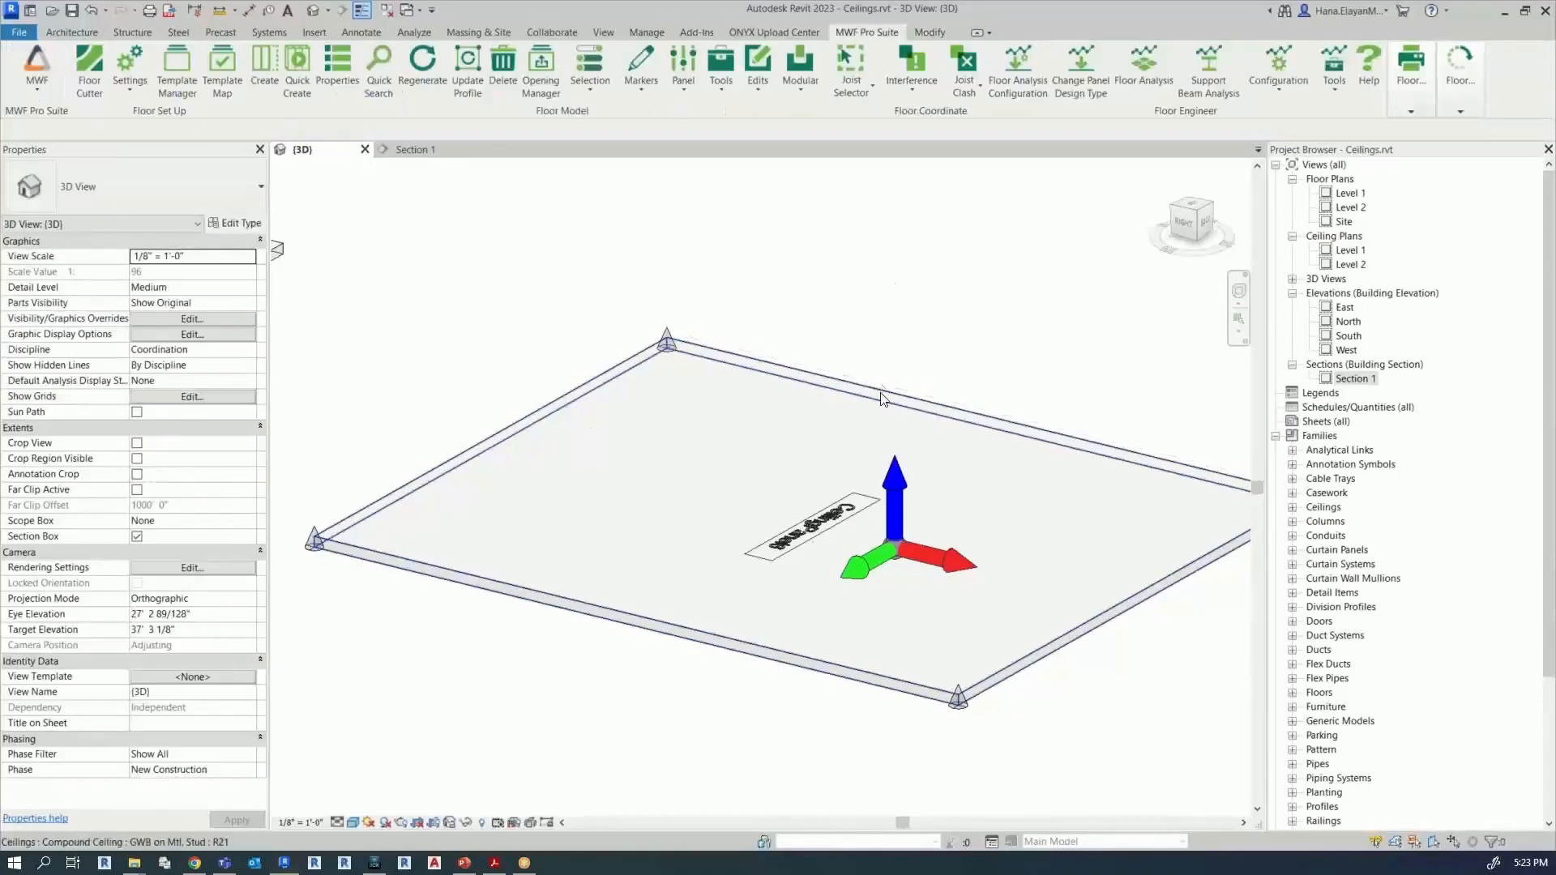
{"action": "left_click", "coordinate": [883, 398]}
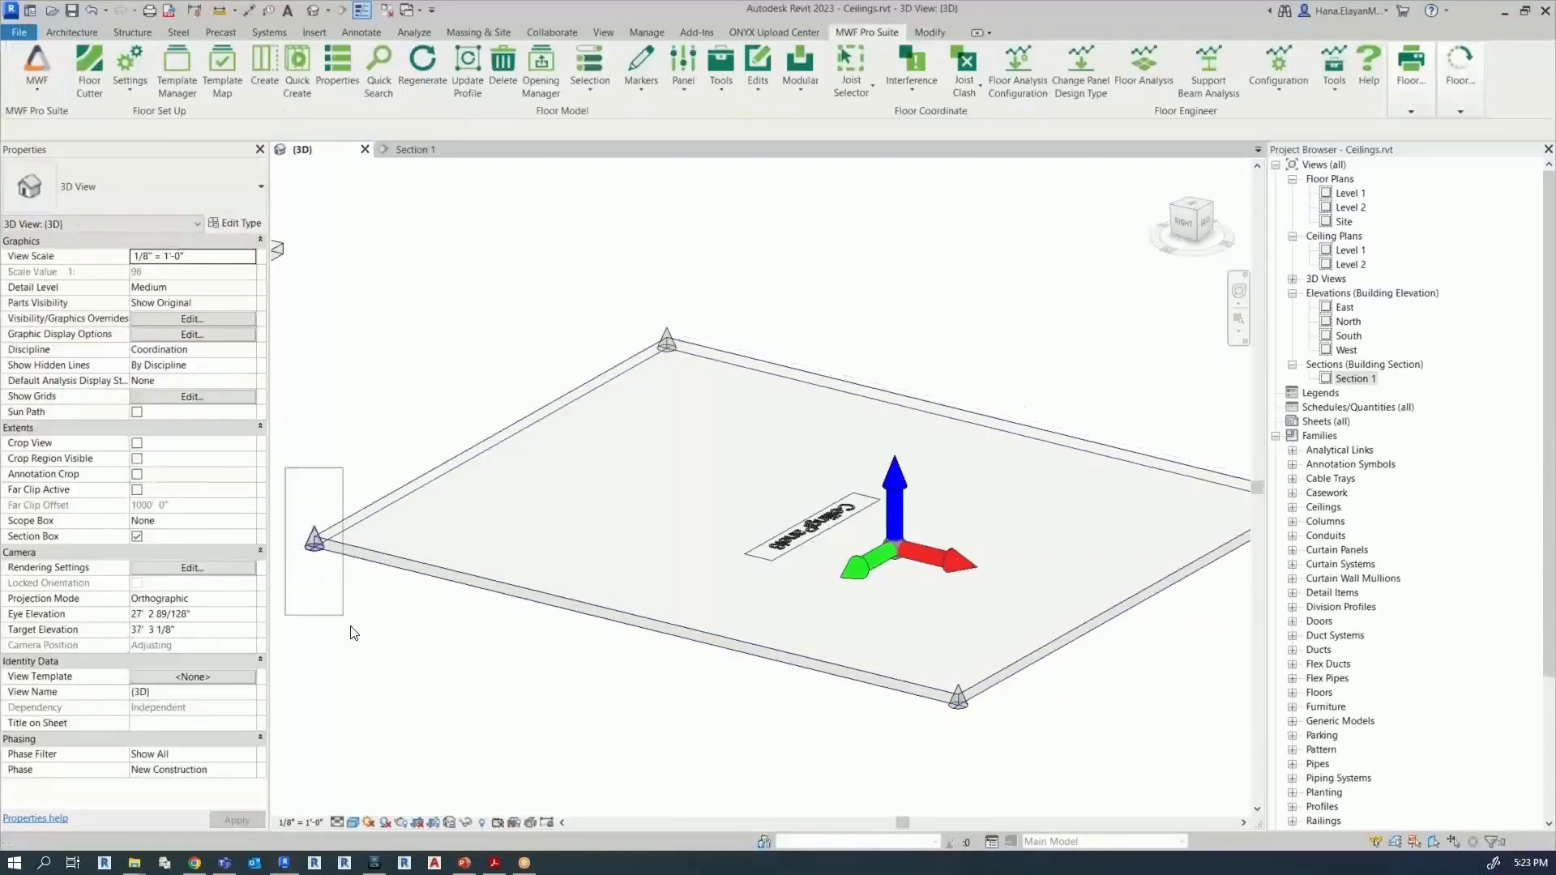
{"action": "left_click", "coordinate": [316, 538]}
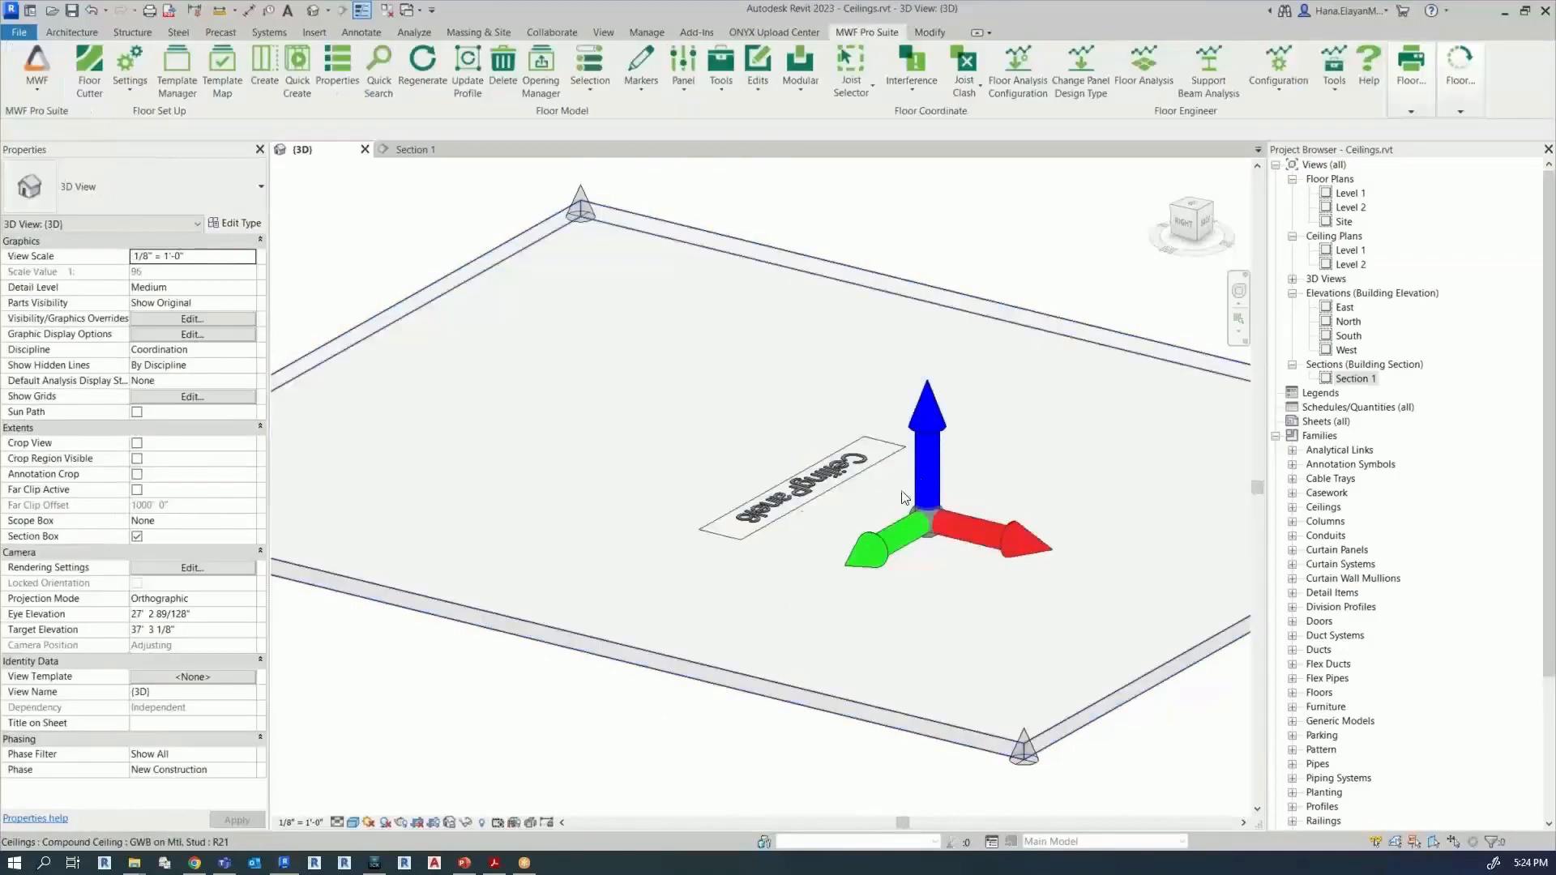
Step: Inspect the new panel by selecting its direction marker and then its CeilingPanel6 name label
{"action": "left_click", "coordinate": [926, 516]}
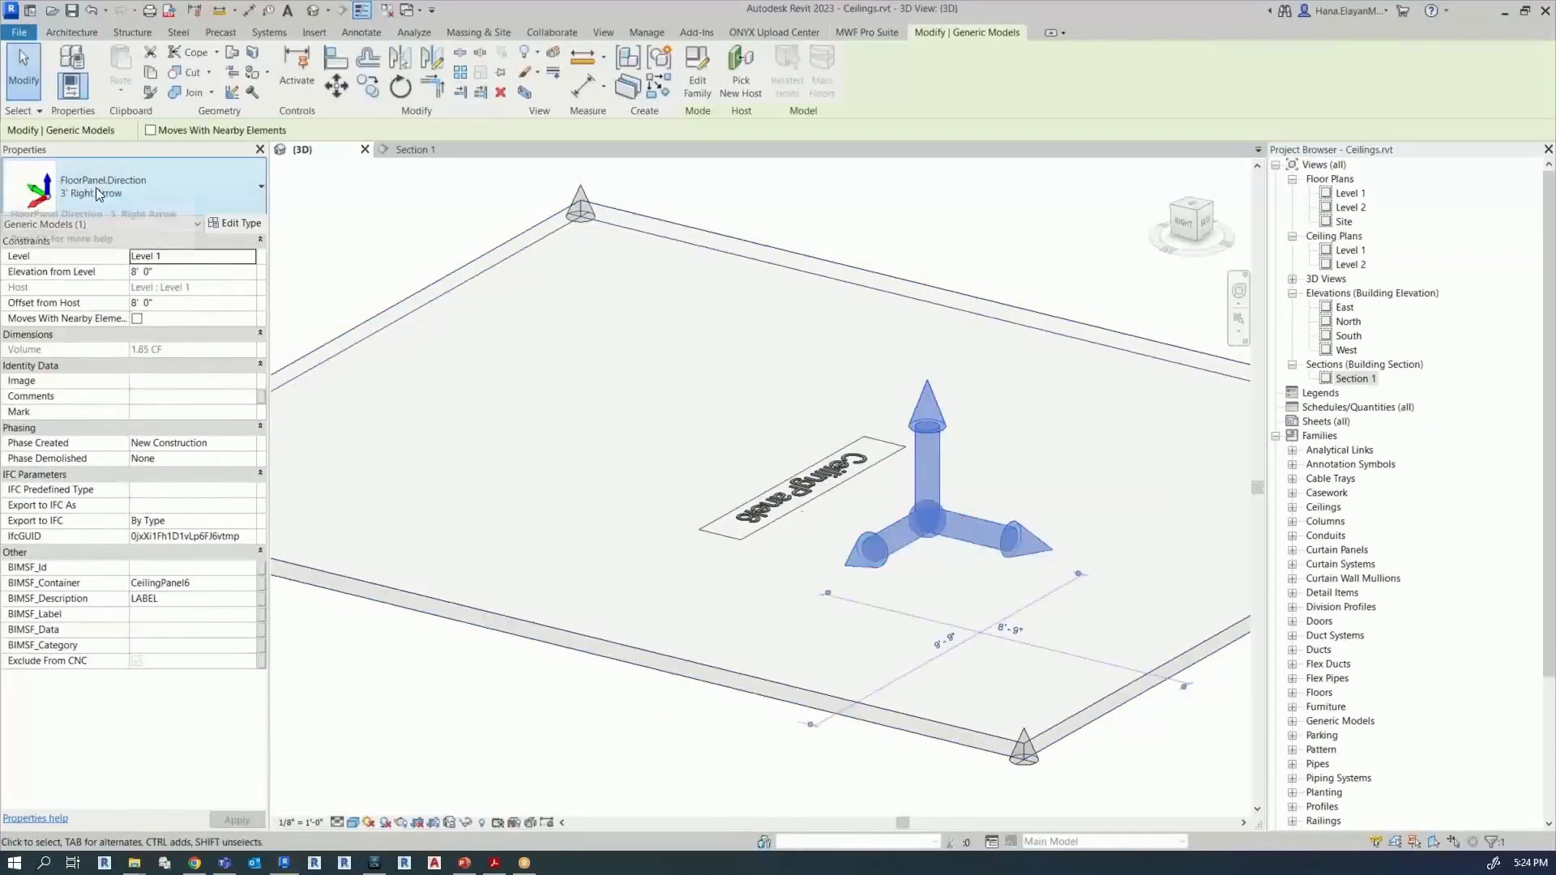
{"action": "mouse_move", "coordinate": [869, 613]}
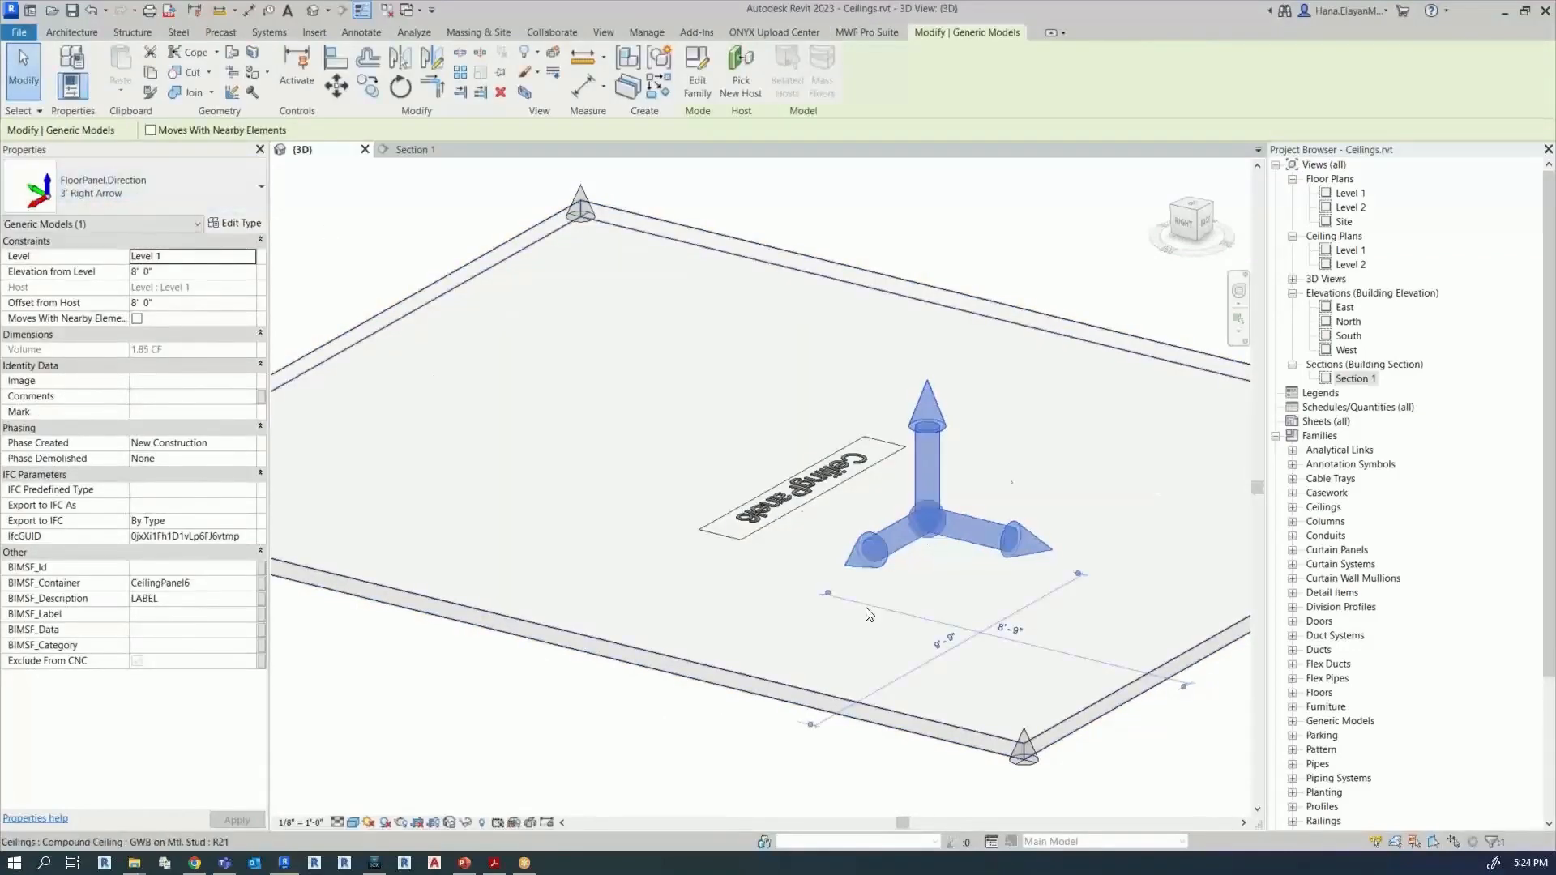
{"action": "left_click", "coordinate": [645, 719]}
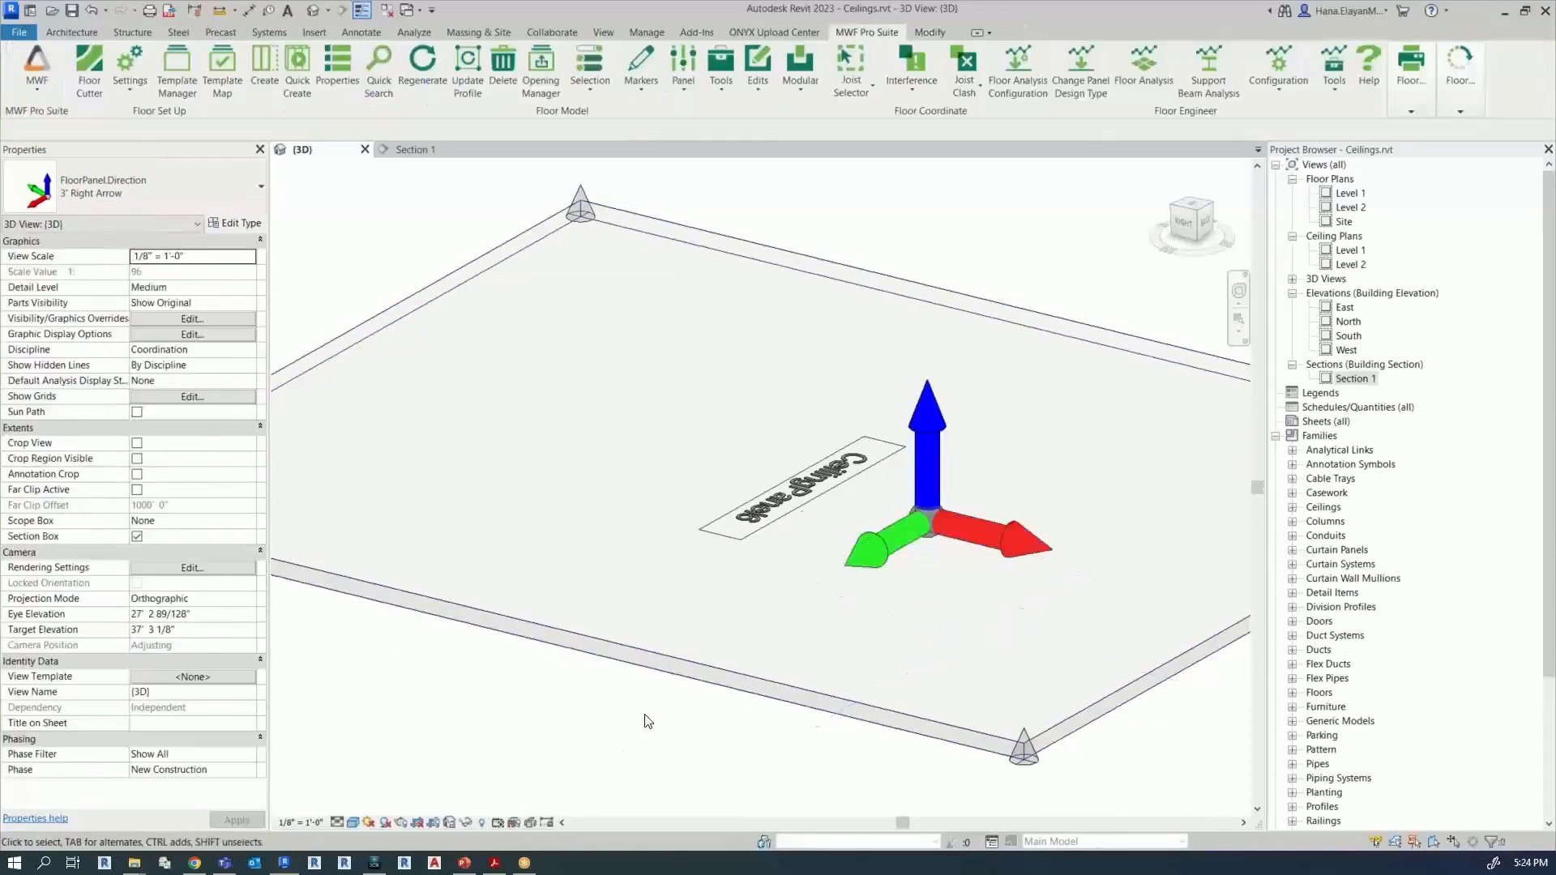
{"action": "left_click", "coordinate": [794, 496]}
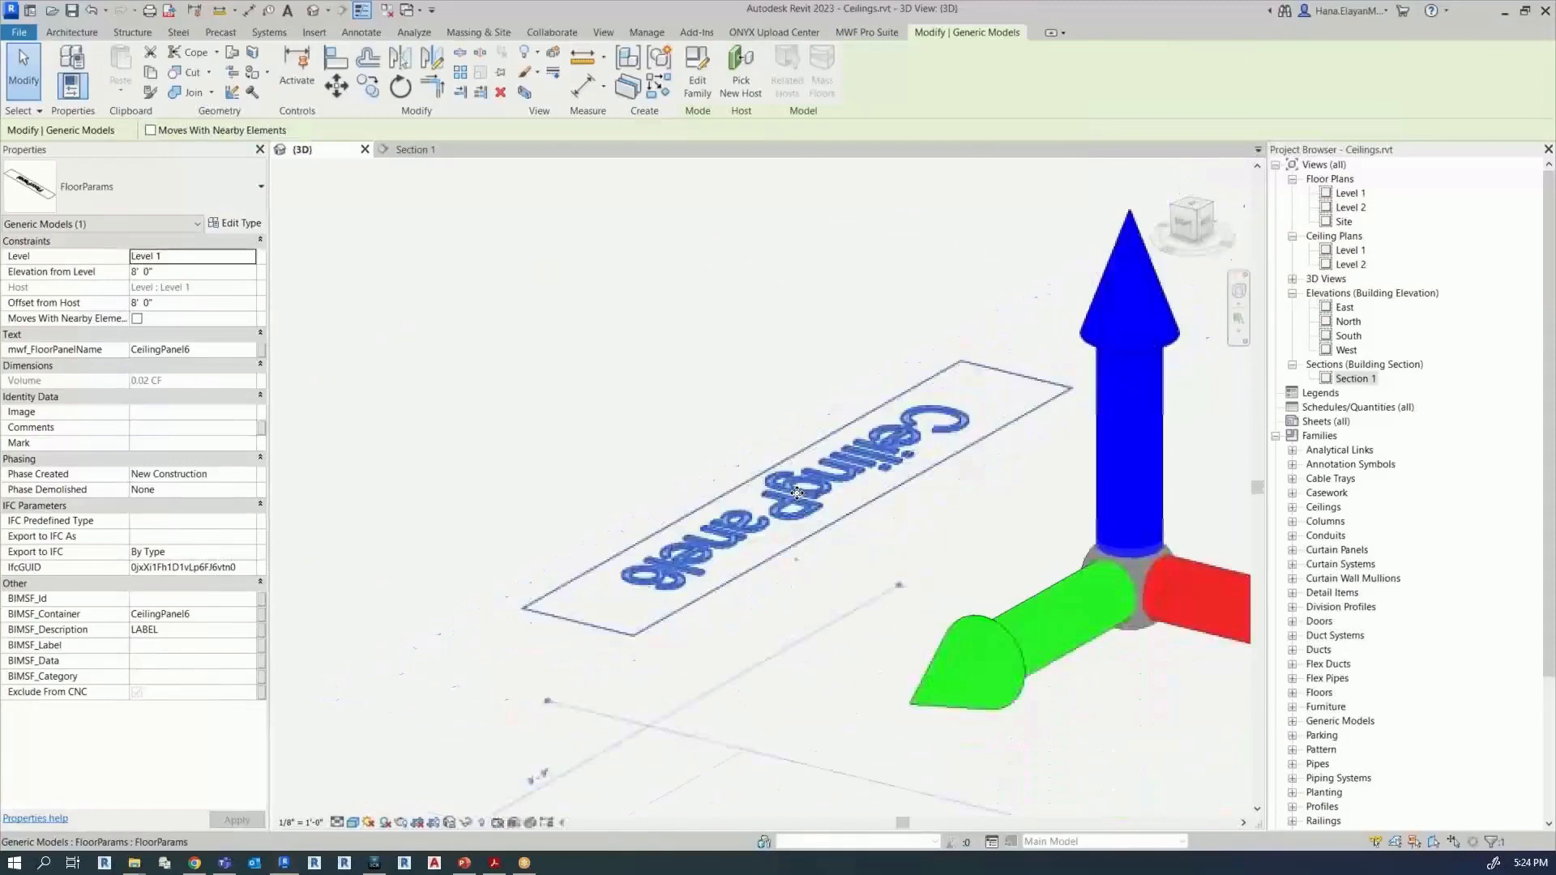
Step: Regenerate the panel so steel joist framing members fill the whole ceiling
{"action": "scroll", "scroll_direction": "up", "scroll_amount": 3}
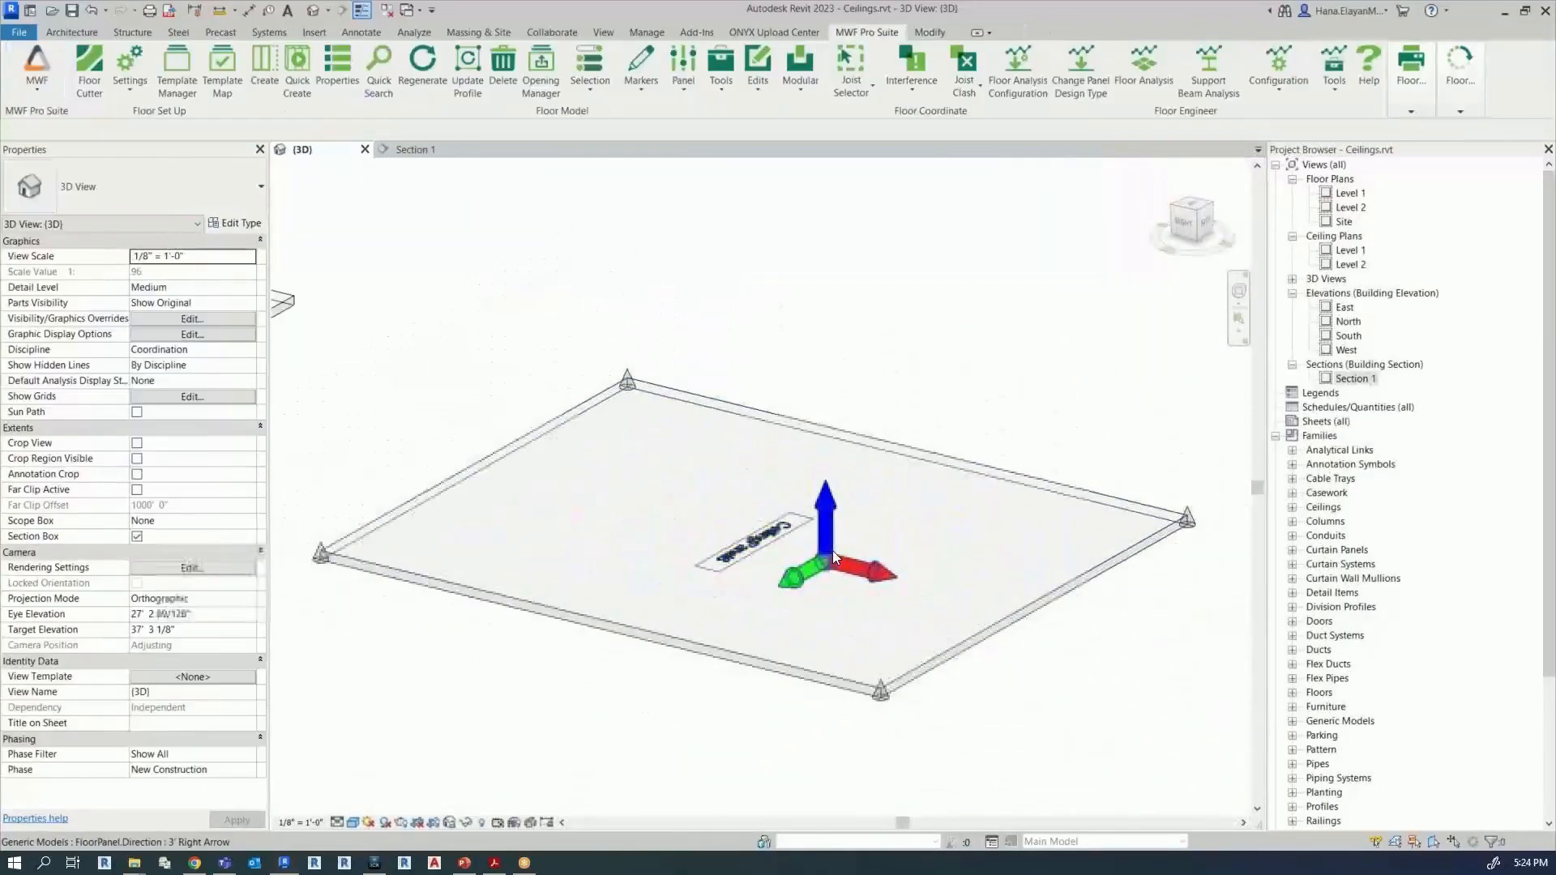
{"action": "left_click", "coordinate": [825, 556]}
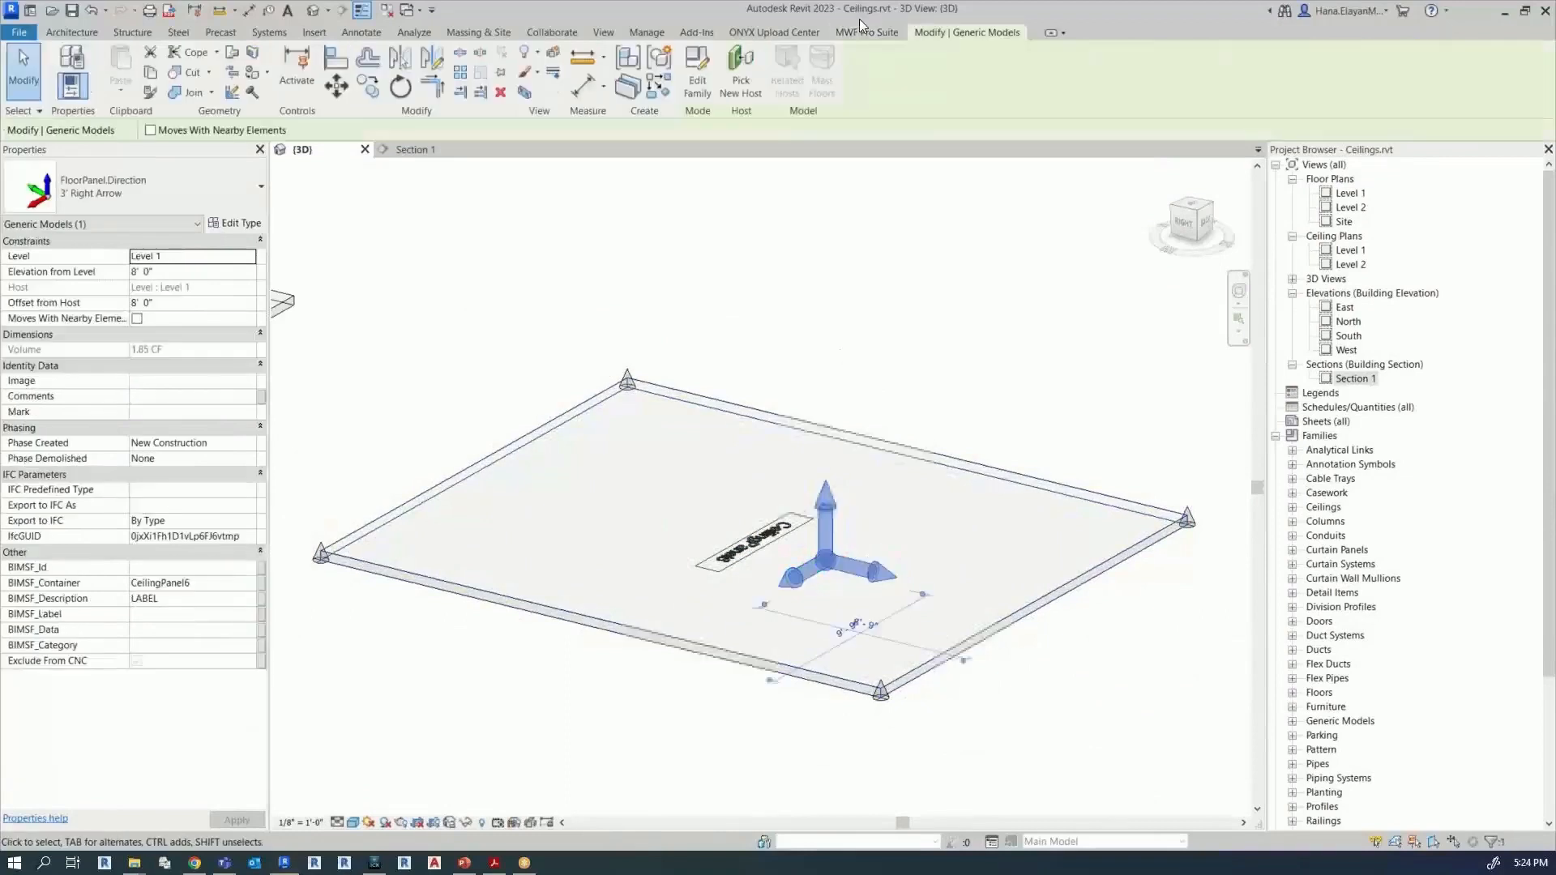
{"action": "left_click", "coordinate": [865, 32]}
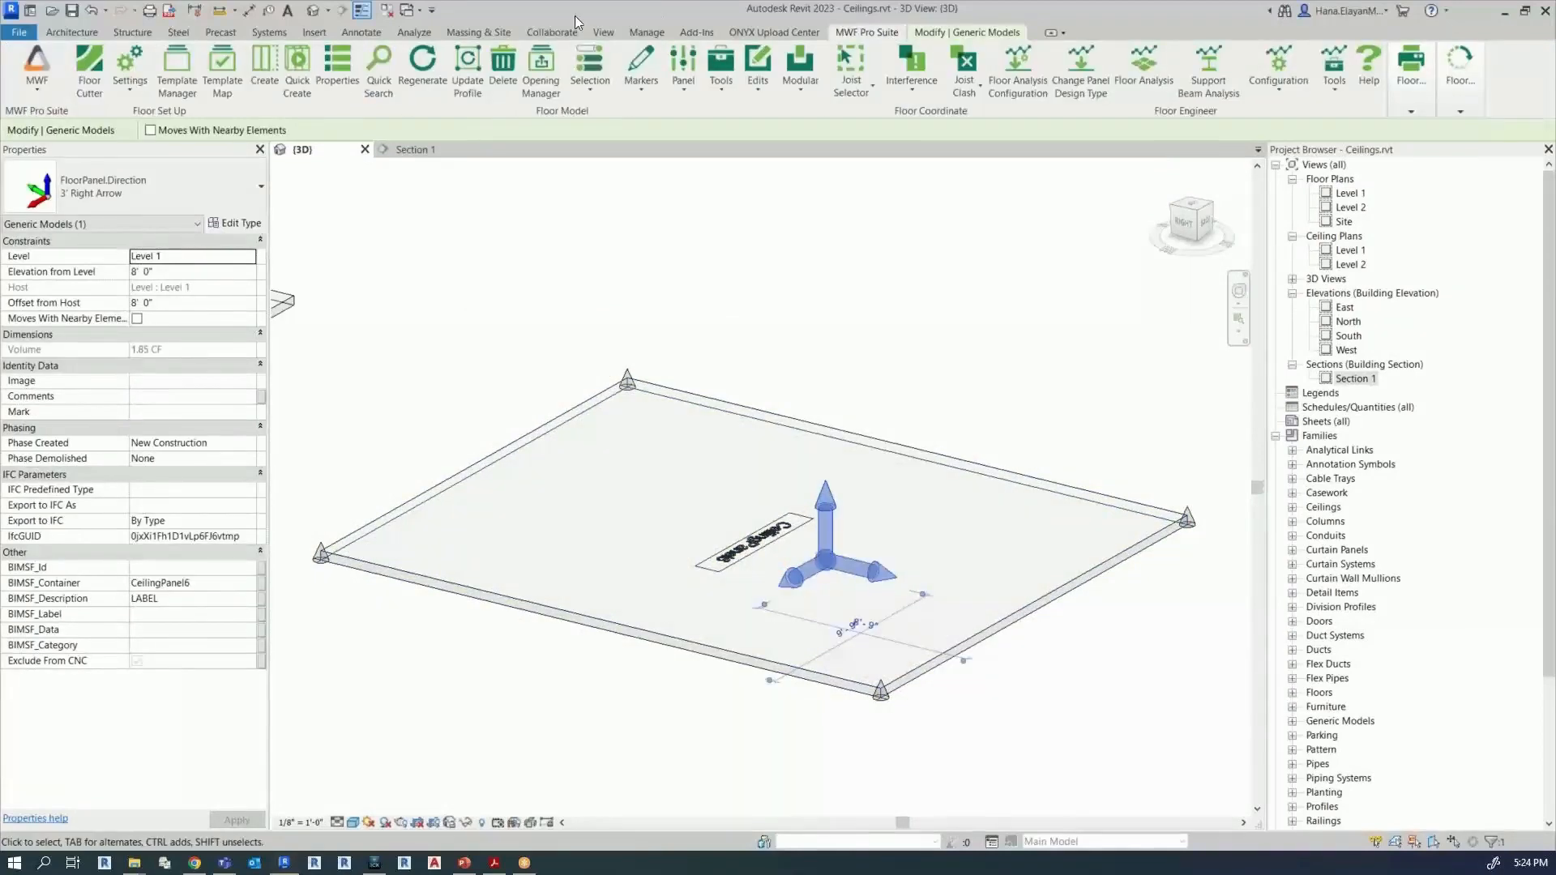
{"action": "left_click", "coordinate": [423, 65]}
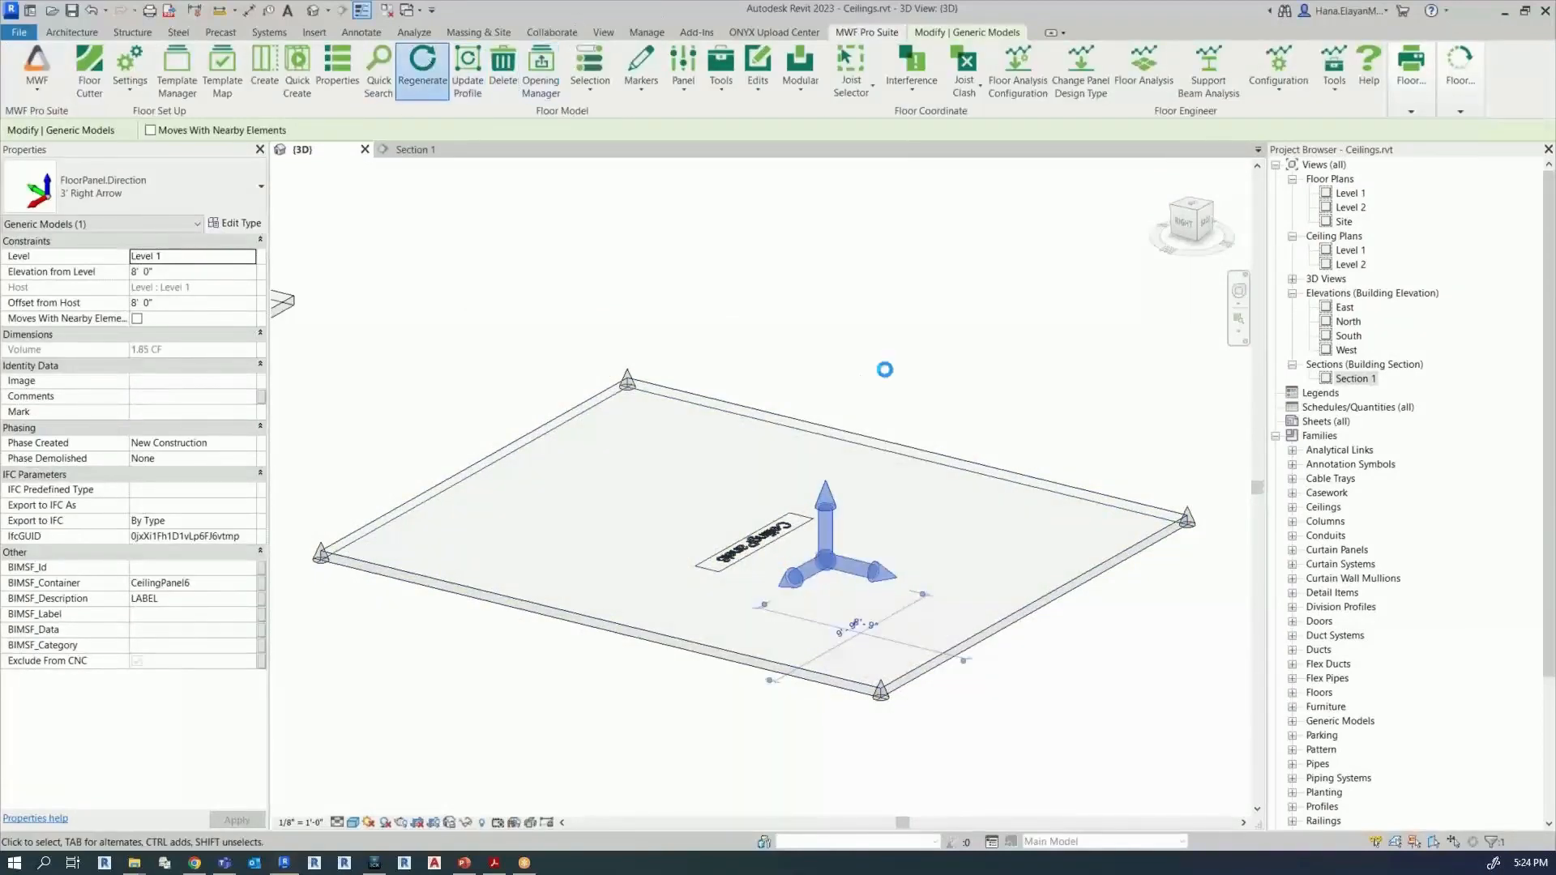
{"action": "left_click", "coordinate": [422, 65]}
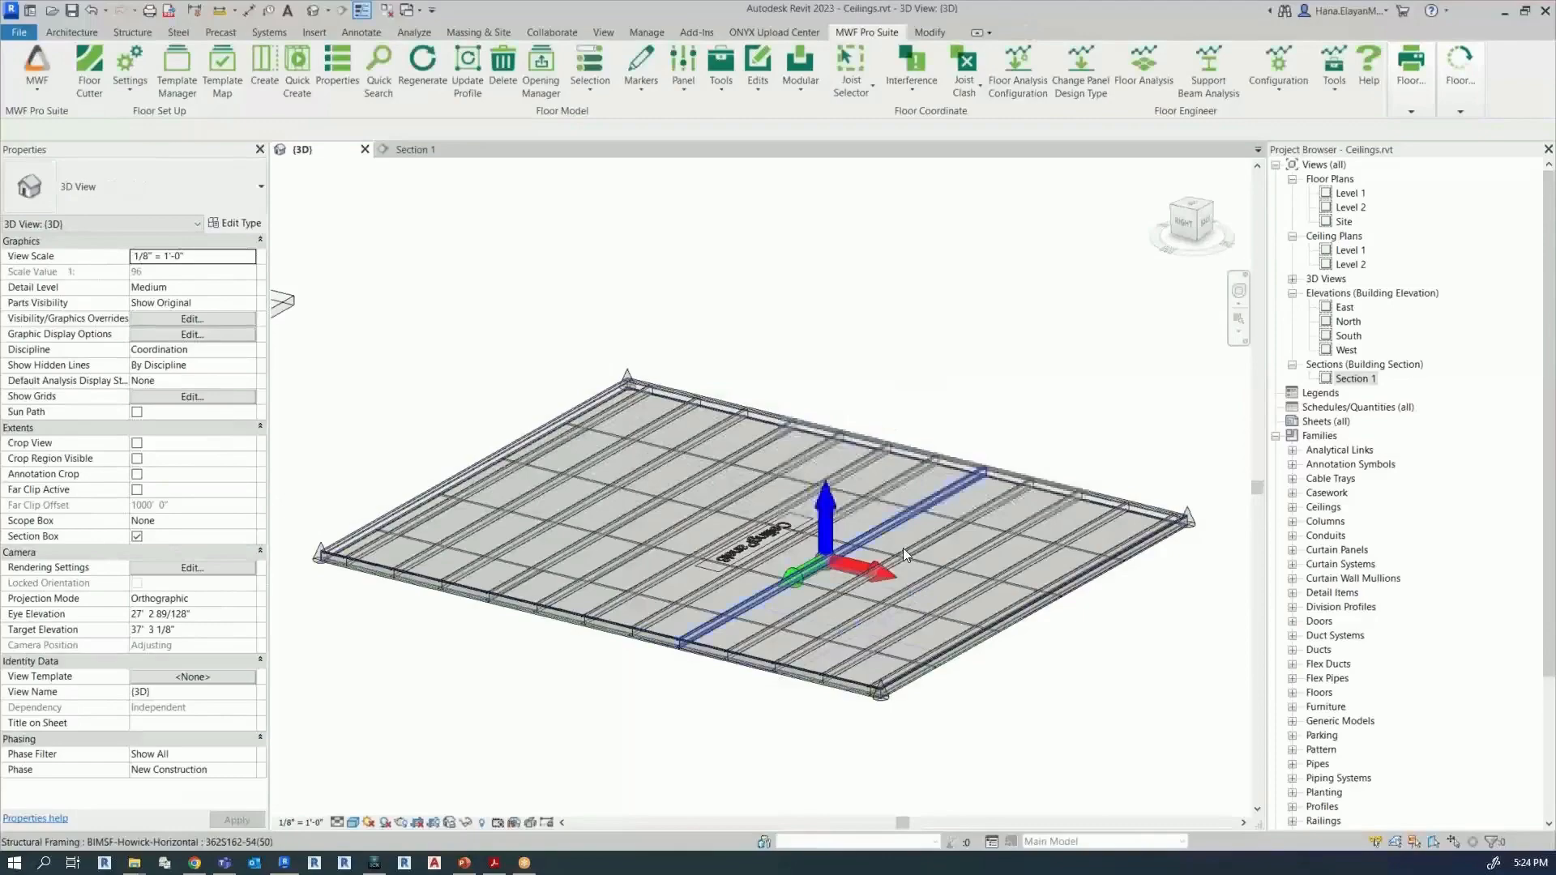
Step: Select a Howick horizontal stud and bring up CeilingPanel6's framing Properties dialog
{"action": "scroll", "scroll_direction": "up", "scroll_amount": 3}
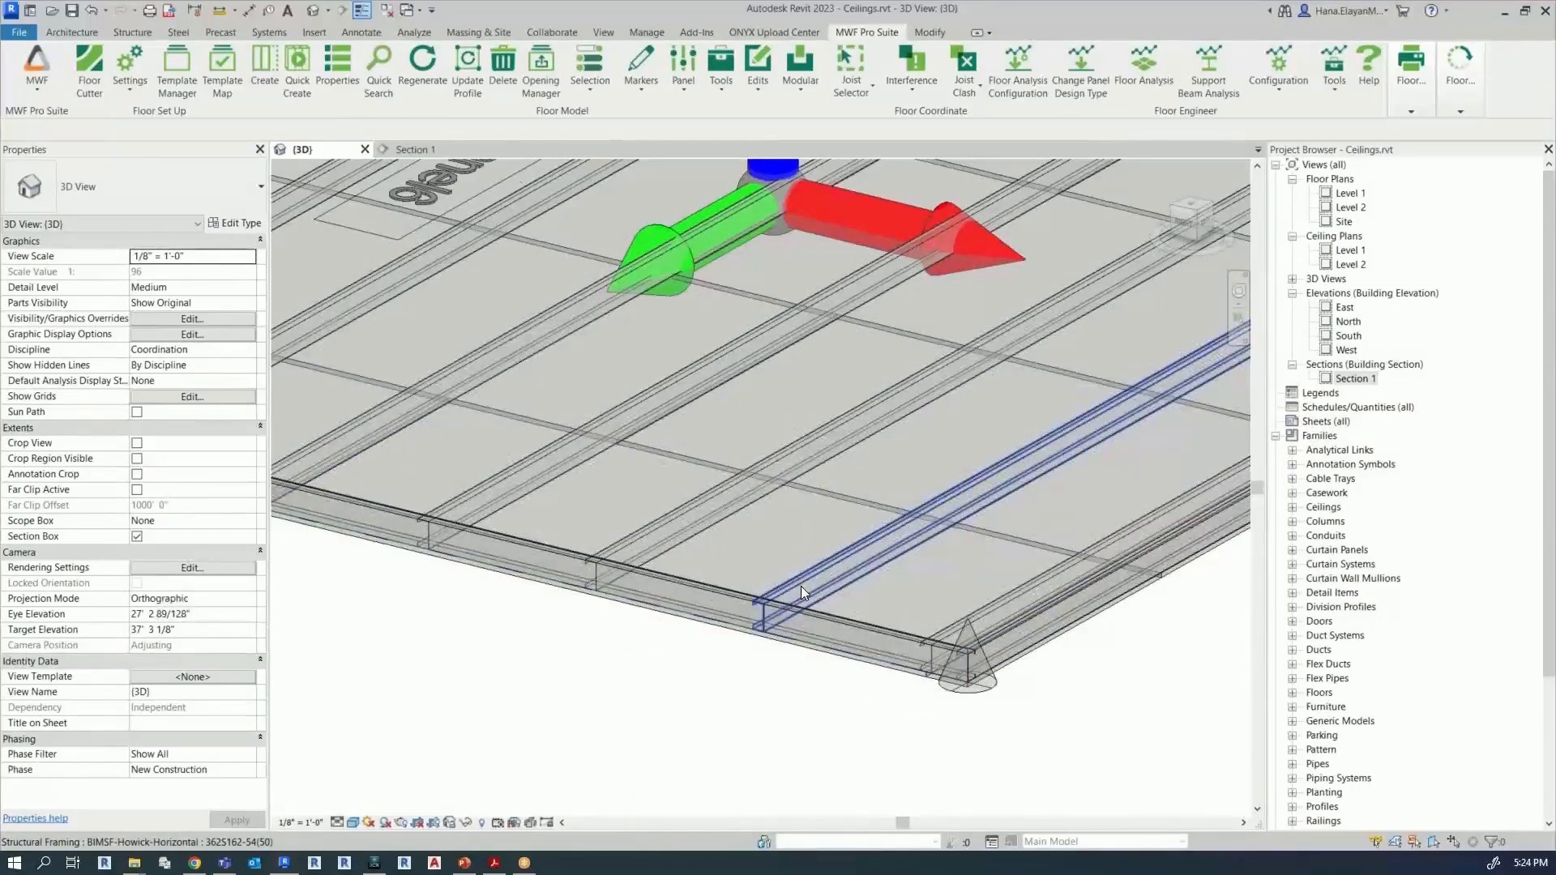
{"action": "left_click", "coordinate": [804, 593]}
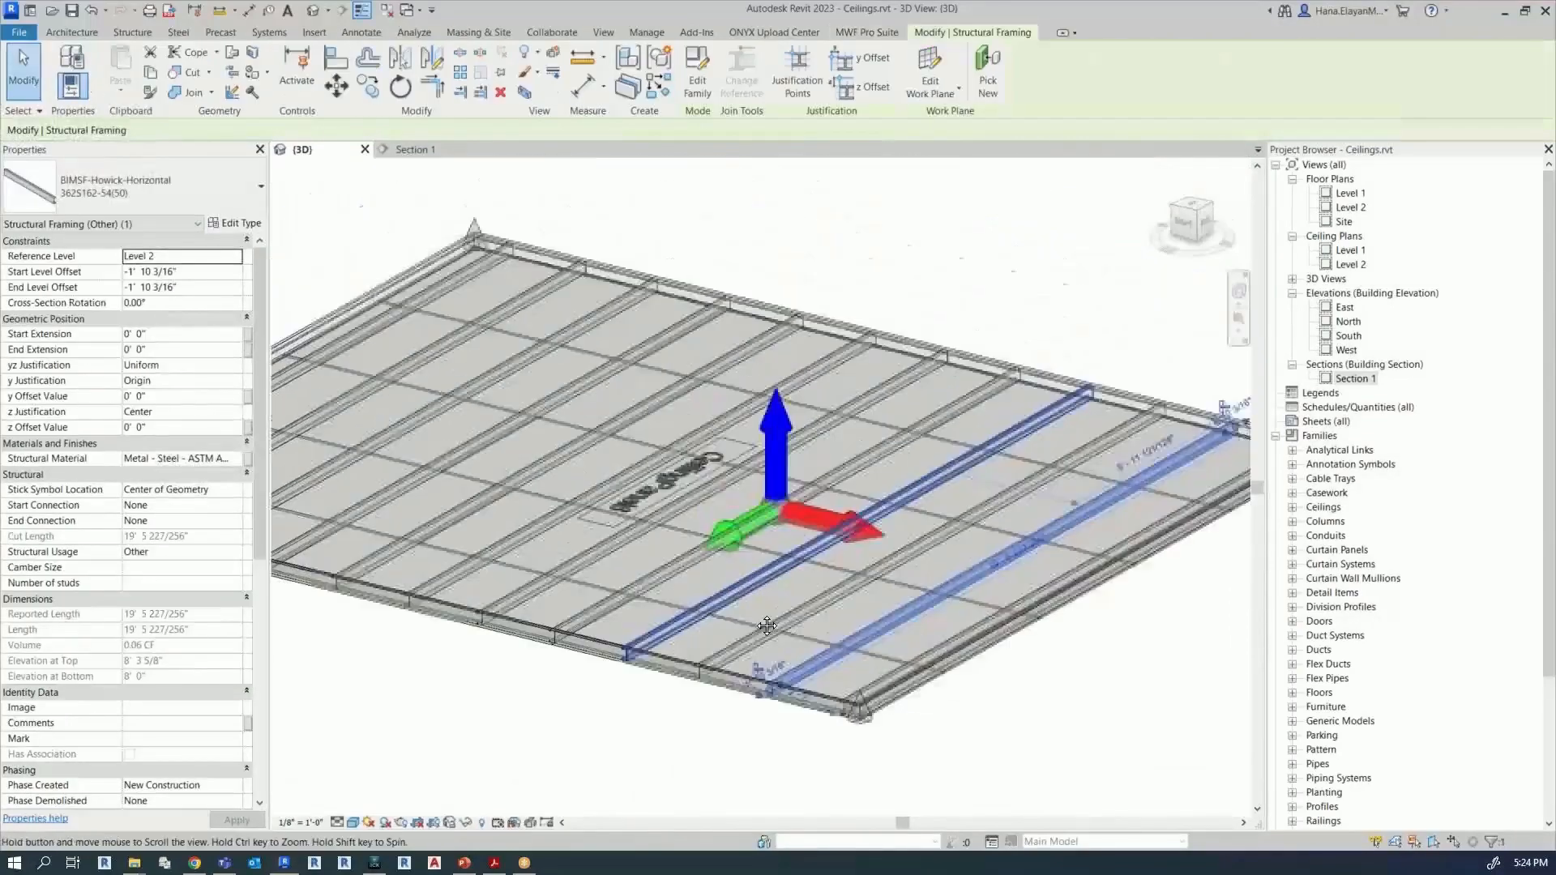
{"action": "left_click", "coordinate": [866, 32]}
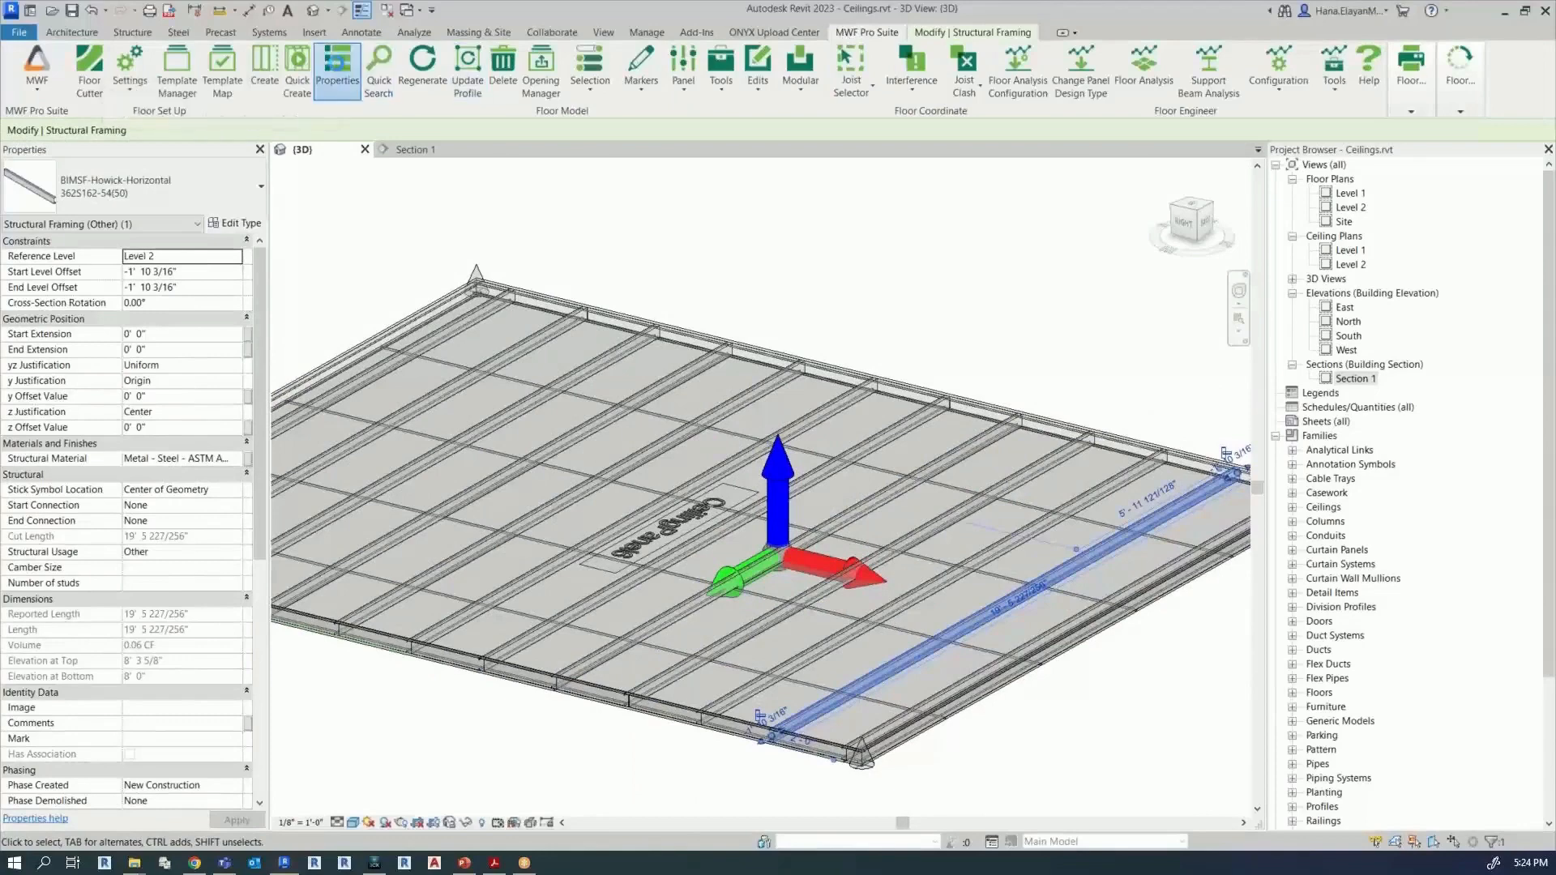
{"action": "left_click", "coordinate": [338, 70]}
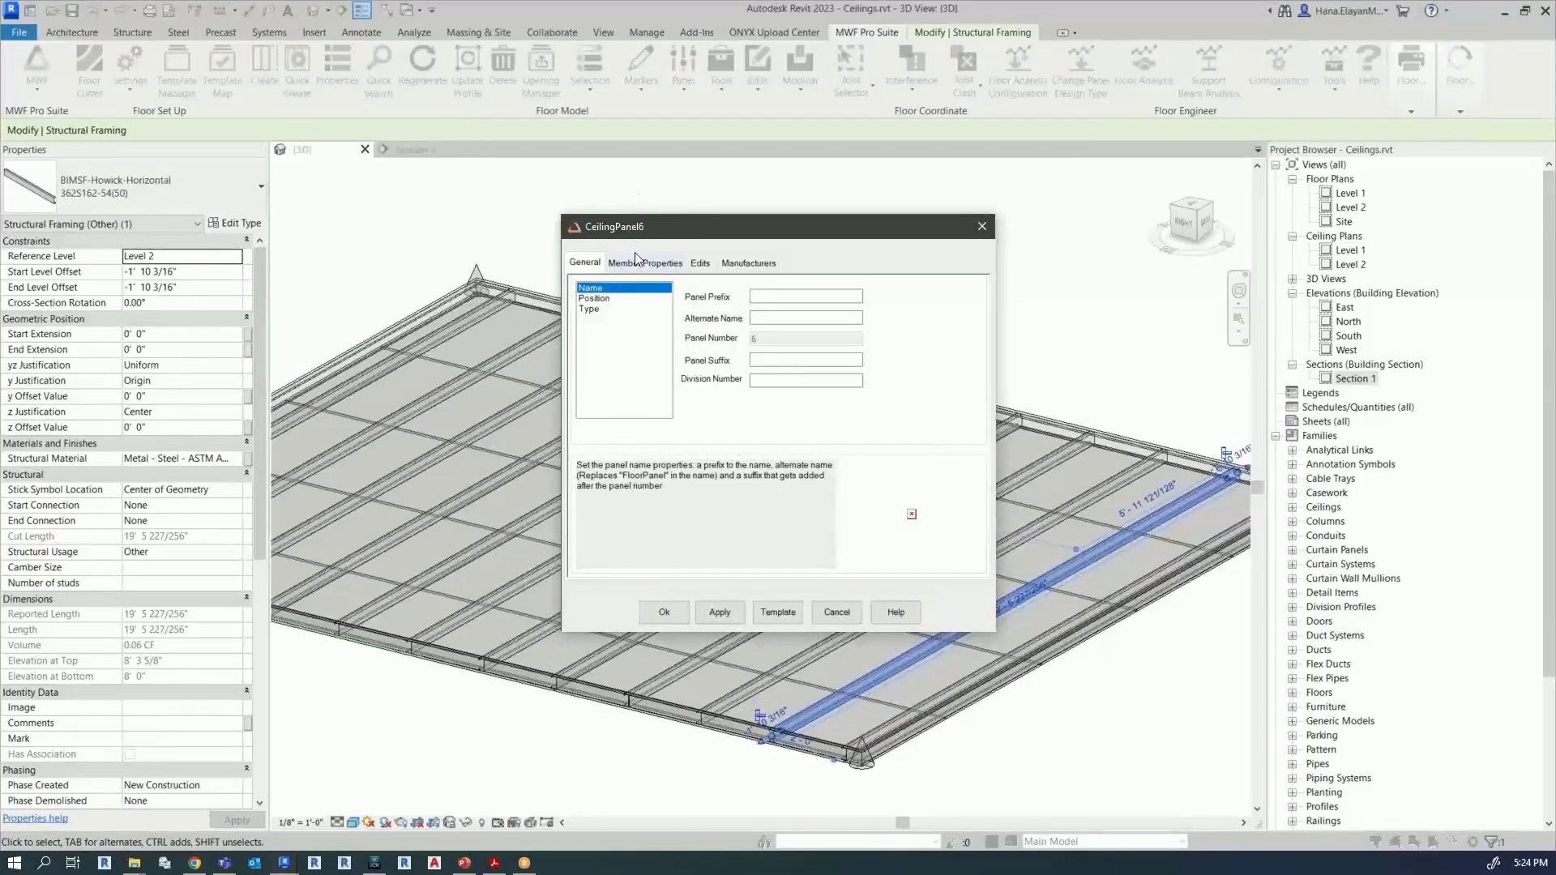
Step: Review and accept the Tracks settings under Member Properties, then move on to Sheathing
{"action": "left_click", "coordinate": [644, 263]}
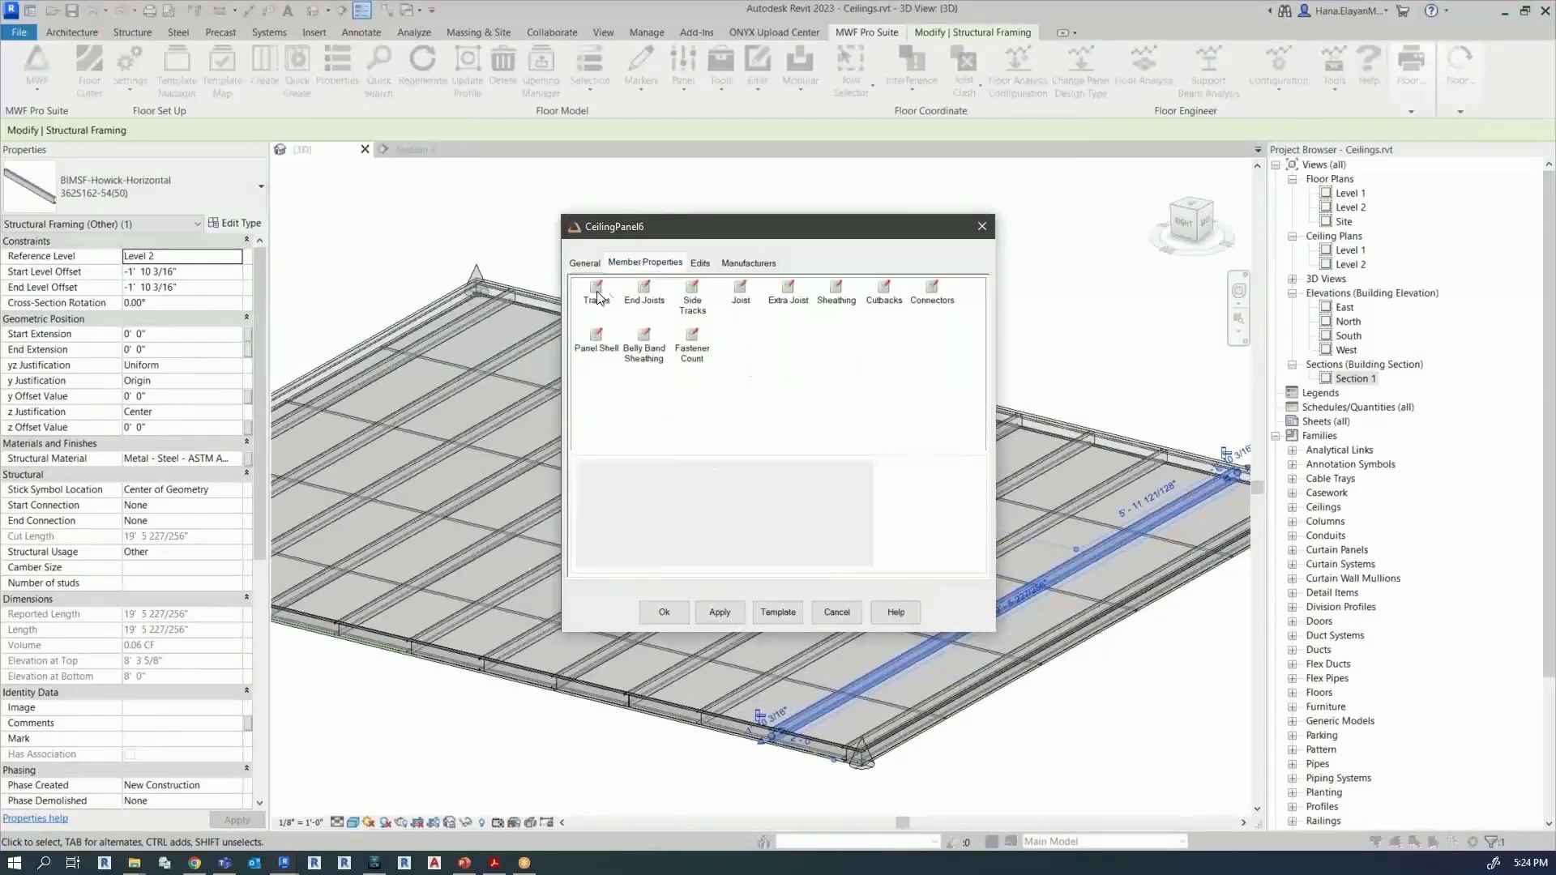
{"action": "left_click", "coordinate": [596, 294]}
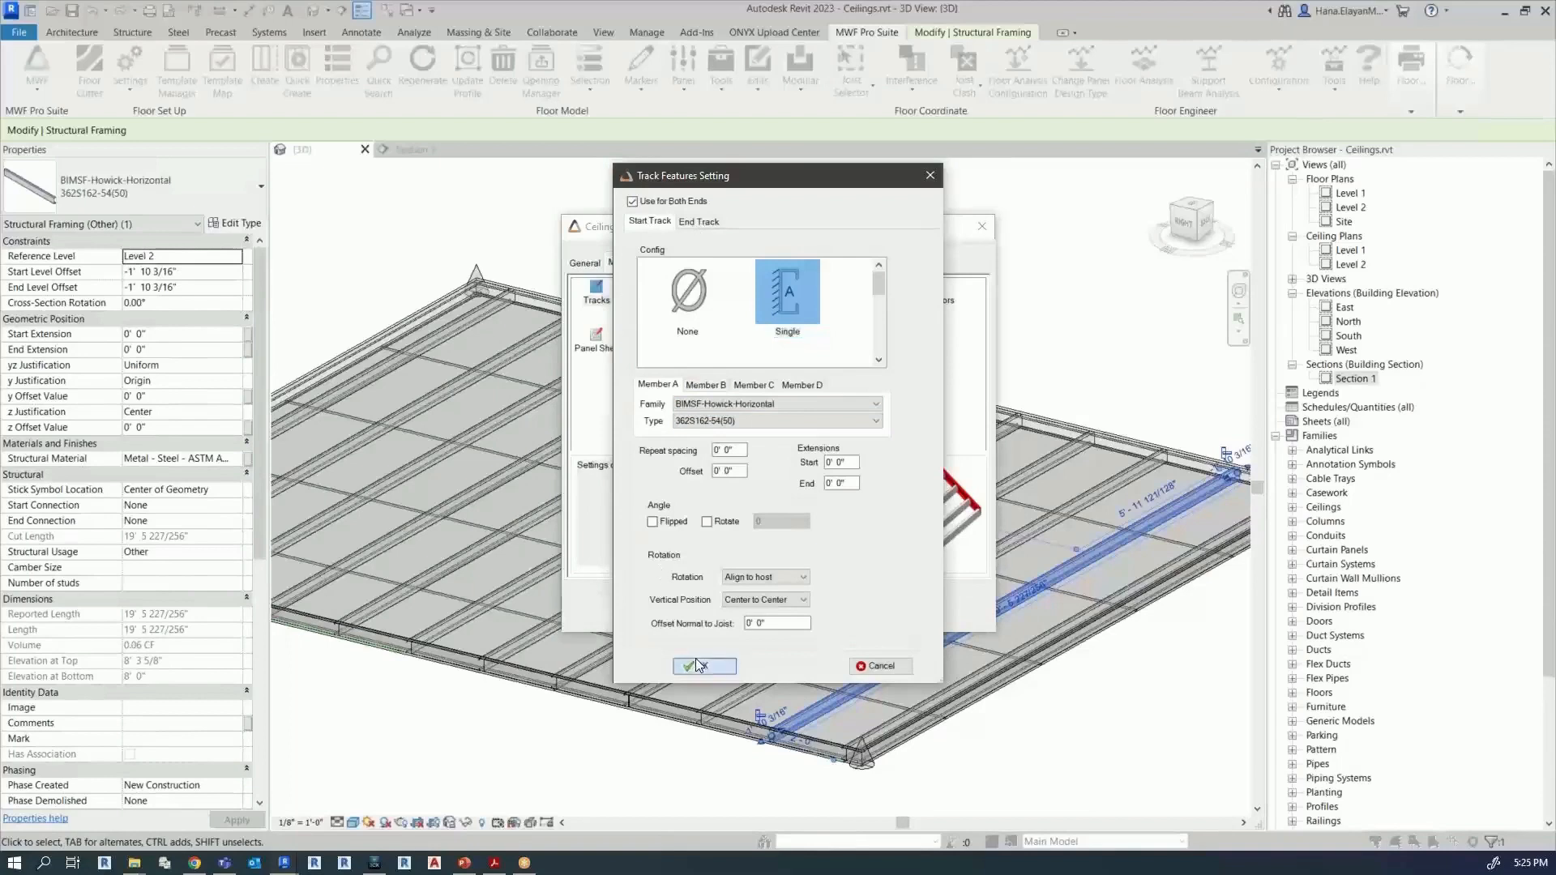
{"action": "left_click", "coordinate": [705, 664]}
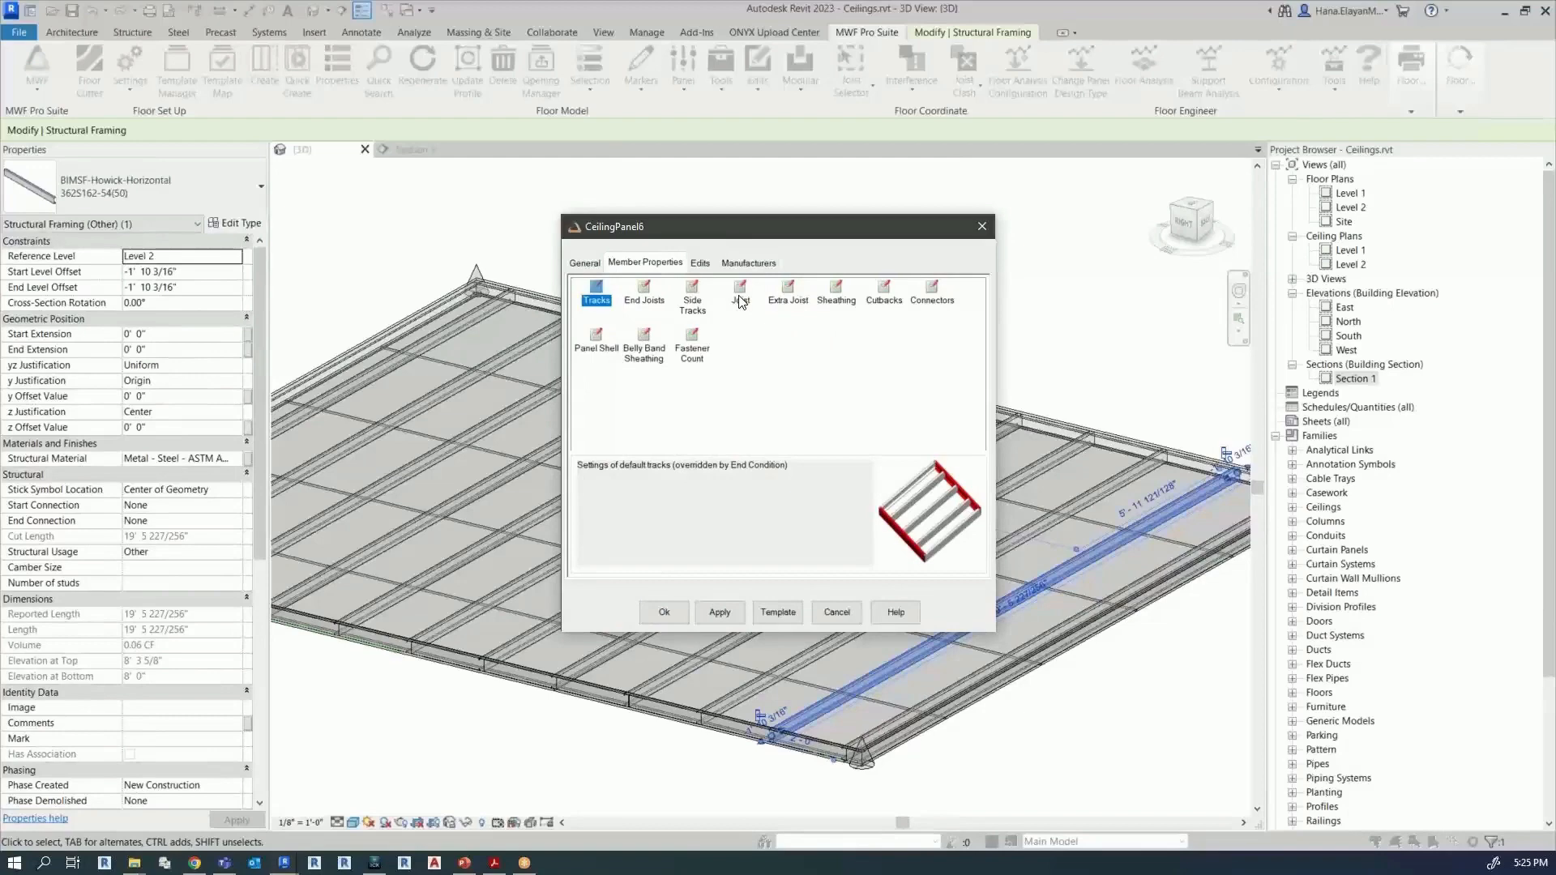
{"action": "mouse_move", "coordinate": [838, 293]}
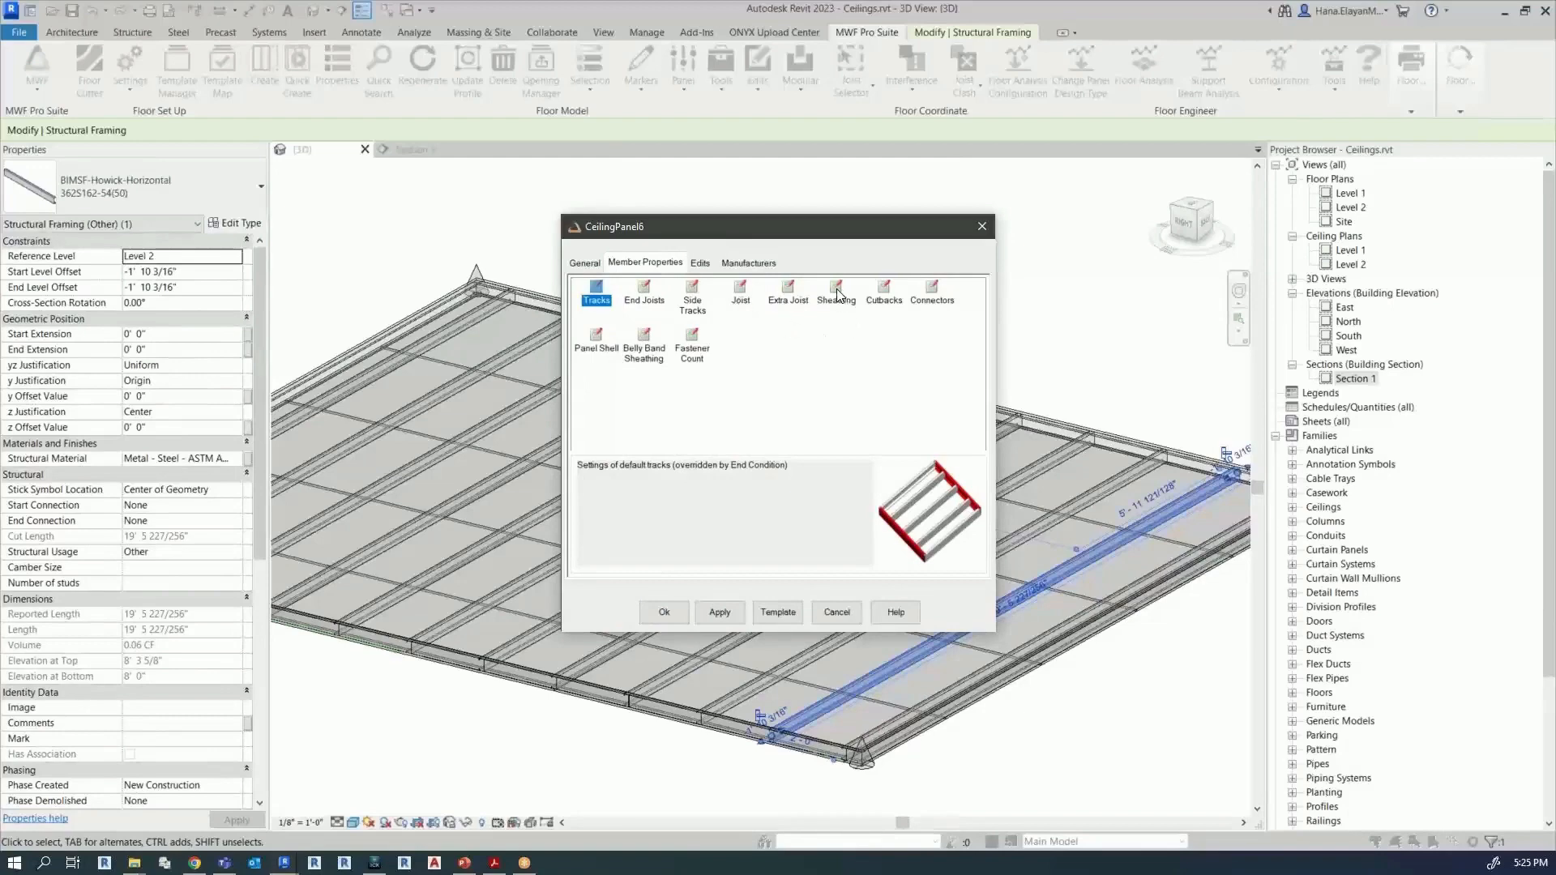
{"action": "left_click", "coordinate": [836, 288]}
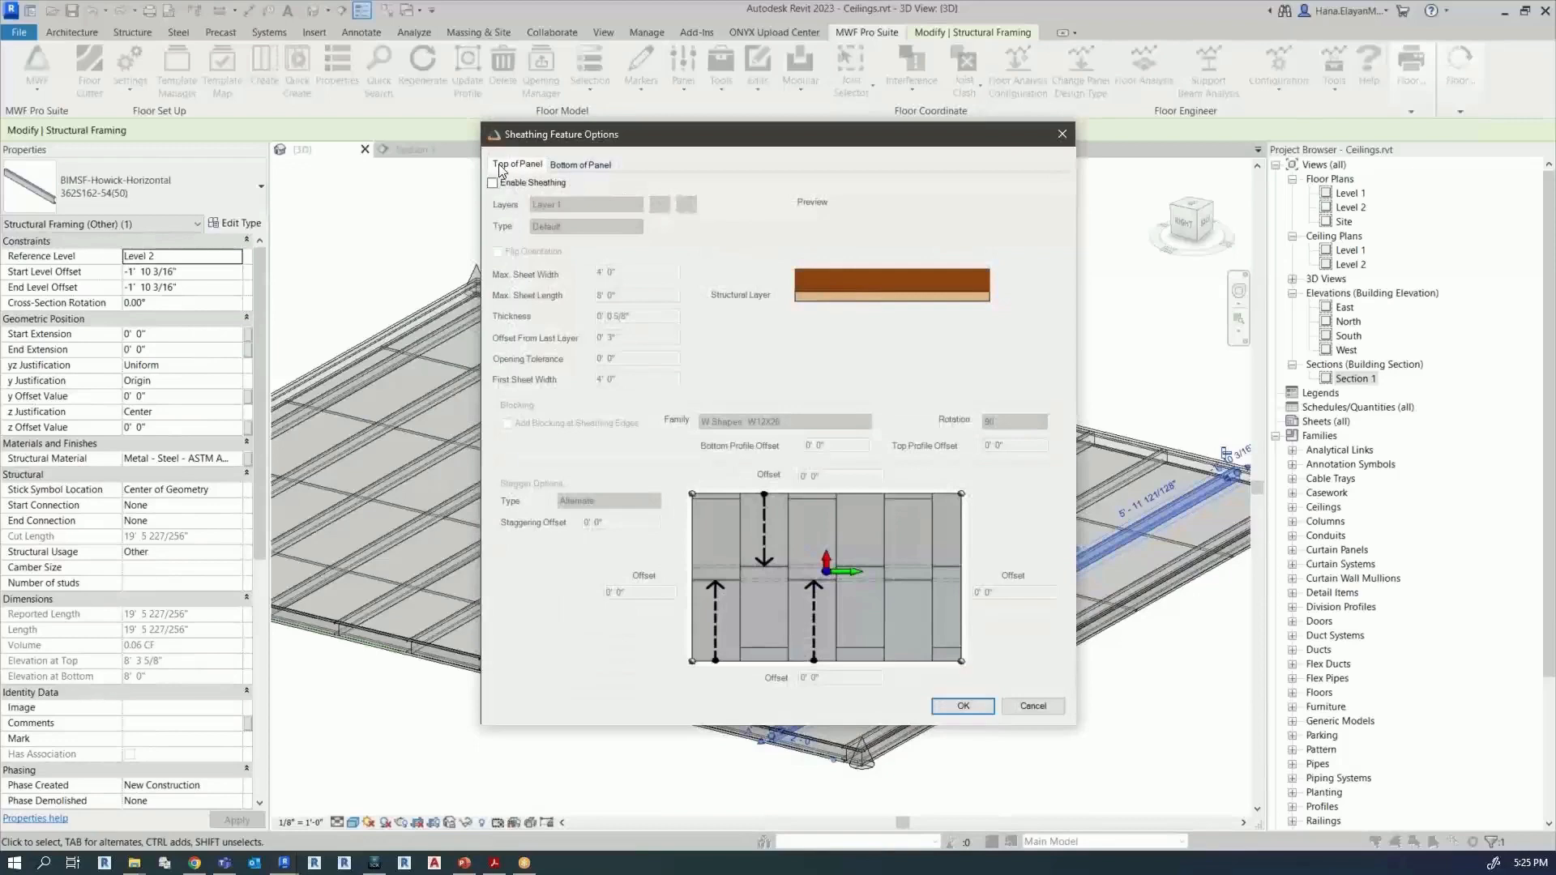
Step: Keep Enable Sheathing checked on the Bottom of Panel page and accept the sheathing options
{"action": "left_click", "coordinate": [493, 183]}
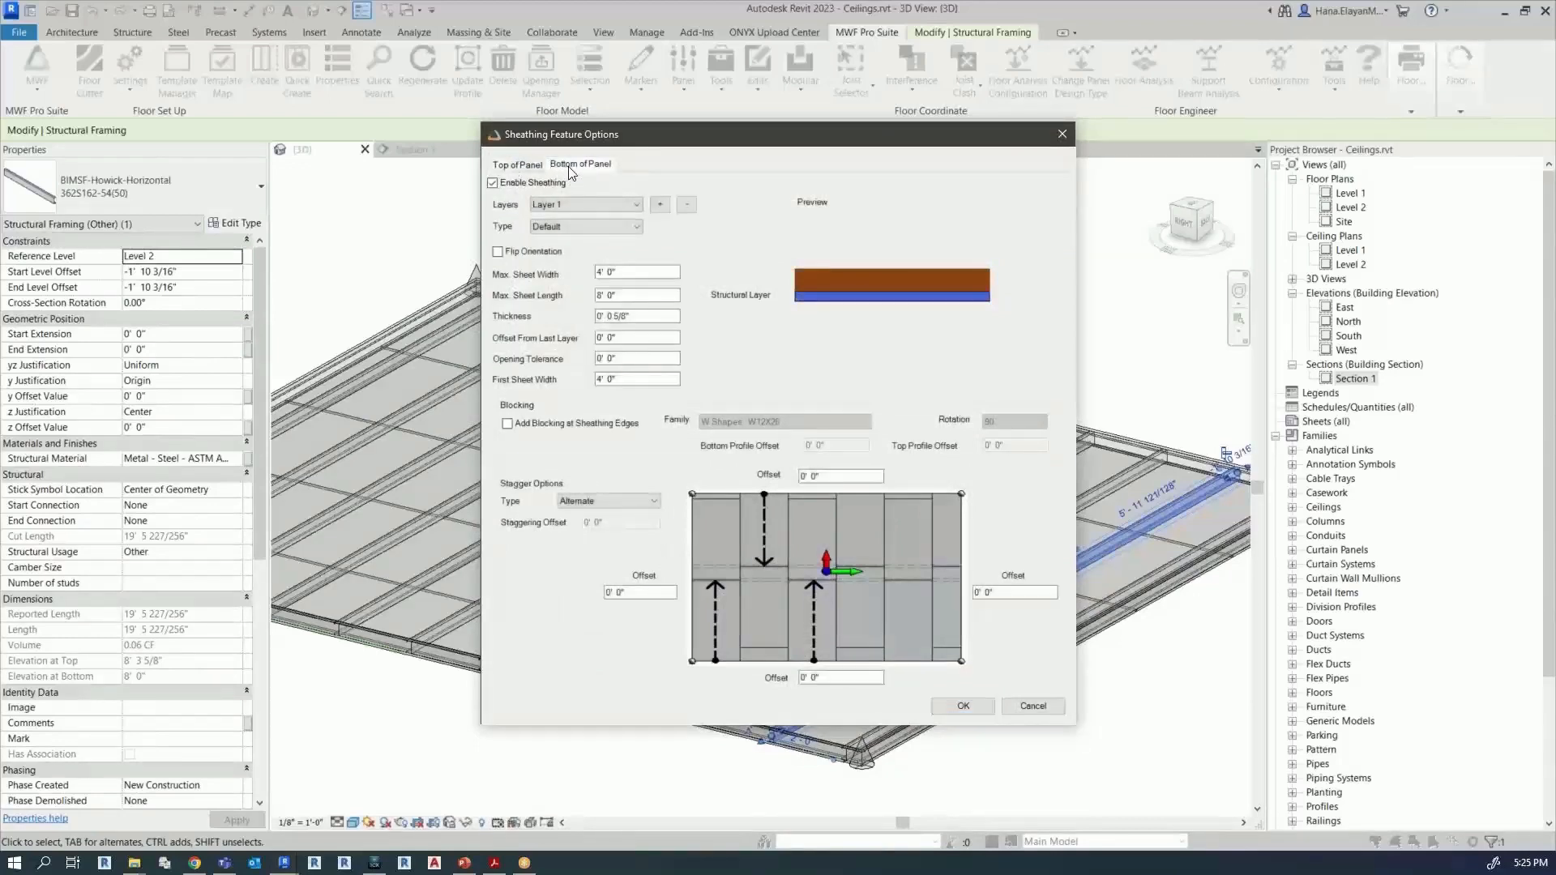
{"action": "mouse_move", "coordinate": [594, 170]}
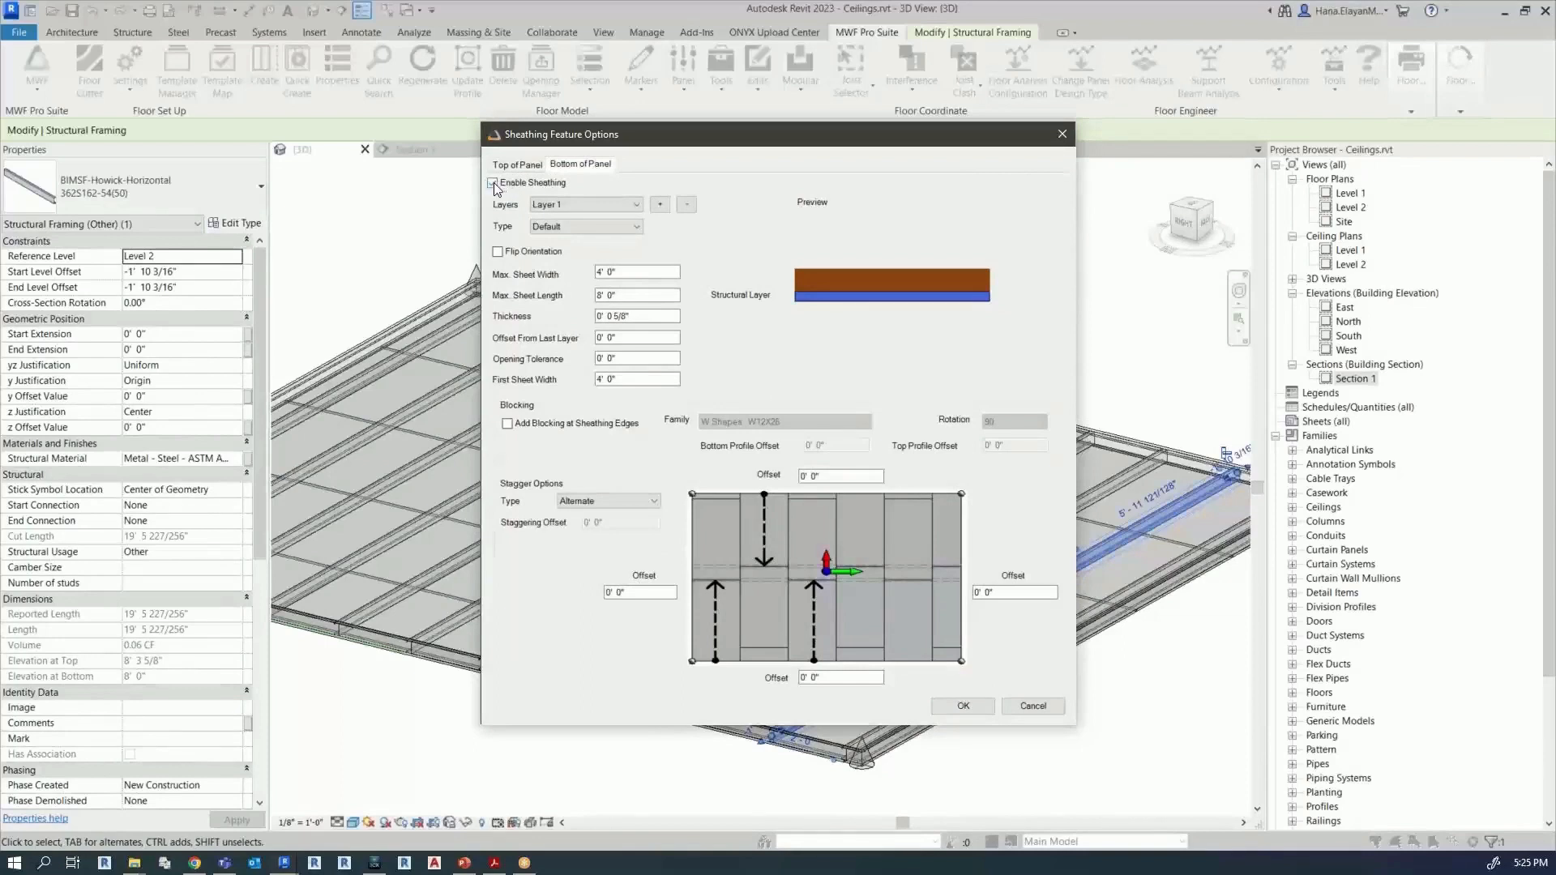
{"action": "left_click", "coordinate": [493, 183]}
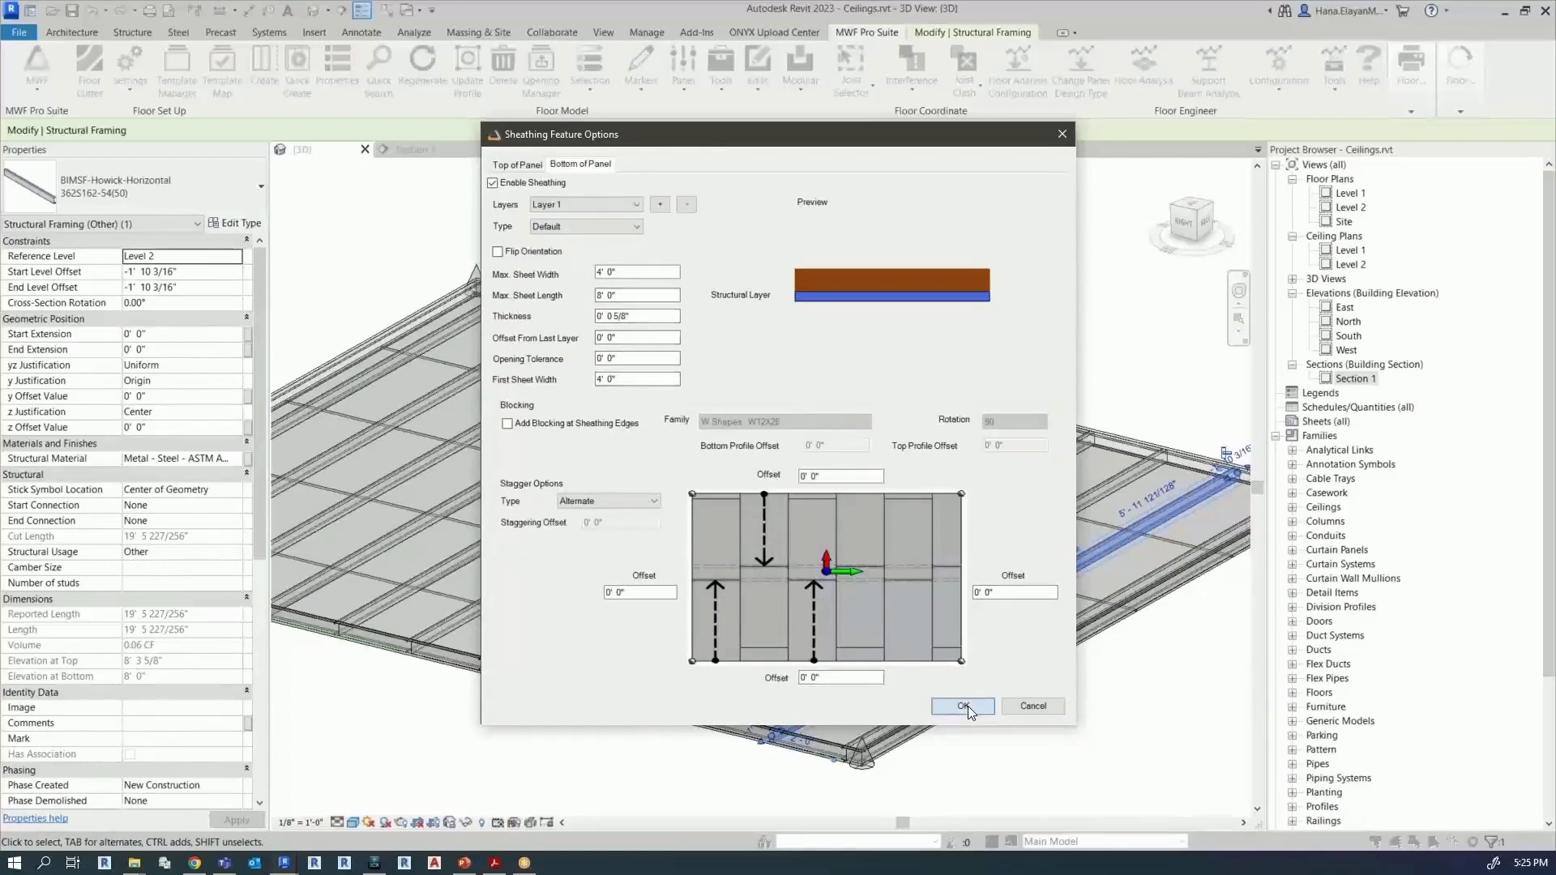
{"action": "left_click", "coordinate": [961, 705]}
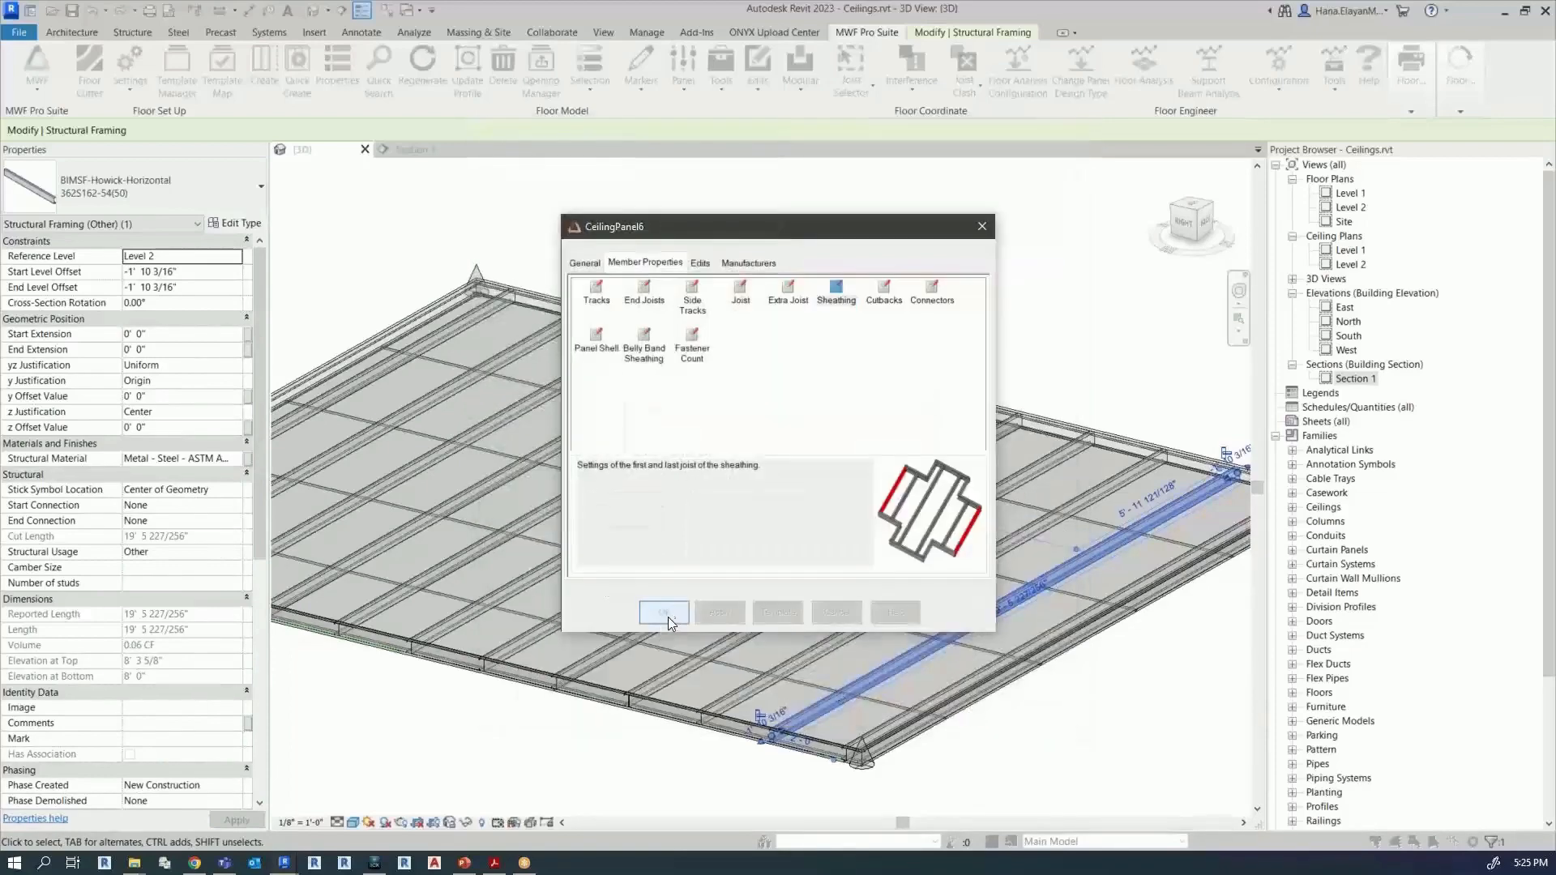
Step: Glance at the Template Manager's framing templates, close it and accept CeilingPanel6's properties
{"action": "left_click", "coordinate": [664, 612]}
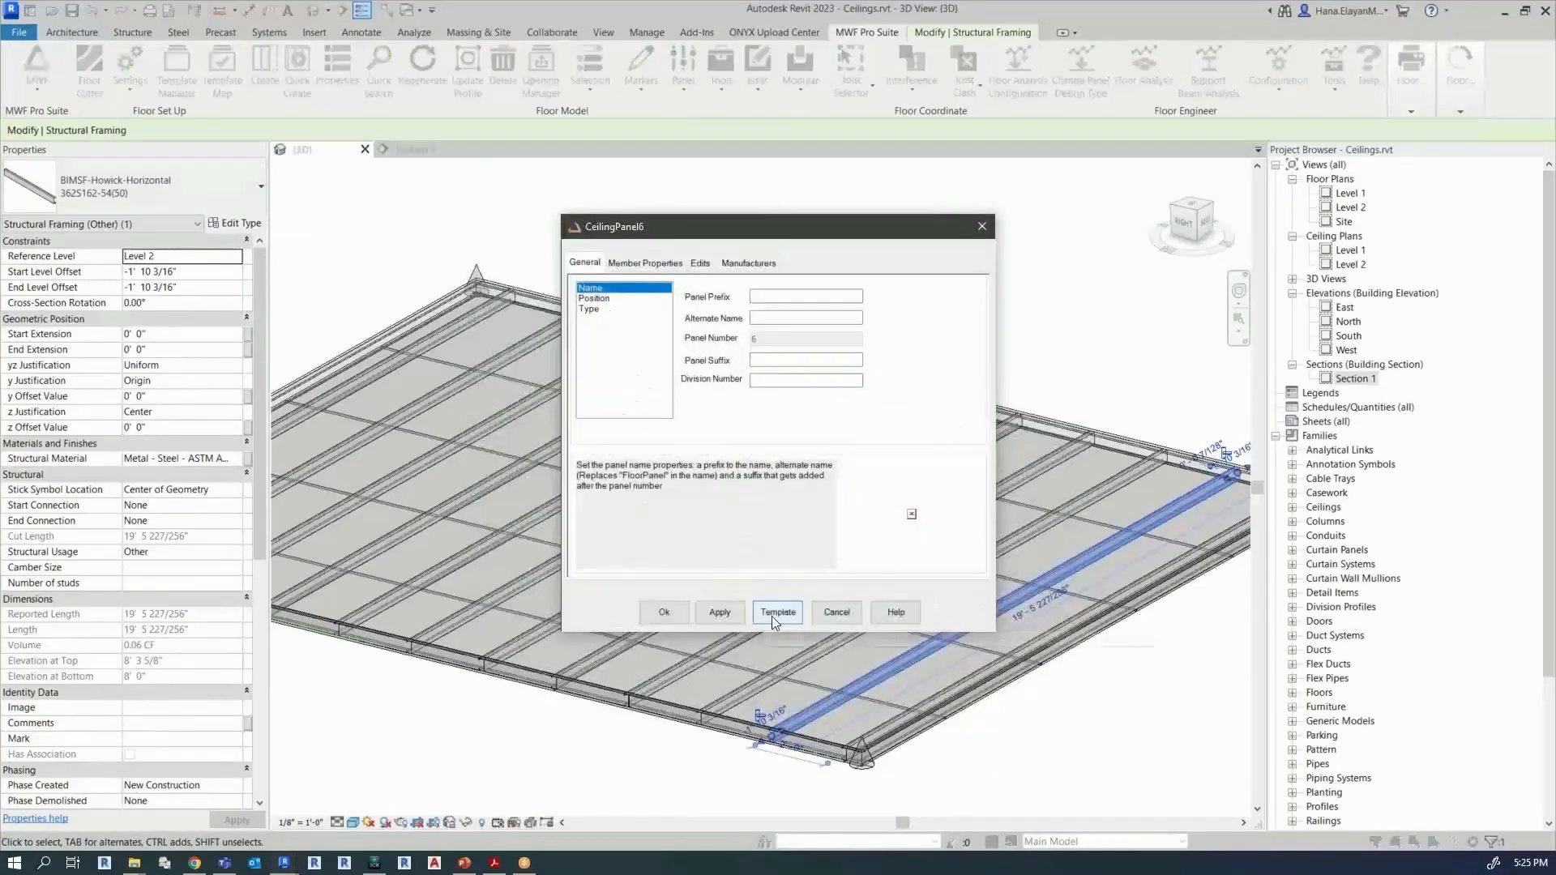
{"action": "left_click", "coordinate": [776, 610]}
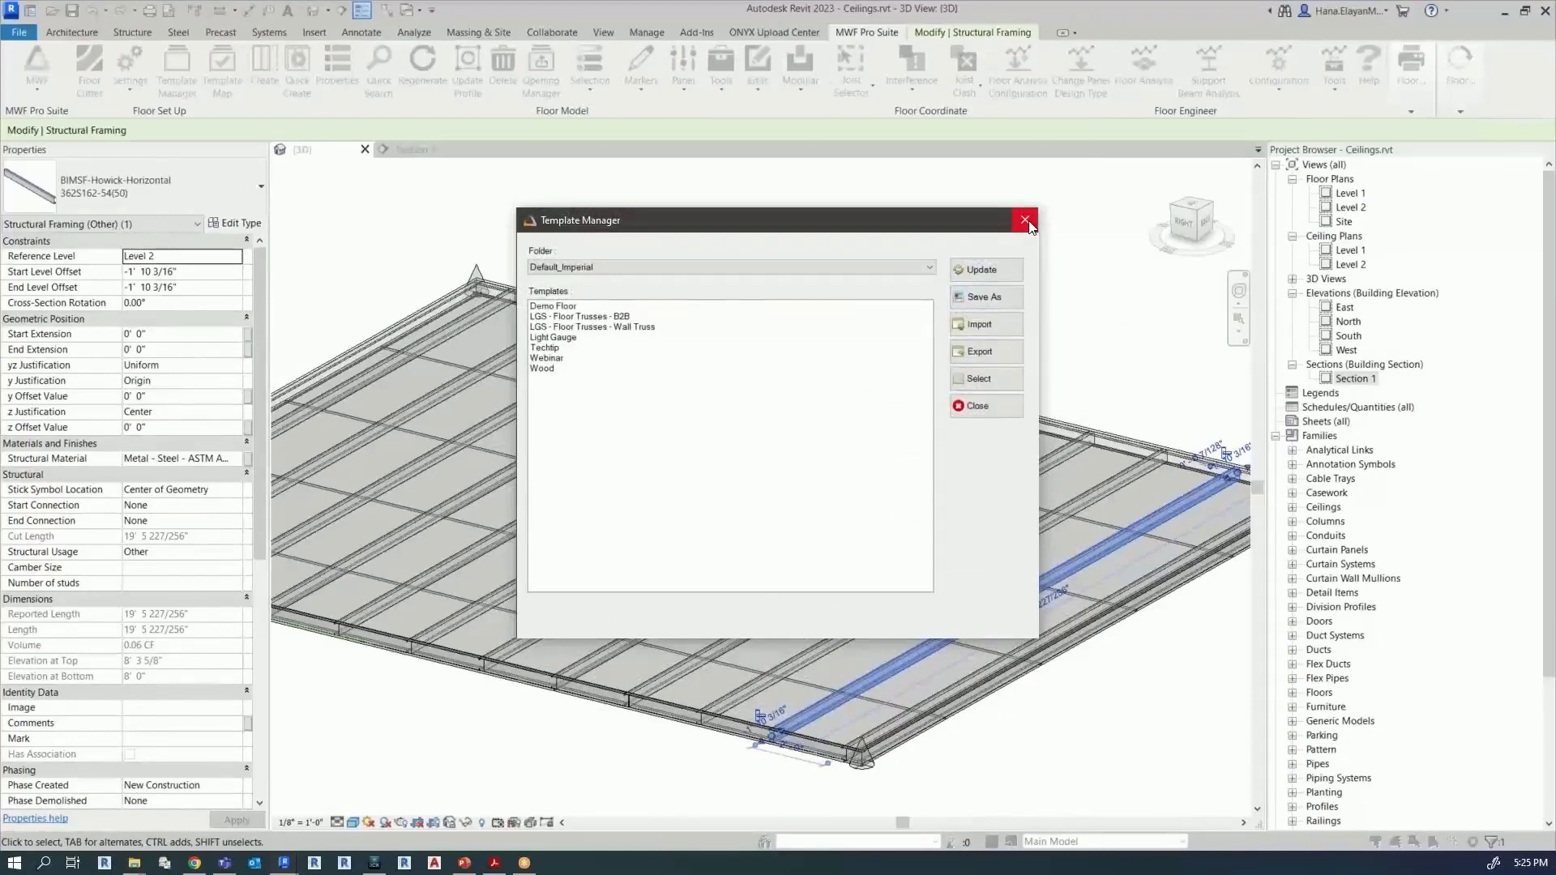
{"action": "left_click", "coordinate": [1026, 219]}
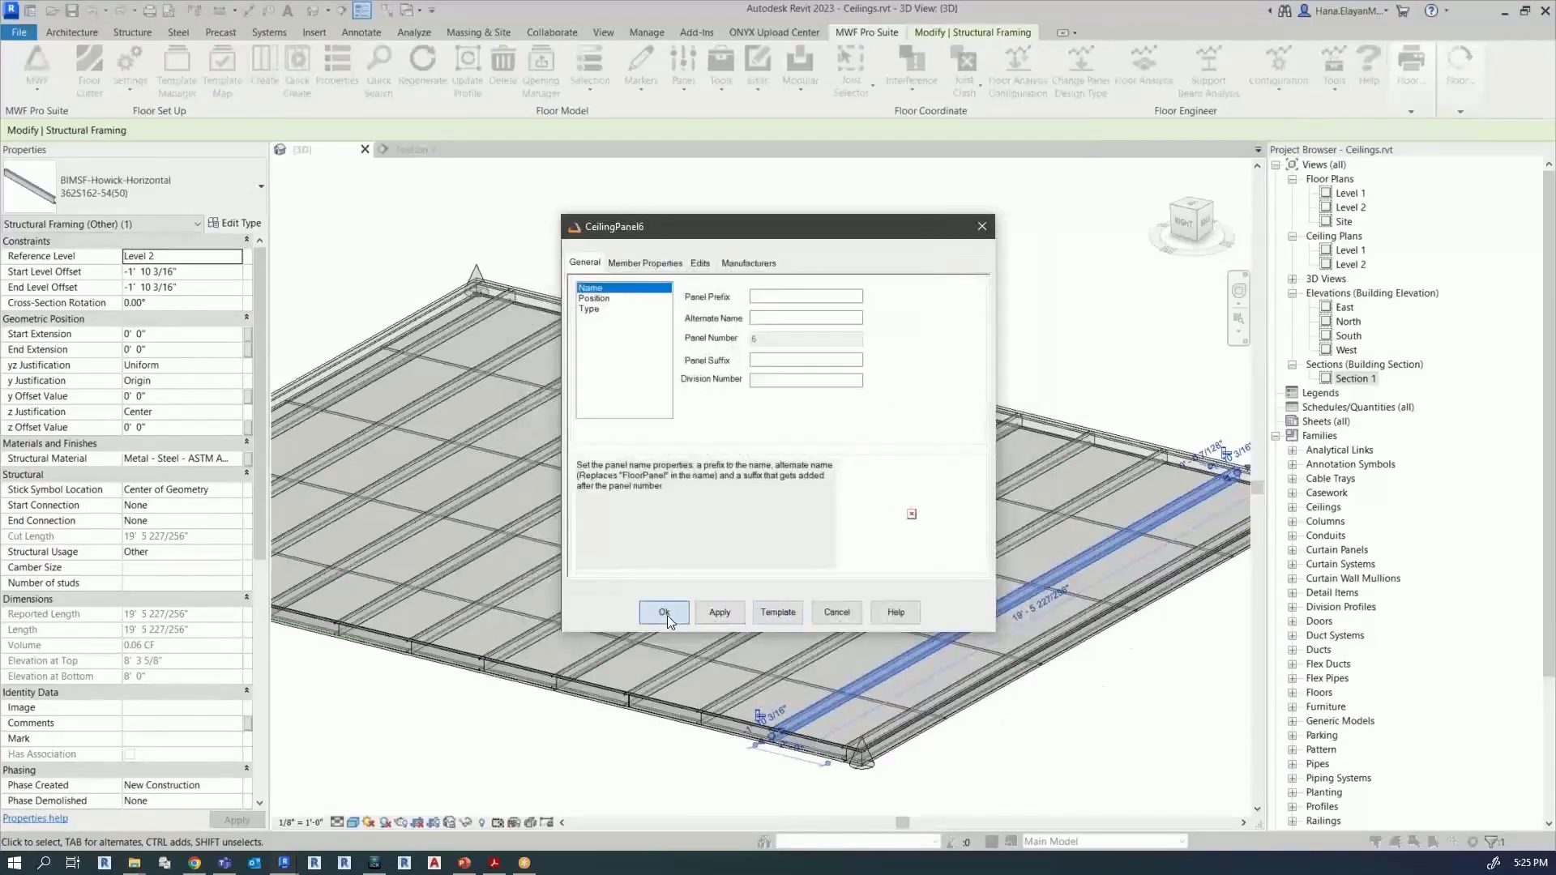
{"action": "left_click", "coordinate": [664, 612]}
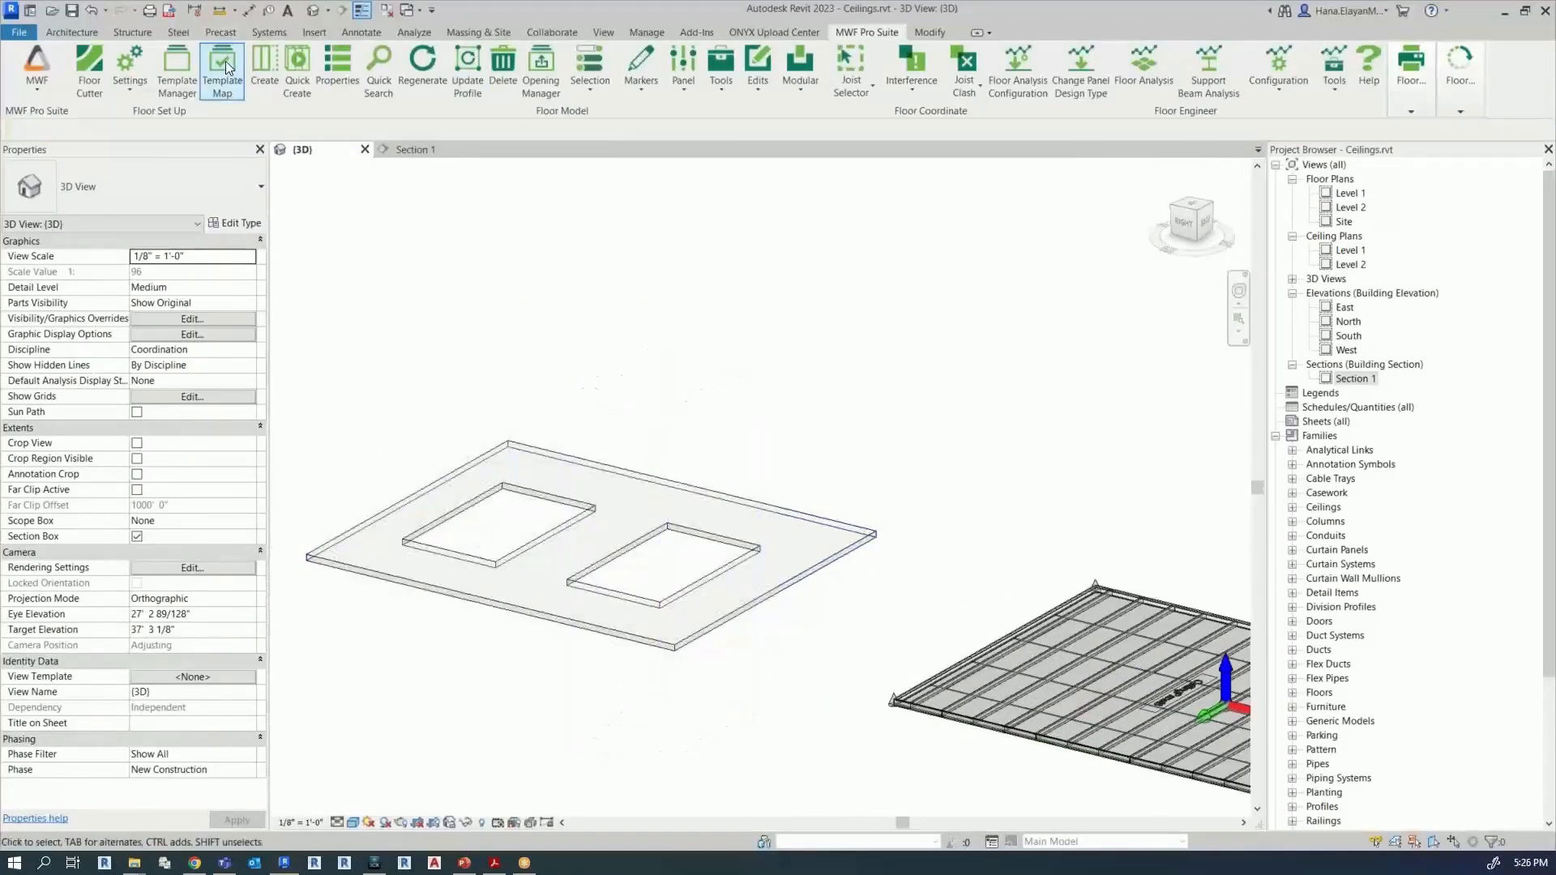
Step: In Template Map, cancel a new map and try adding a 2'x2' ACT System row with a framing template
{"action": "left_click", "coordinate": [222, 70]}
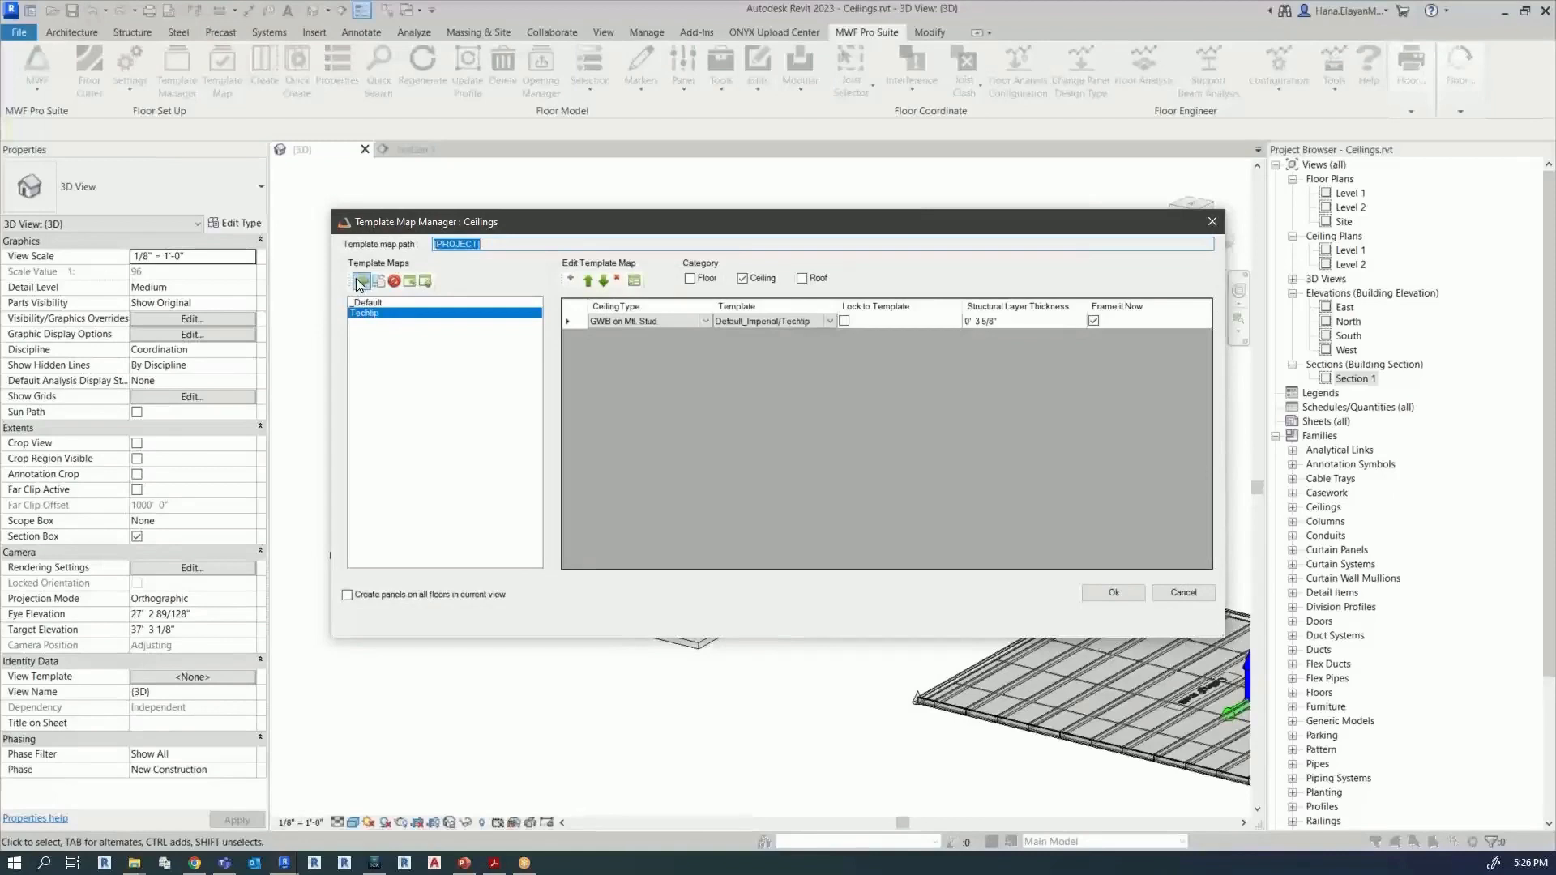
{"action": "left_click", "coordinate": [361, 280]}
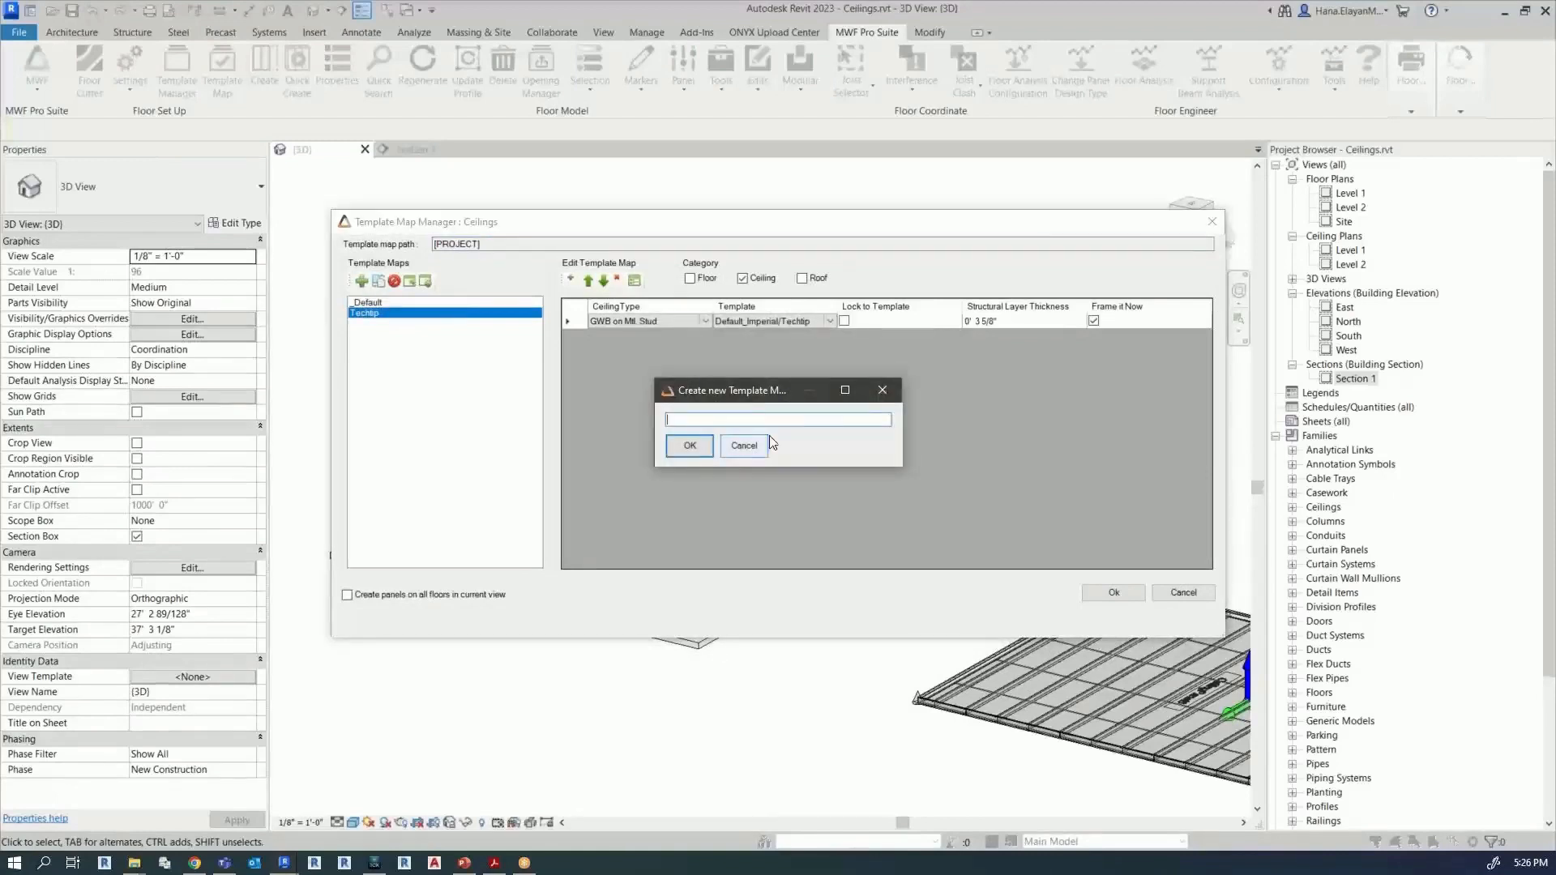
{"action": "left_click", "coordinate": [743, 444]}
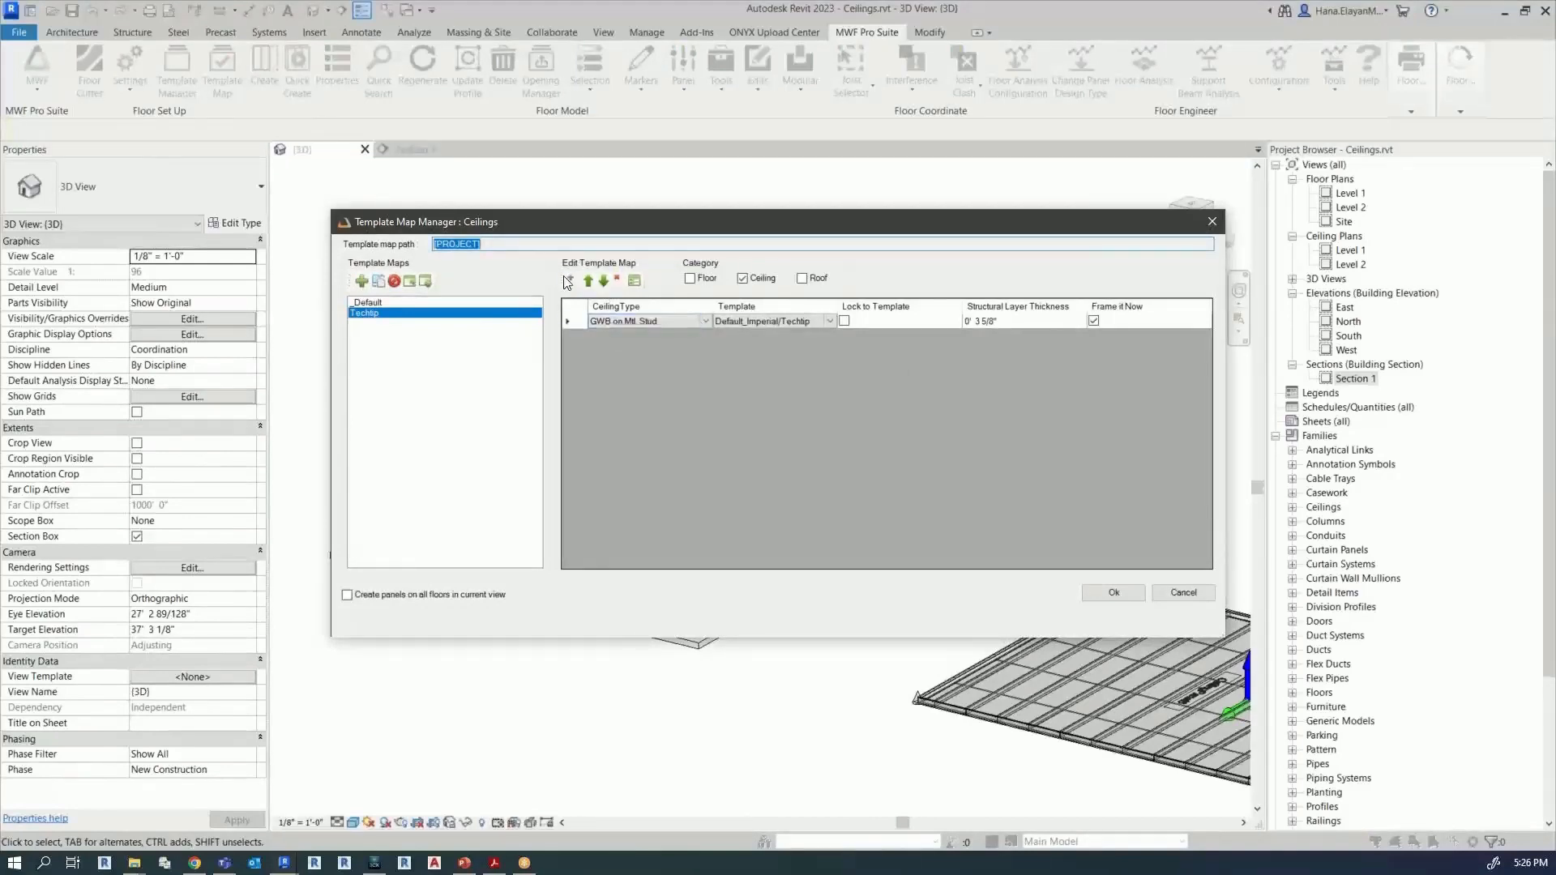
{"action": "left_click", "coordinate": [570, 280]}
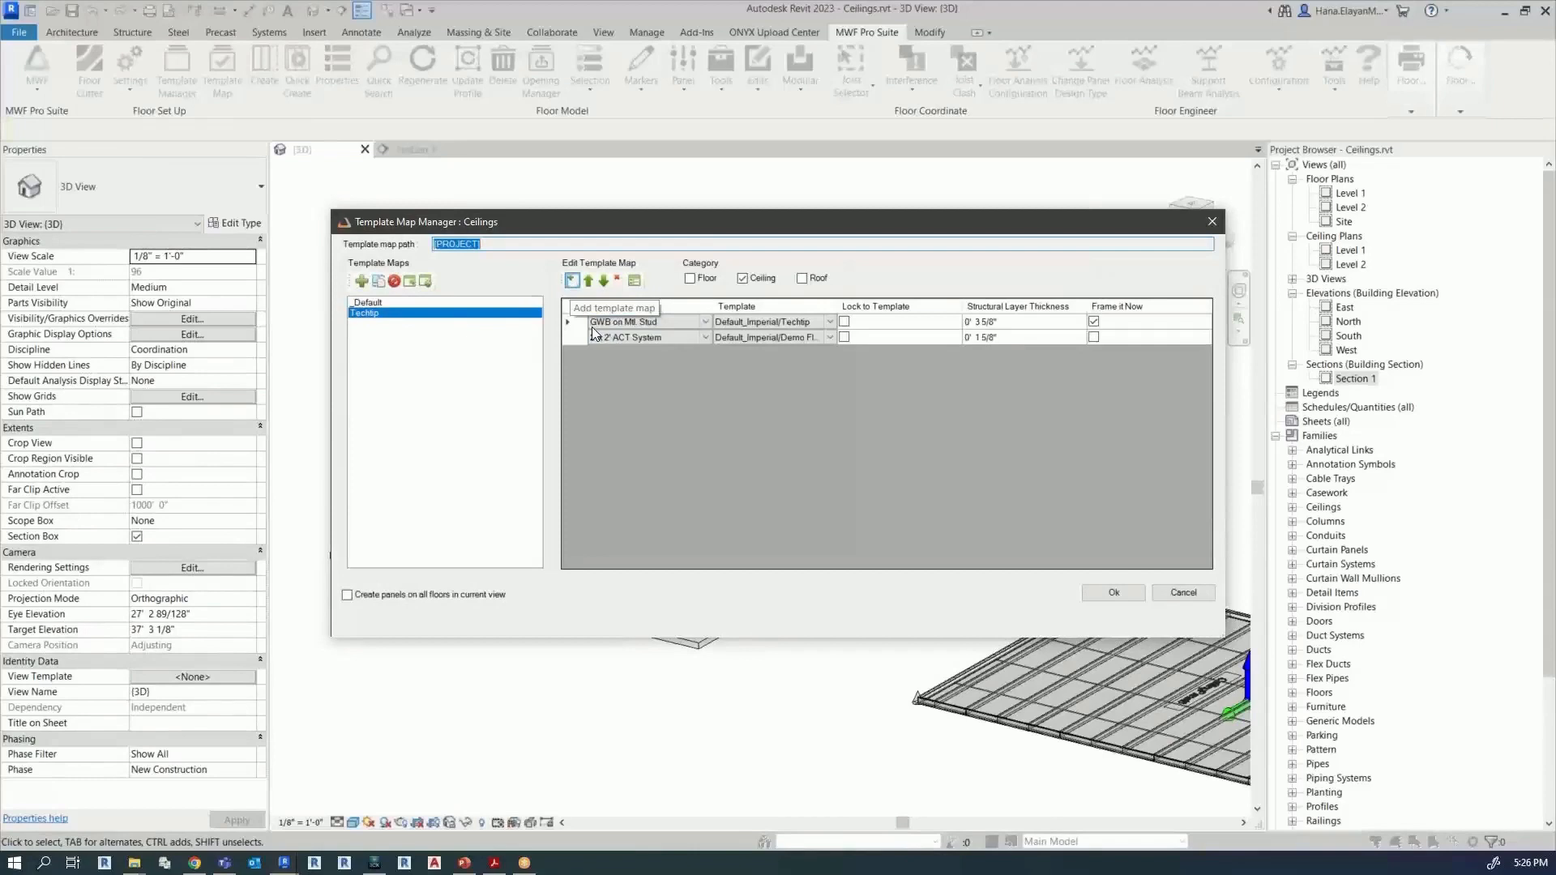
{"action": "left_click", "coordinate": [705, 337]}
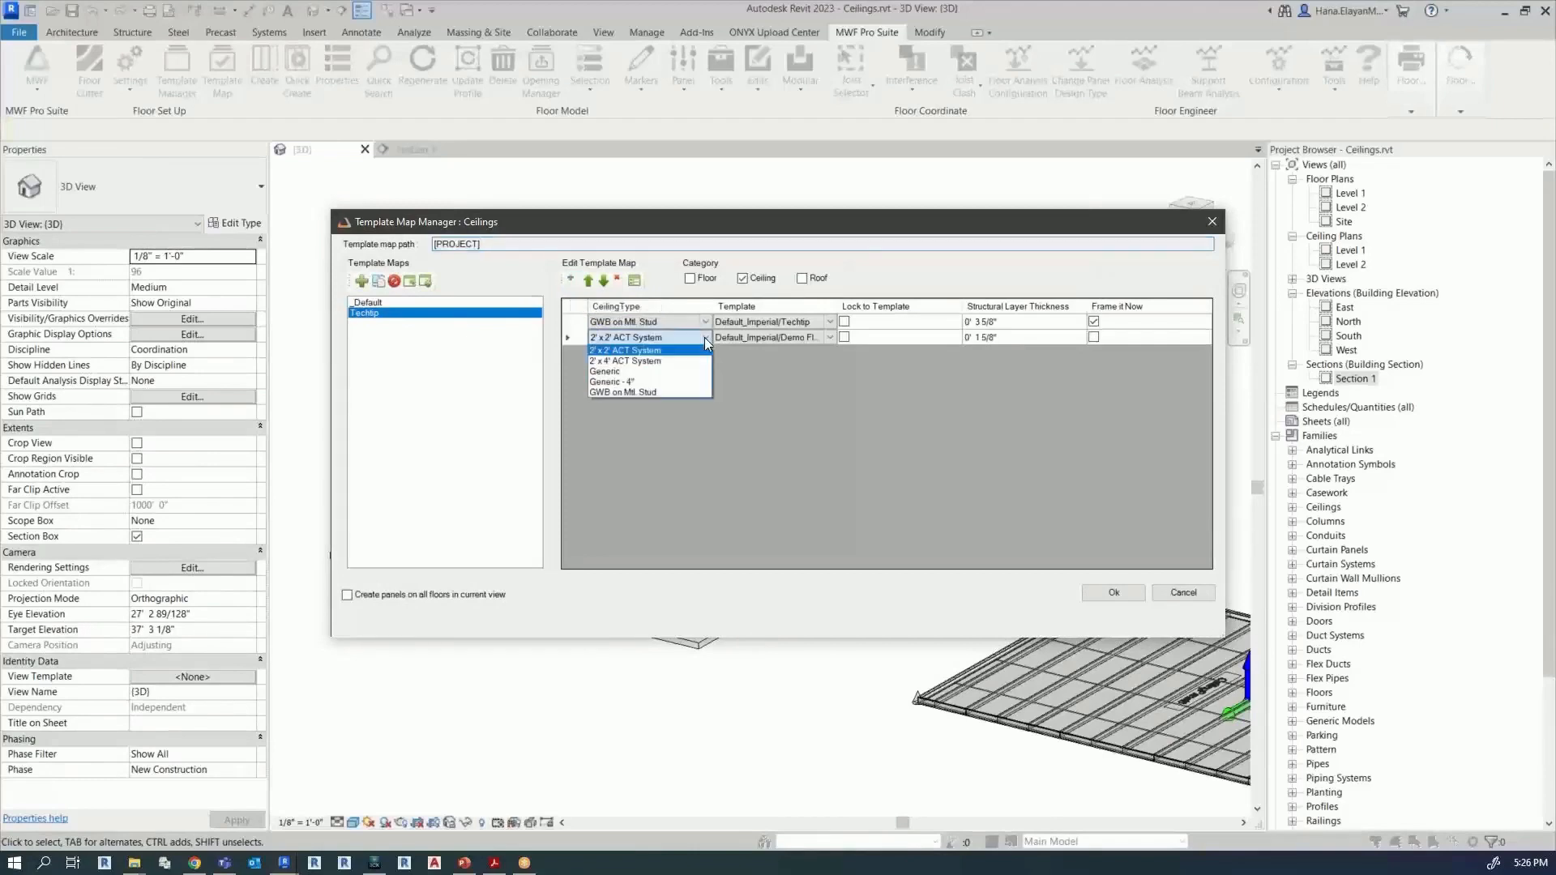
{"action": "left_click", "coordinate": [625, 350]}
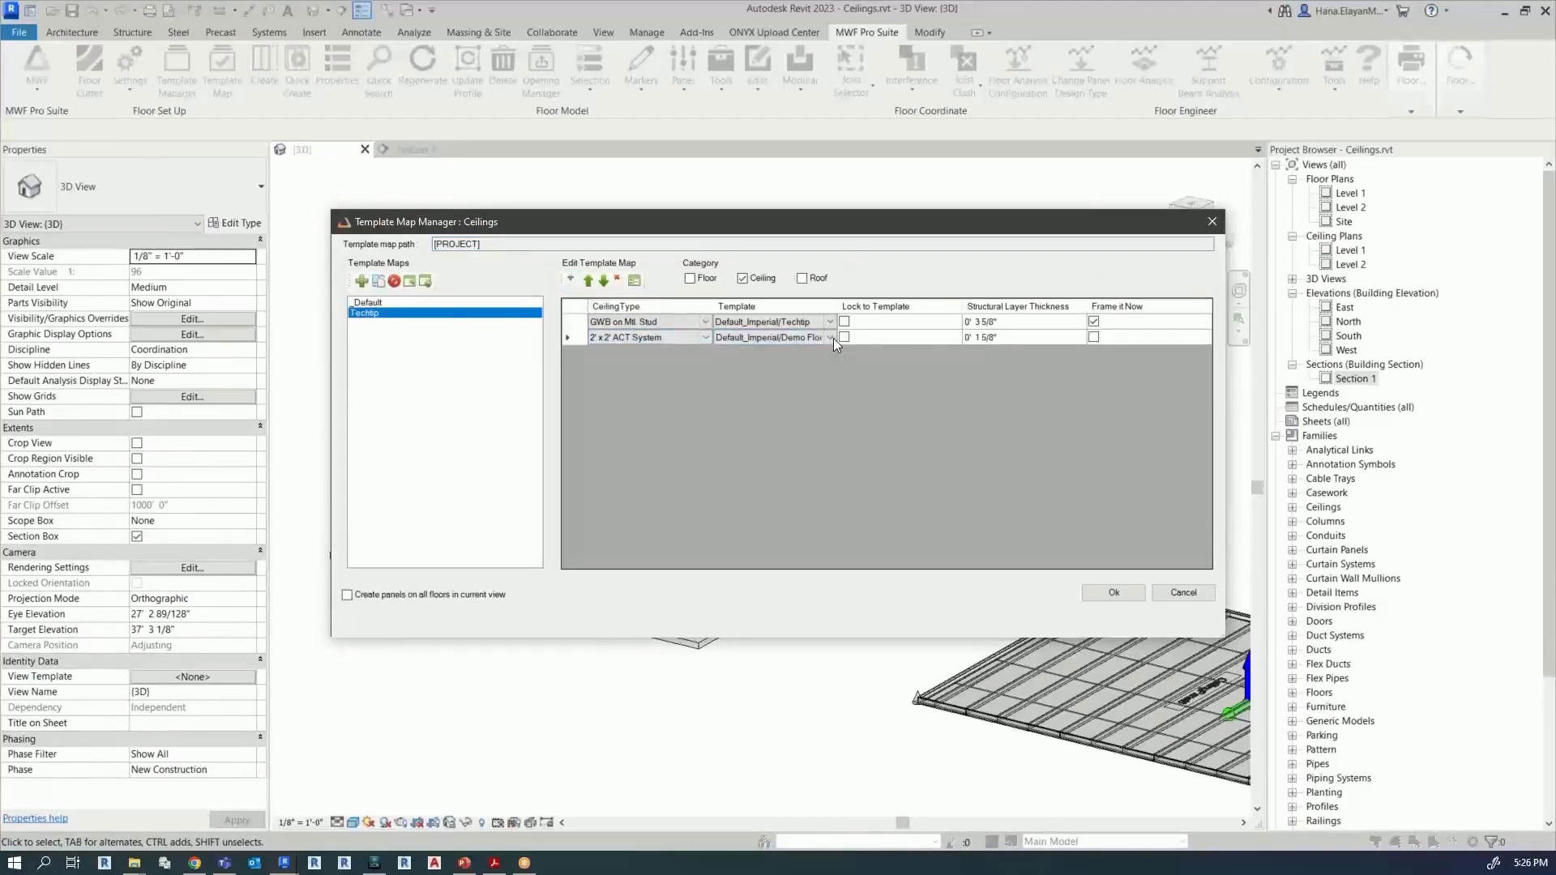
{"action": "left_click", "coordinate": [831, 337]}
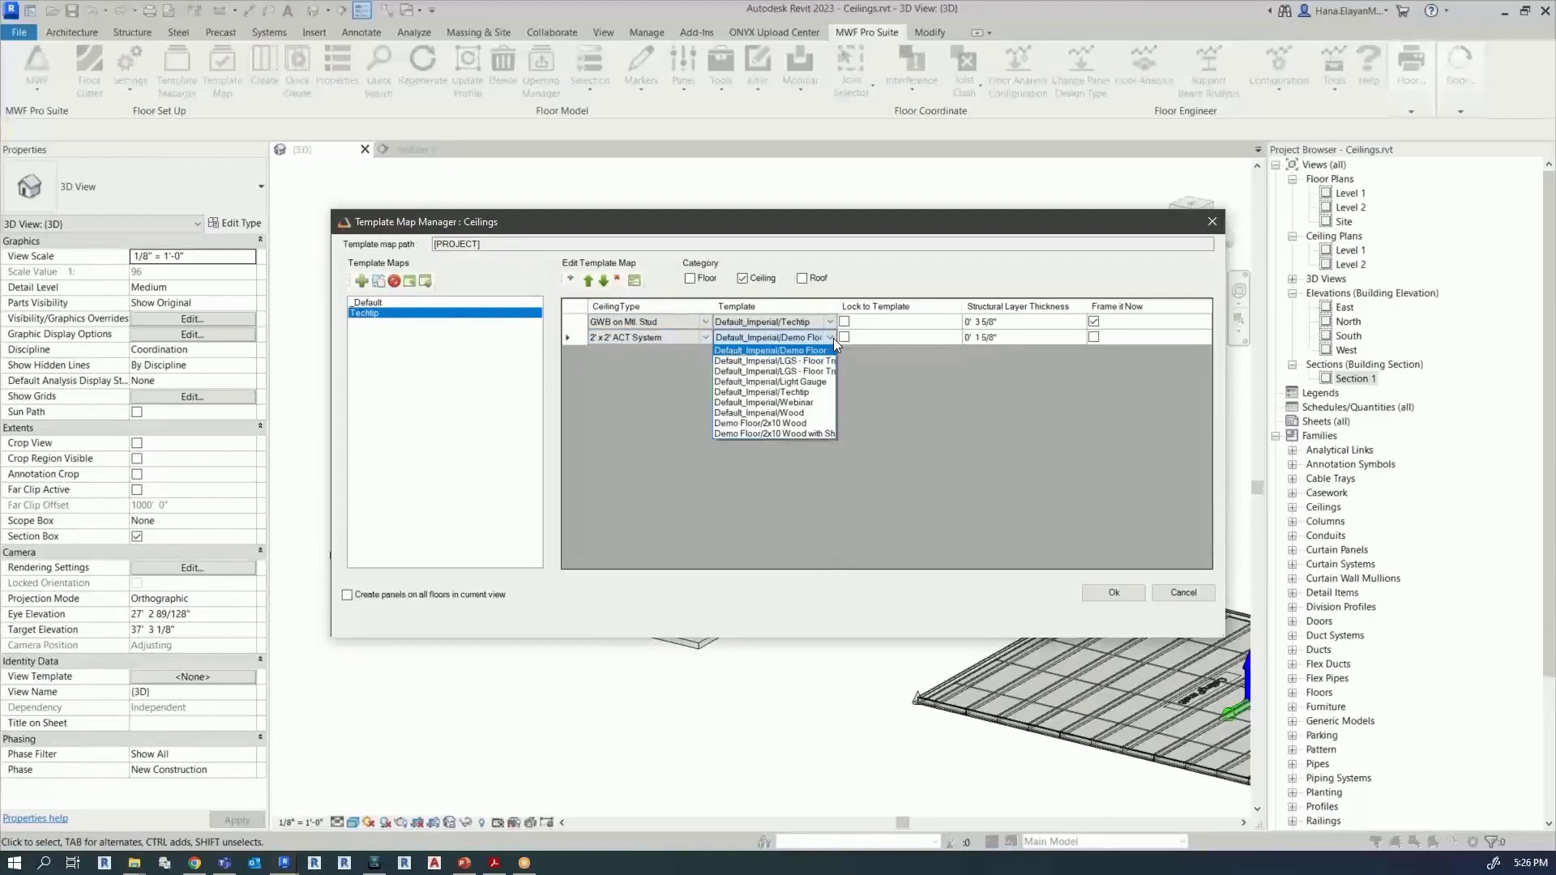
{"action": "left_click", "coordinate": [772, 350]}
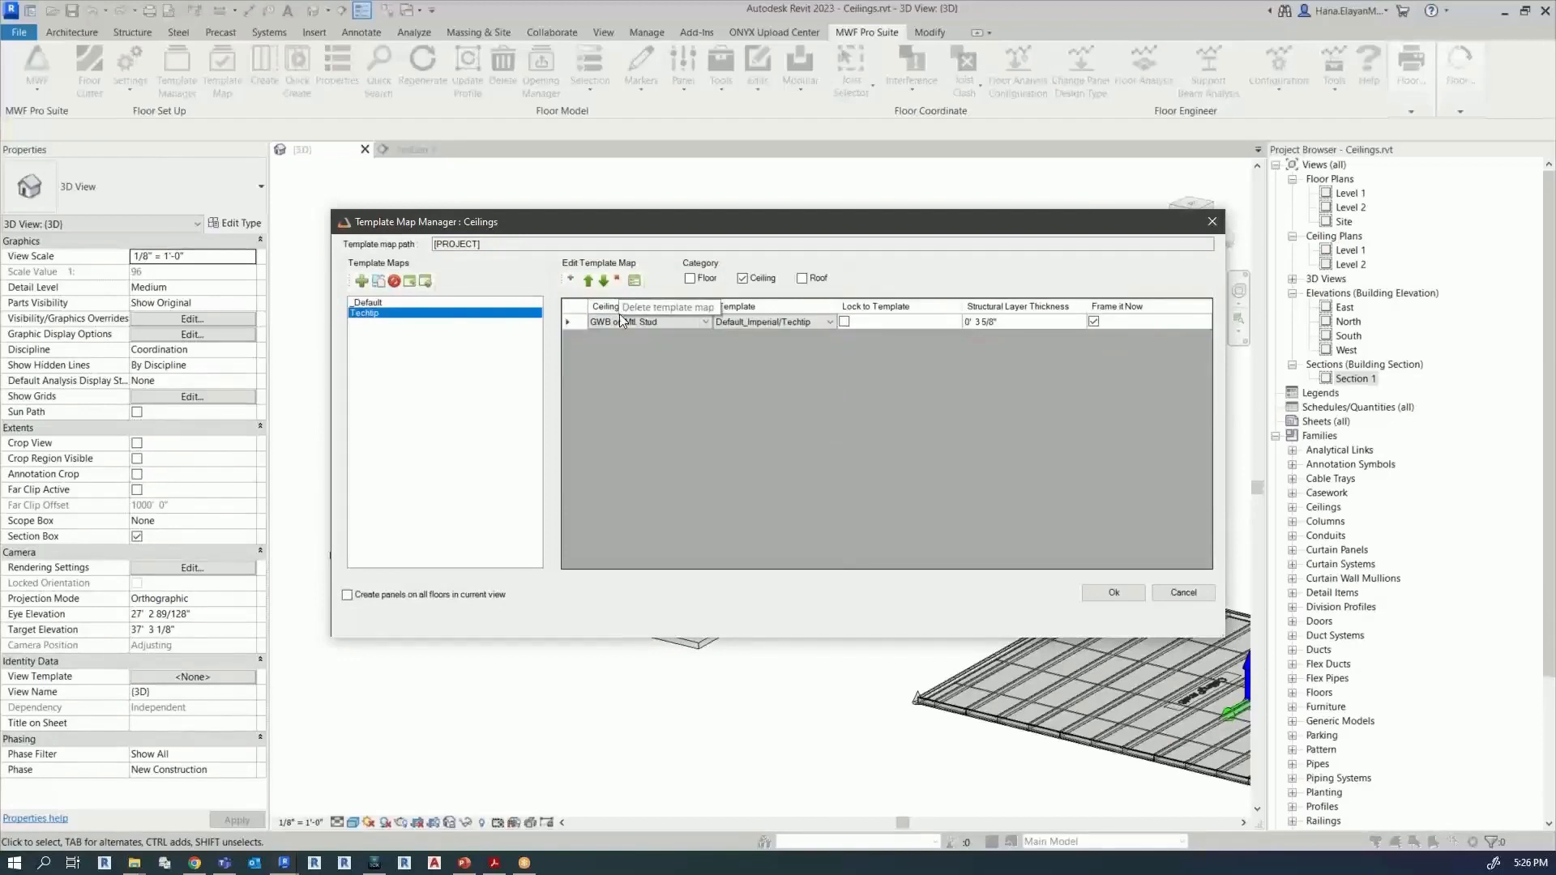
{"action": "mouse_move", "coordinate": [1103, 321]}
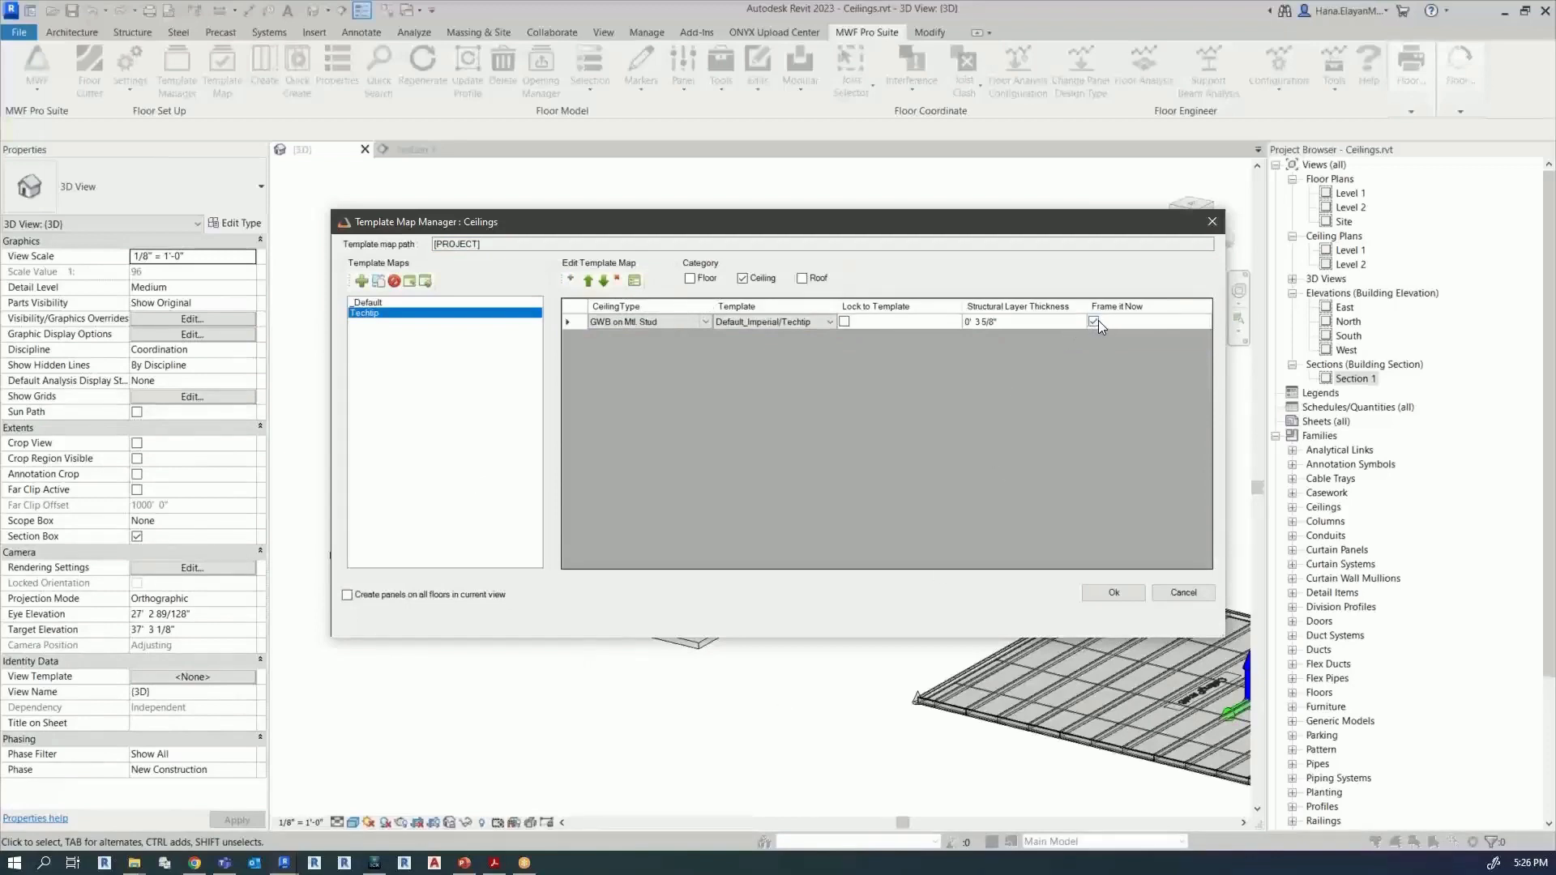
Step: Keep Frame it Now on for the GWB on Mtl. Stud to Techlip mapping and save the template map
{"action": "left_click", "coordinate": [1094, 321]}
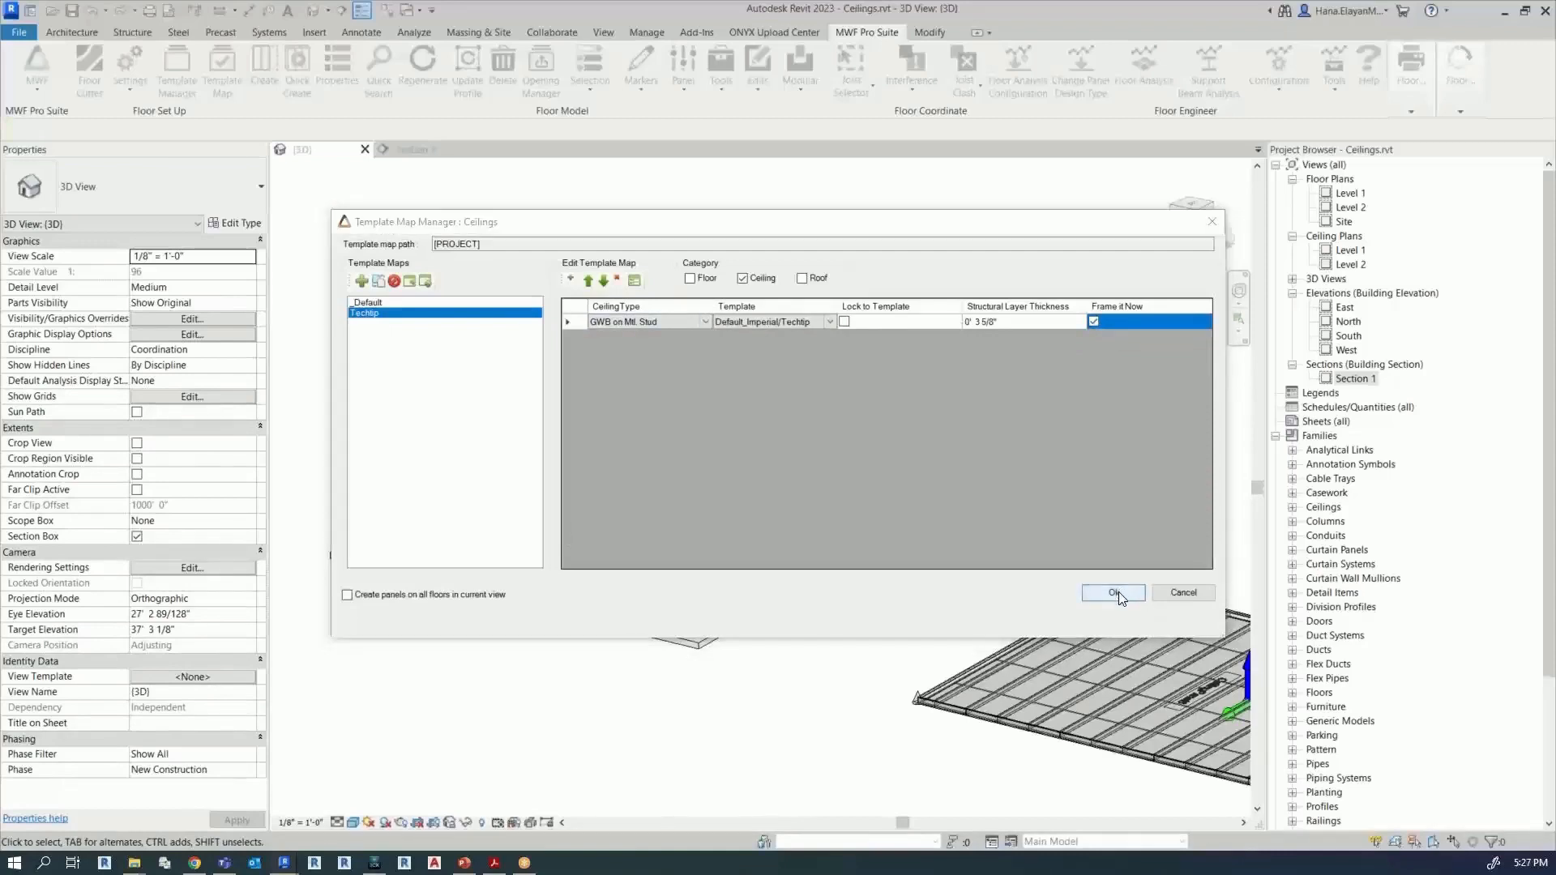
{"action": "left_click", "coordinate": [1111, 593]}
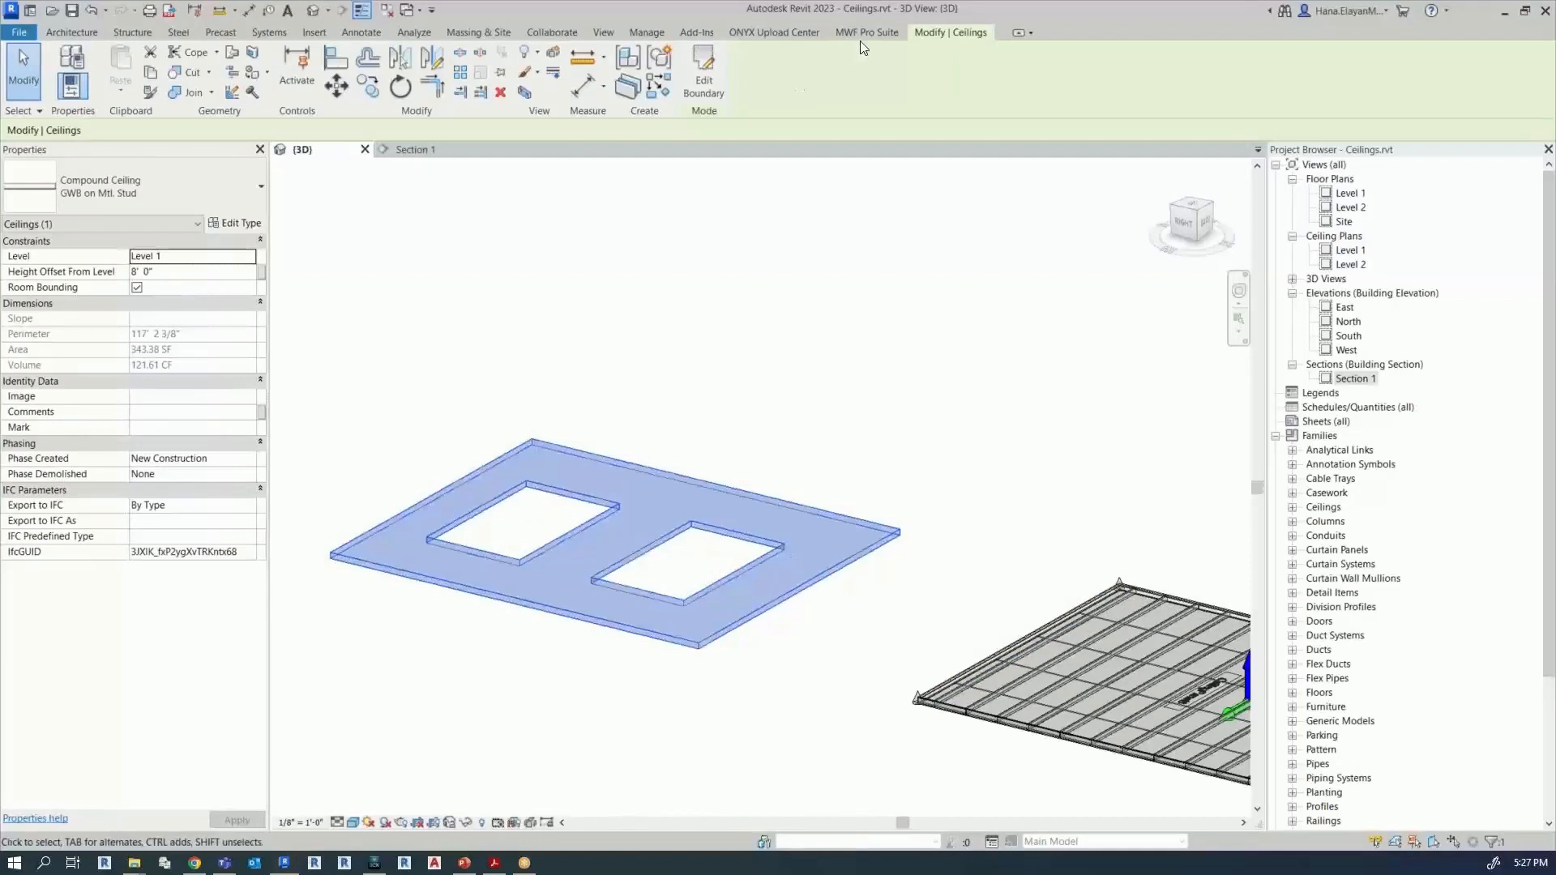
Step: Quick Create steel framing for the selected ceiling from the MWF Pro Suite
{"action": "left_click", "coordinate": [865, 32]}
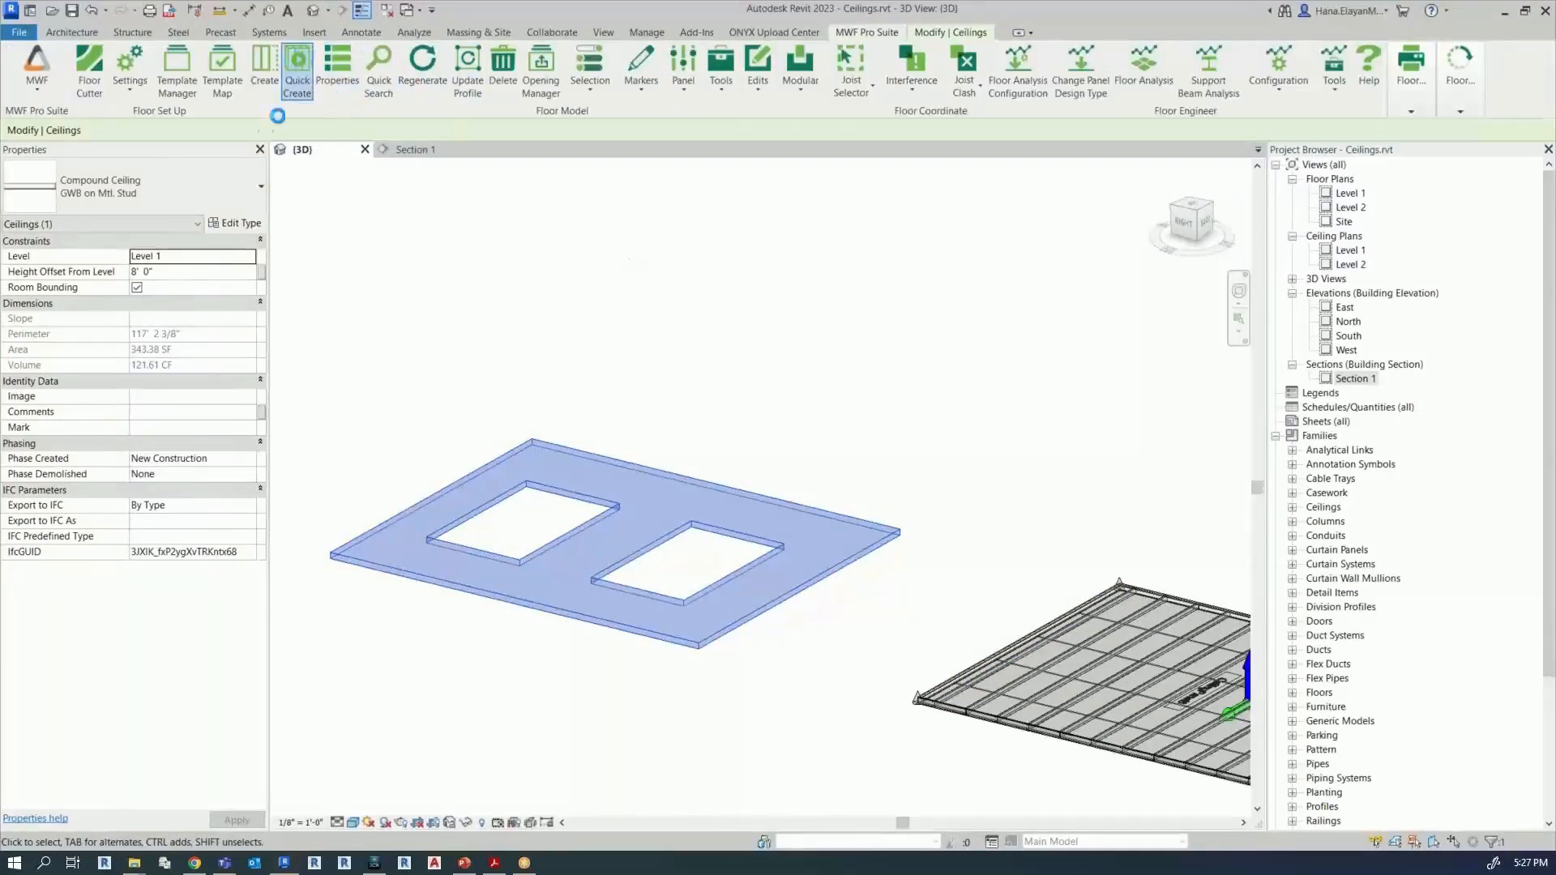
{"action": "left_click", "coordinate": [295, 69]}
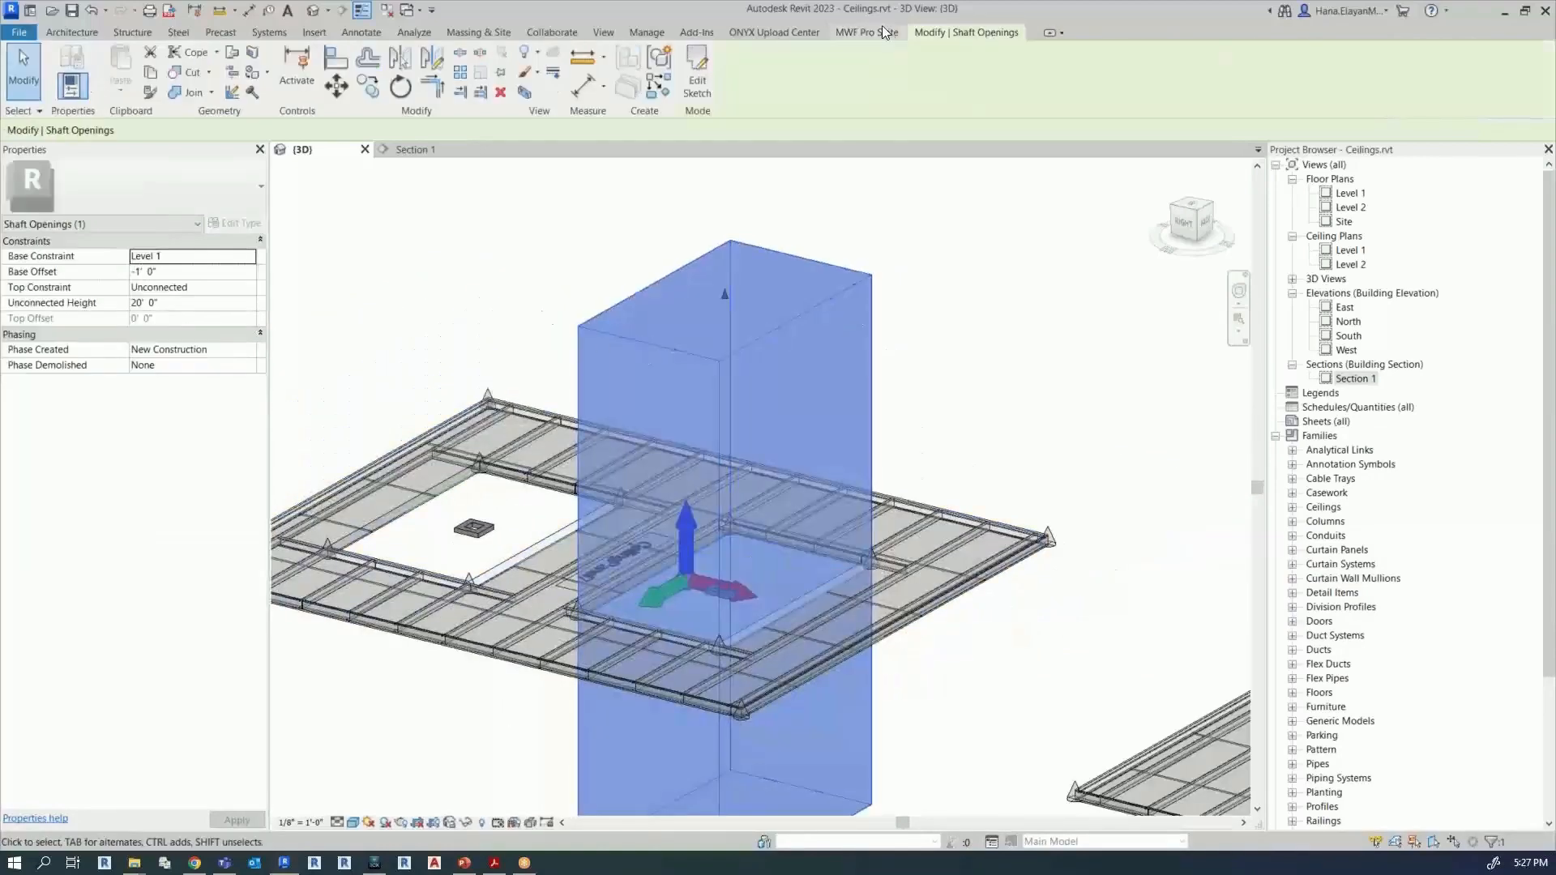
Step: Review the MWF Pro Suite and Architecture shaft tools, then select the framed ceiling and its members
{"action": "left_click", "coordinate": [866, 32]}
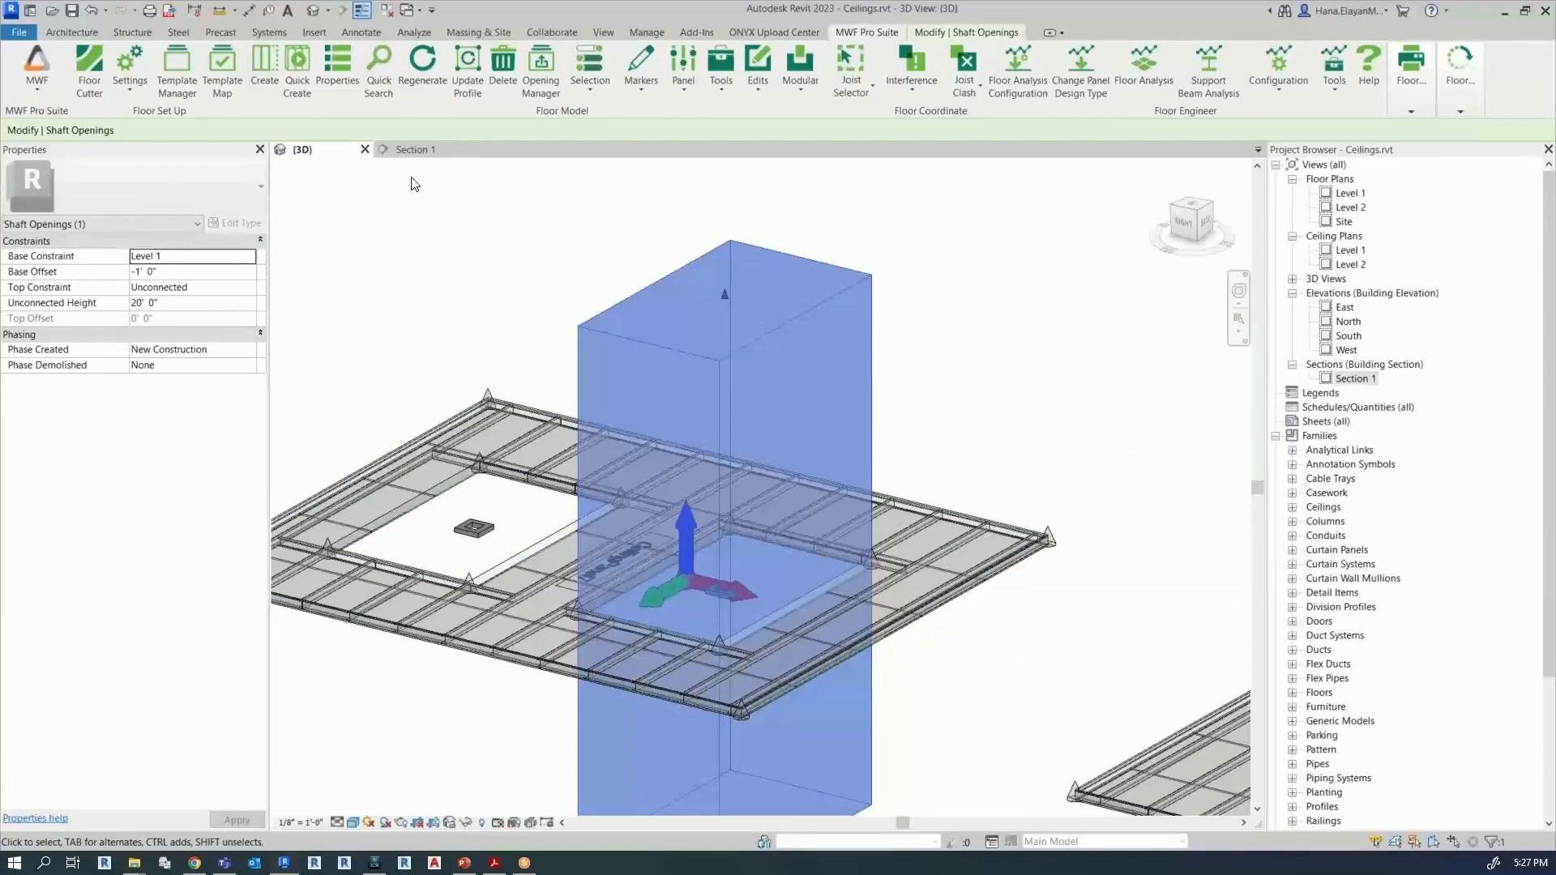
{"action": "left_click", "coordinate": [72, 32]}
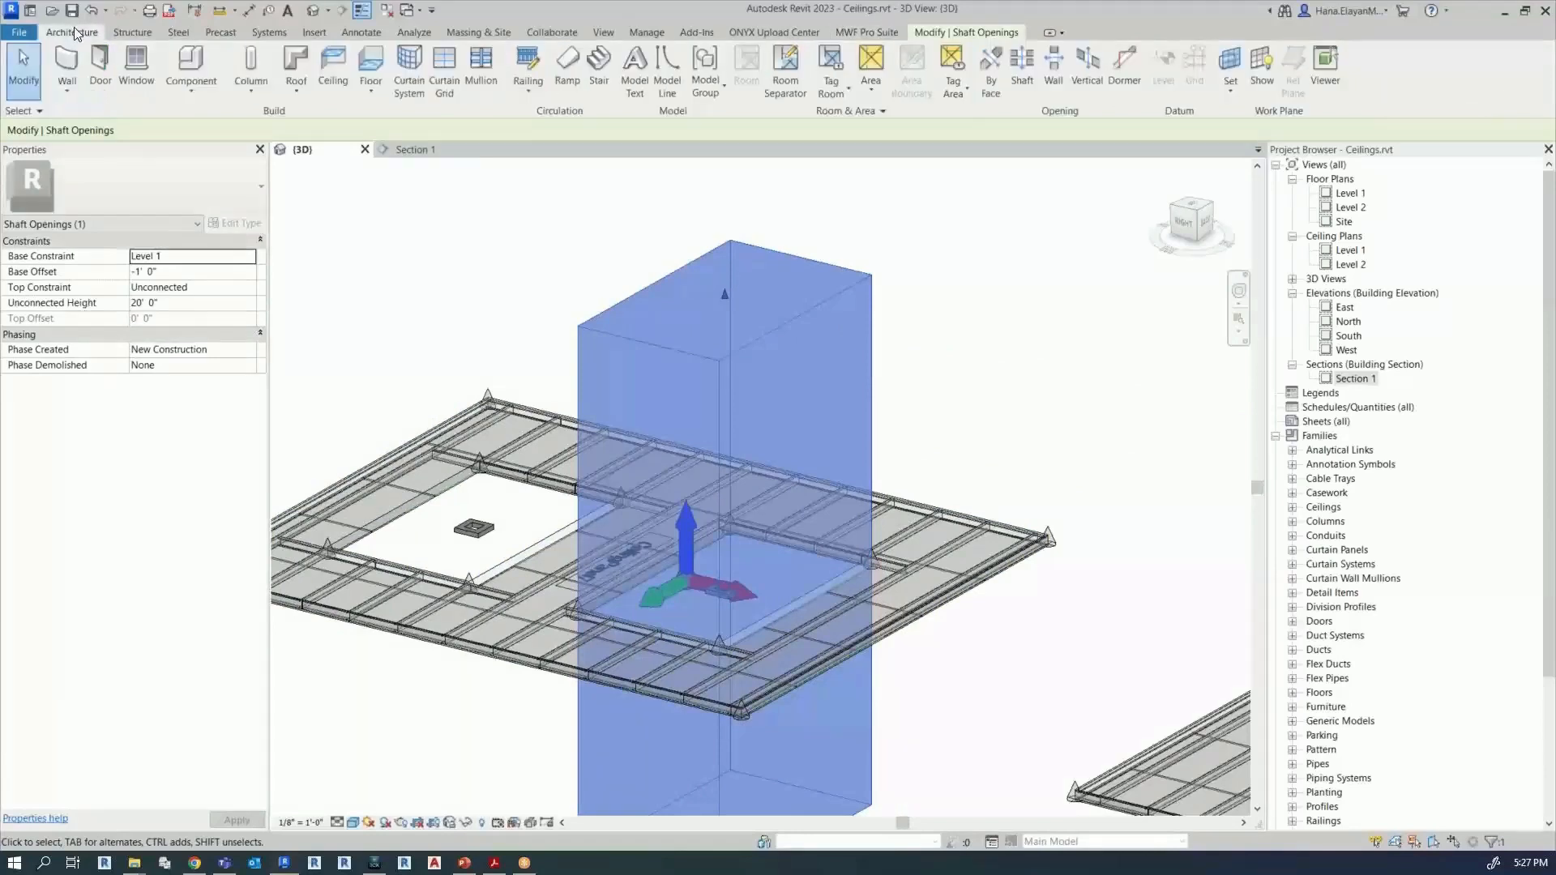
{"action": "mouse_move", "coordinate": [873, 193]}
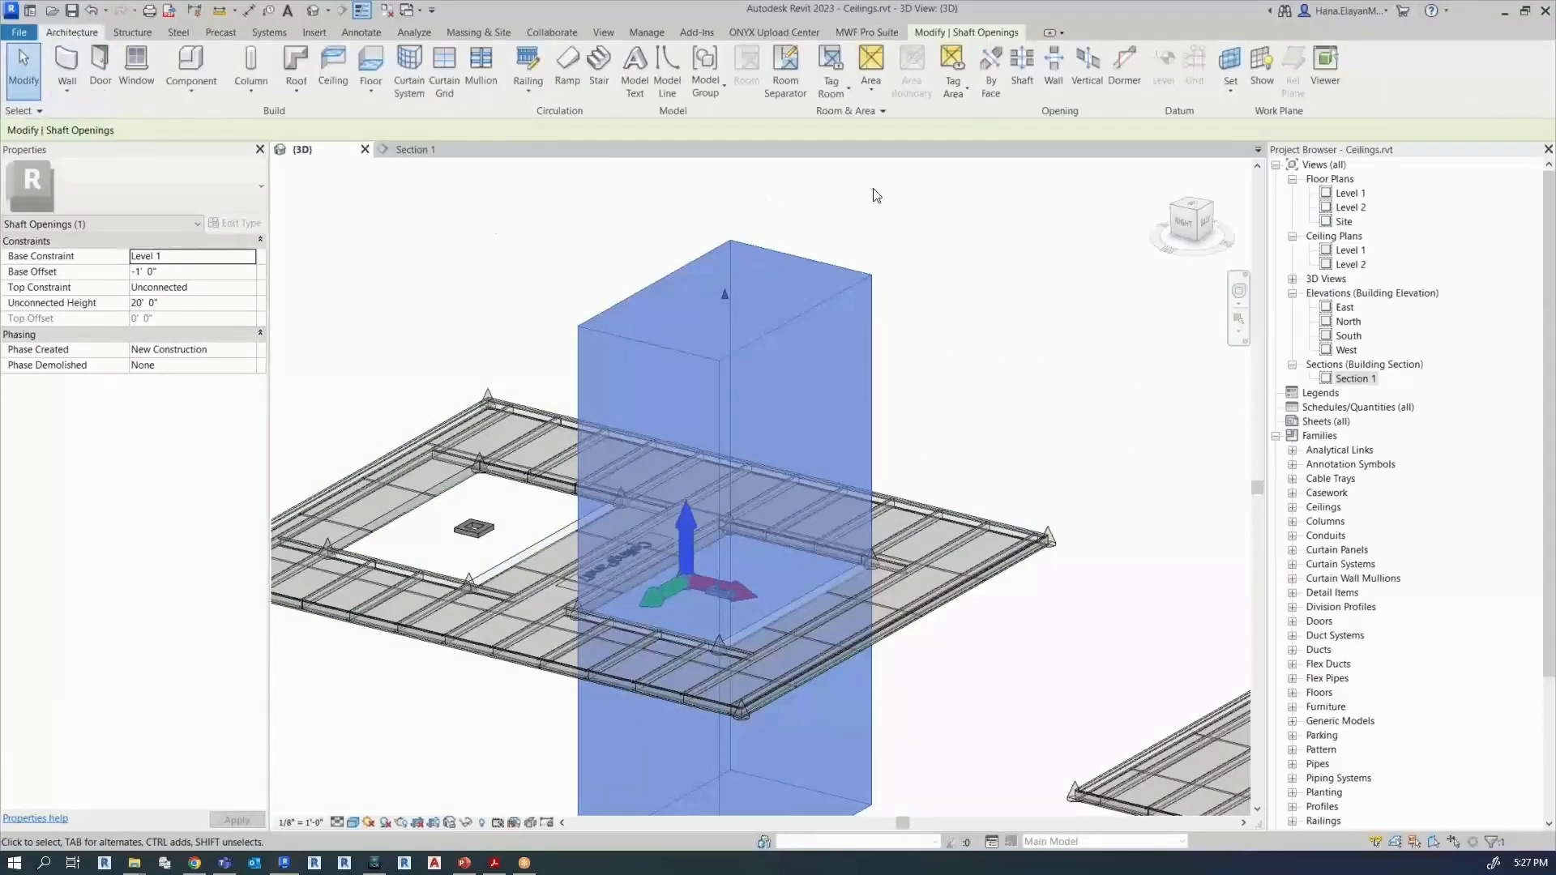
{"action": "mouse_move", "coordinate": [1021, 70]}
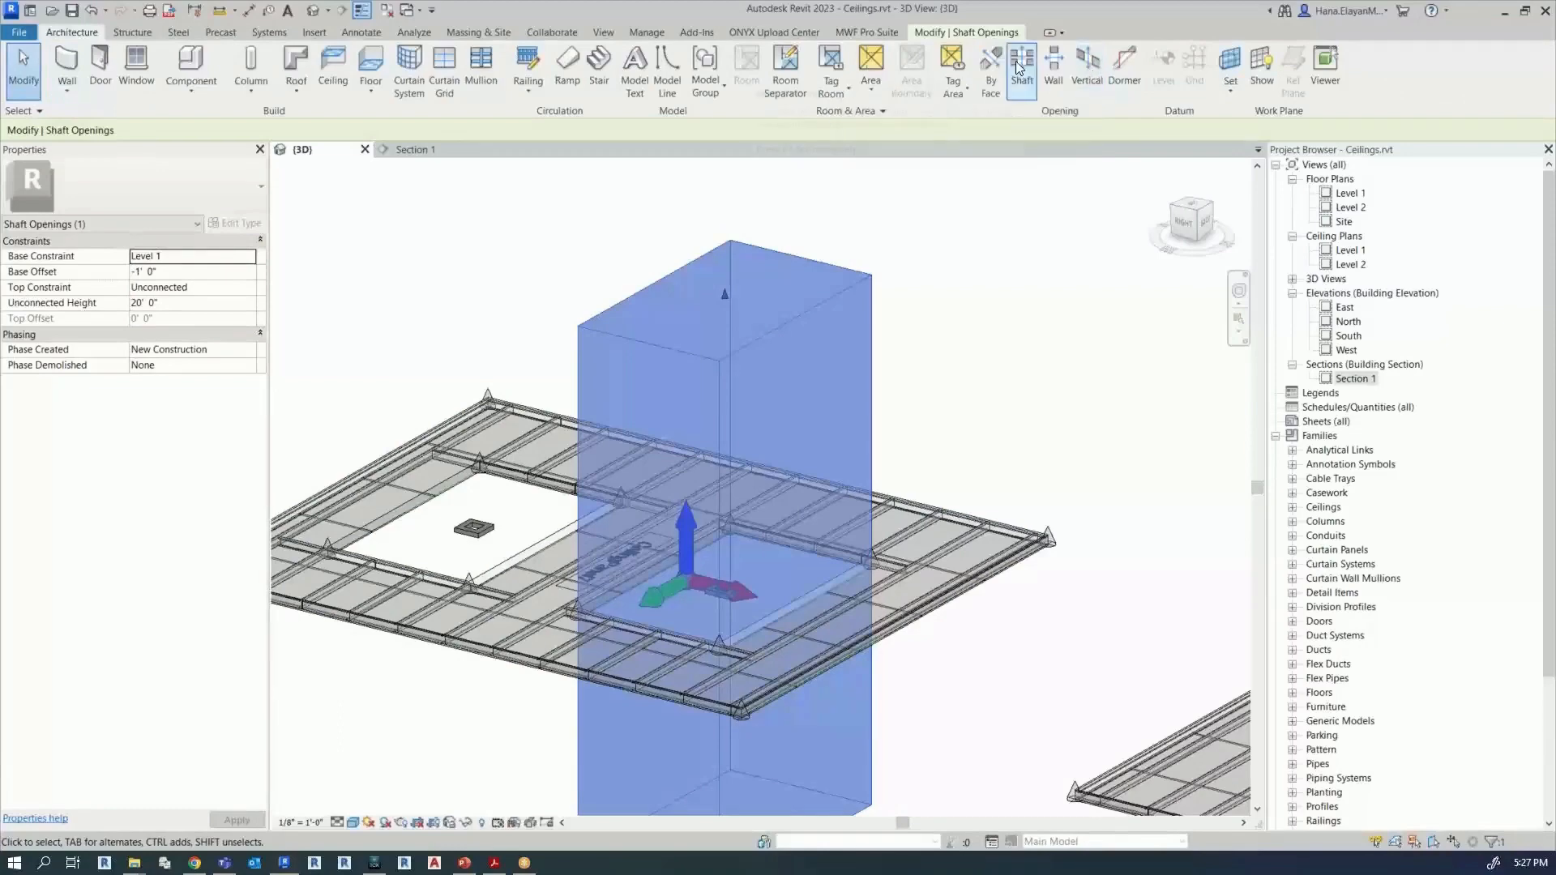
{"action": "mouse_move", "coordinate": [1021, 65]}
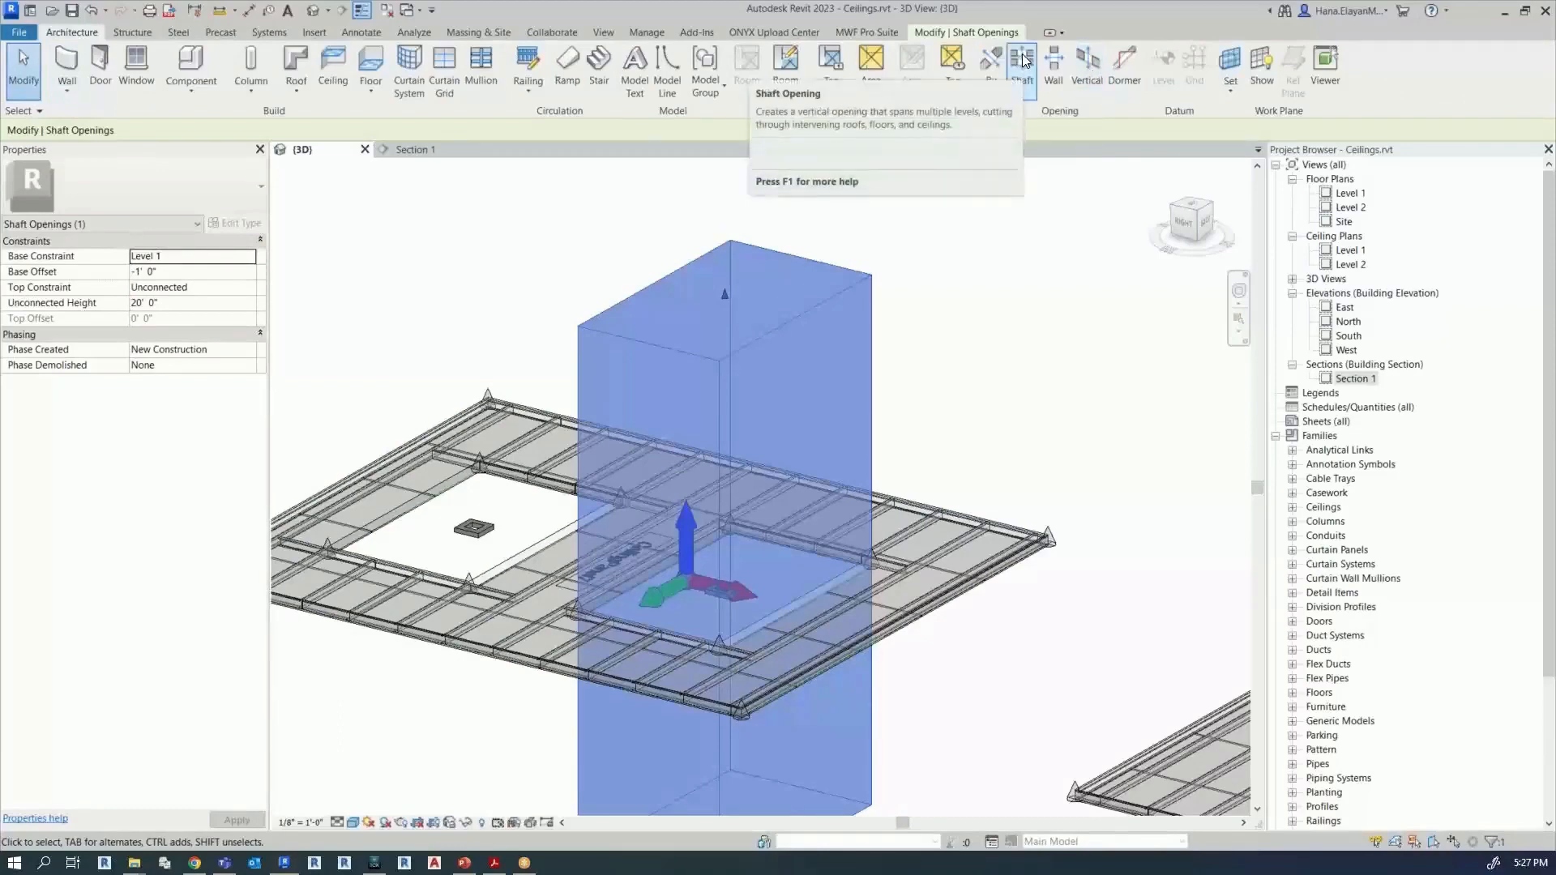
{"action": "left_click", "coordinate": [576, 690]}
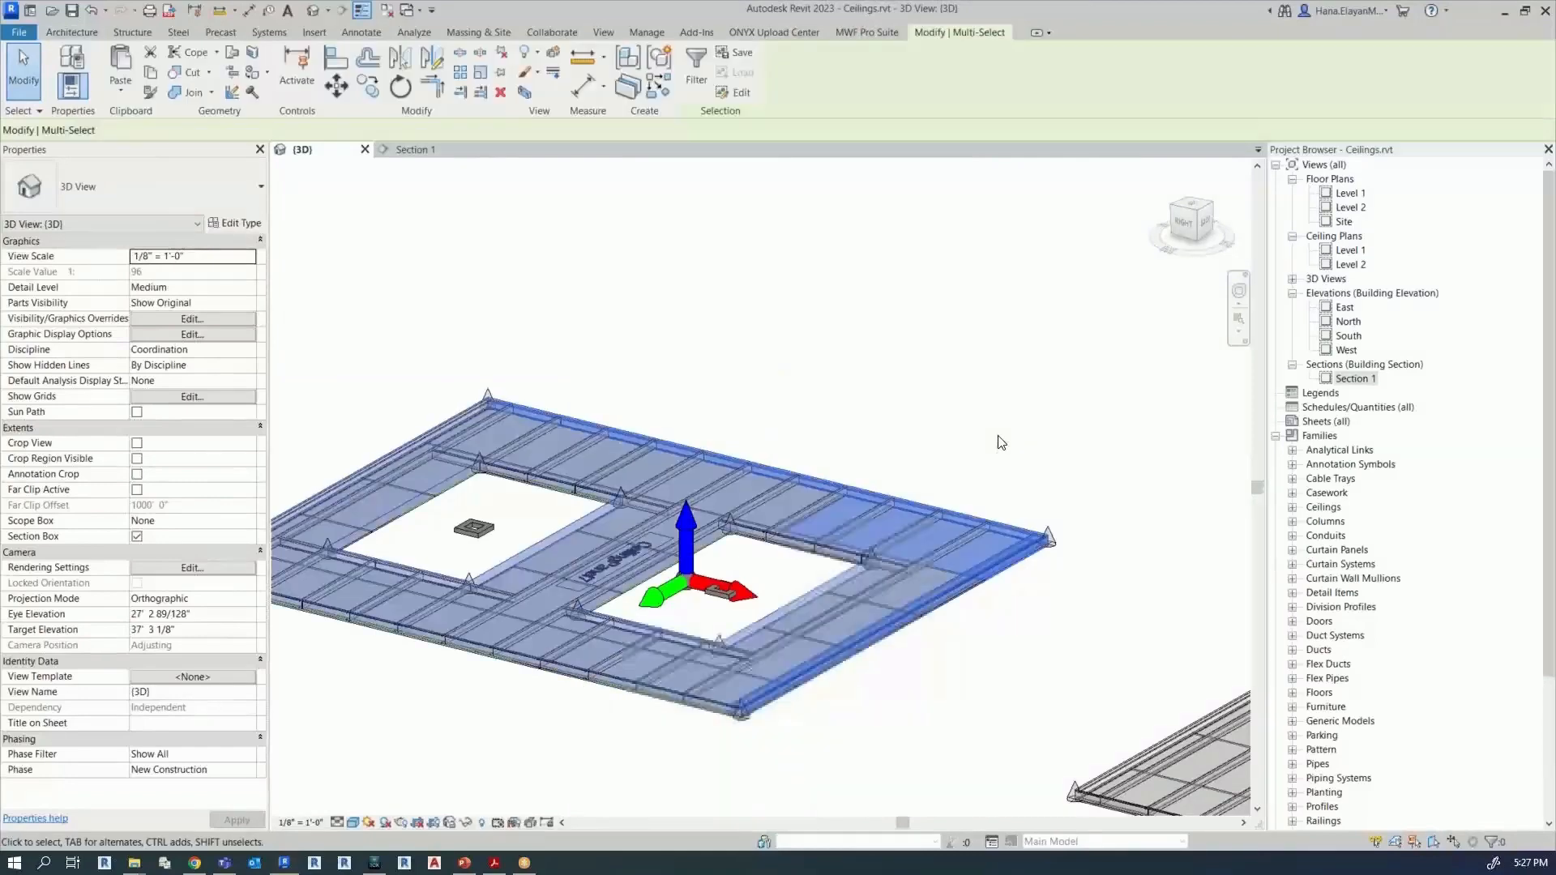
Step: Filter the selection down to only the Ceilings category
{"action": "left_click", "coordinate": [695, 68]}
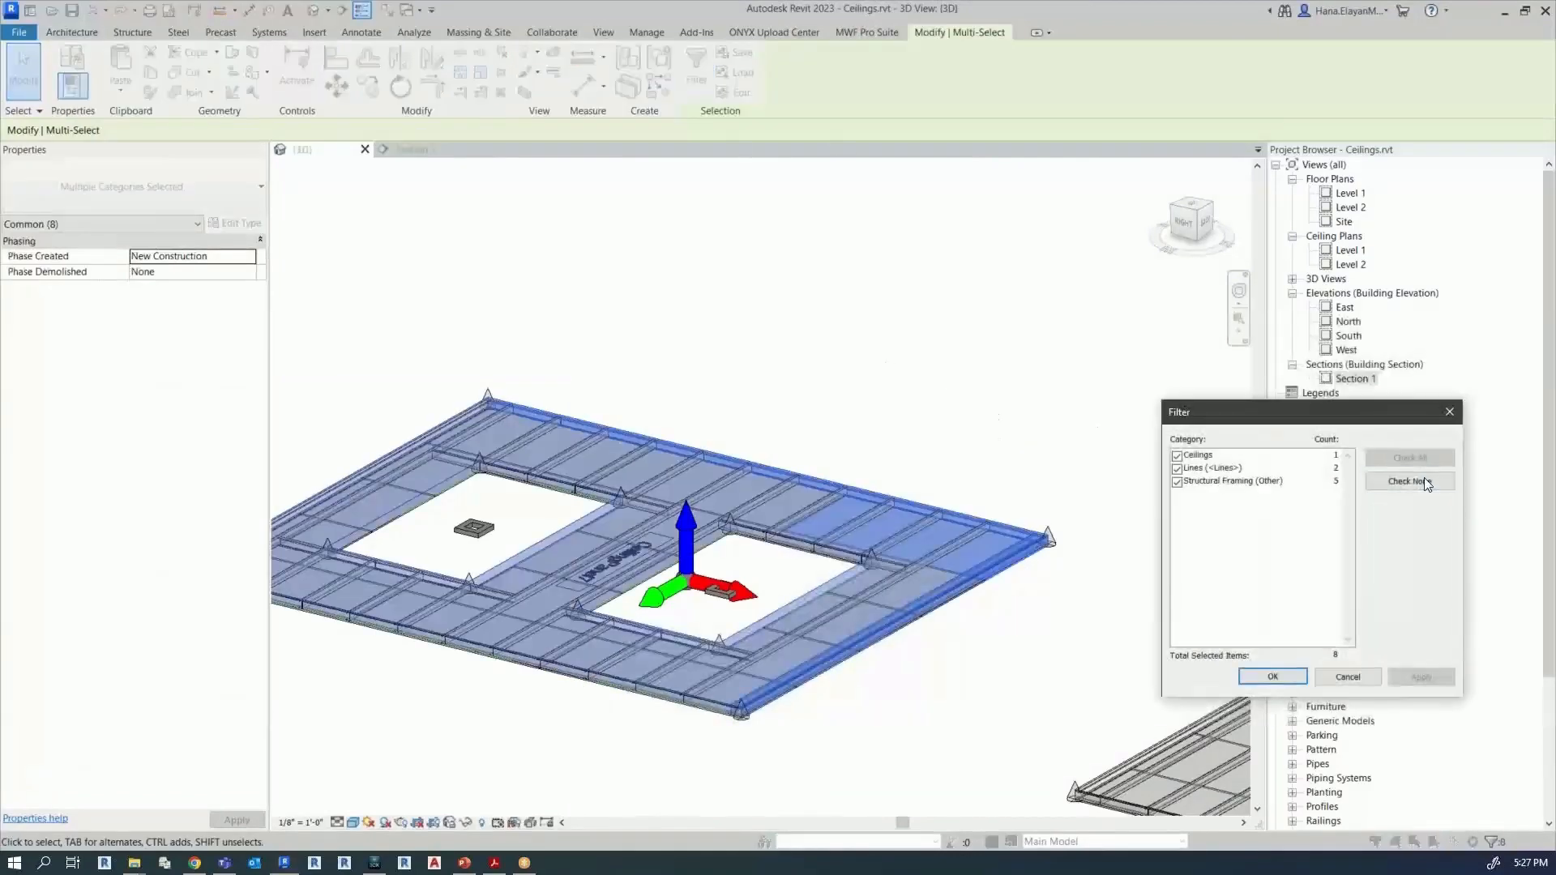
{"action": "left_click", "coordinate": [1408, 480]}
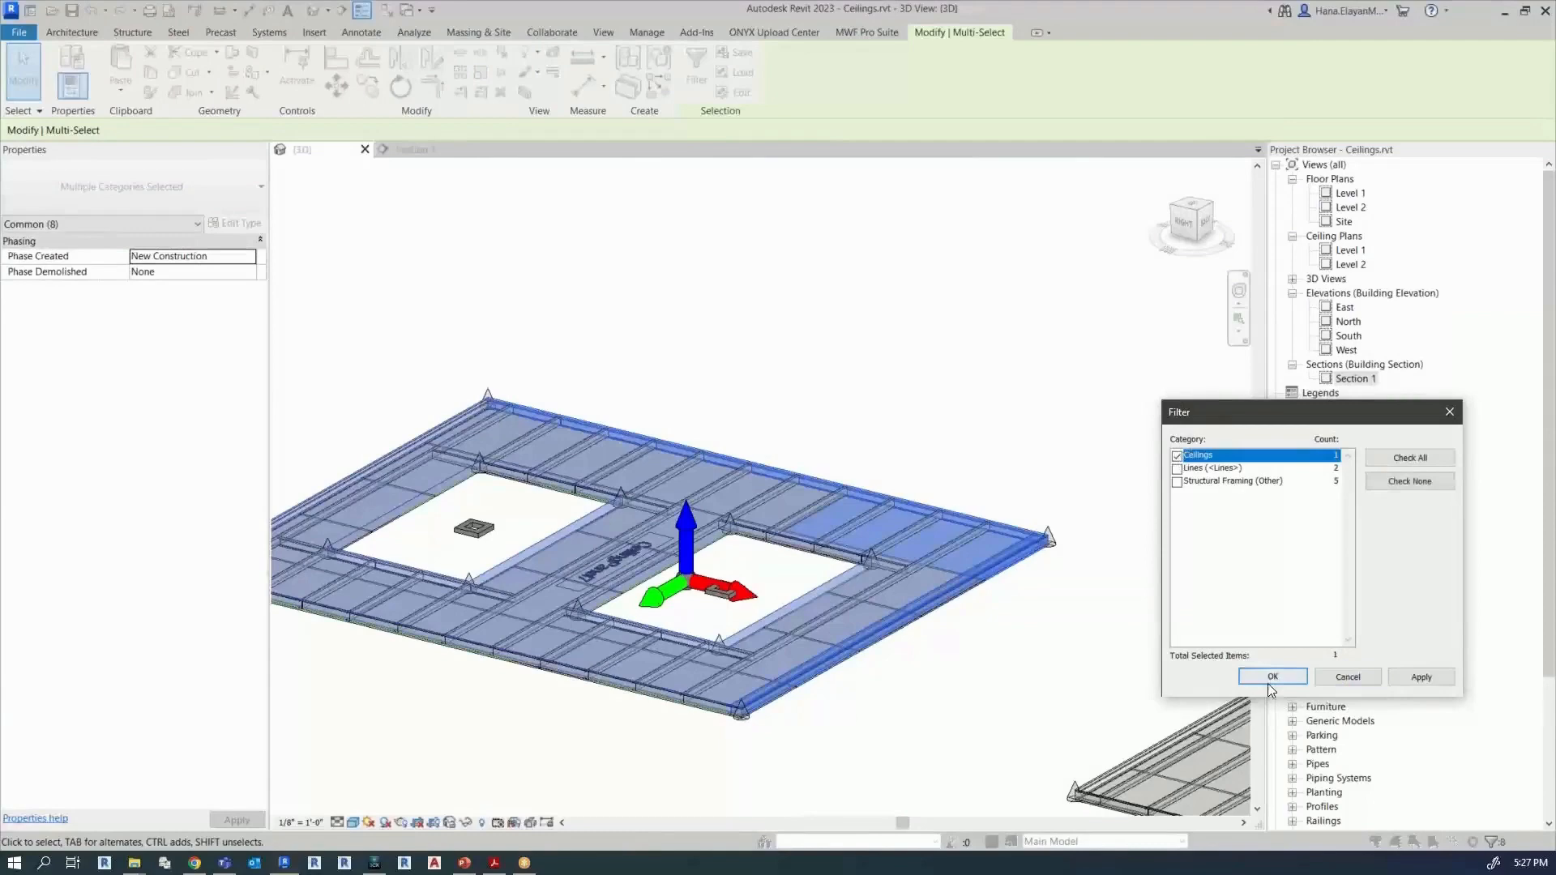
{"action": "left_click", "coordinate": [1272, 675]}
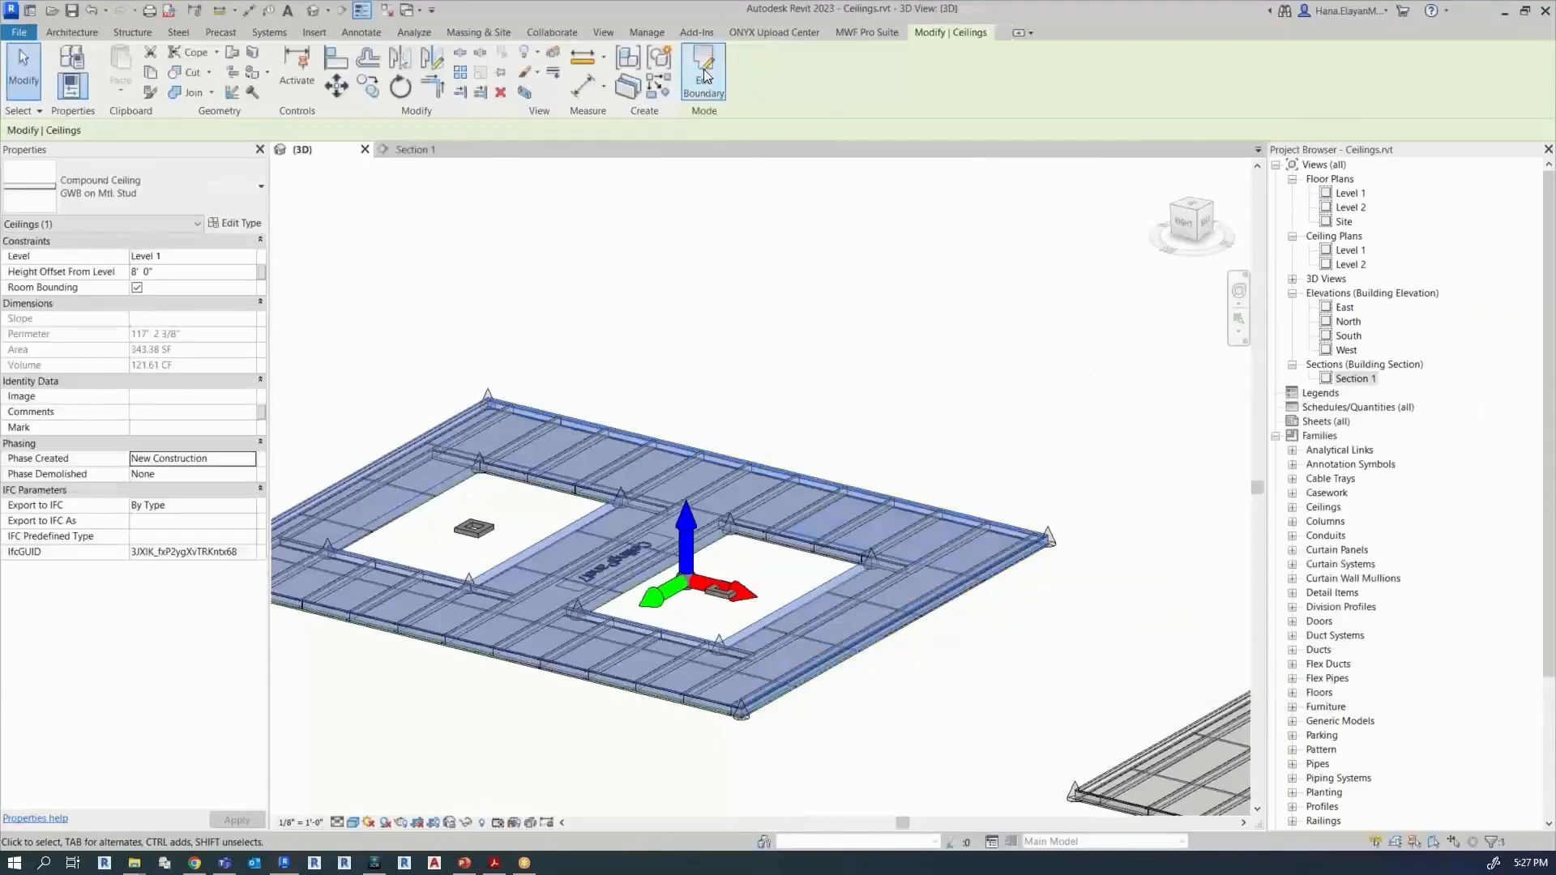
Step: Enter Edit Boundary and select the OpeningMarker inside the left opening
{"action": "left_click", "coordinate": [703, 71]}
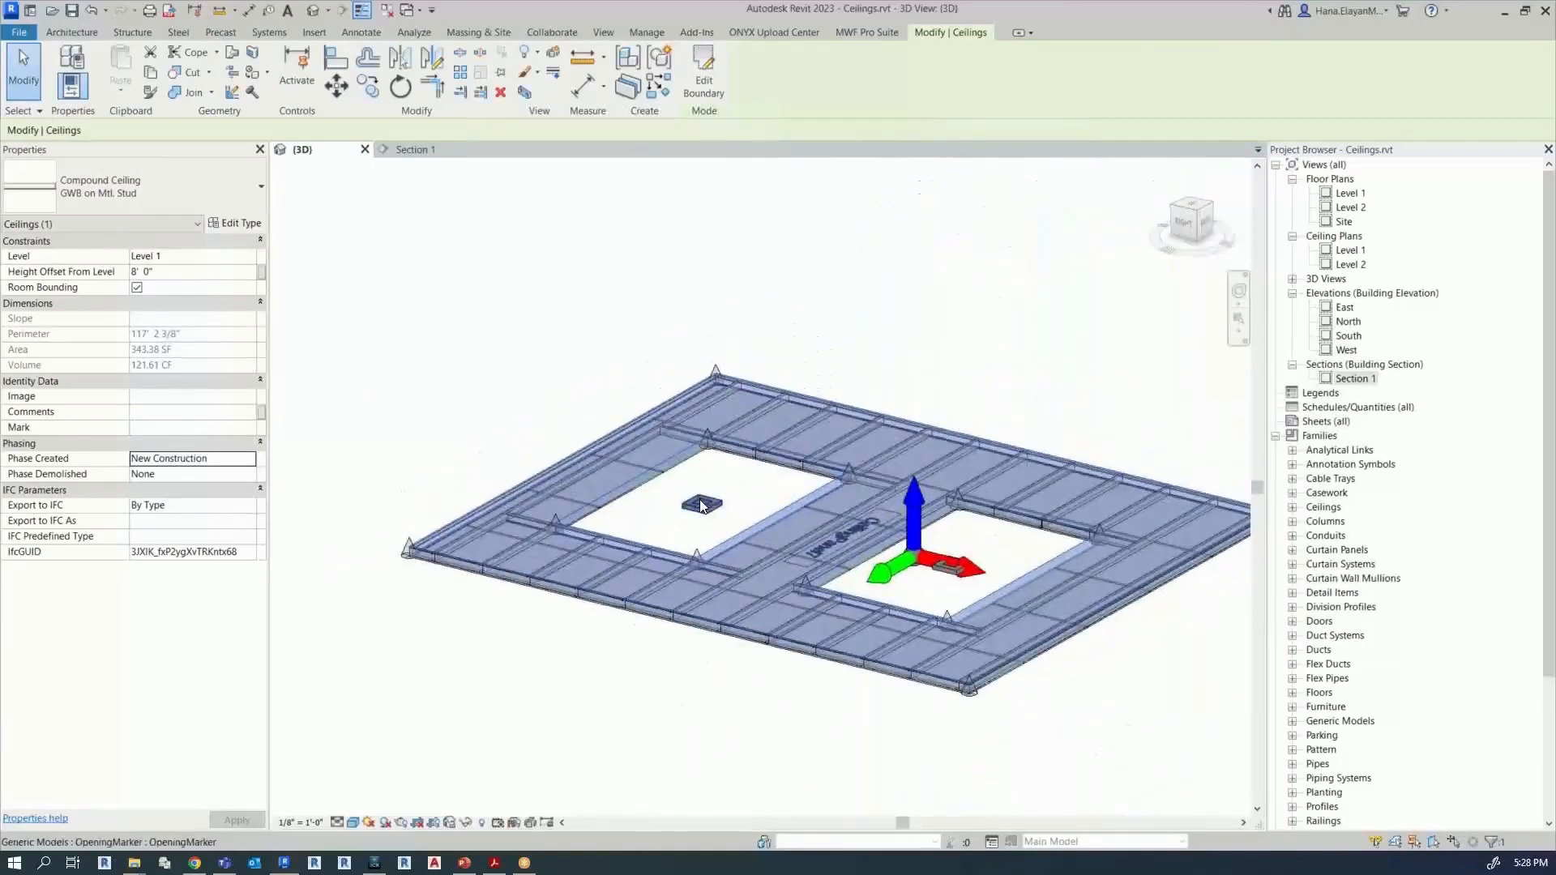
{"action": "left_click", "coordinate": [702, 504]}
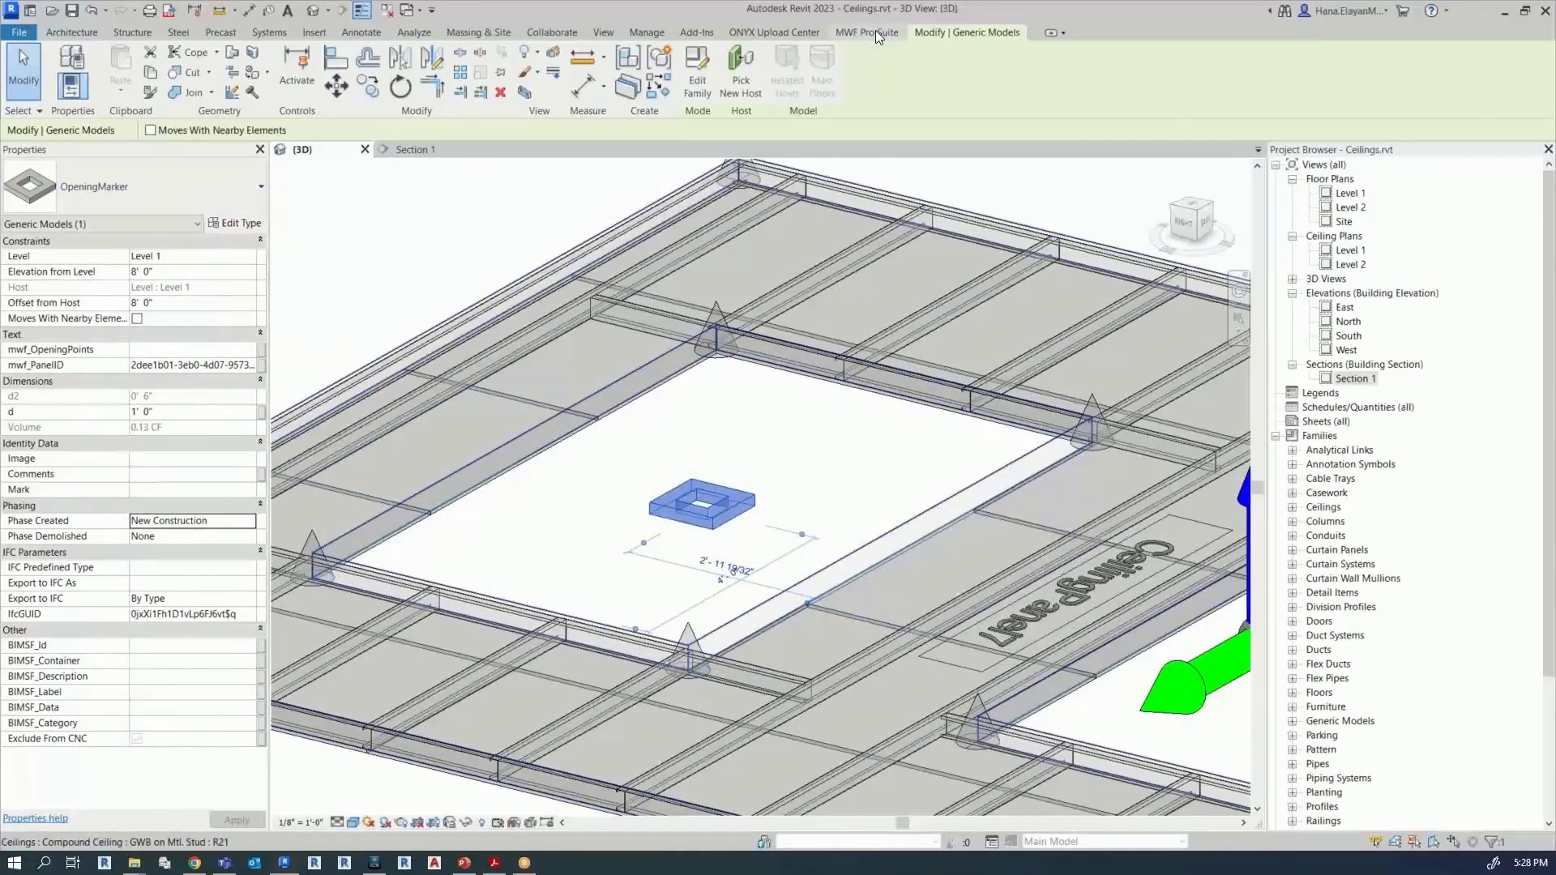
Step: Assign the Light Gauge (JoistSupported) opening type to the first opening via the Opening types manager
{"action": "left_click", "coordinate": [865, 32]}
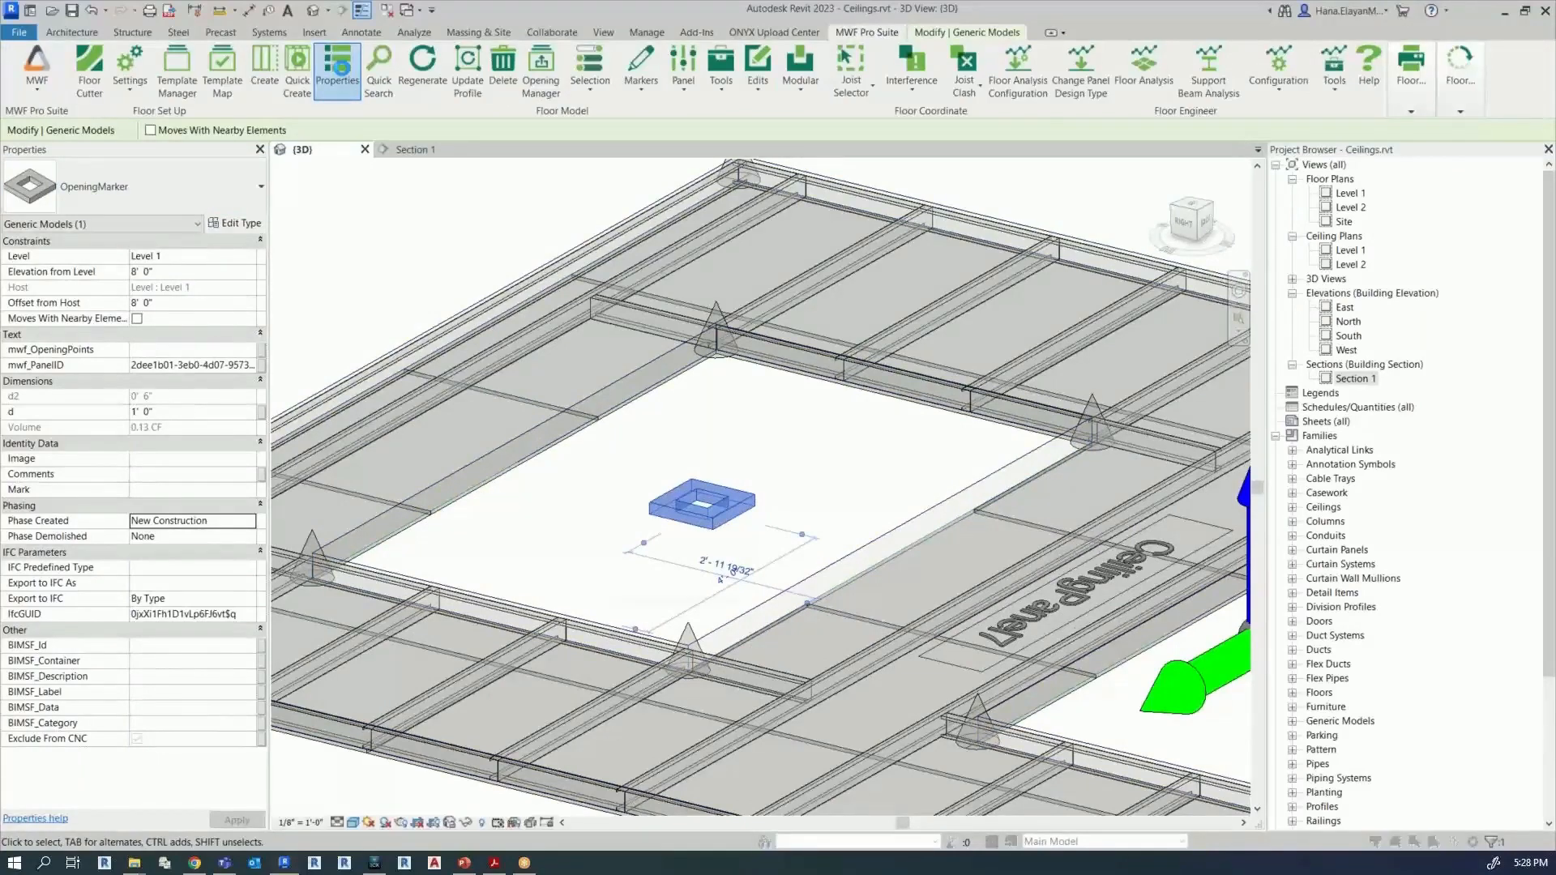
{"action": "left_click", "coordinate": [541, 69]}
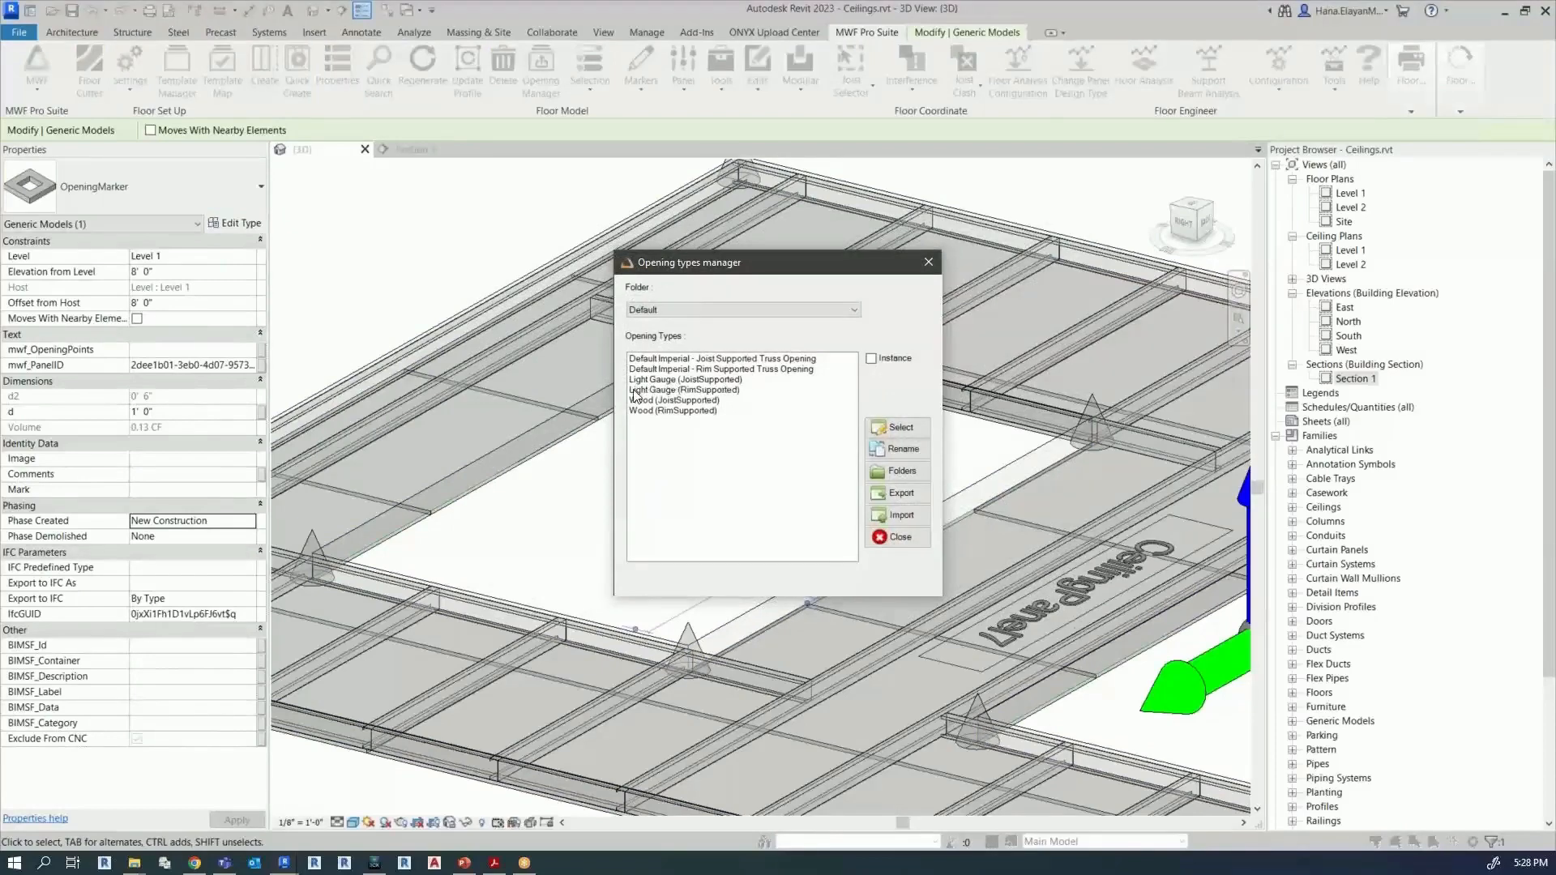
{"action": "mouse_move", "coordinate": [710, 396]}
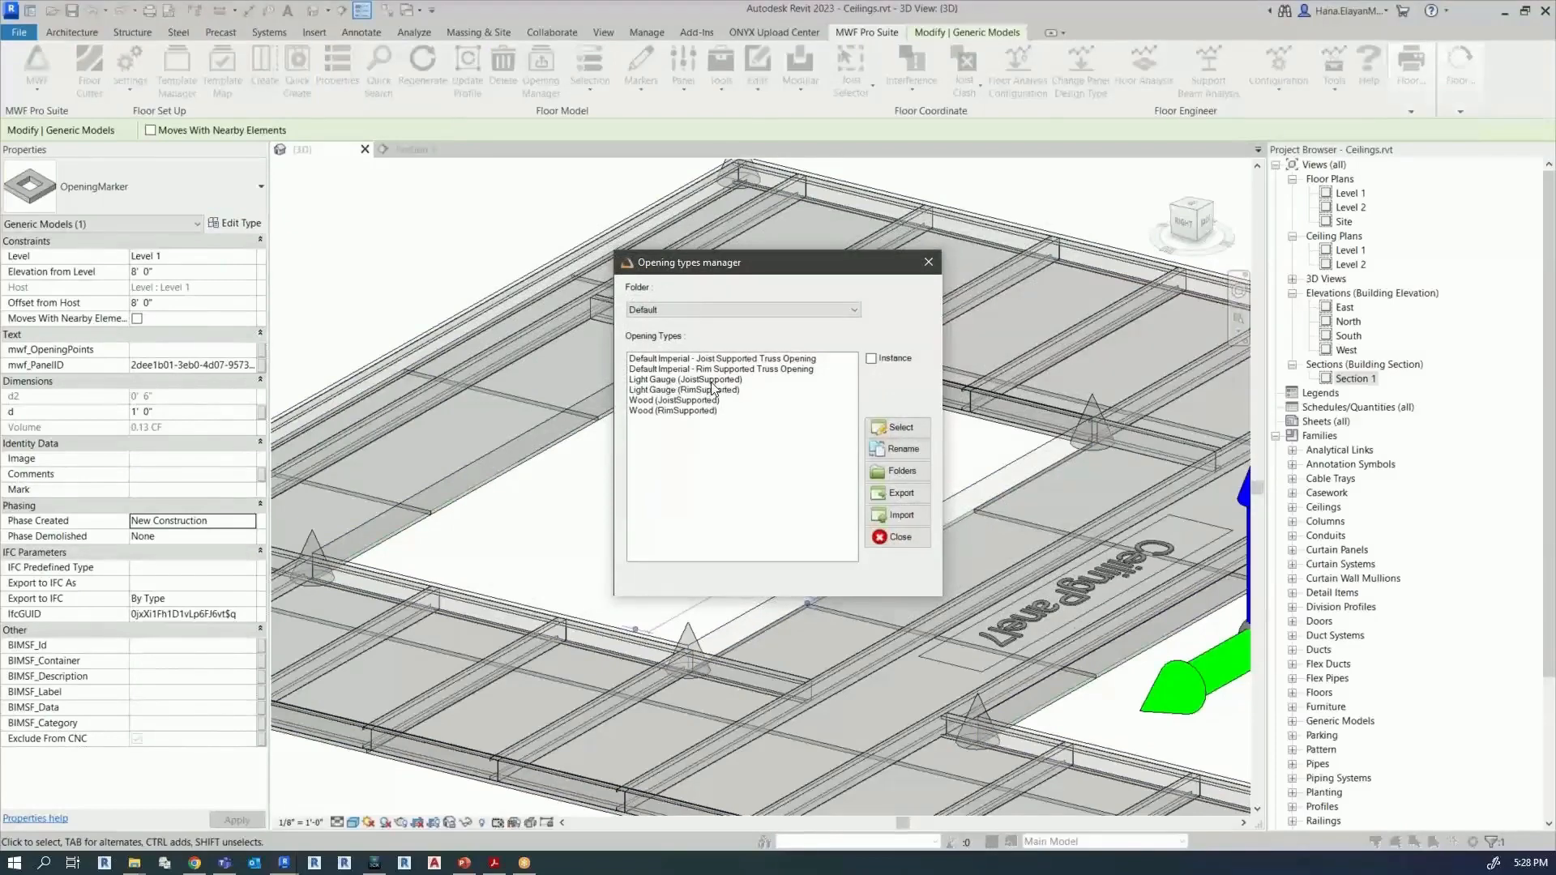
{"action": "left_click", "coordinate": [683, 379]}
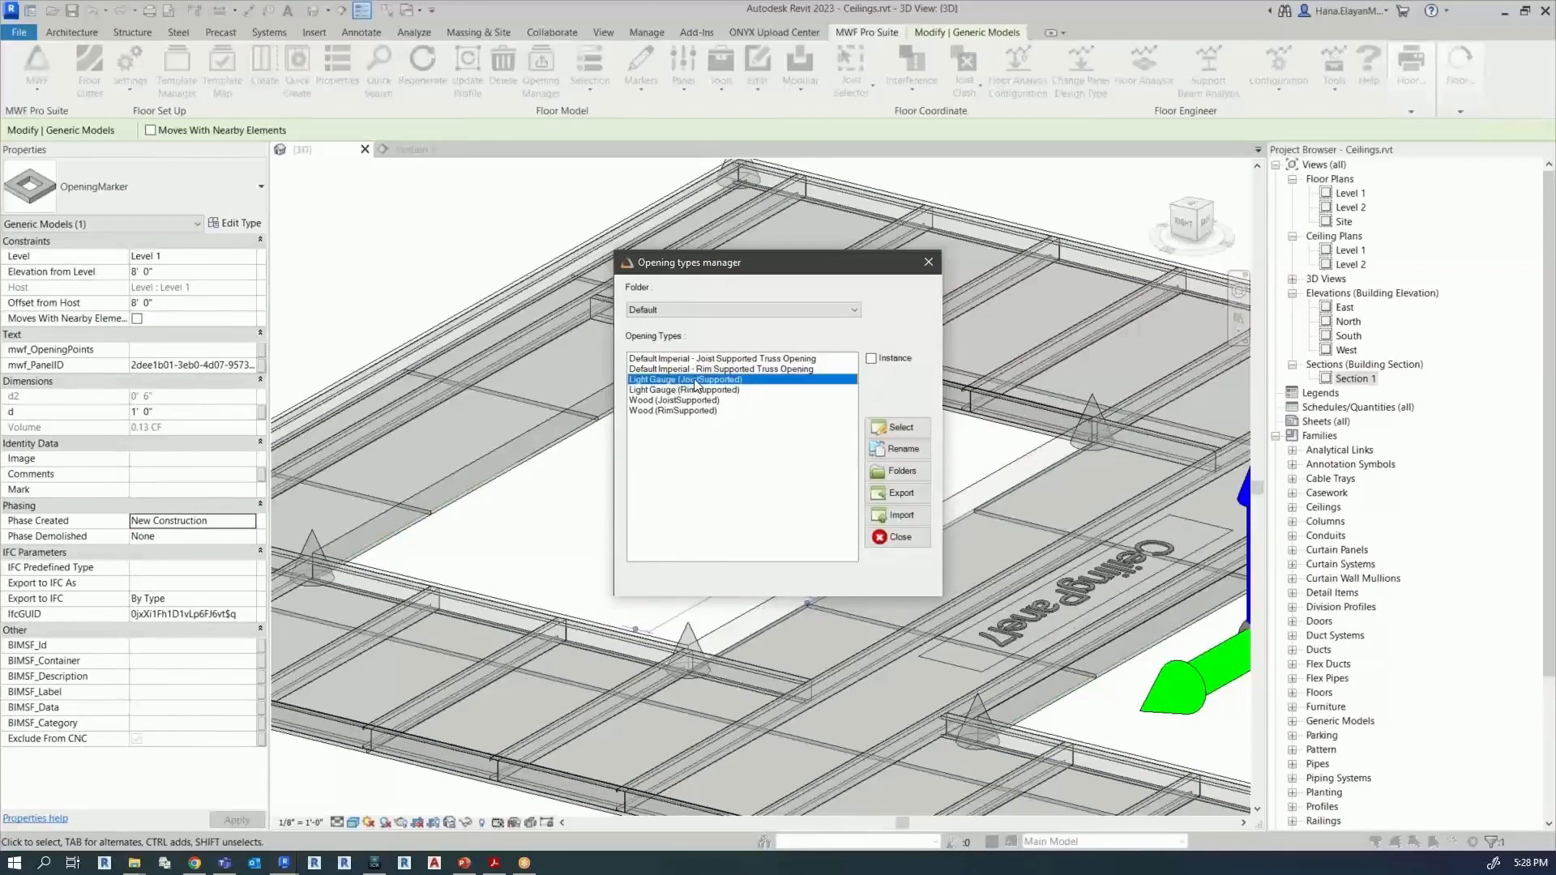
{"action": "left_click", "coordinate": [897, 426]}
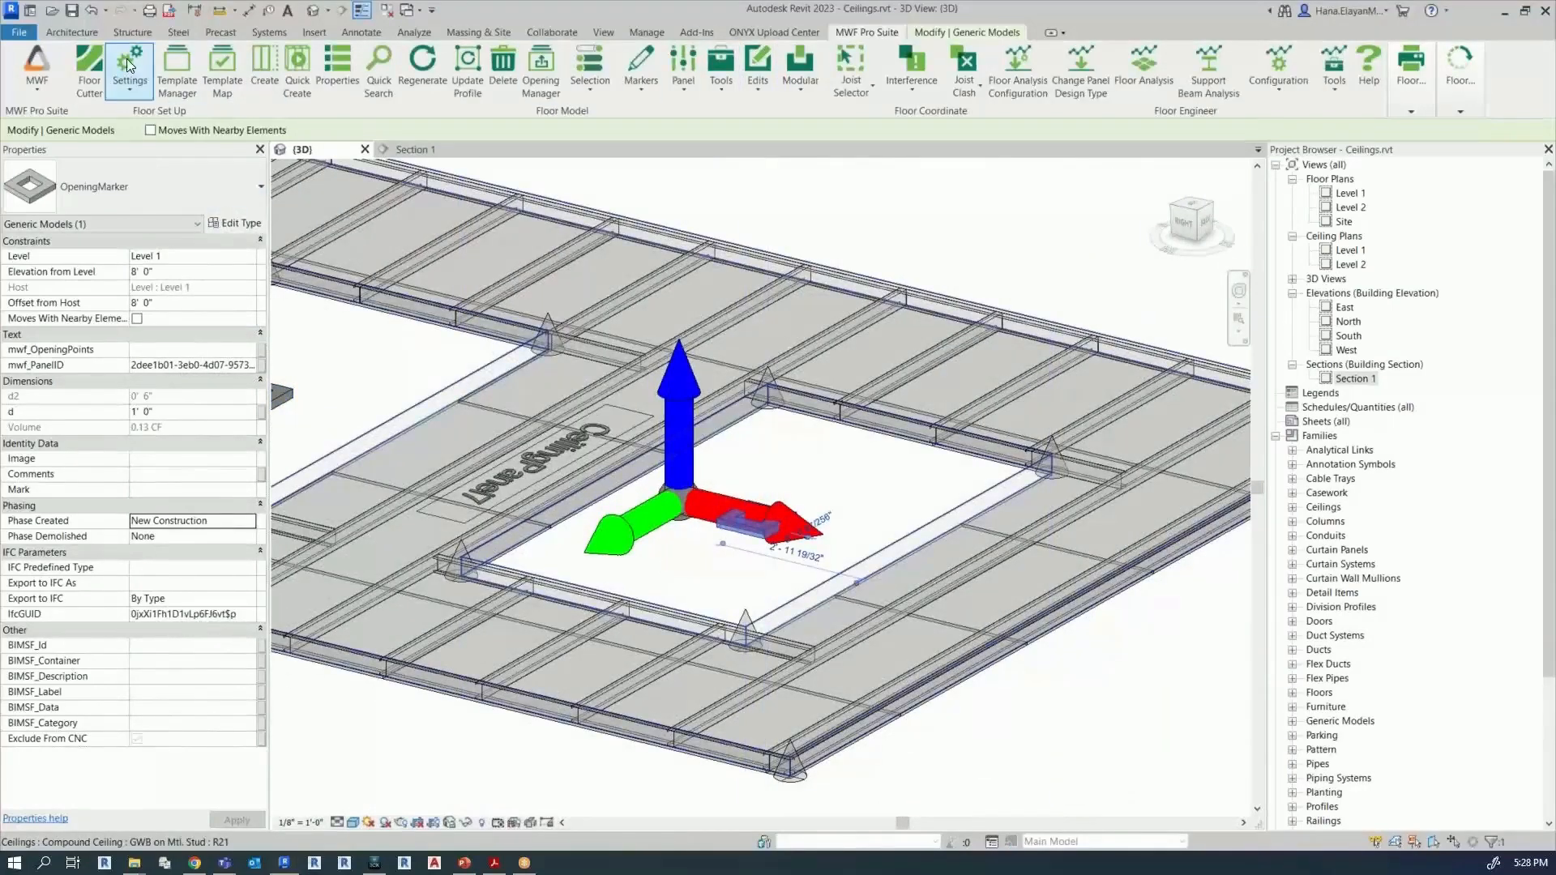
{"action": "mouse_move", "coordinate": [739, 518]}
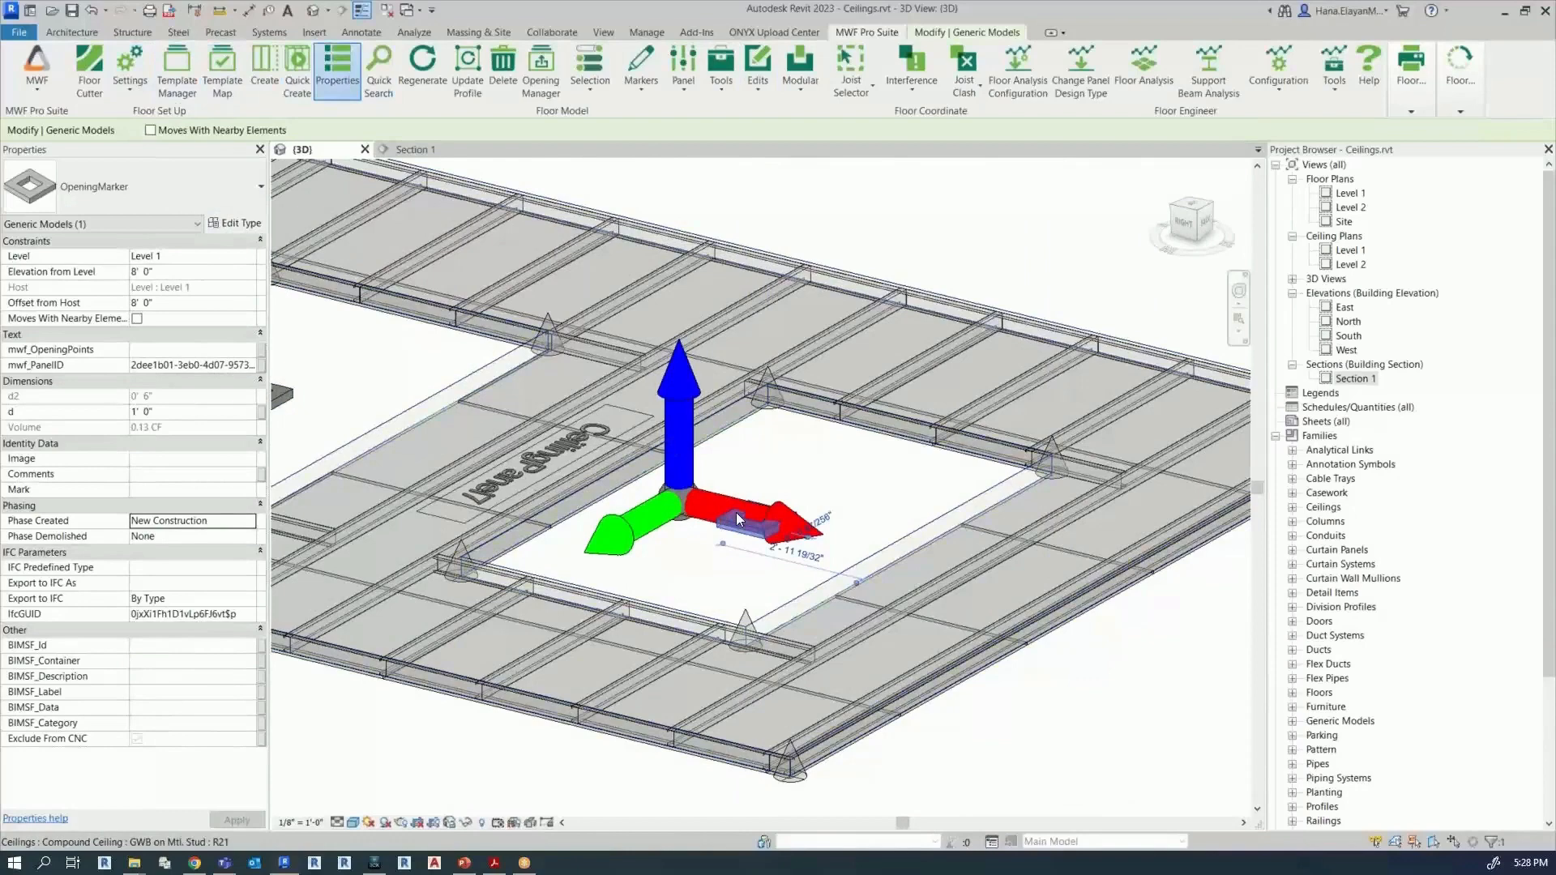
Step: Assign the Light Gauge (RimSupported) type to the second opening and regenerate the panel framing
{"action": "left_click", "coordinate": [541, 70]}
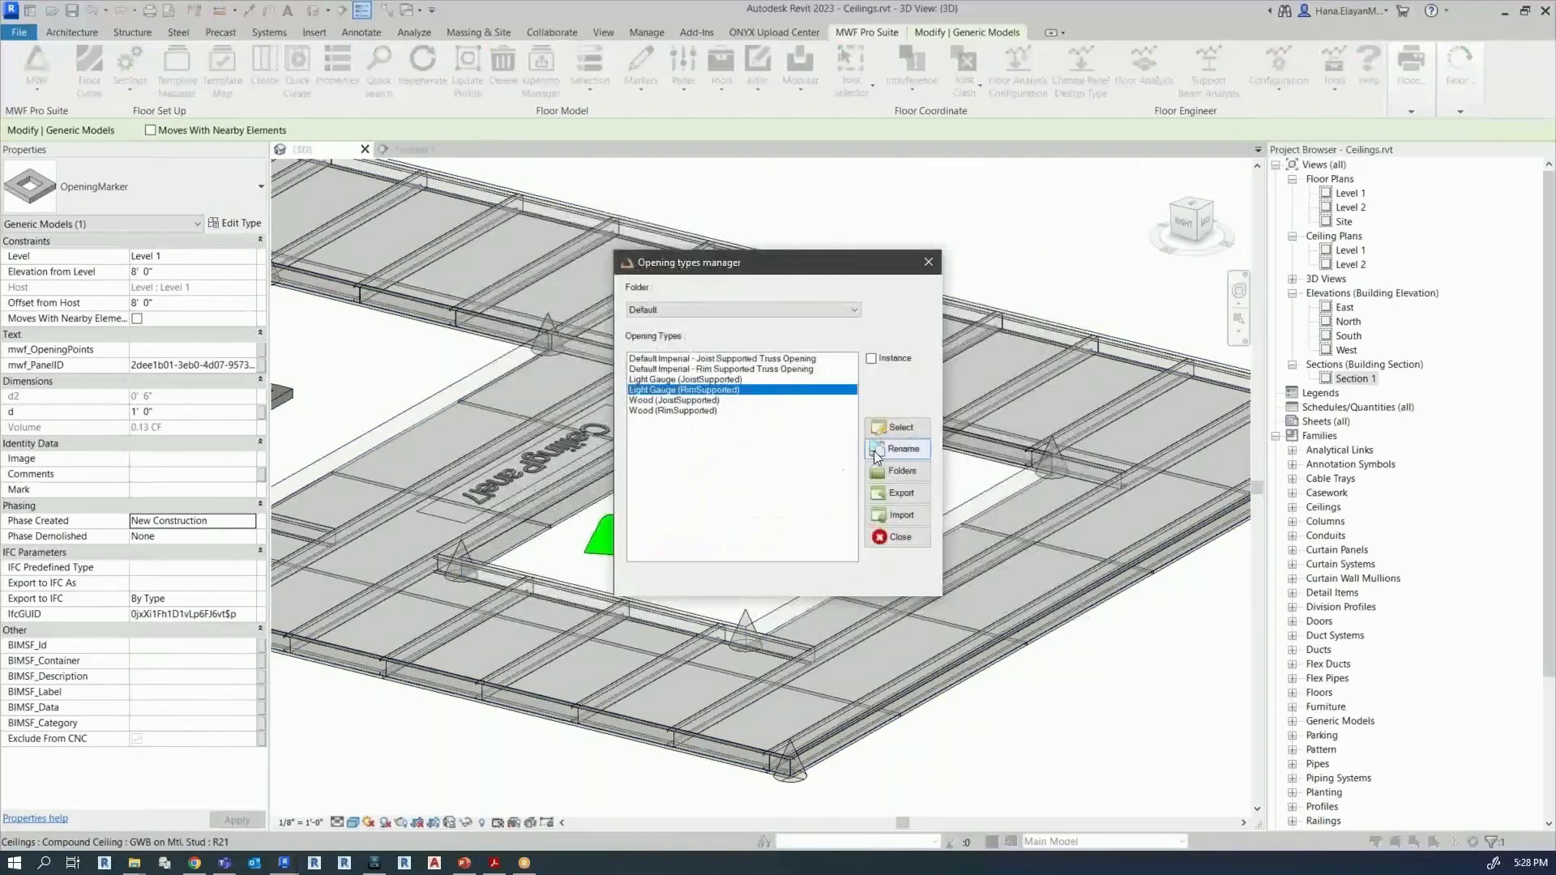
{"action": "left_click", "coordinate": [896, 536]}
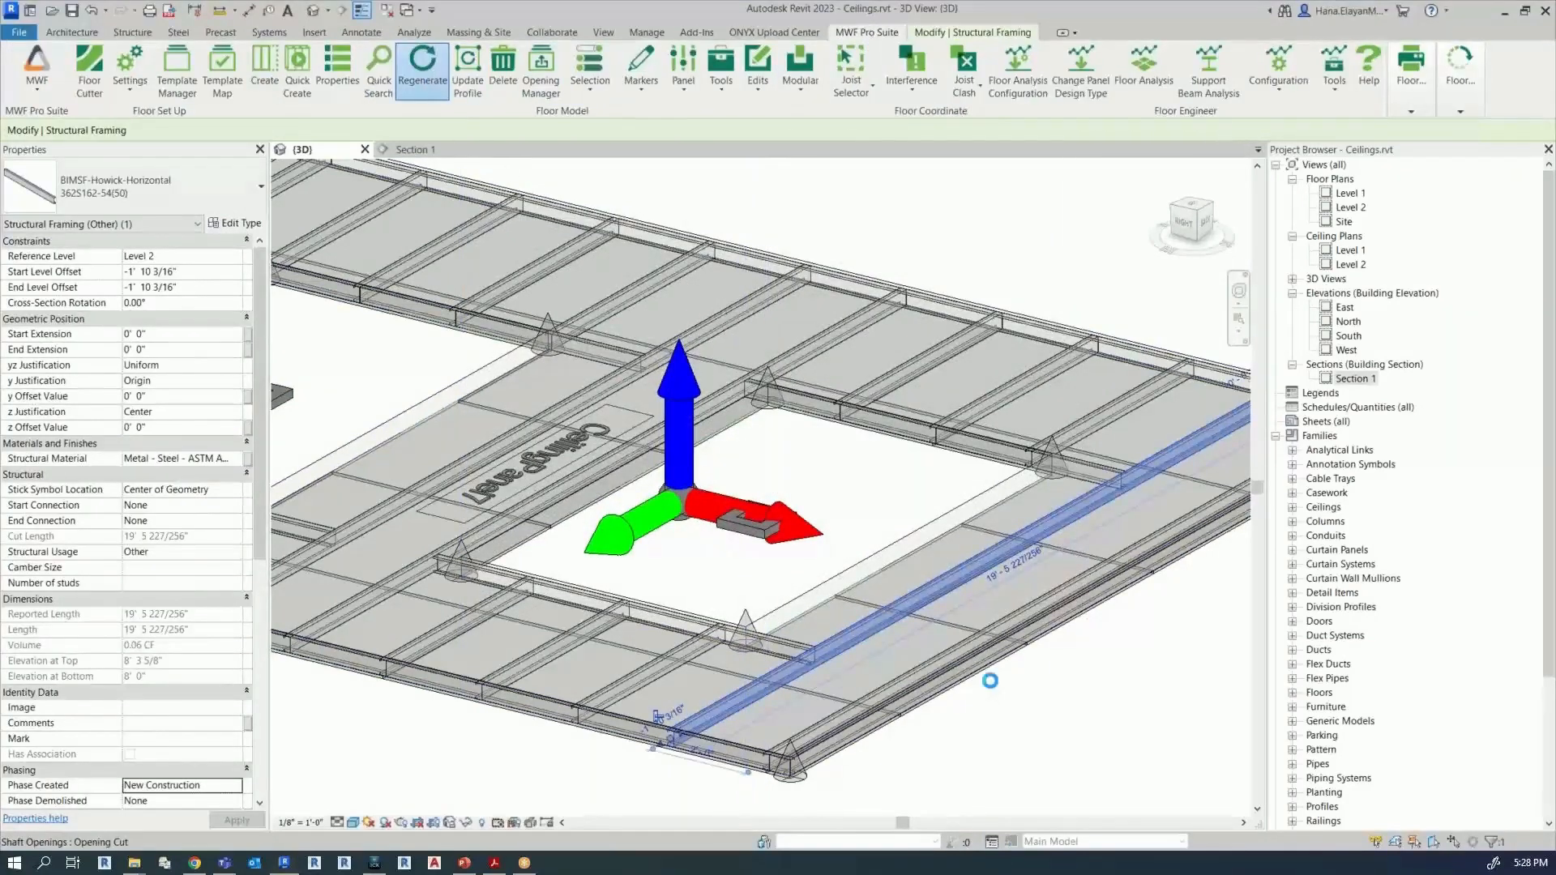
{"action": "left_click", "coordinate": [421, 65]}
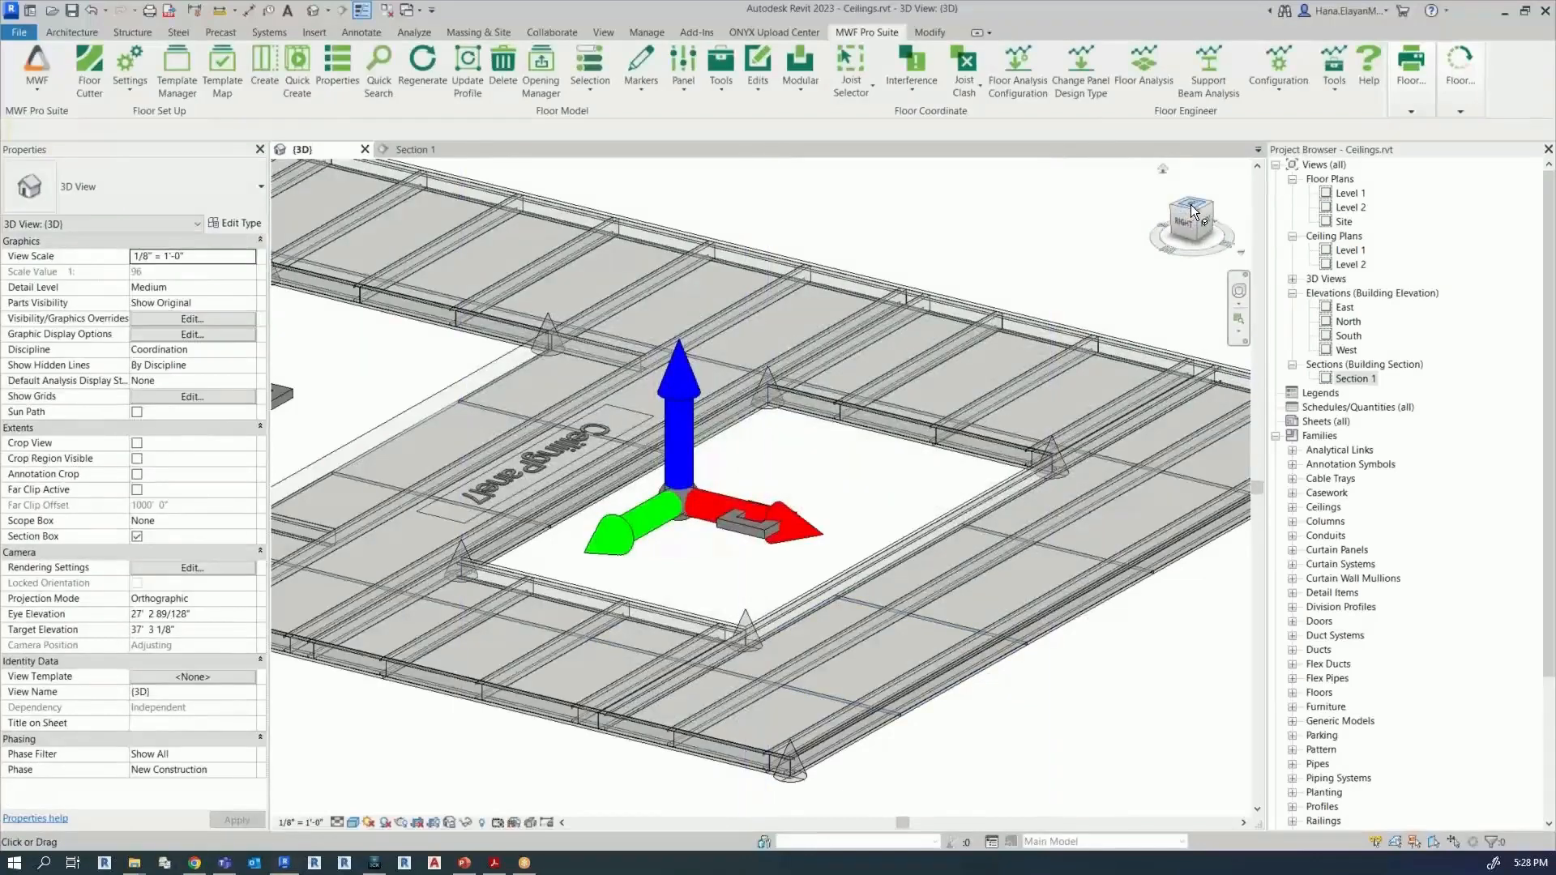
{"action": "left_click", "coordinate": [1193, 216]}
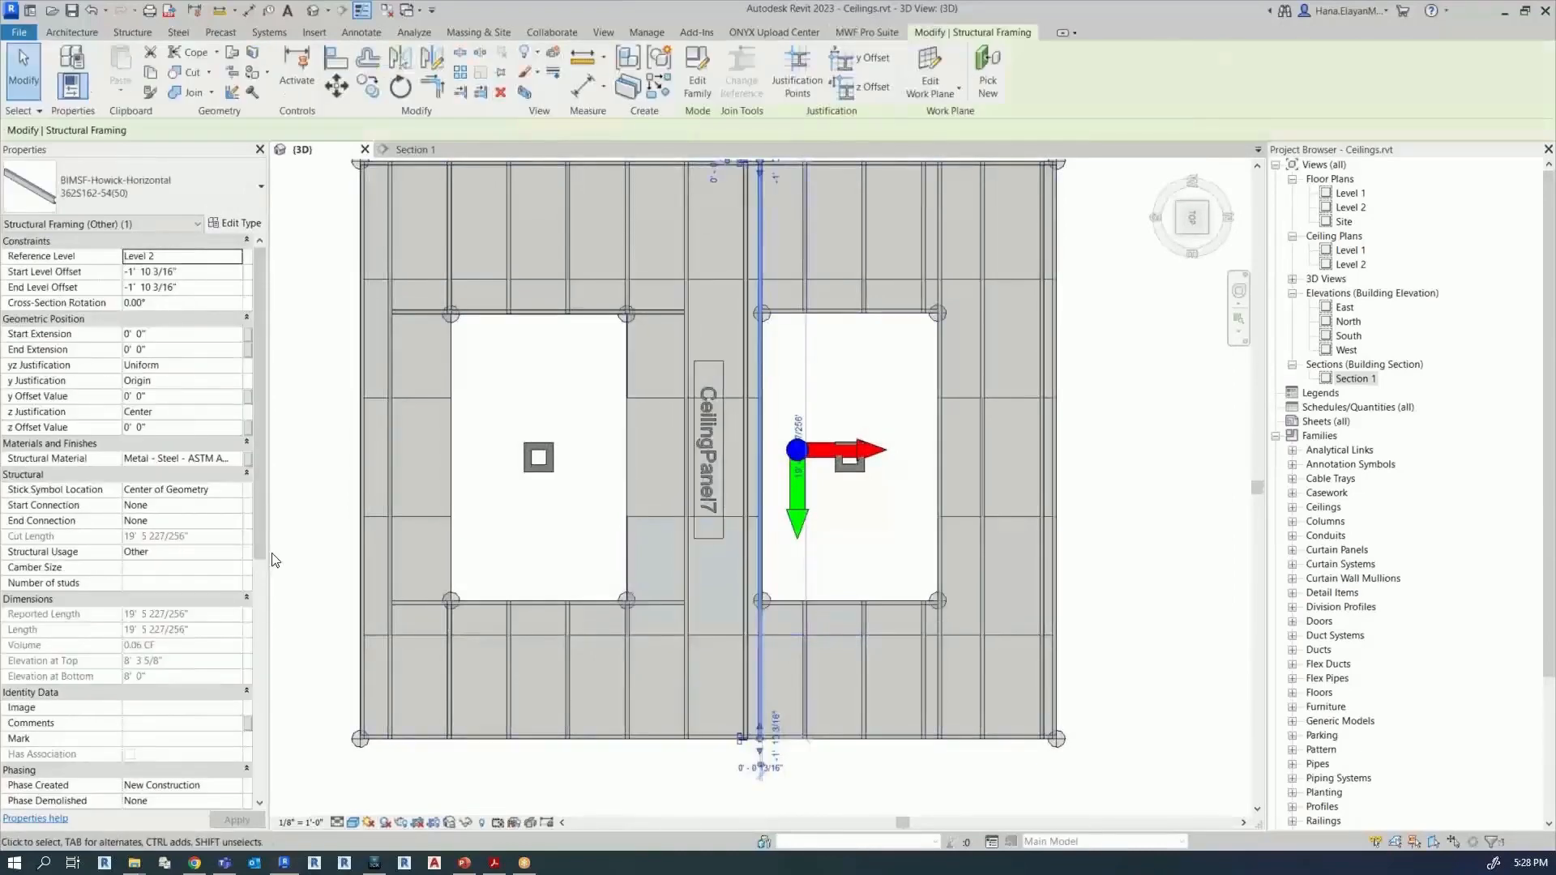
{"action": "scroll", "scroll_direction": "down", "scroll_amount": 3}
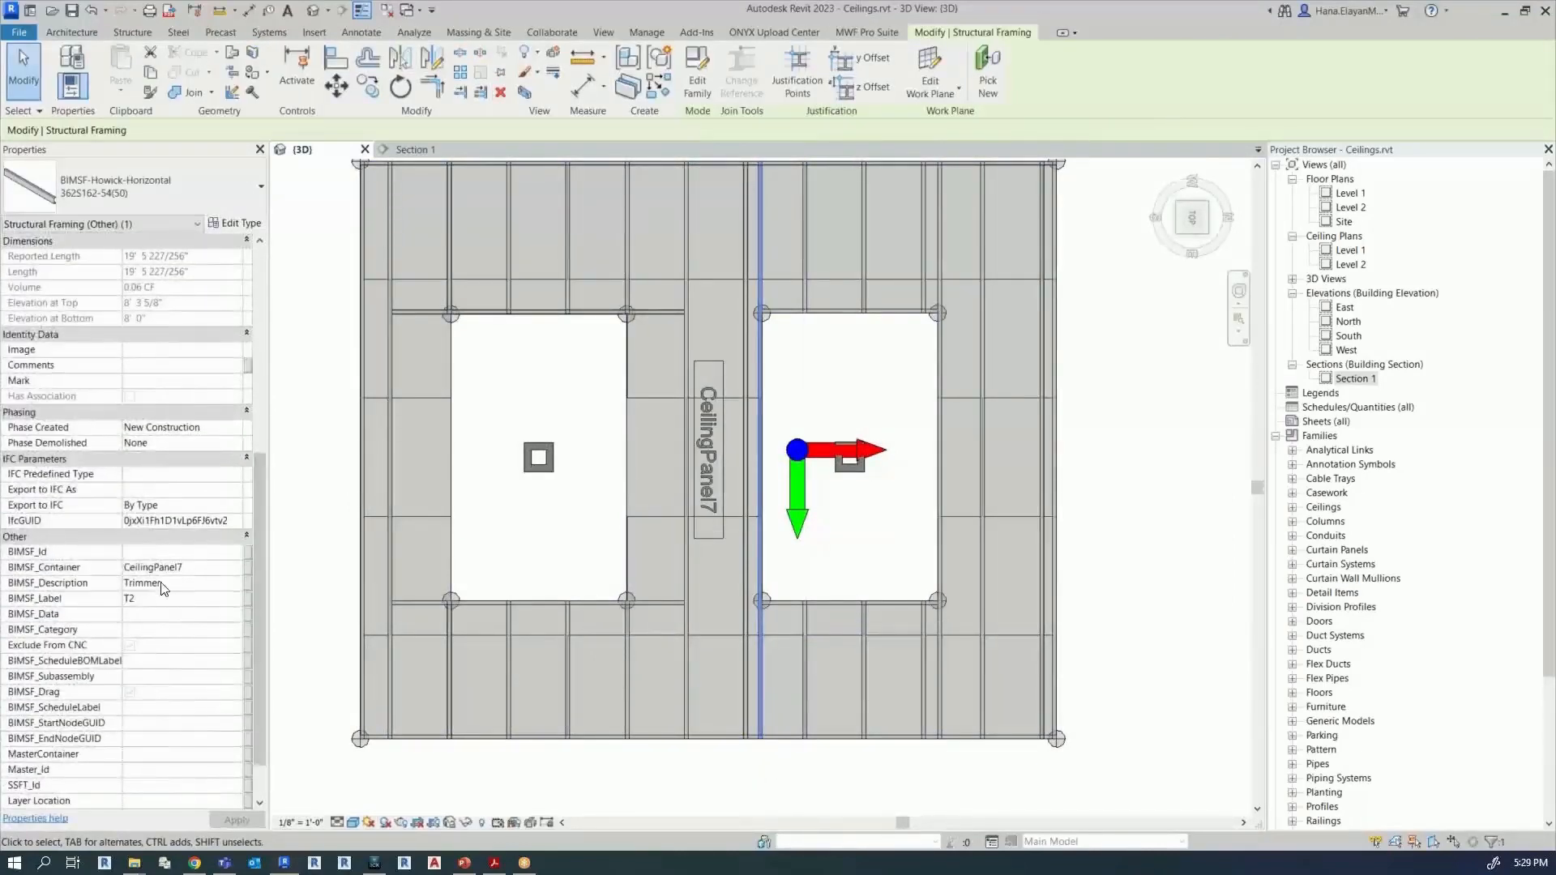
{"action": "left_click", "coordinate": [454, 678]}
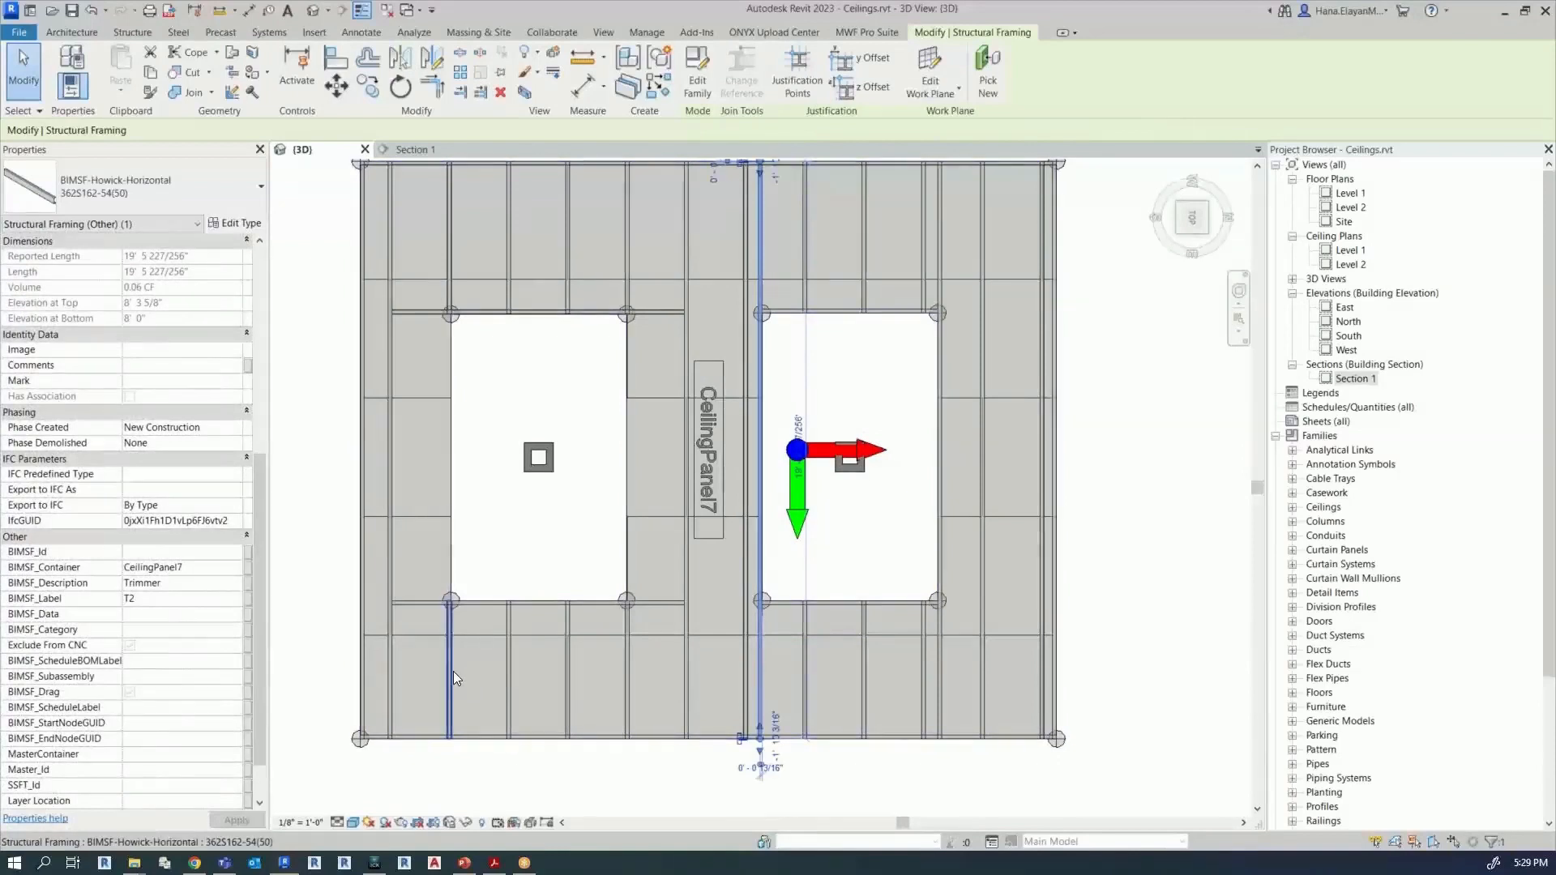
{"action": "left_click", "coordinate": [449, 595]}
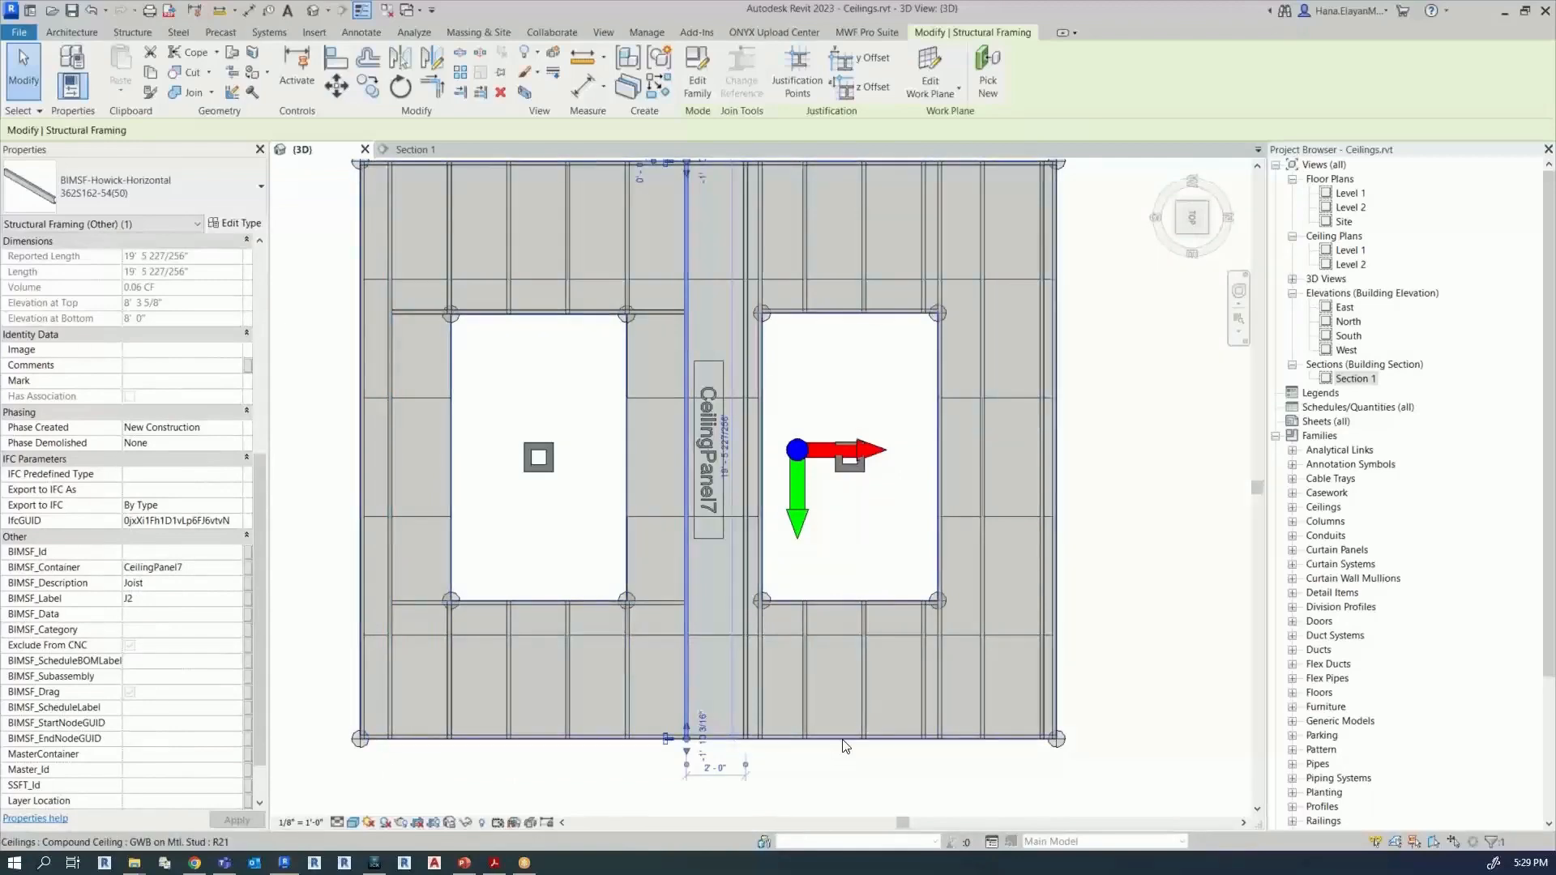
{"action": "mouse_move", "coordinate": [844, 763]}
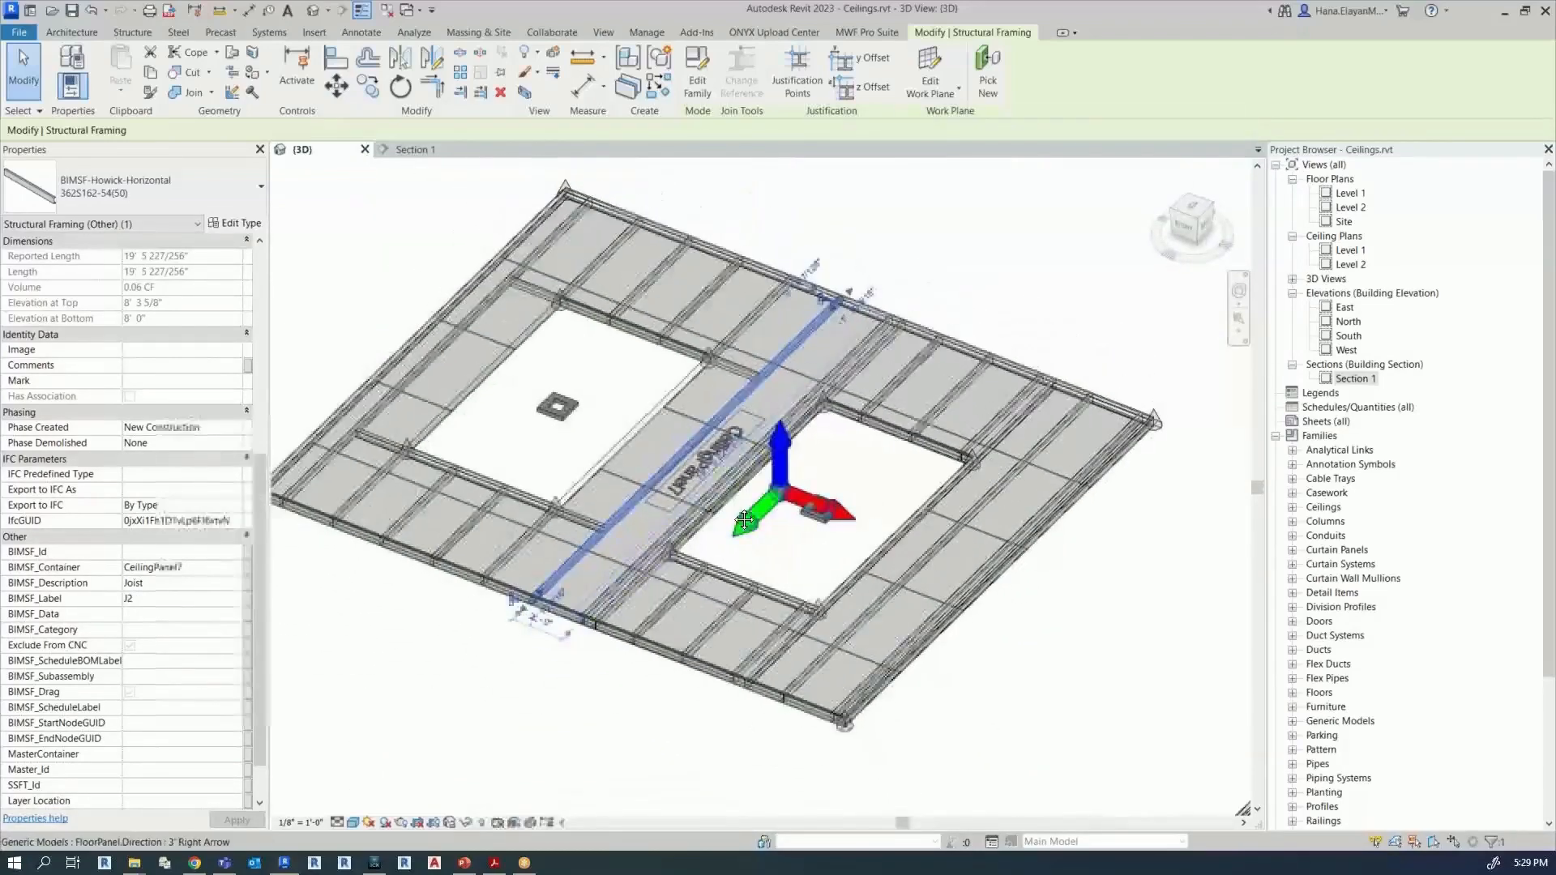
{"action": "left_click", "coordinate": [865, 33]}
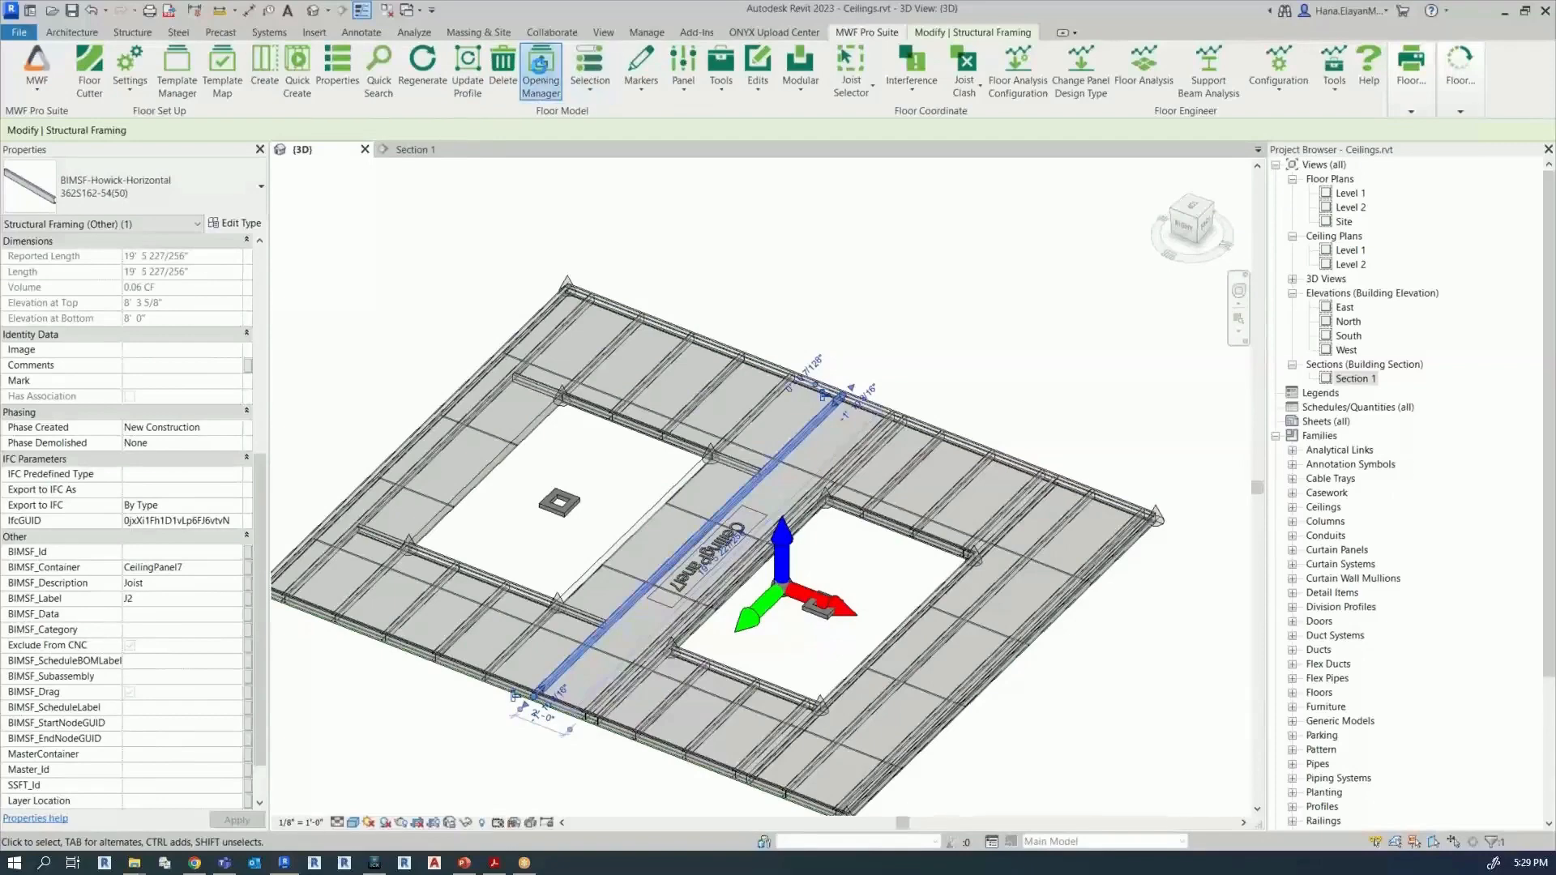
{"action": "left_click", "coordinate": [541, 70]}
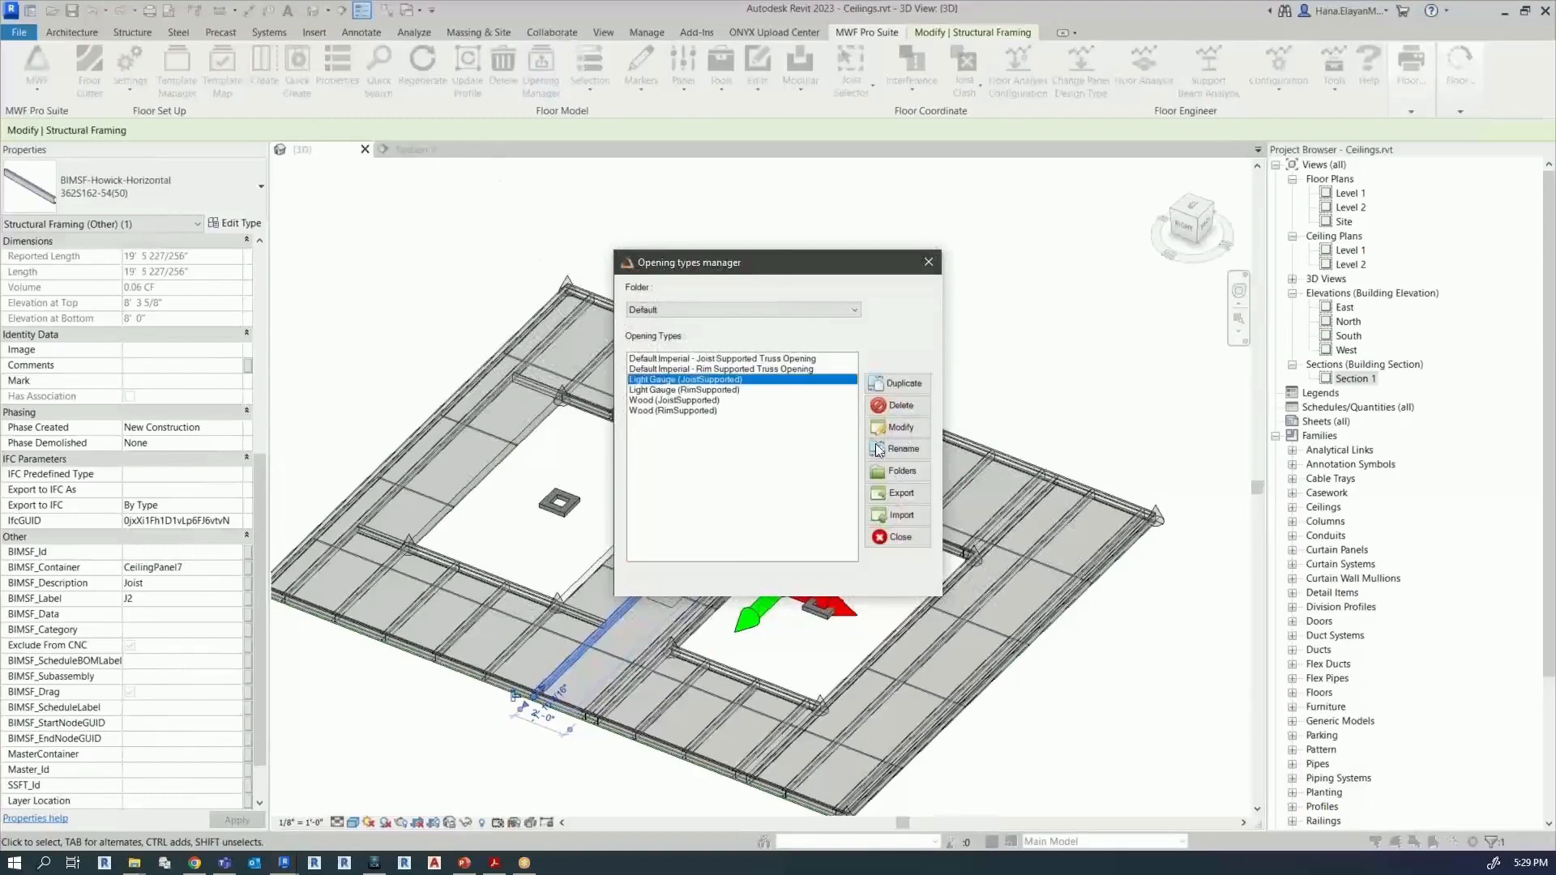
{"action": "left_click", "coordinate": [897, 427]}
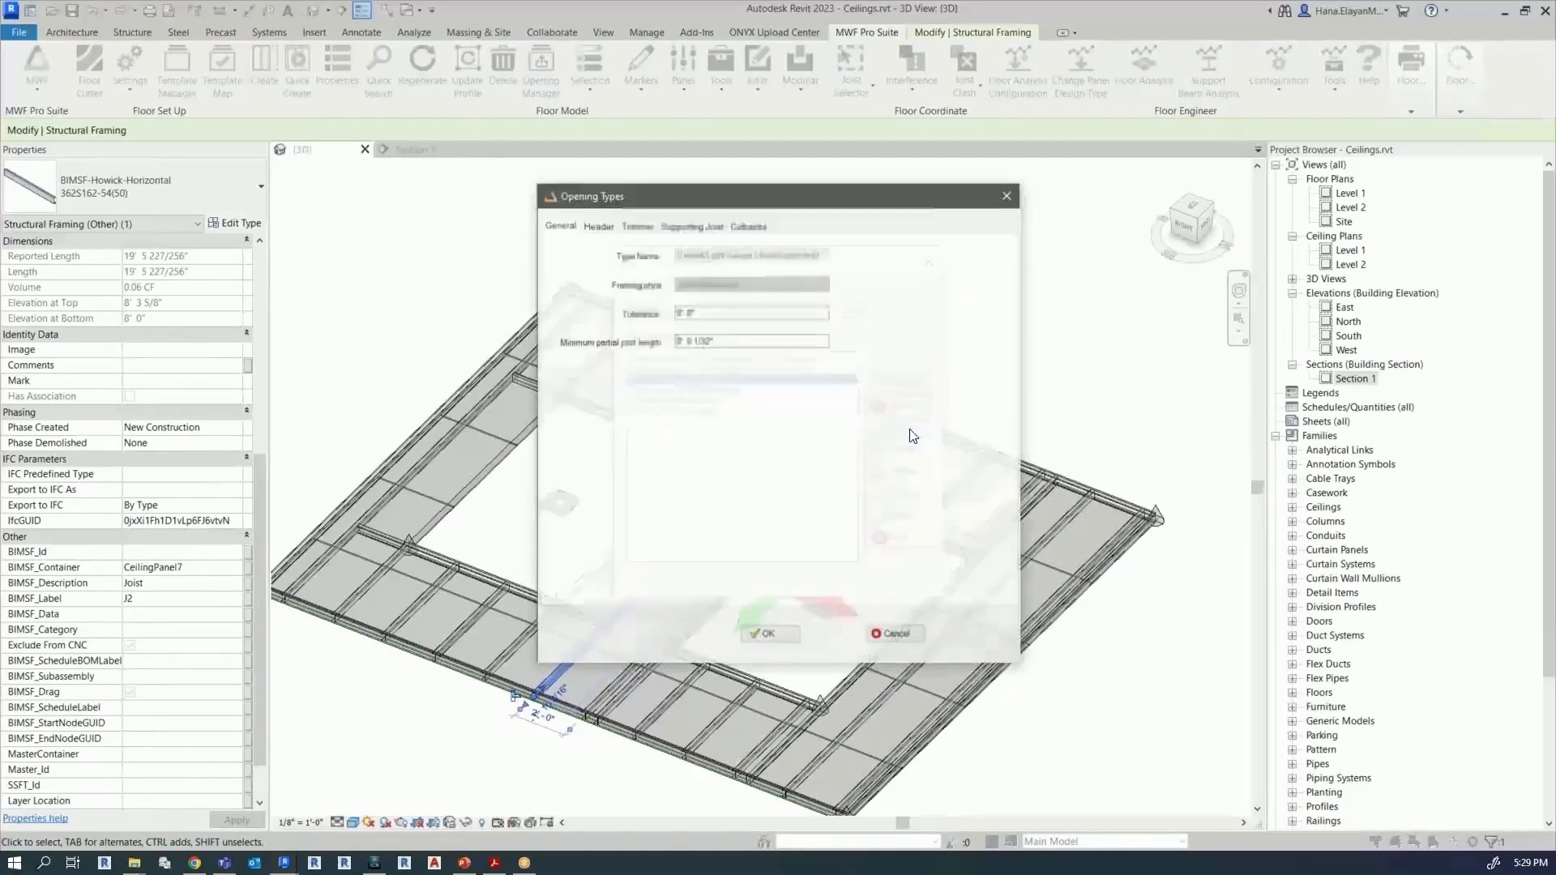
{"action": "left_click", "coordinate": [598, 224]}
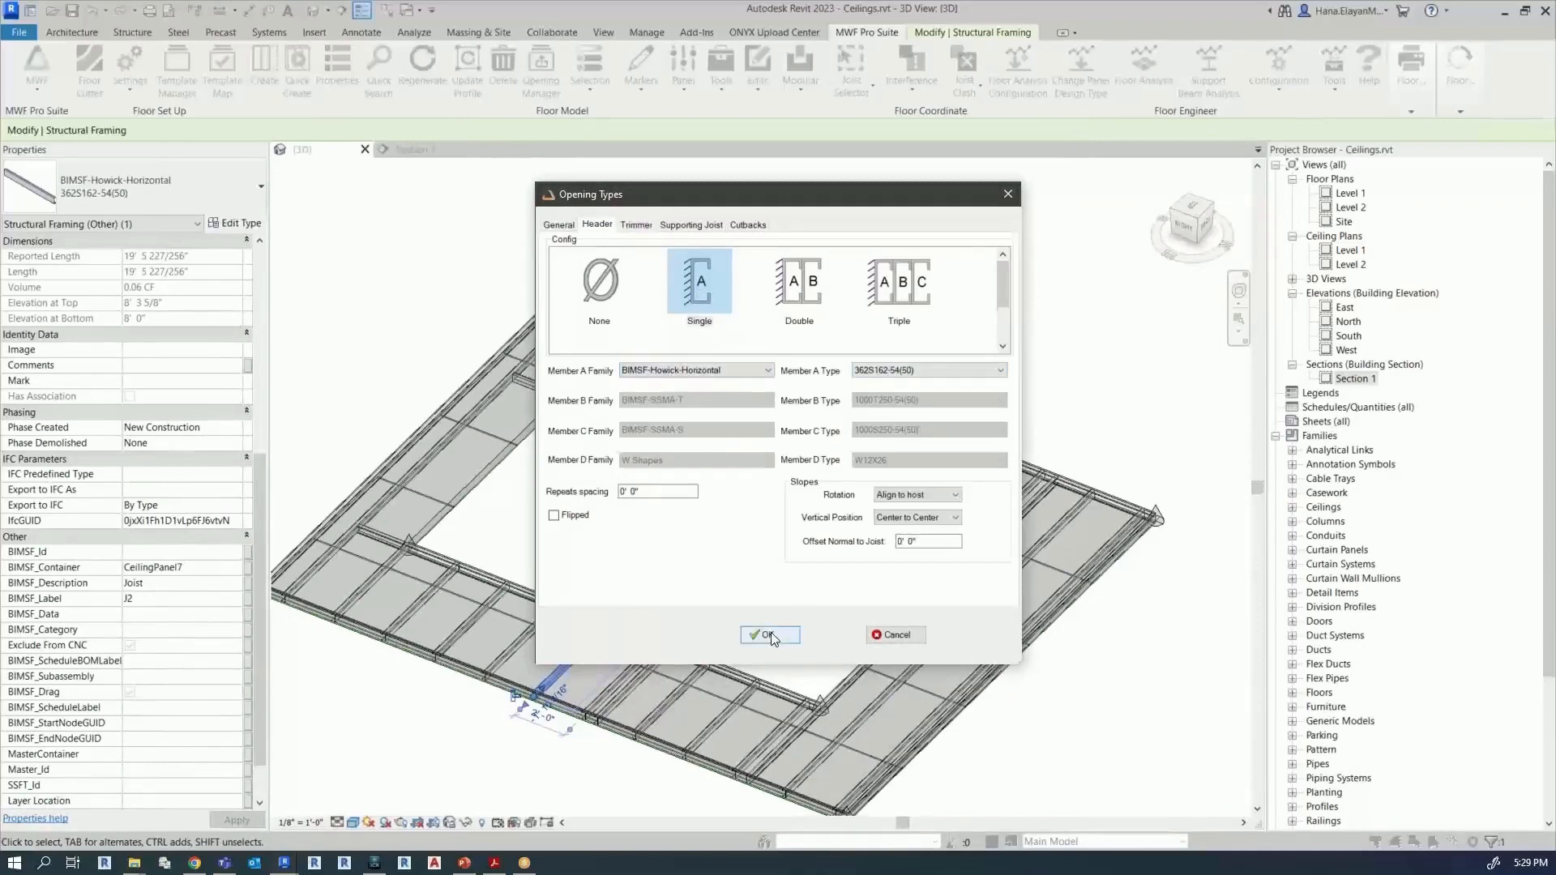
{"action": "left_click", "coordinate": [768, 636]}
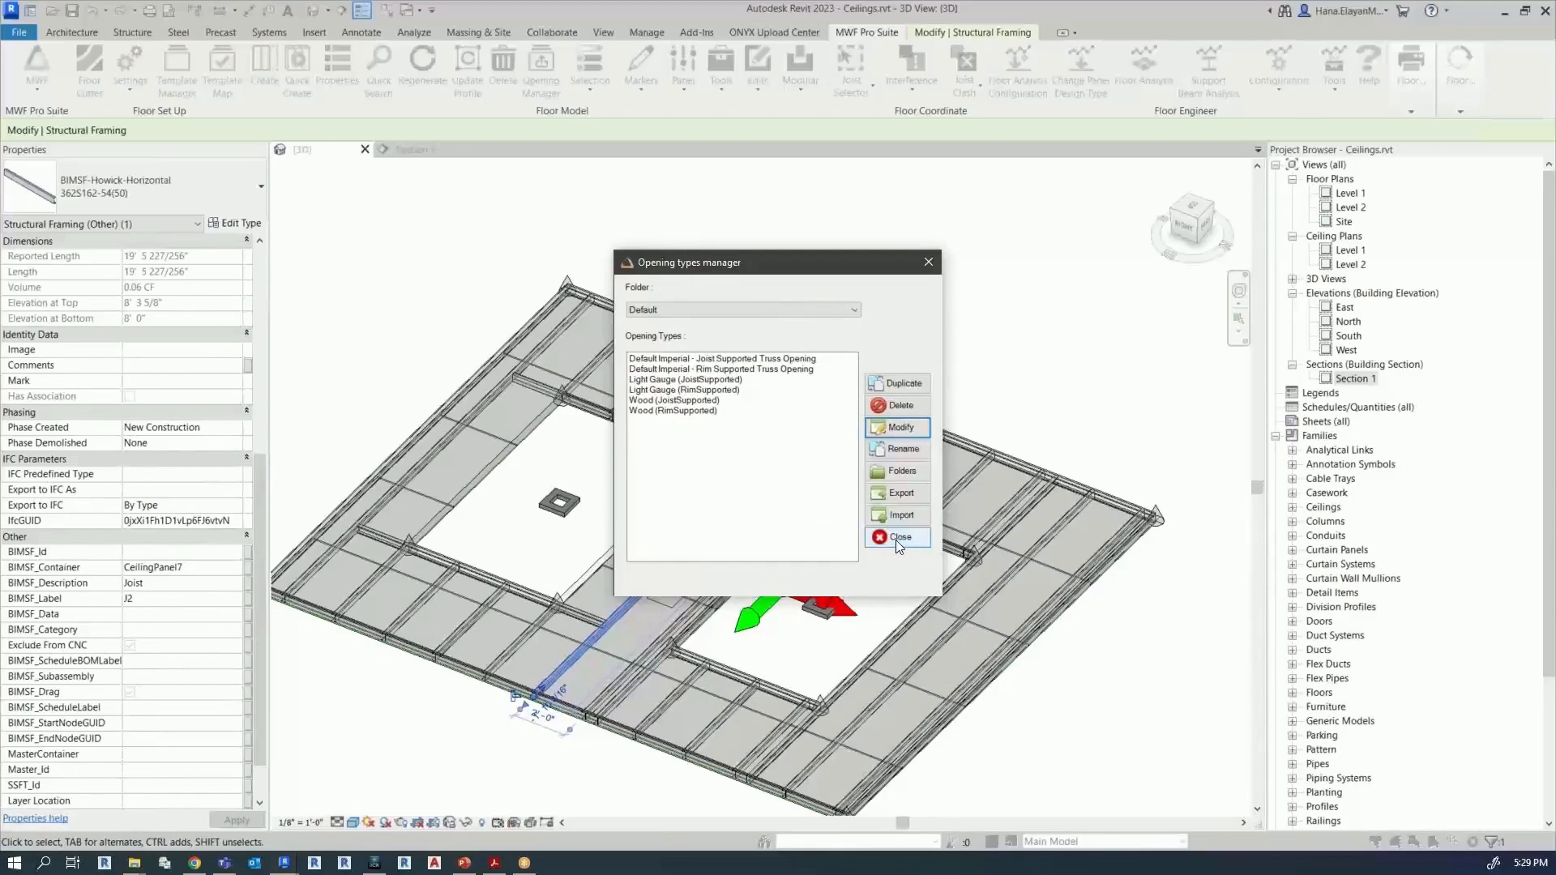
{"action": "left_click", "coordinate": [895, 537]}
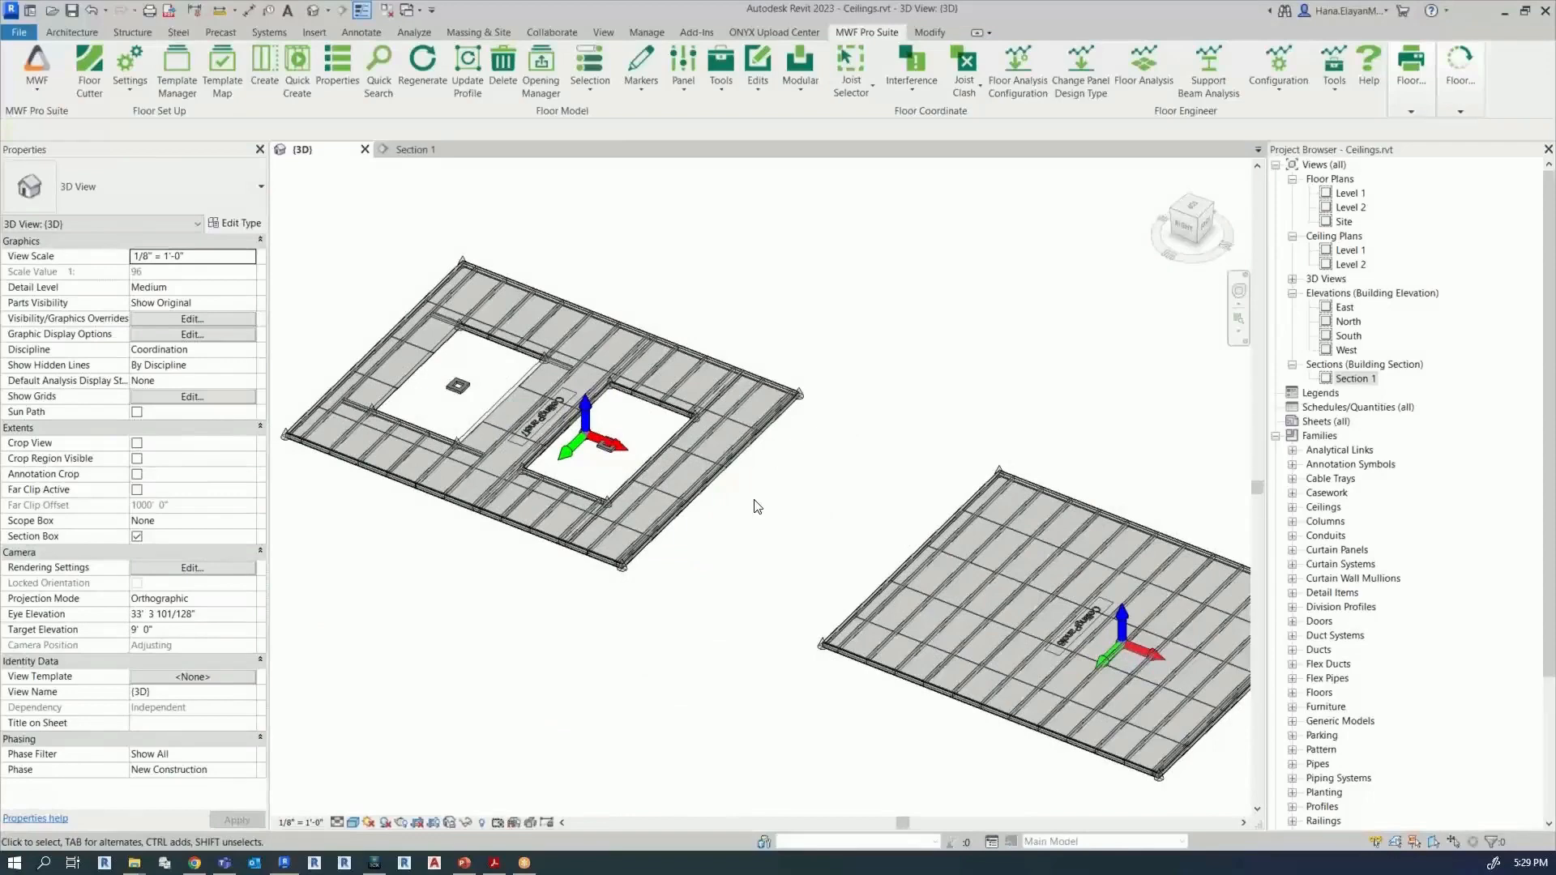
{"action": "mouse_move", "coordinate": [764, 626]}
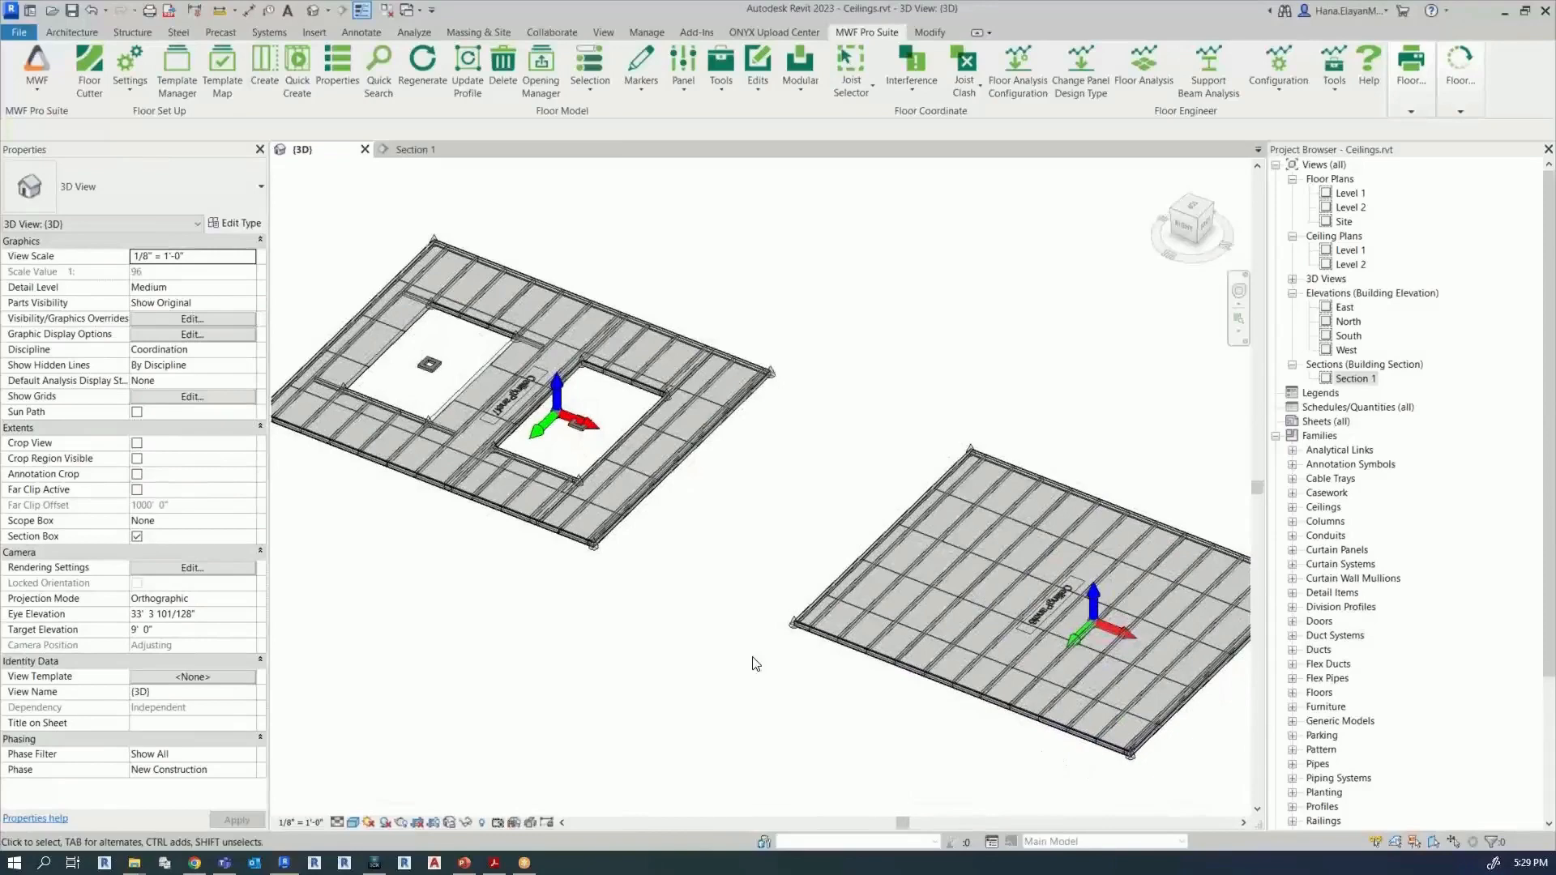
Step: Select the second panel's GWB on Mtl. Stud ceiling beneath its framing
{"action": "left_click", "coordinate": [536, 397]}
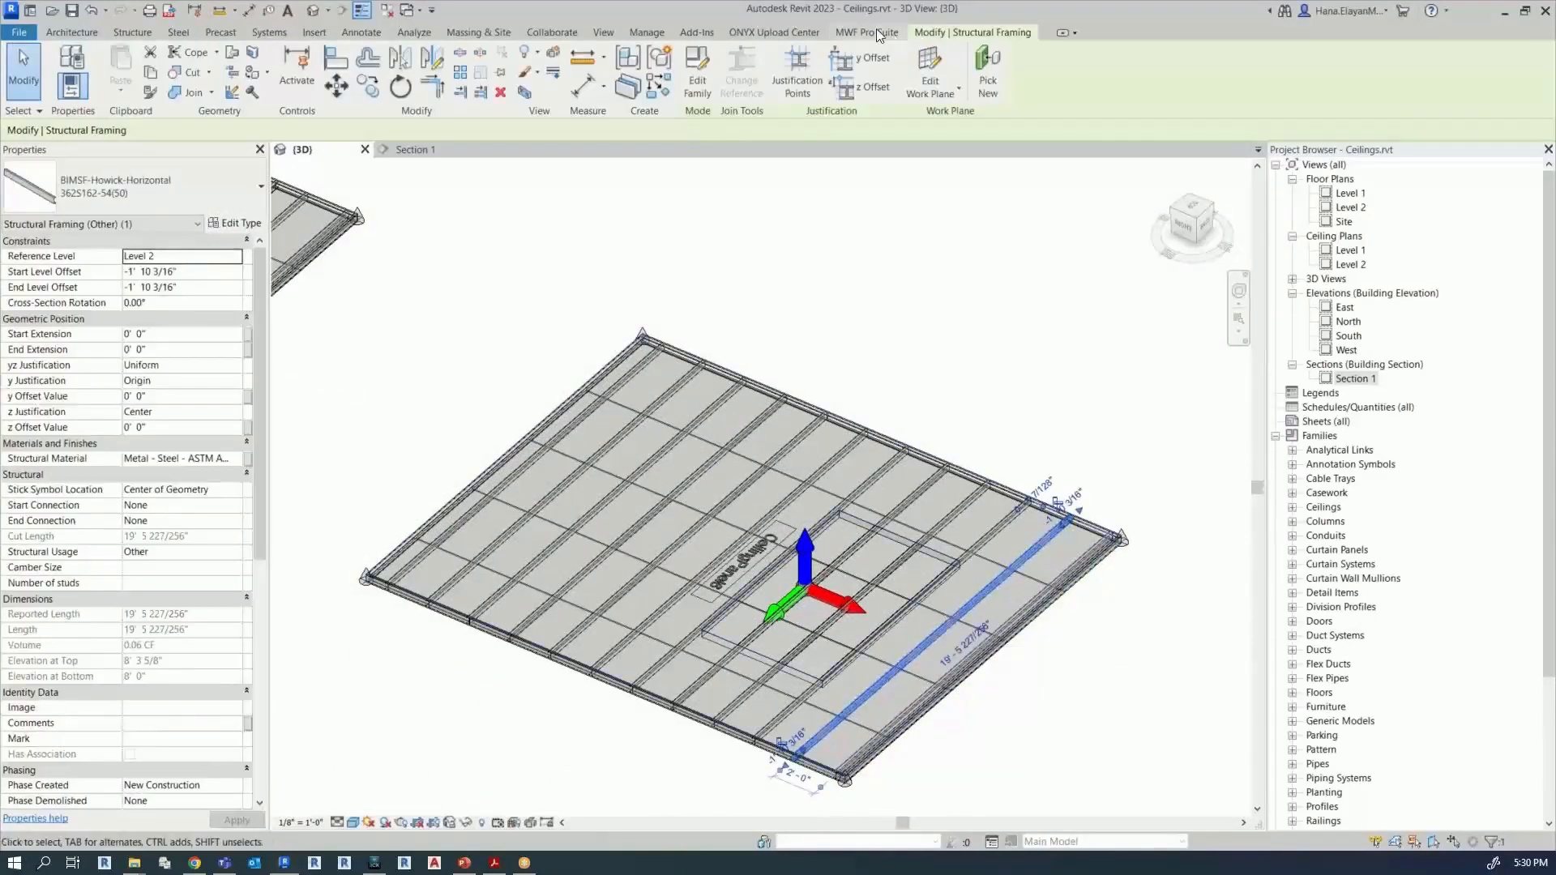
{"action": "left_click", "coordinate": [866, 33]}
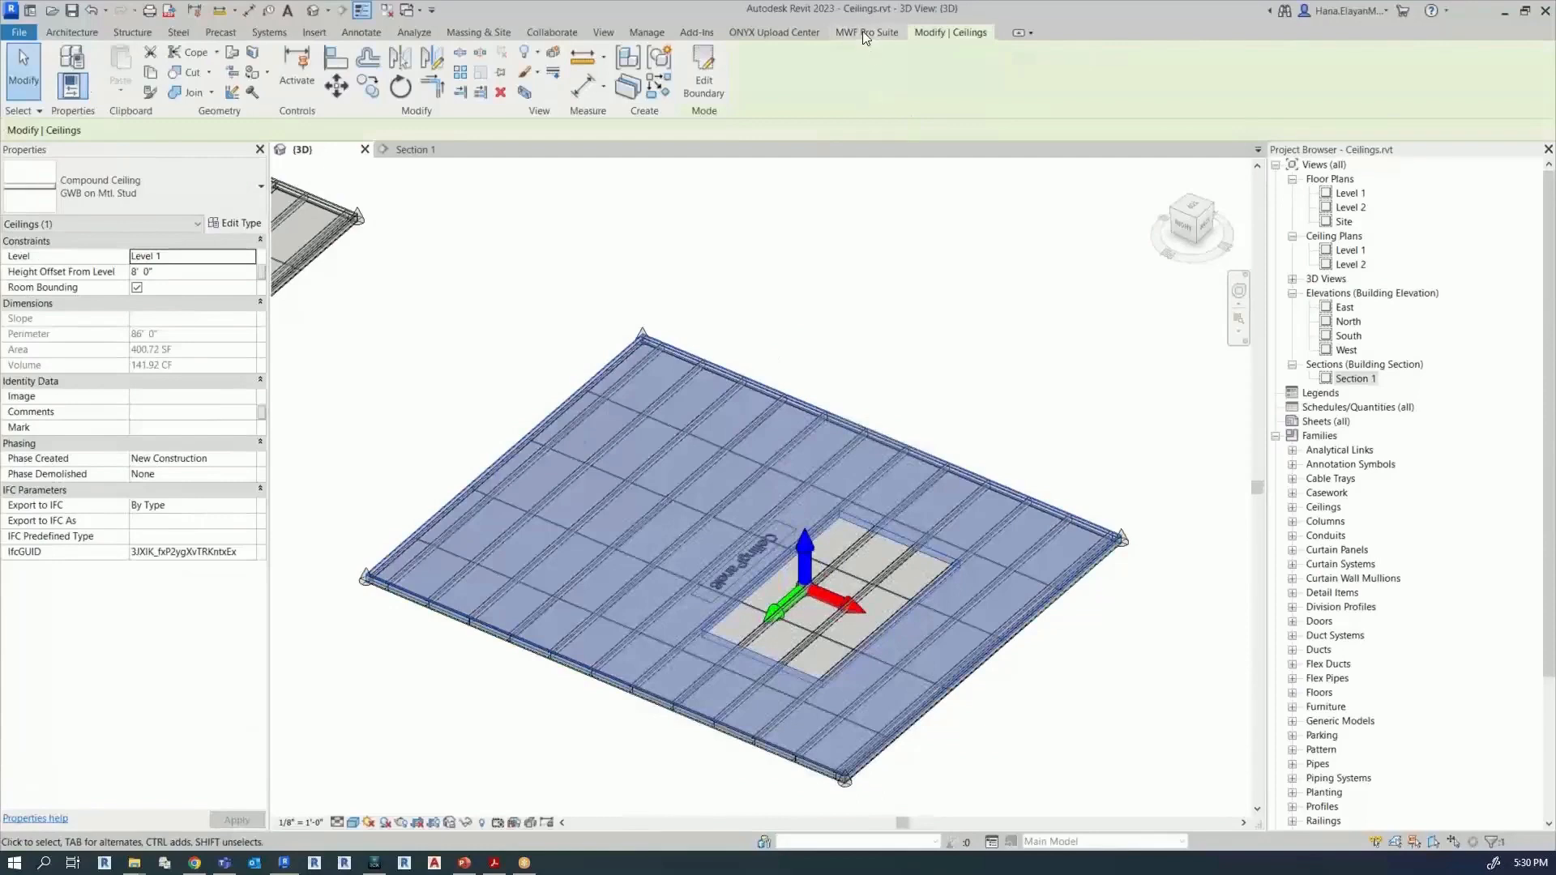
Step: Run Update Profile on the second panel's ceiling and regenerate its framing
{"action": "left_click", "coordinate": [866, 33]}
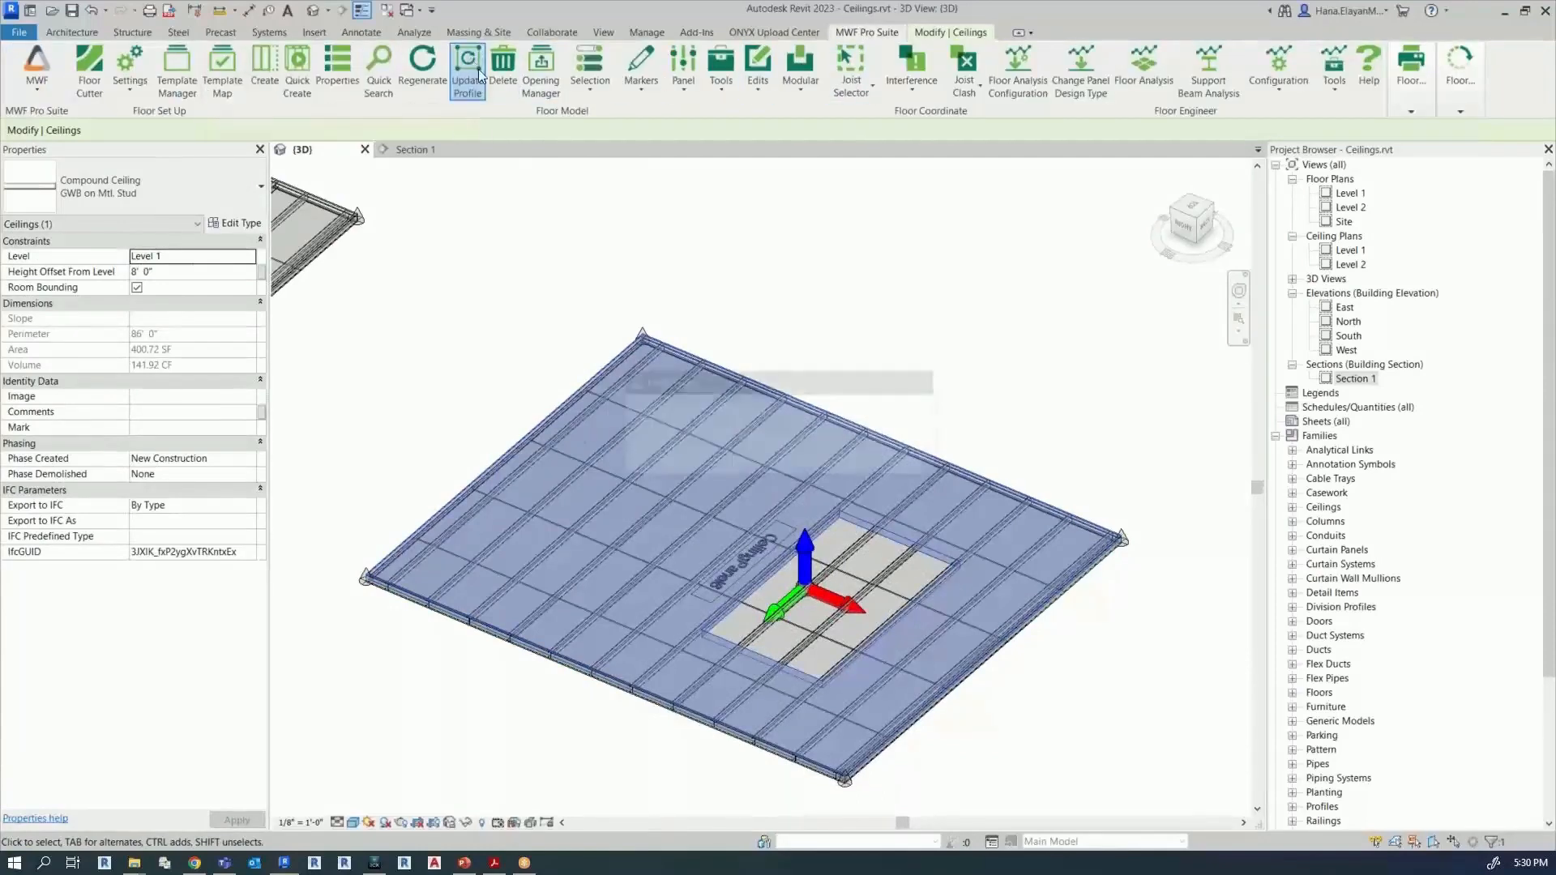
{"action": "left_click", "coordinate": [467, 69]}
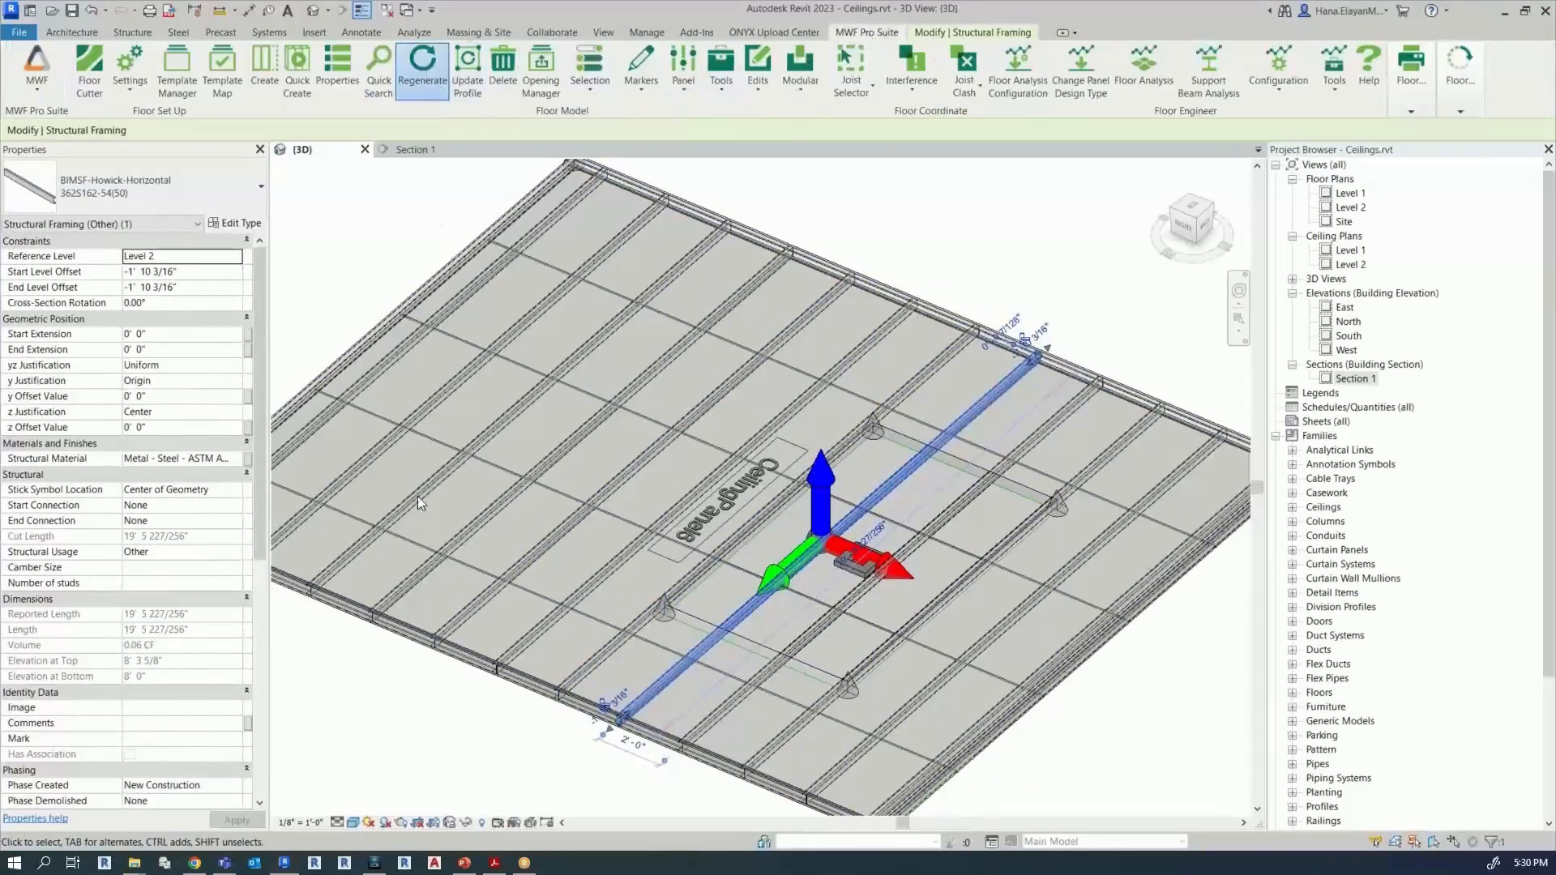
{"action": "left_click", "coordinate": [421, 70]}
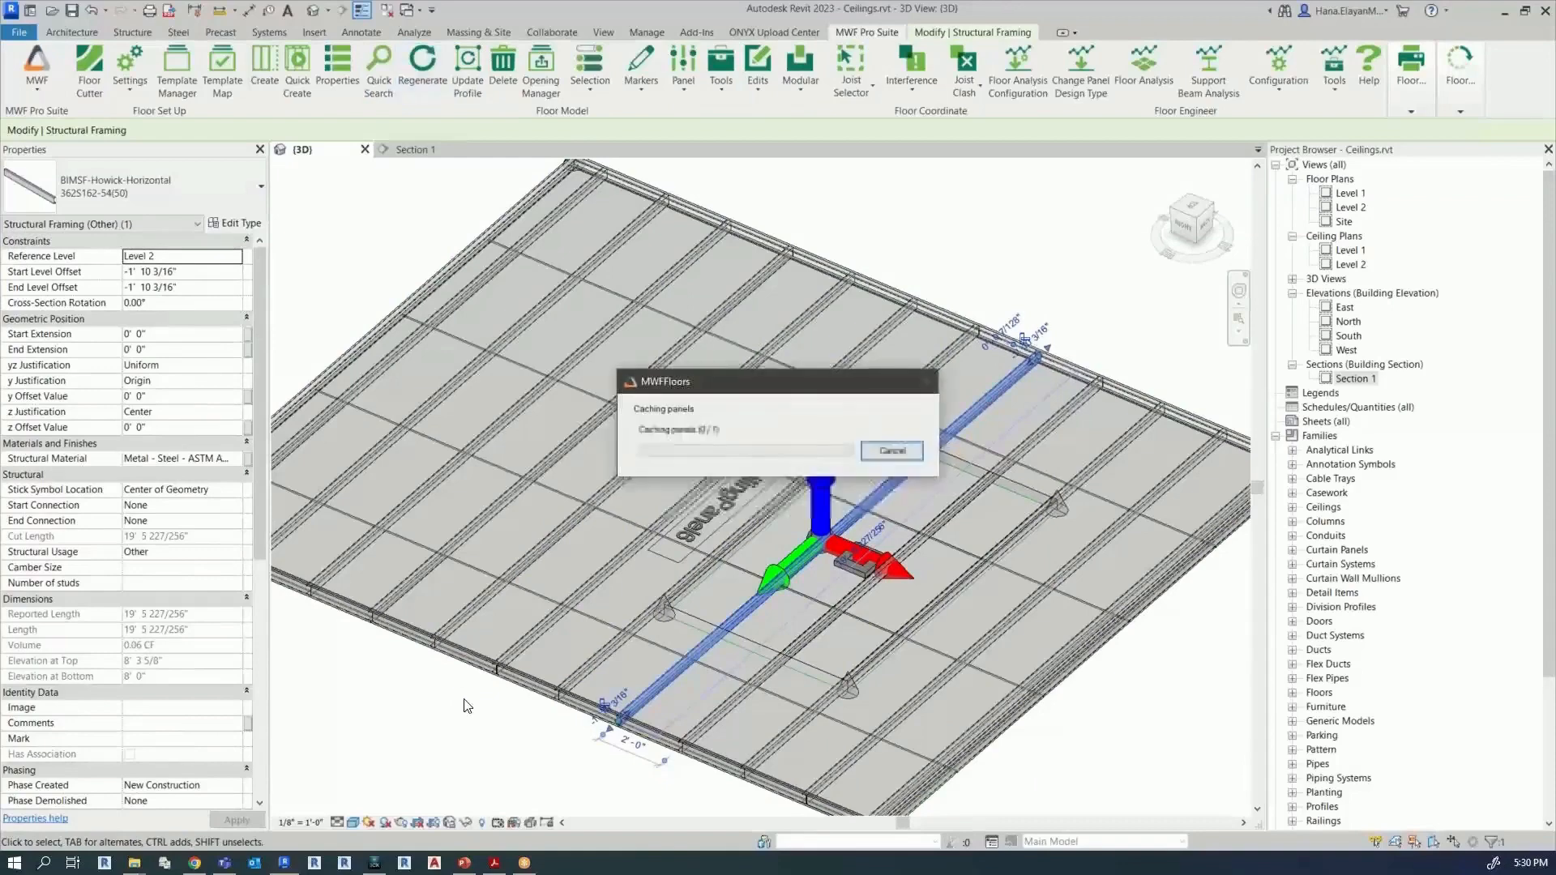